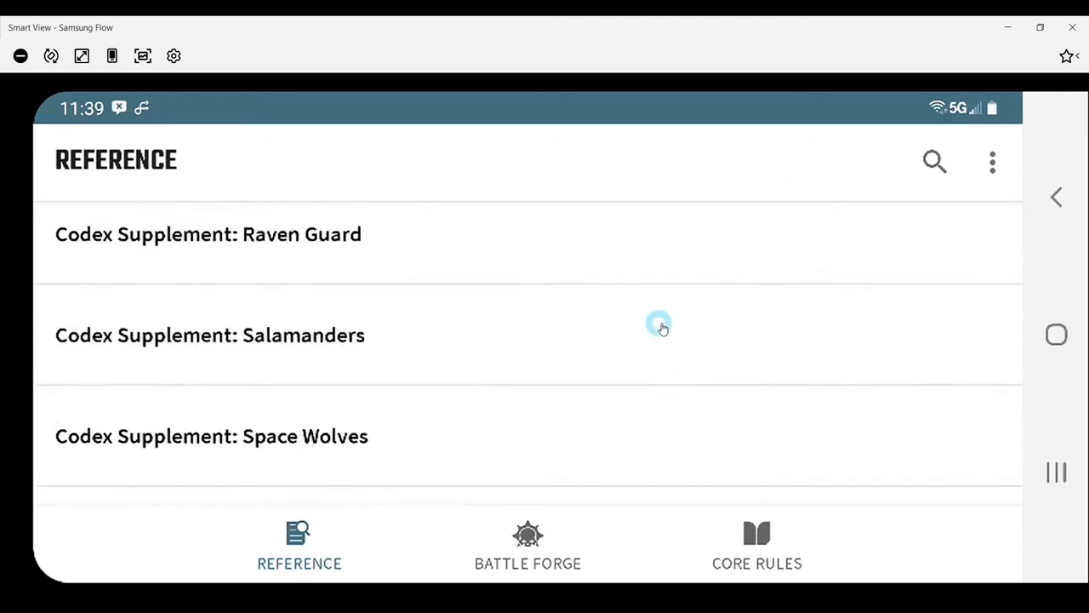
# - Switch to the Battle Forge army builder, which holds no armies yet
pyautogui.scroll(3)
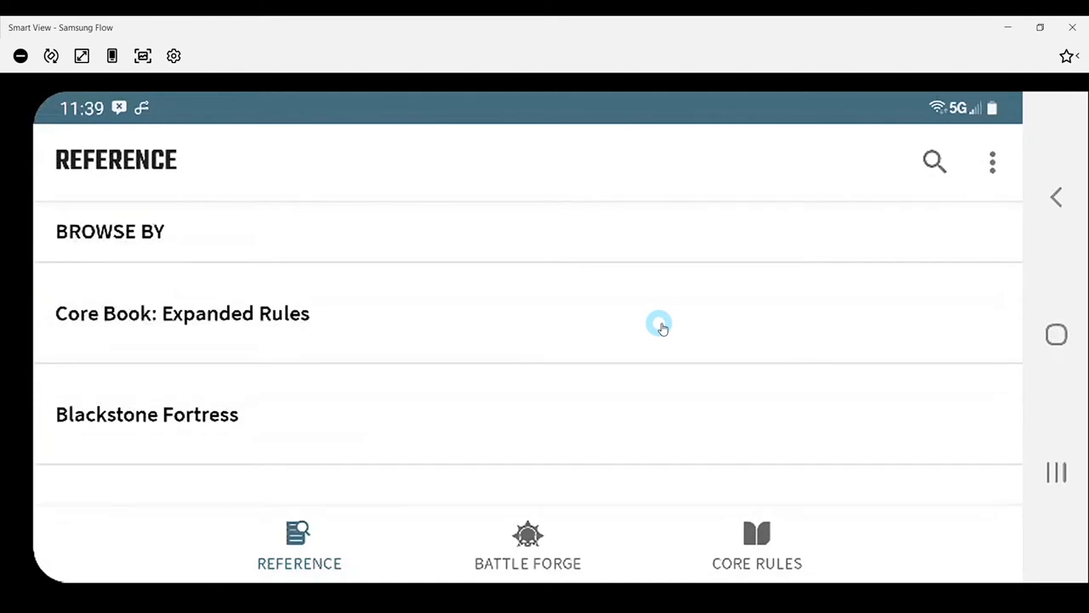
pyautogui.moveTo(592, 488)
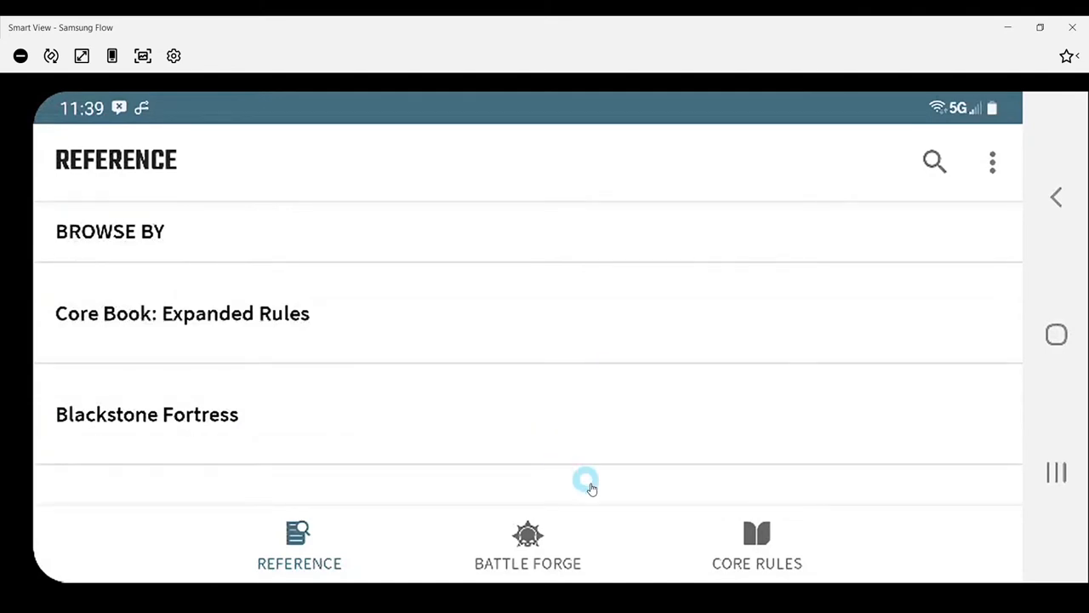
pyautogui.moveTo(621, 572)
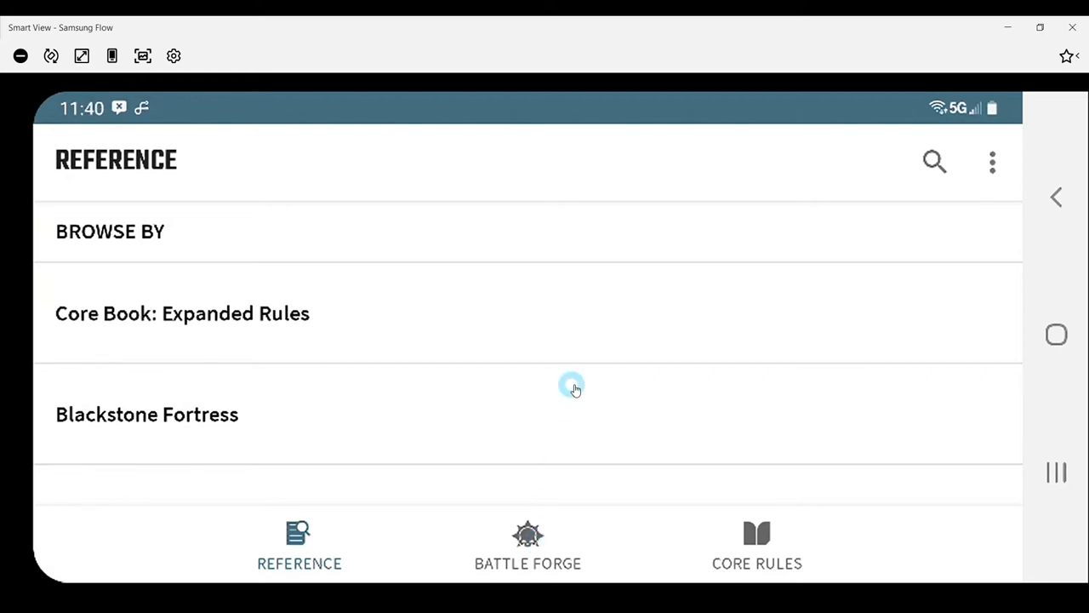
pyautogui.moveTo(628, 550)
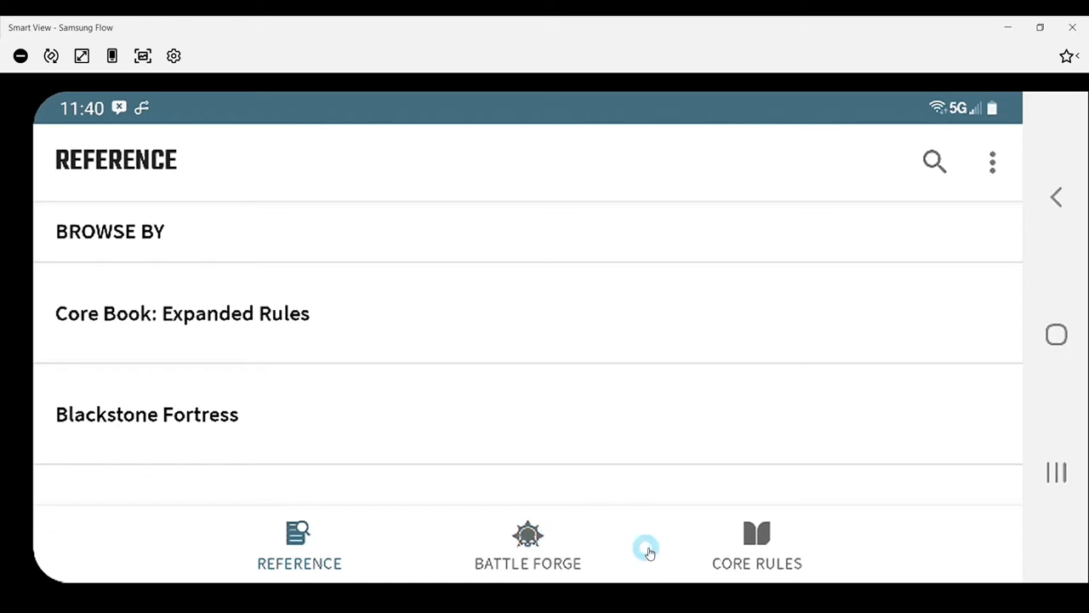
pyautogui.click(528, 544)
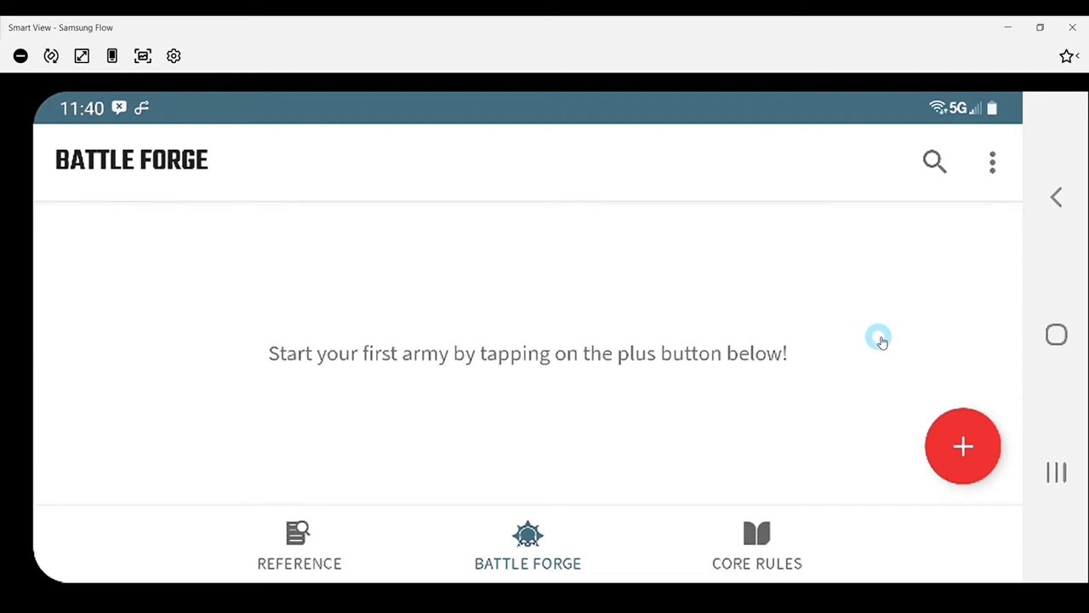
pyautogui.moveTo(941, 386)
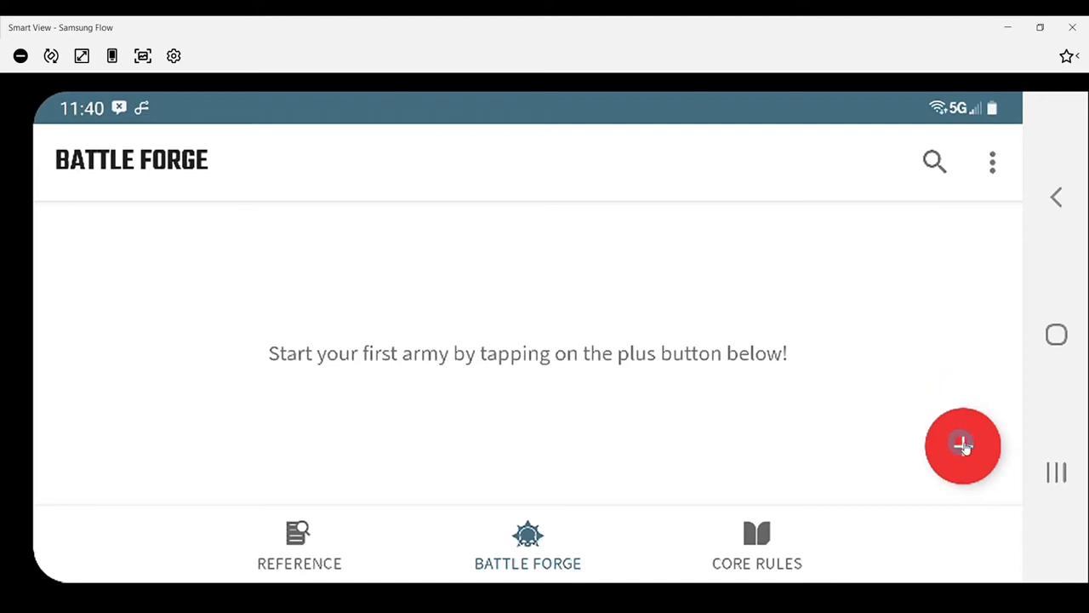
# - Draft an Imperium army 'Deathwatch List Test01' with notes 'F Secpon list', and save it
pyautogui.click(963, 445)
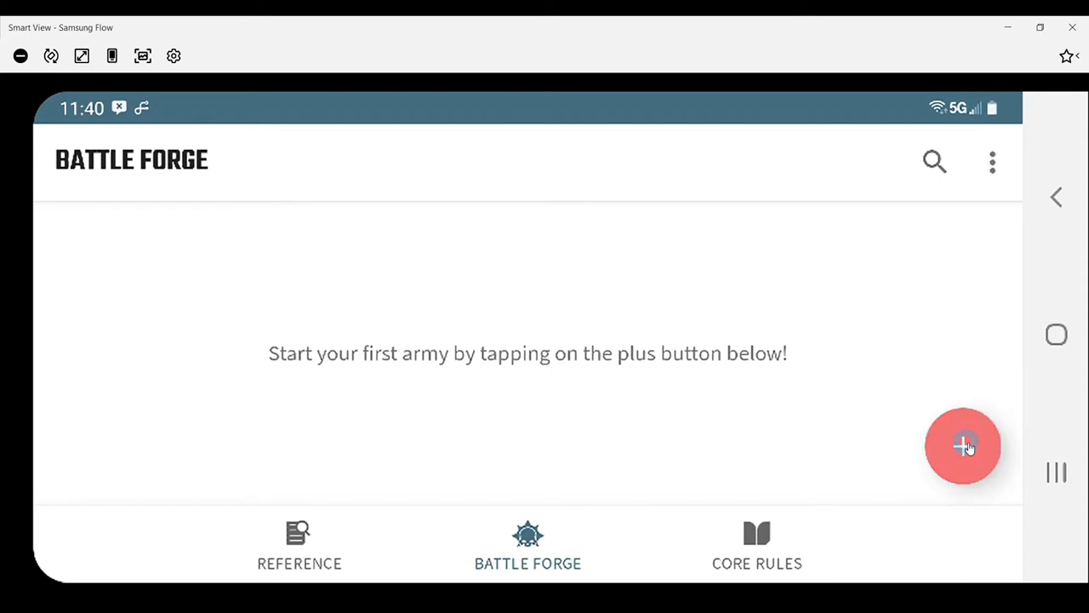
pyautogui.click(962, 446)
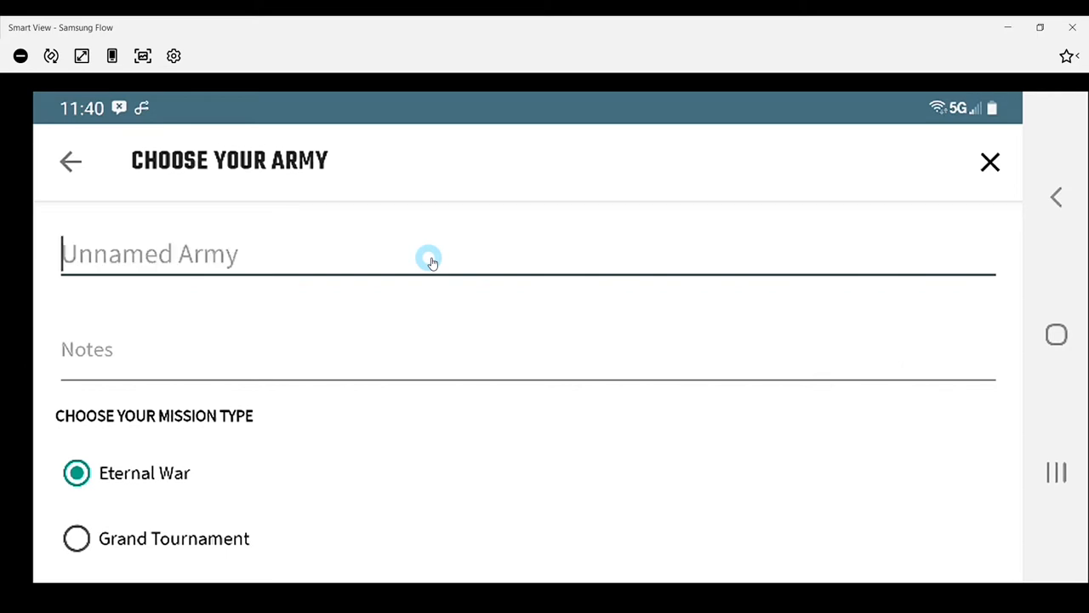
pyautogui.write('Deathwatch')
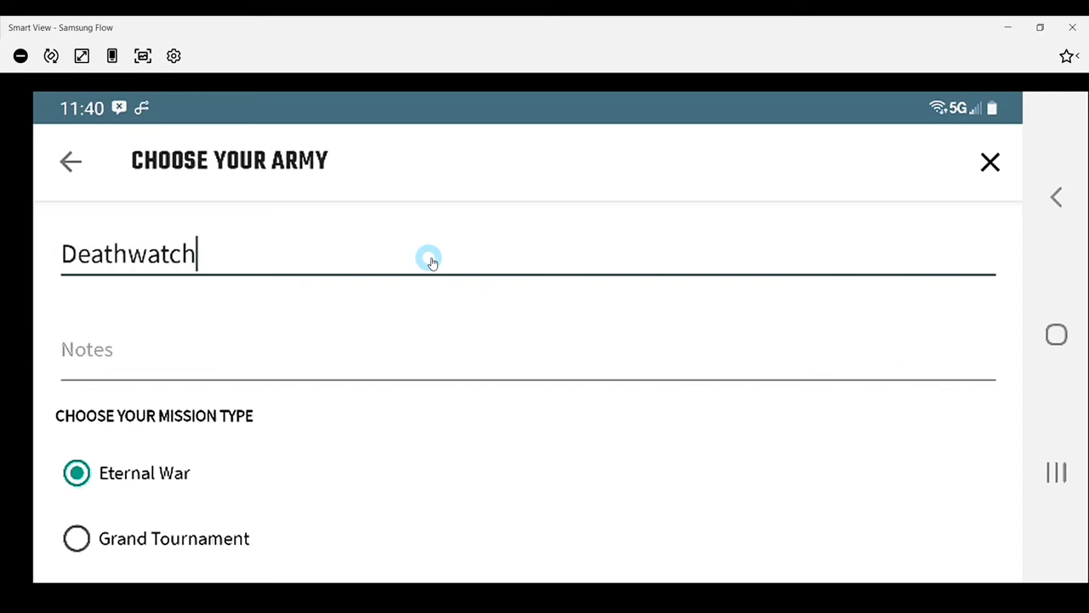
pyautogui.write('List')
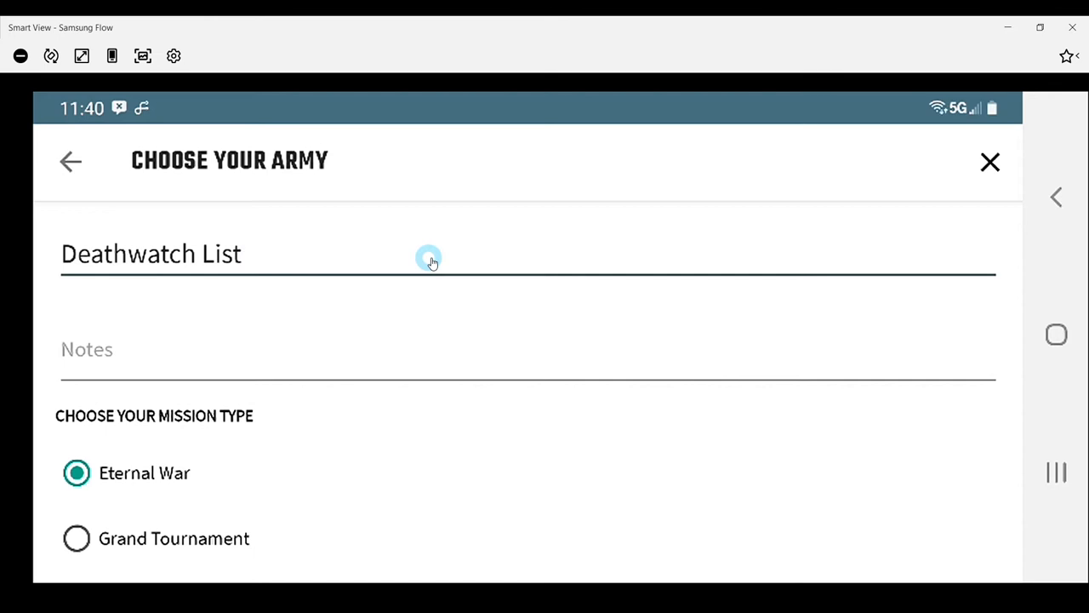
pyautogui.write('Test0')
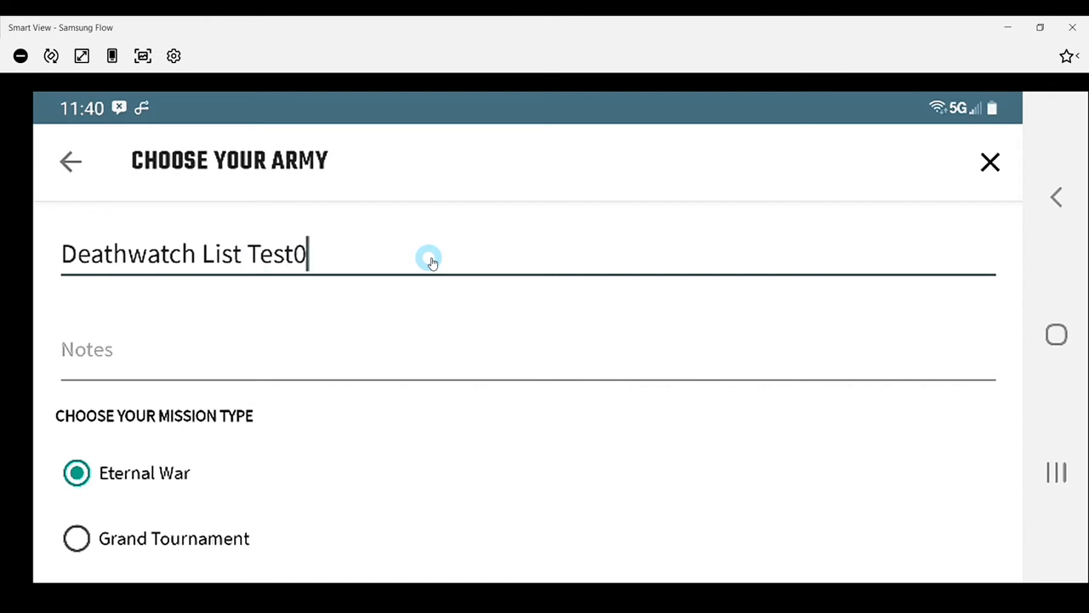
pyautogui.write('1')
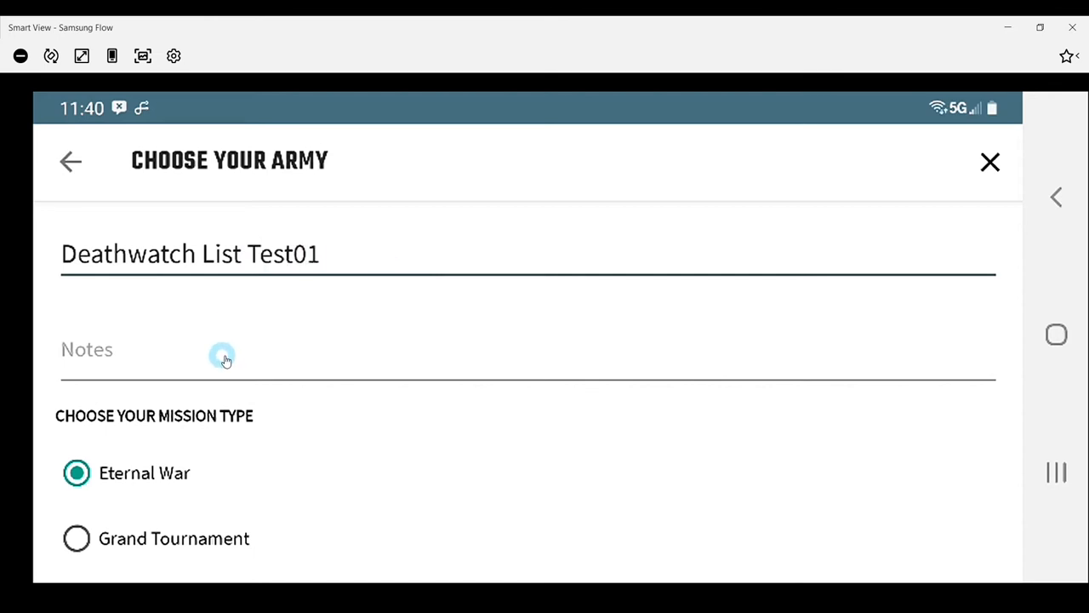
pyautogui.write('F')
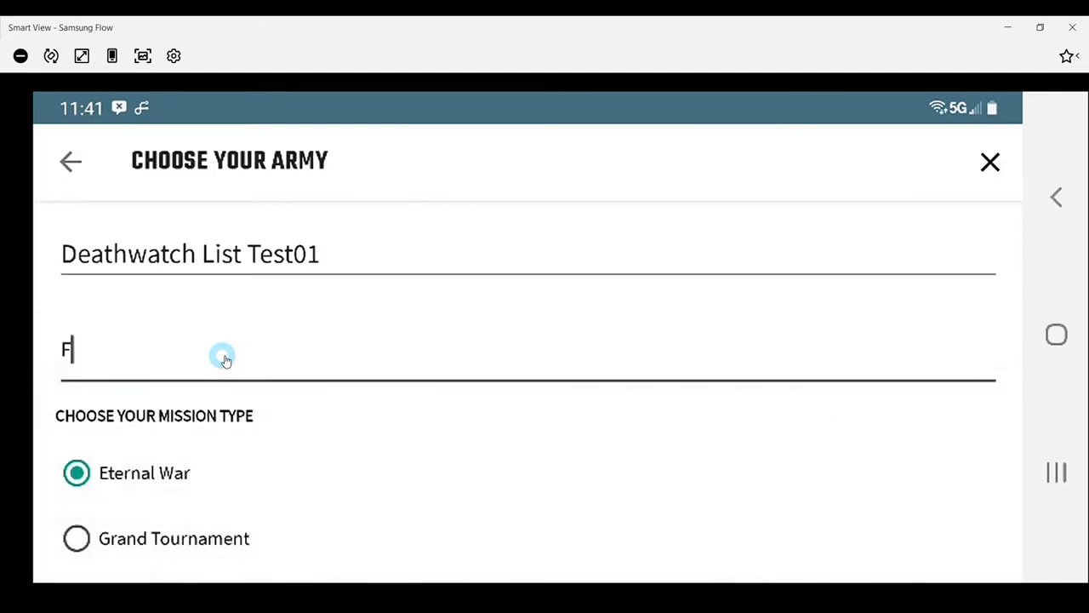
pyautogui.write('Secpond test')
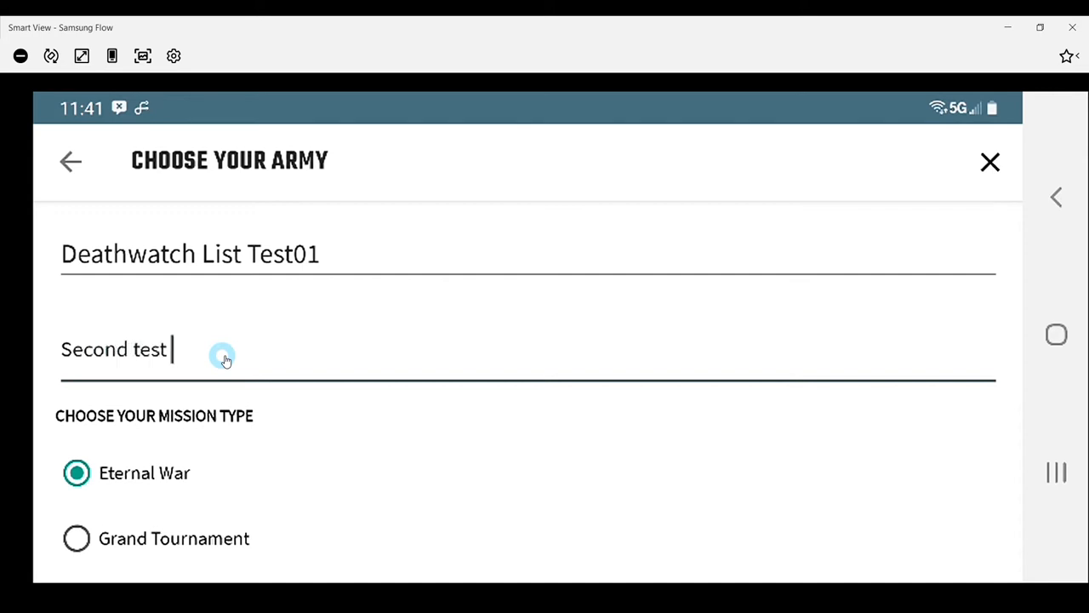
pyautogui.write('list')
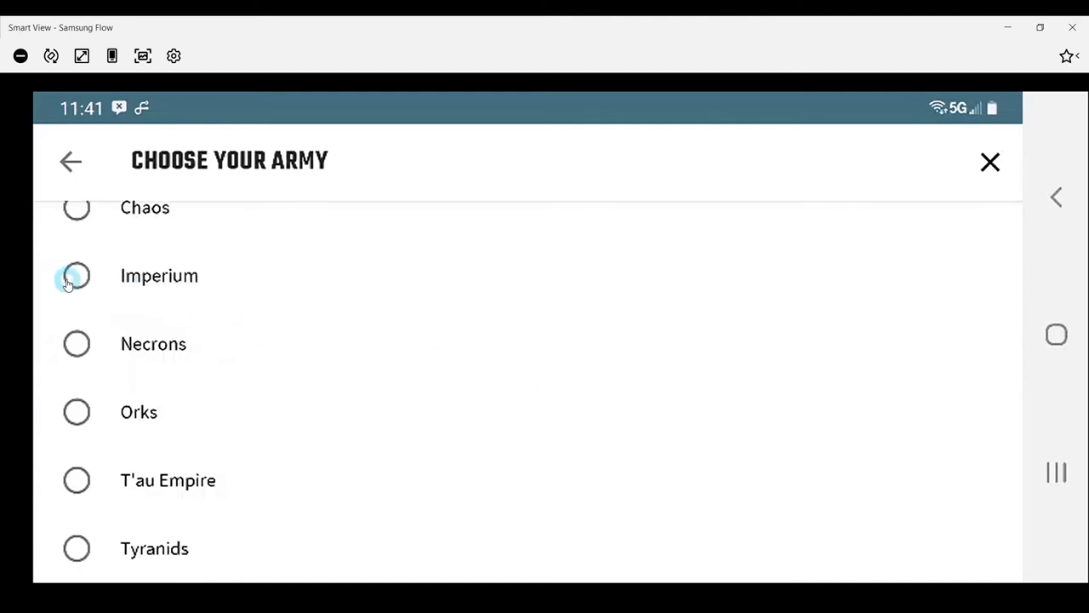
pyautogui.click(76, 275)
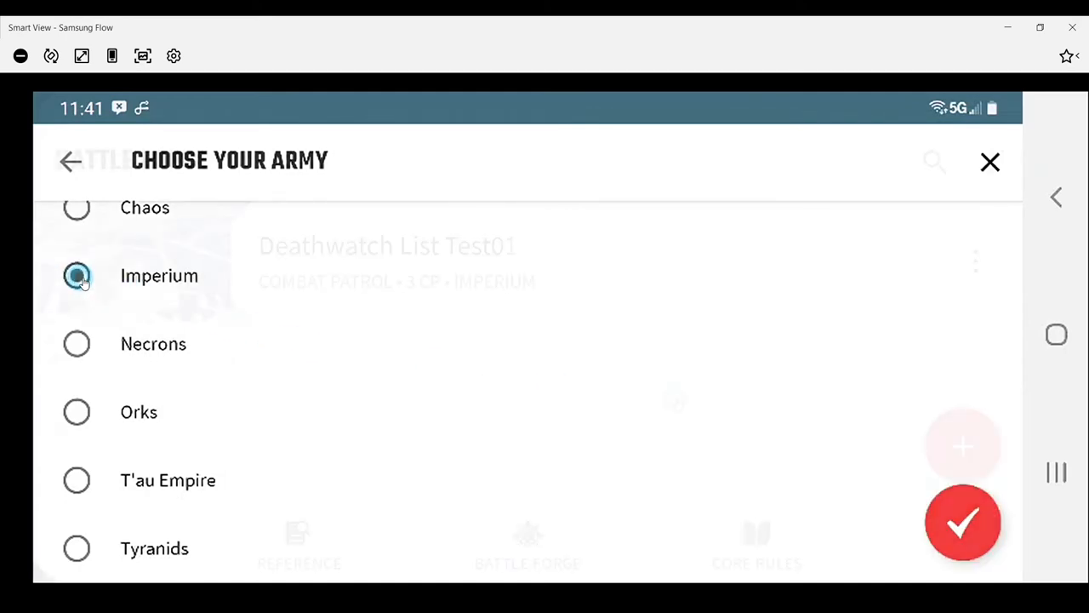
pyautogui.click(963, 522)
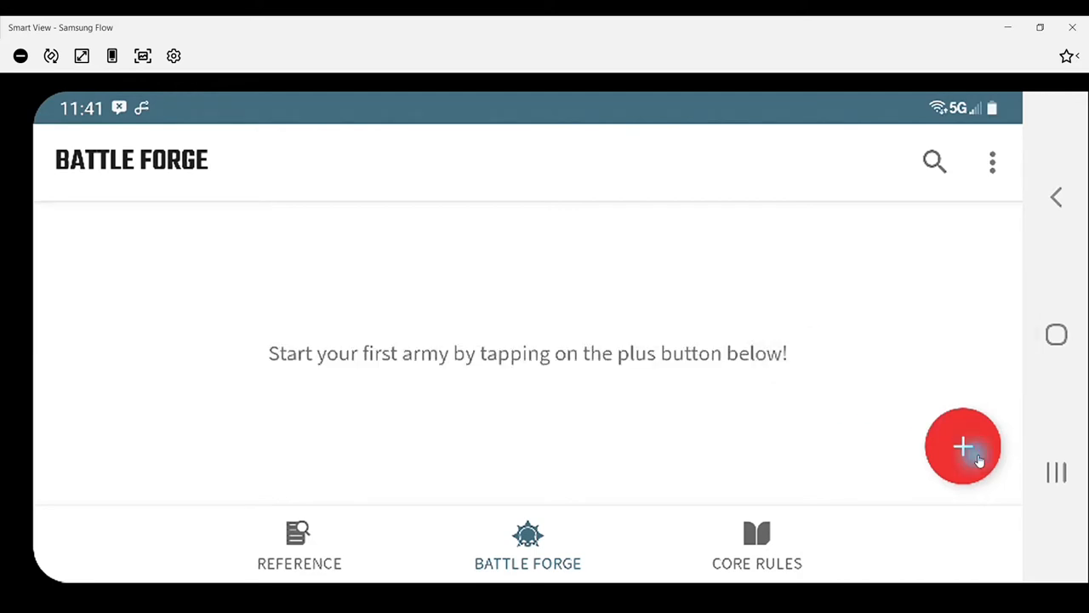
# - Start another new army and name it 'Test List'
pyautogui.click(963, 446)
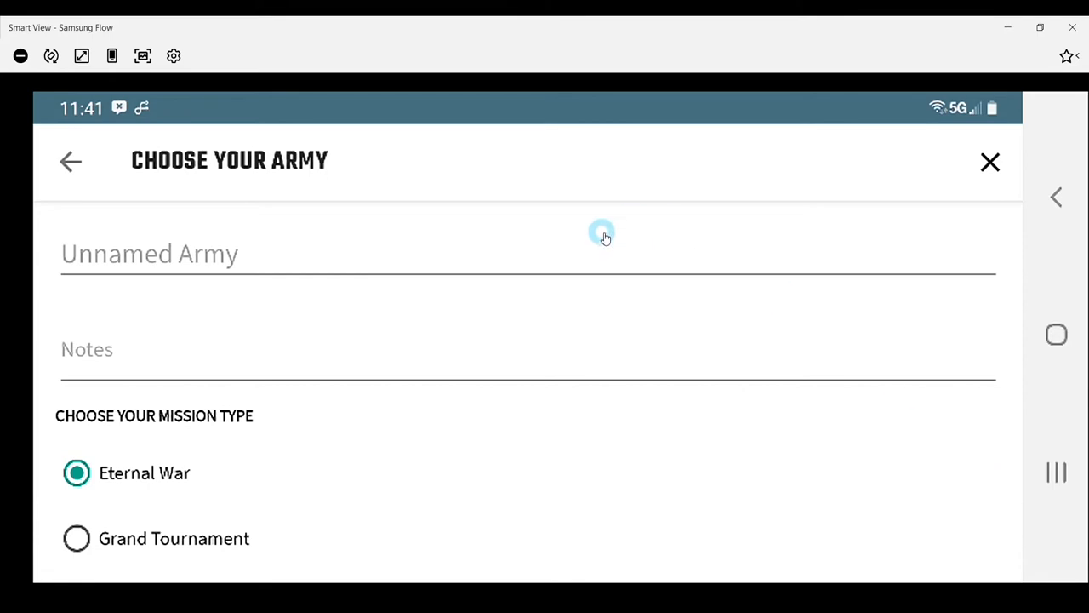
pyautogui.click(149, 254)
pyautogui.write('Deat')
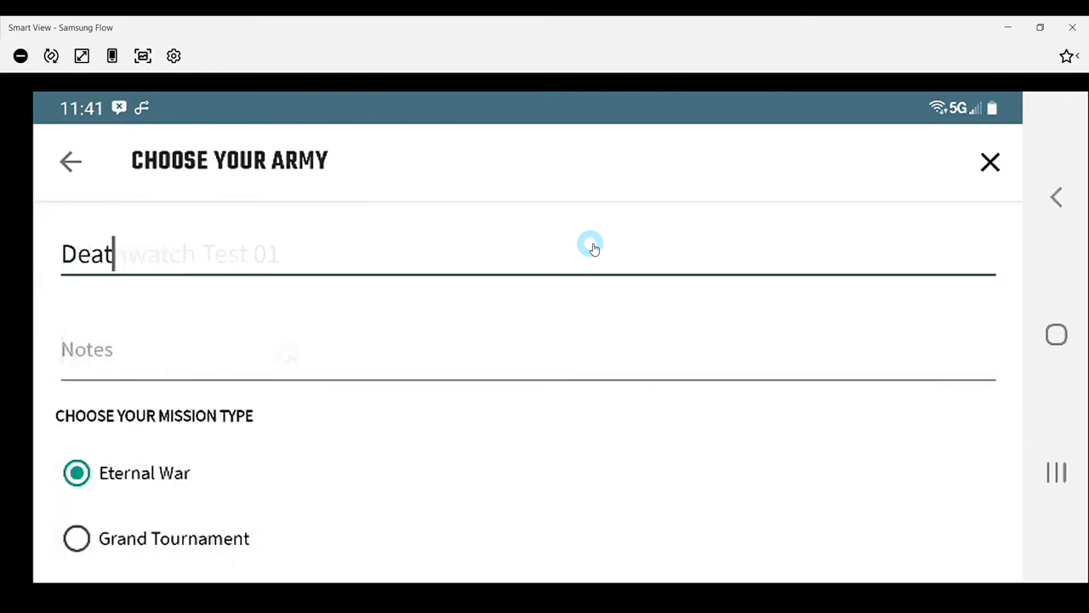
pyautogui.write('Test List')
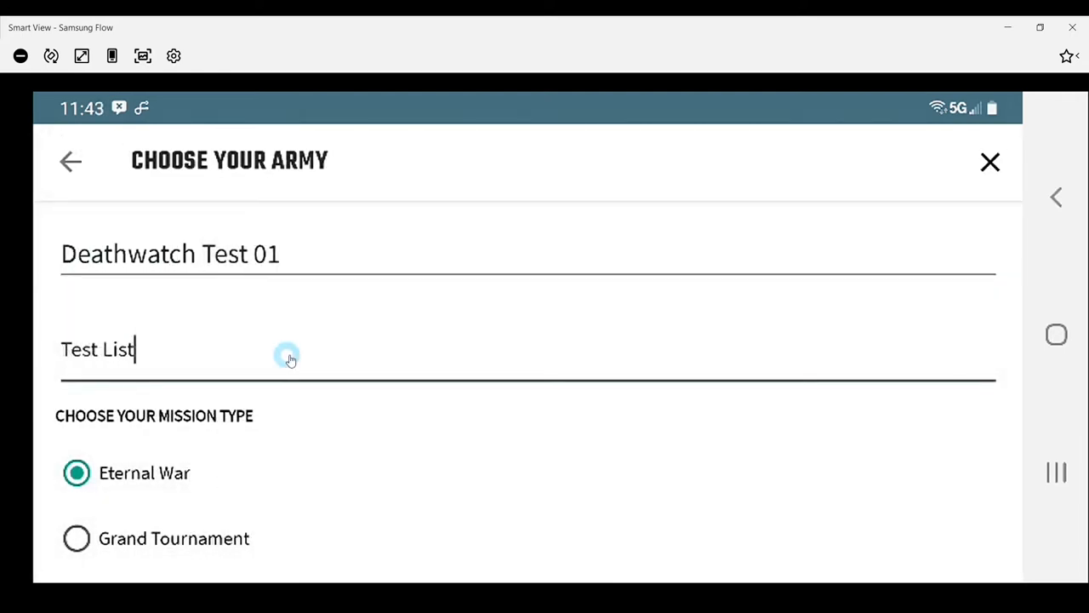
pyautogui.scroll(-3)
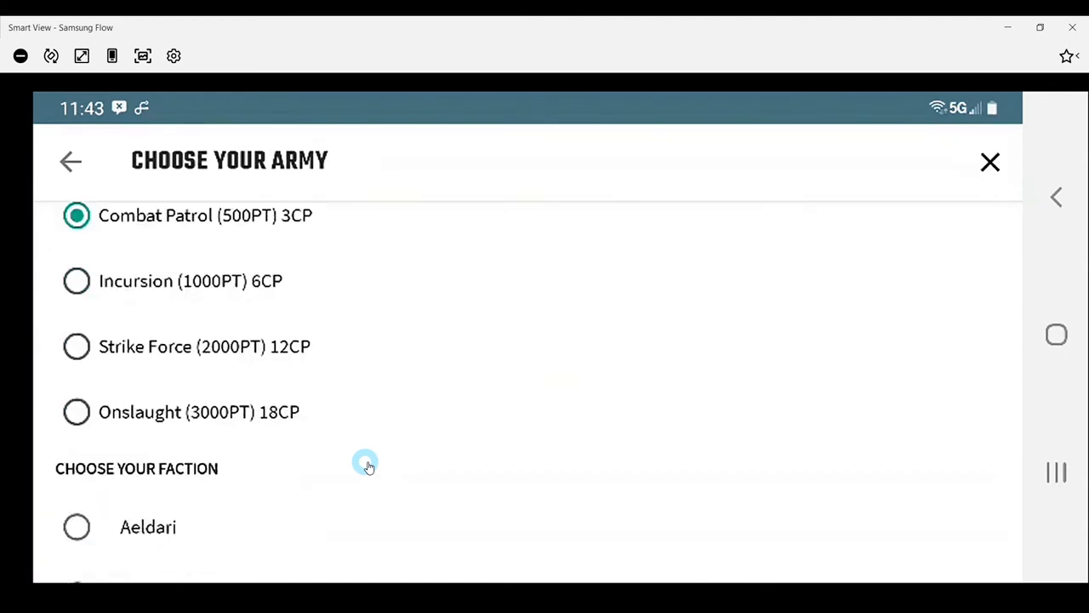
pyautogui.scroll(-3)
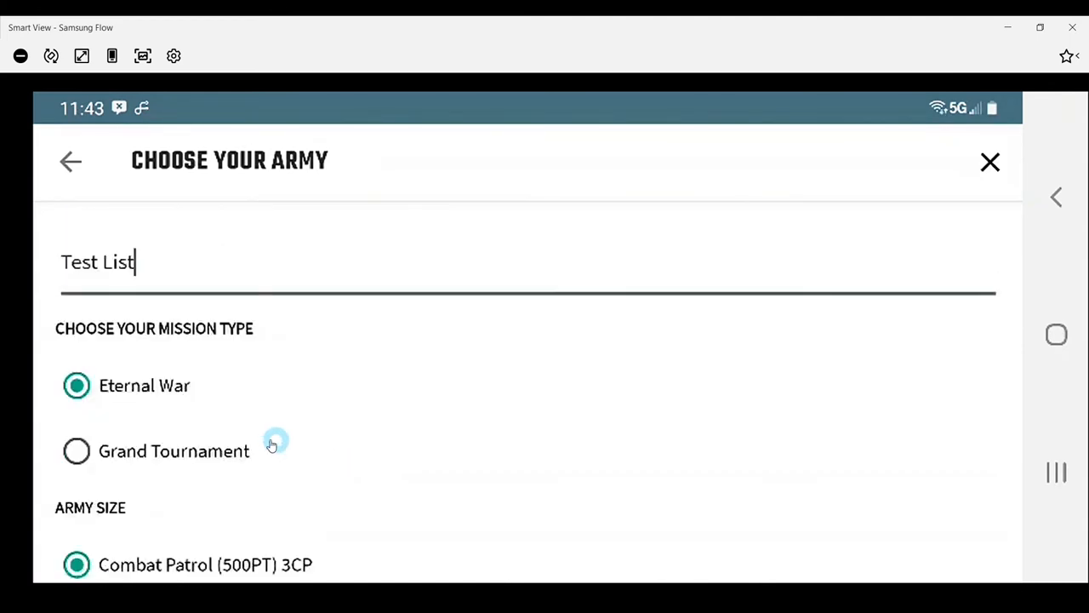
# - Set Grand Tournament mission, Strike Force (2000PT) size and Imperium faction, then create the list
pyautogui.click(77, 451)
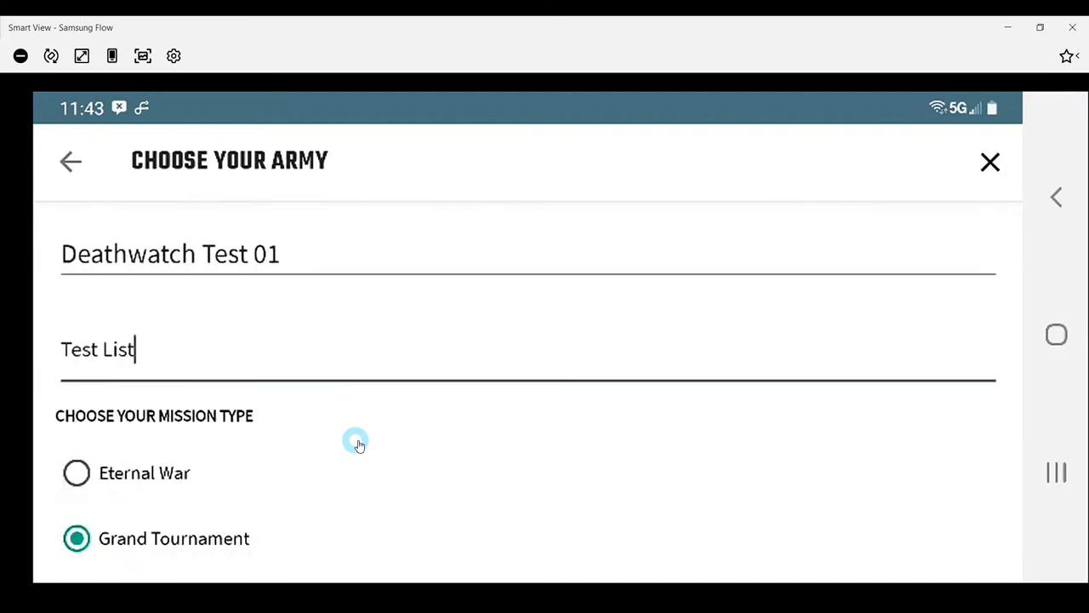
pyautogui.scroll(-3)
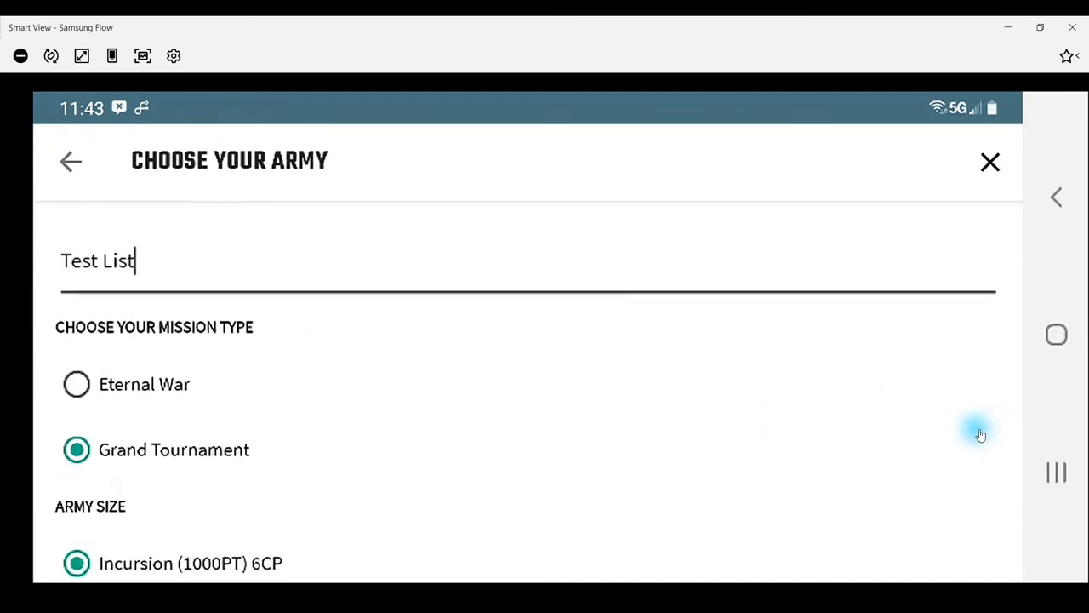
pyautogui.scroll(-3)
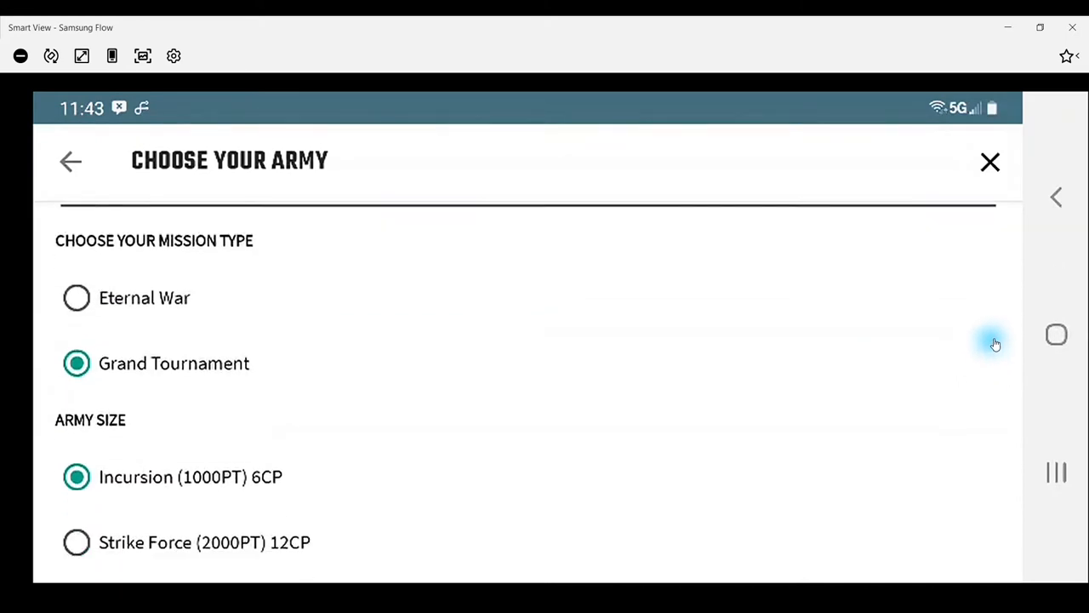
pyautogui.scroll(-3)
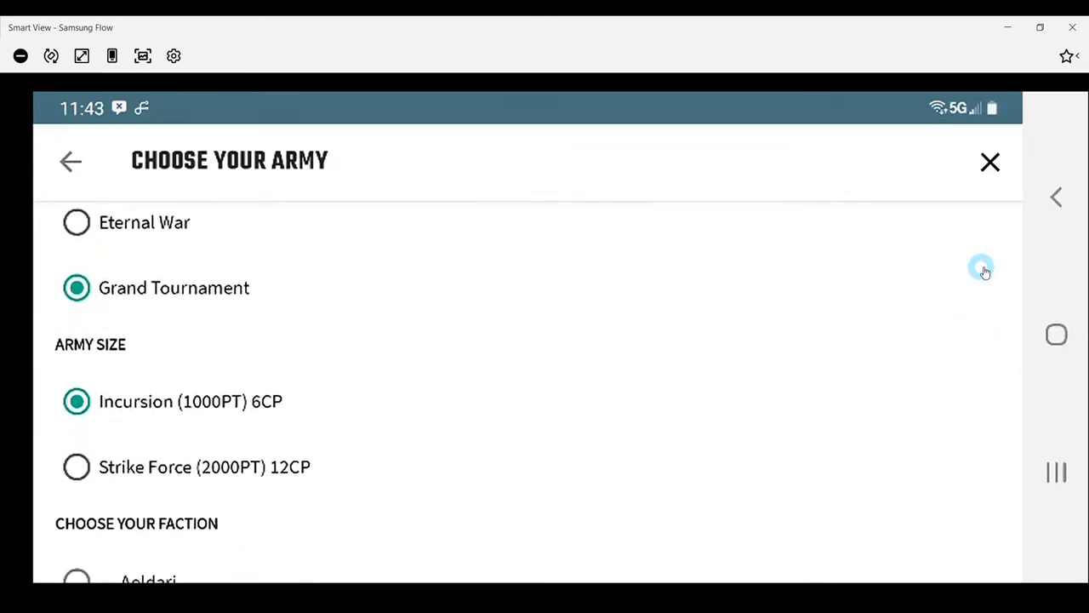
pyautogui.click(76, 466)
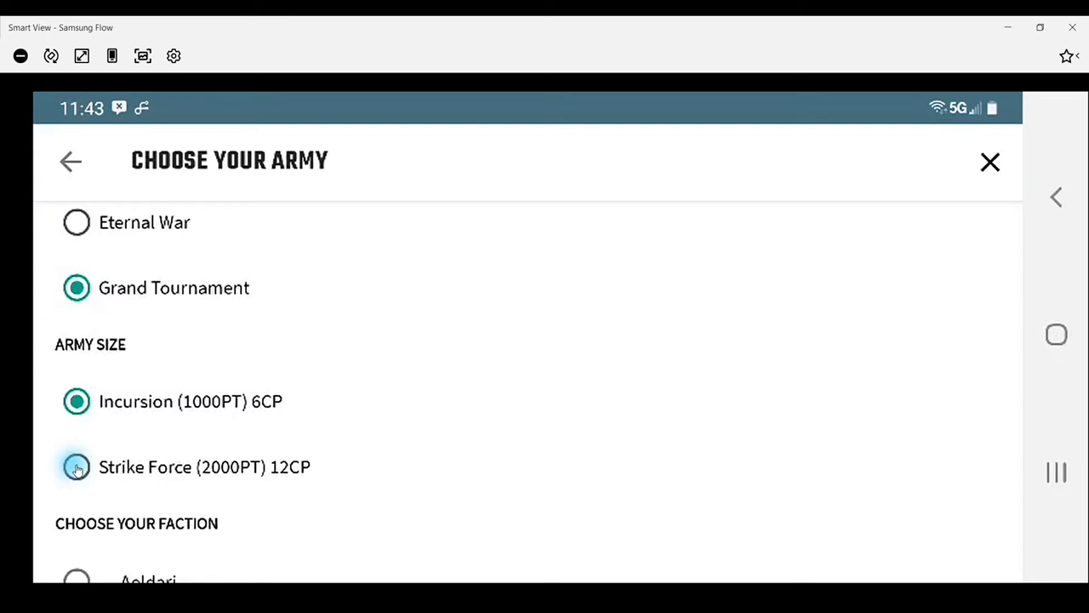
pyautogui.click(76, 466)
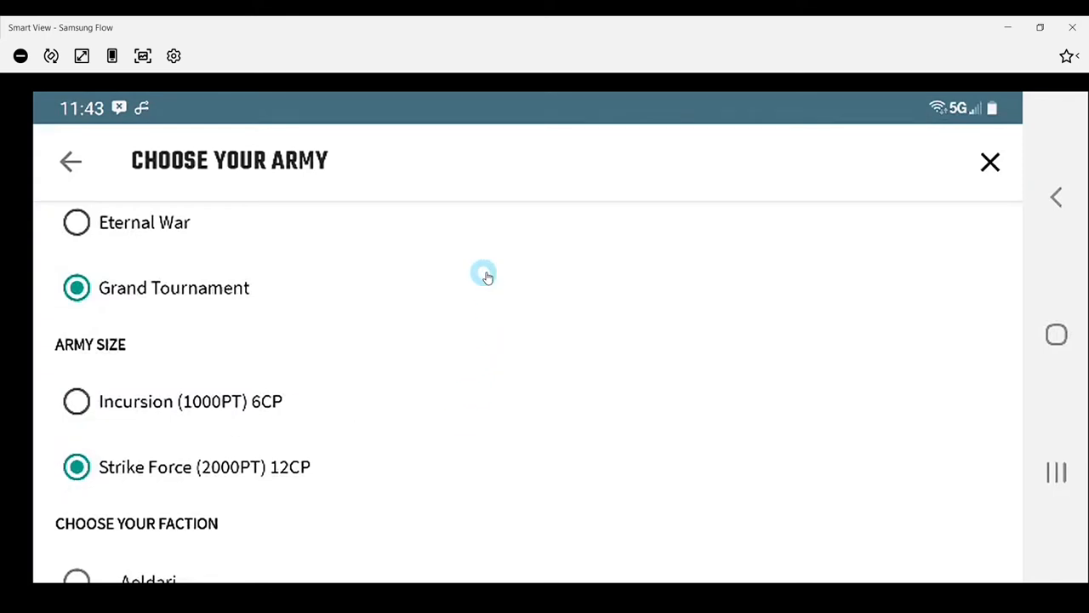
pyautogui.scroll(-3)
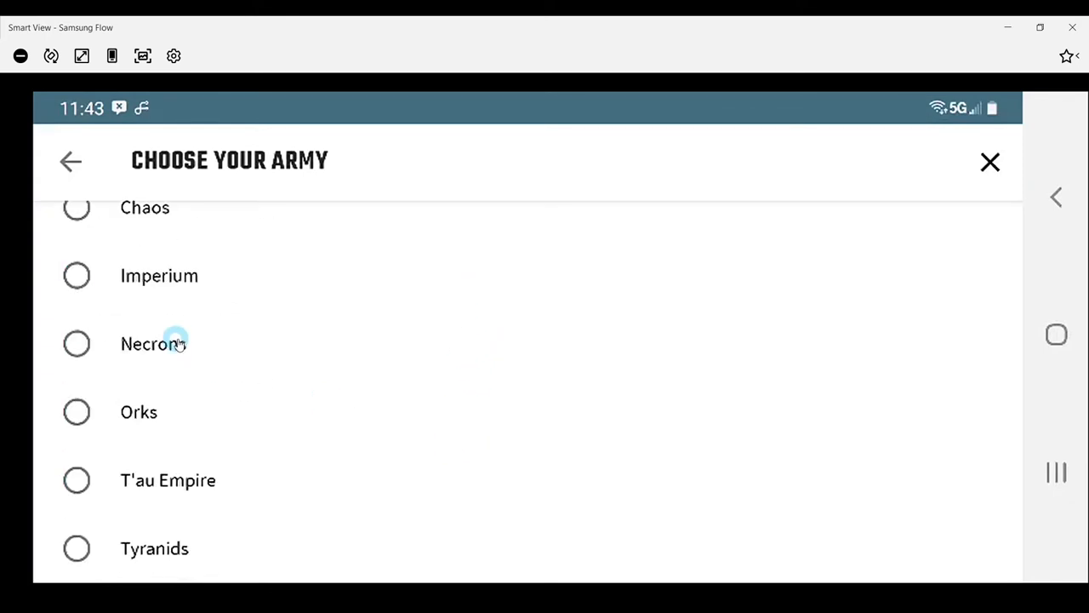
pyautogui.click(77, 275)
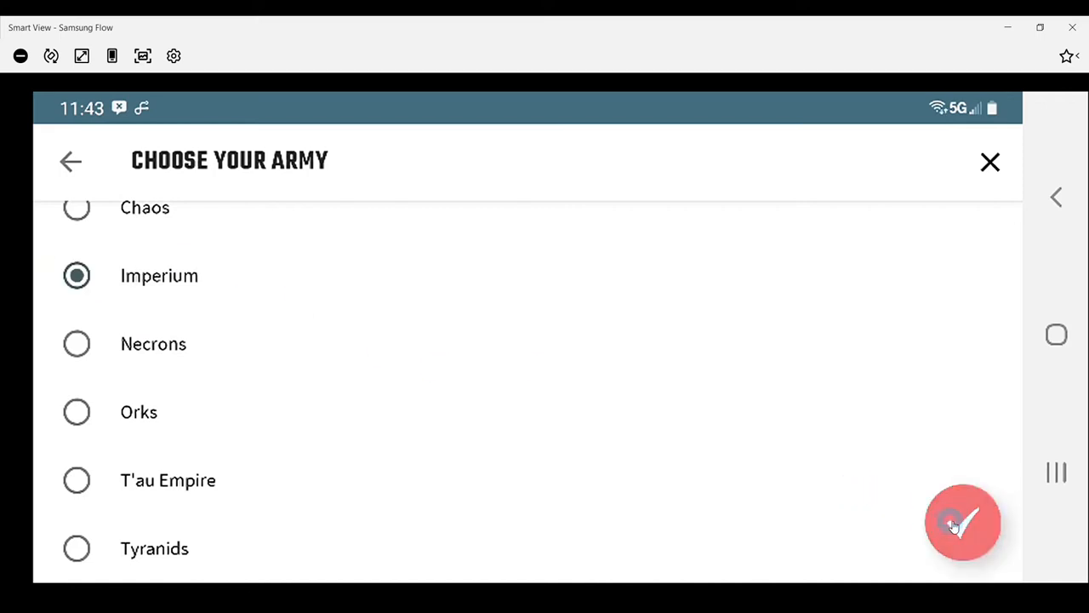
pyautogui.click(963, 522)
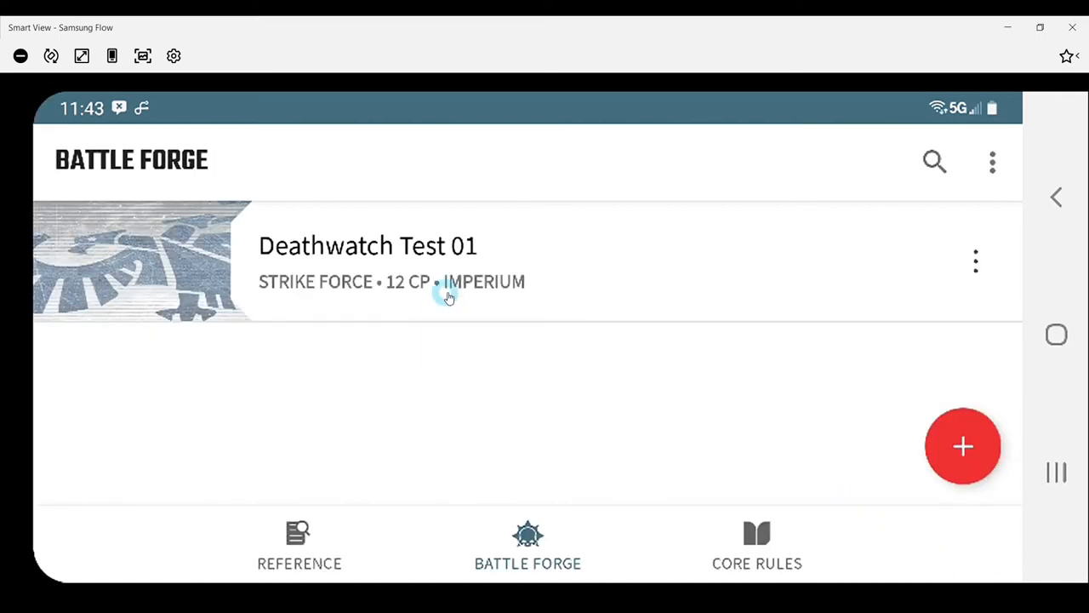
# - Open the Deathwatch Test 01 list, empty with 2000 points and 12 CP
pyautogui.click(368, 245)
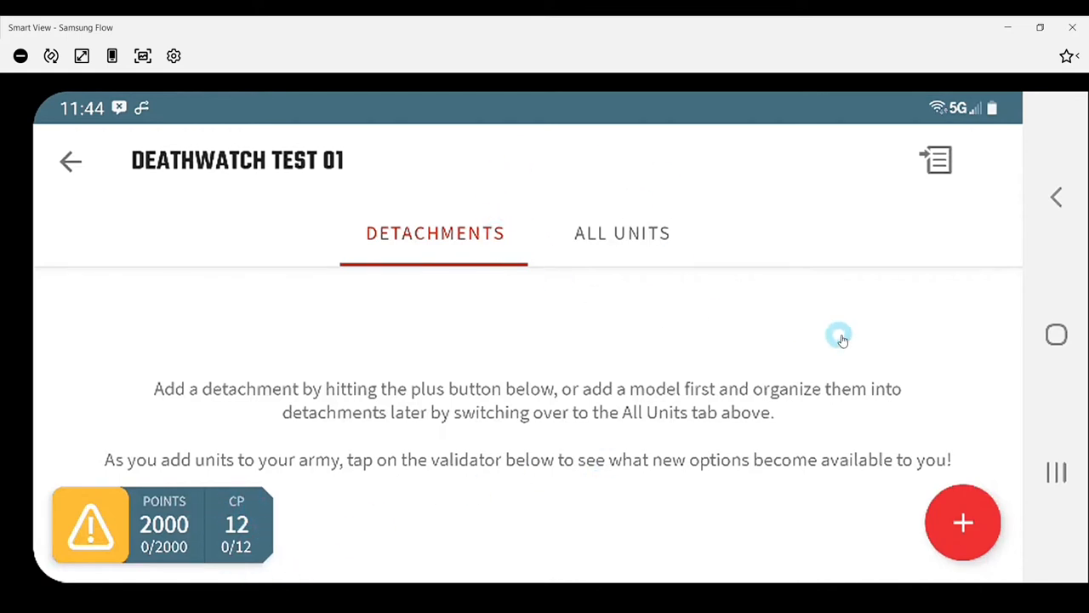
pyautogui.moveTo(526, 366)
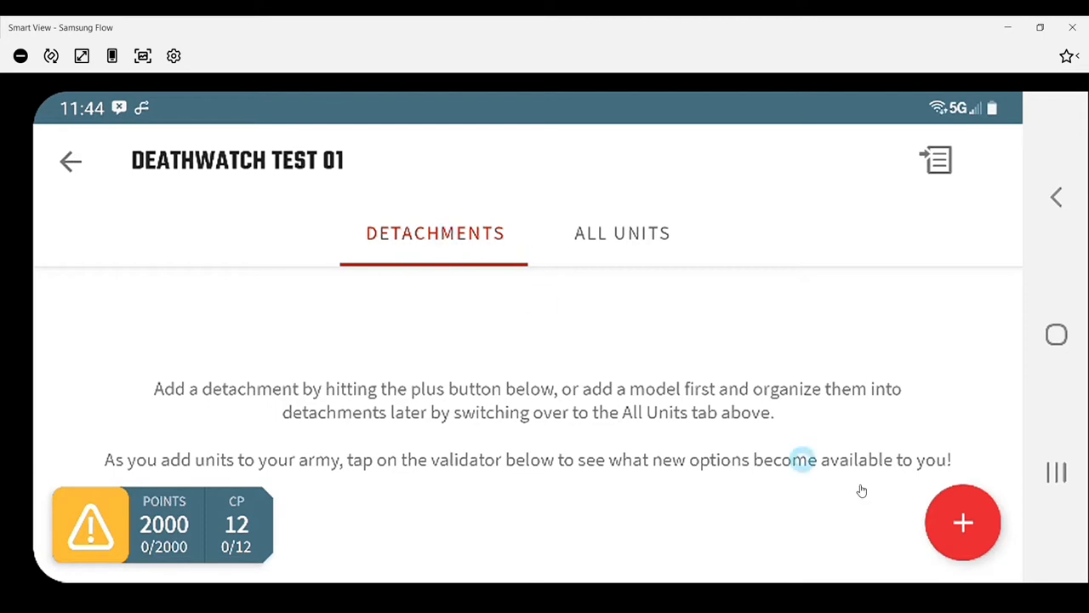
# - Add a detachment, choosing Battalion Detachment from past Patrol and Brigade
pyautogui.click(963, 522)
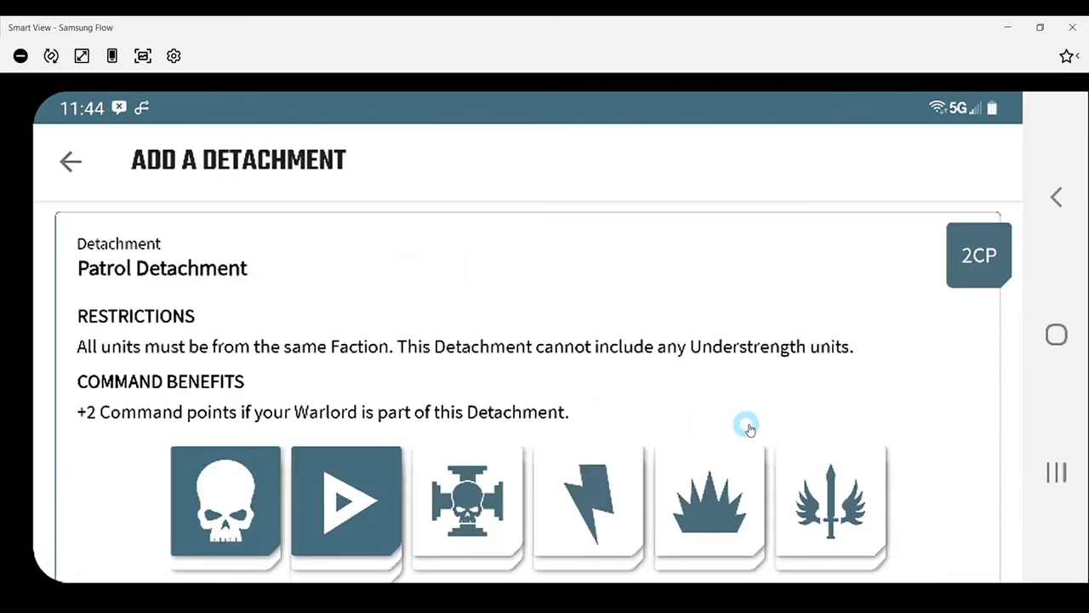
pyautogui.moveTo(702, 353)
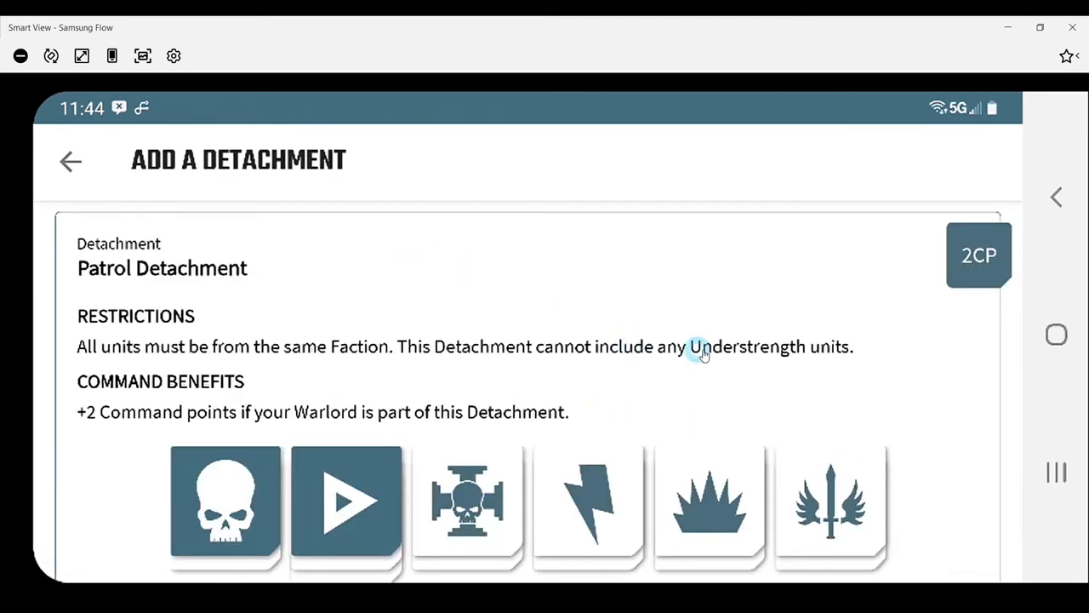
pyautogui.moveTo(705, 352)
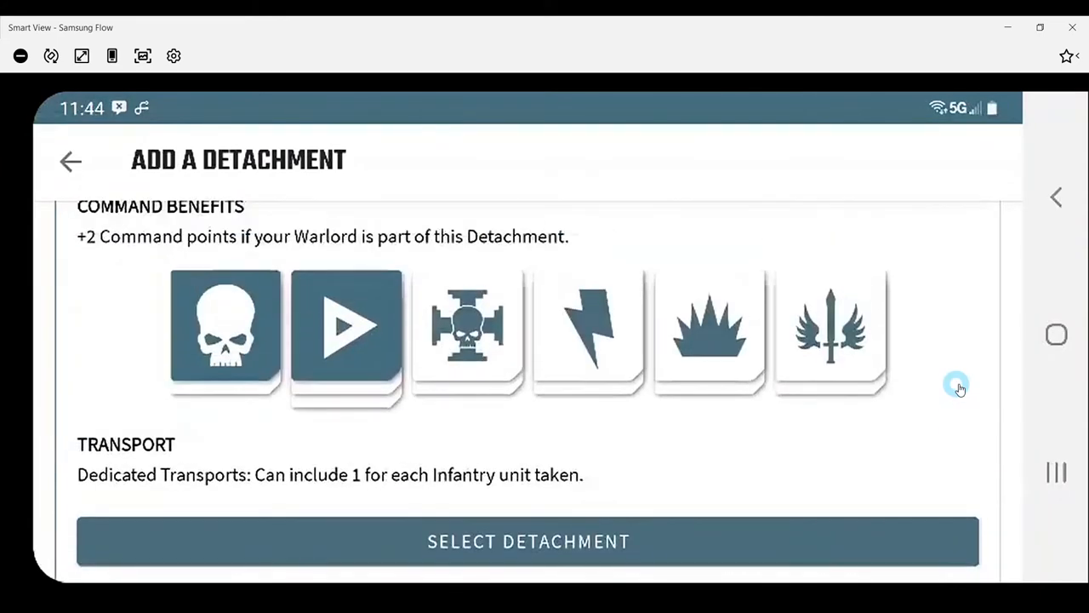
pyautogui.scroll(-3)
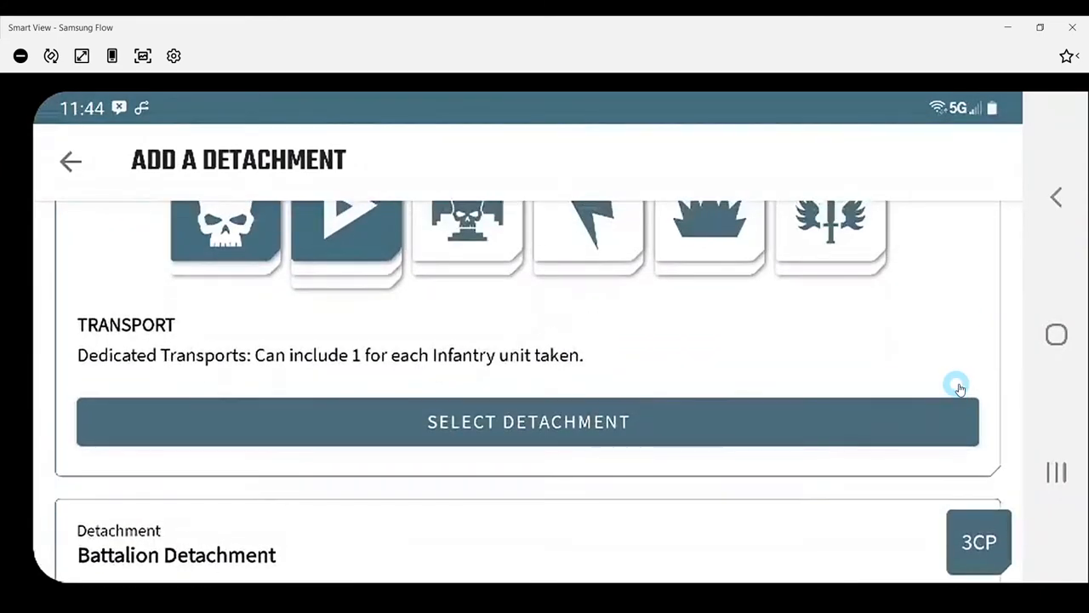
pyautogui.scroll(-3)
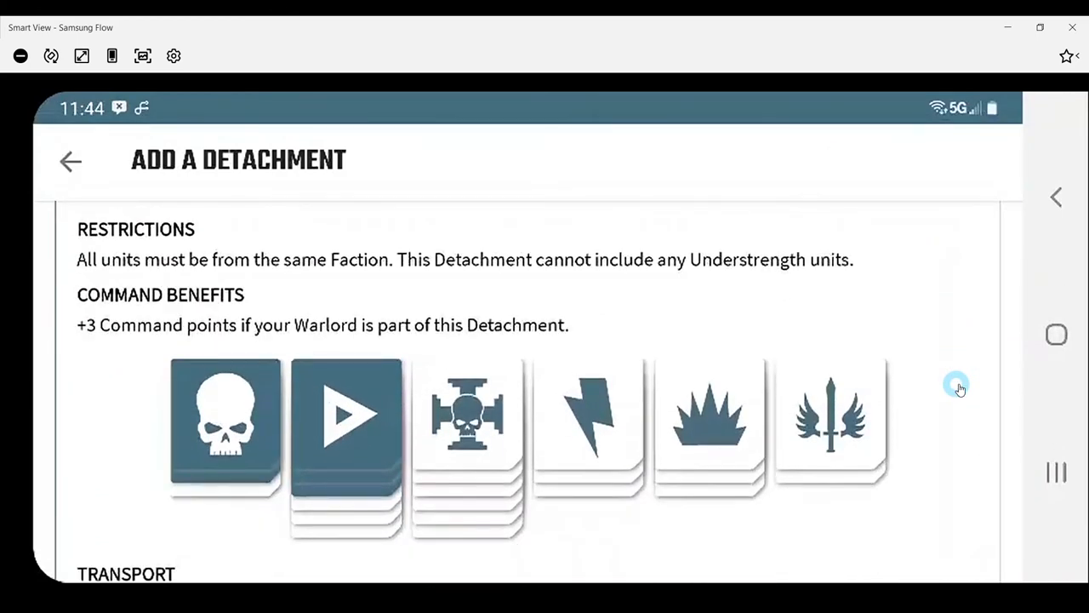
pyautogui.scroll(-3)
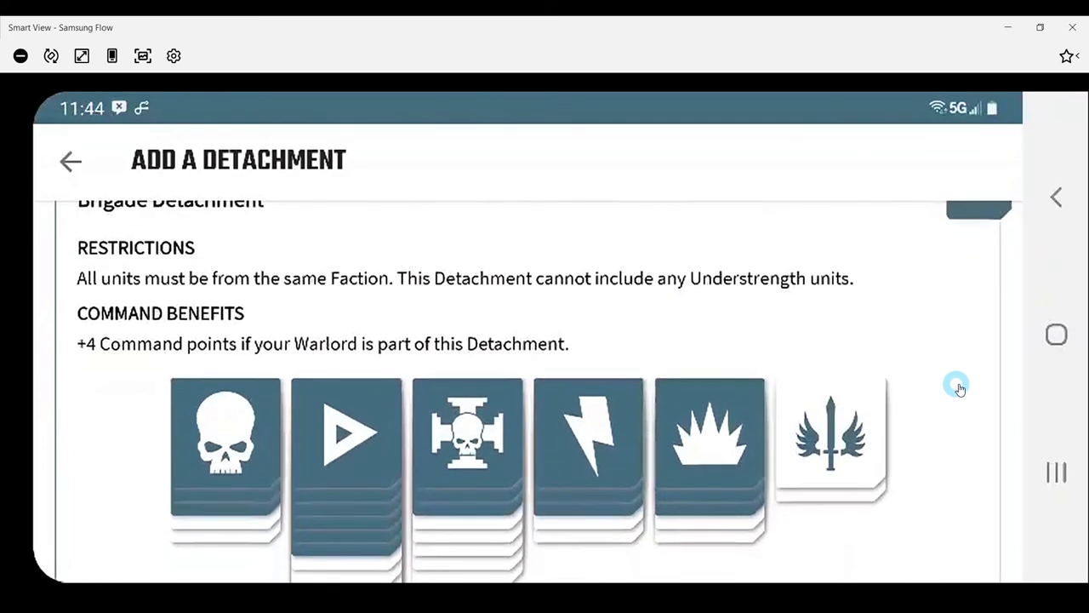
pyautogui.scroll(-3)
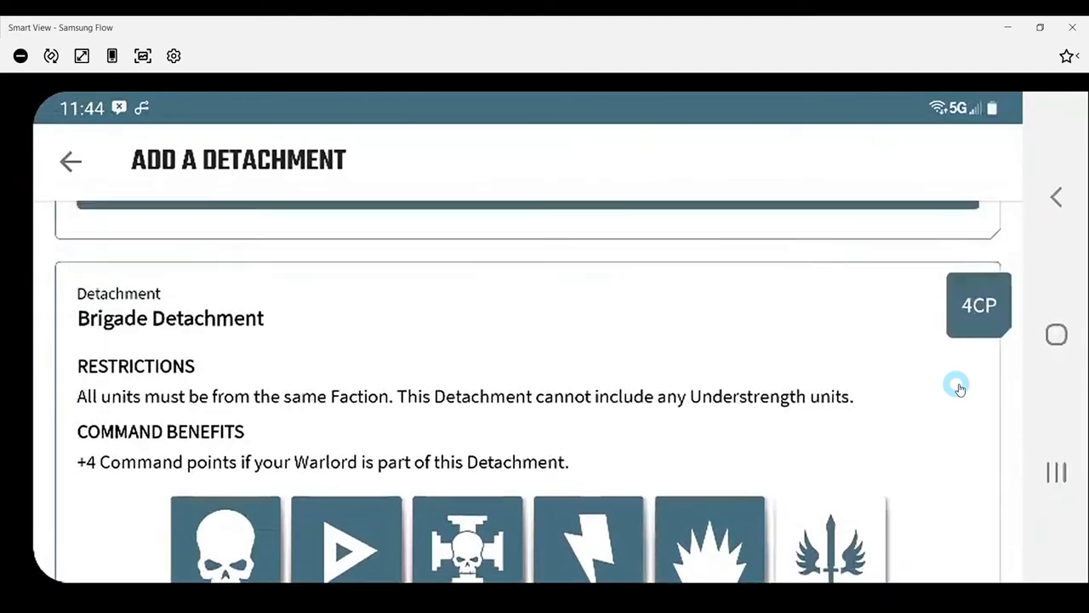
pyautogui.scroll(-3)
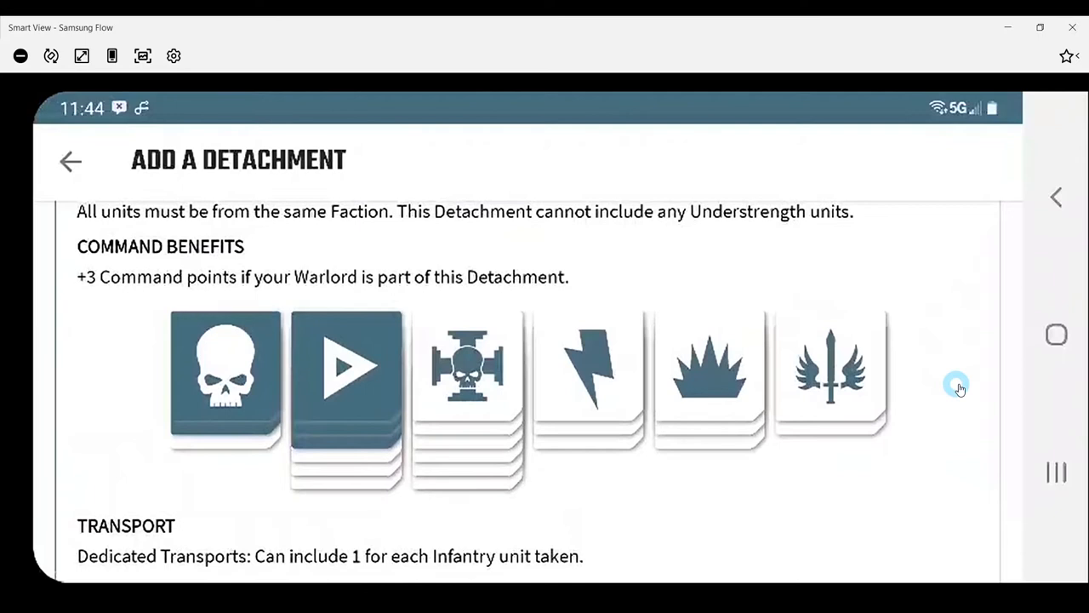
pyautogui.scroll(-3)
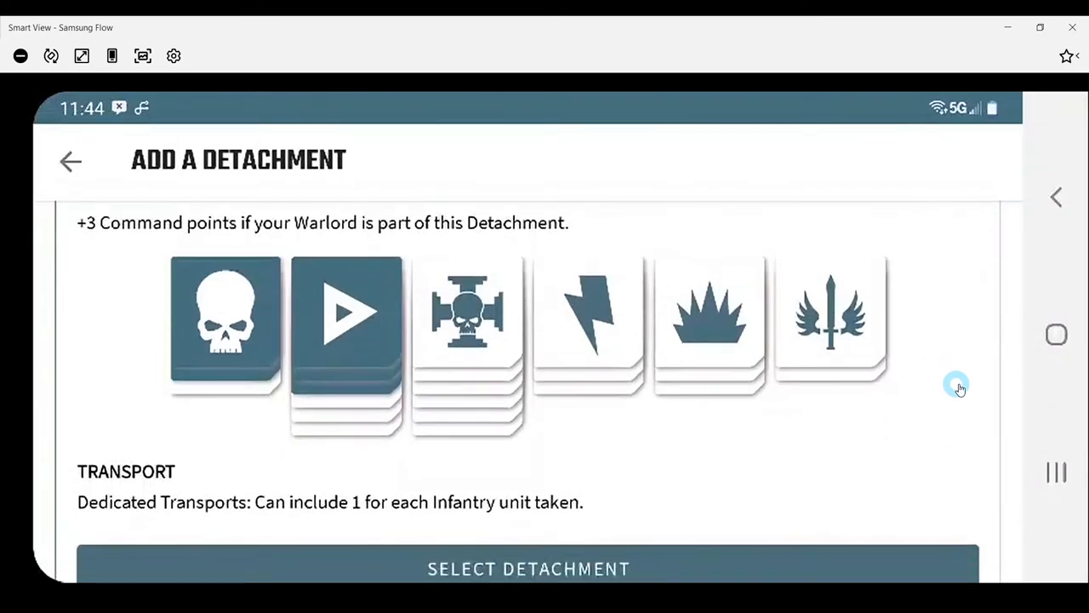
pyautogui.scroll(-3)
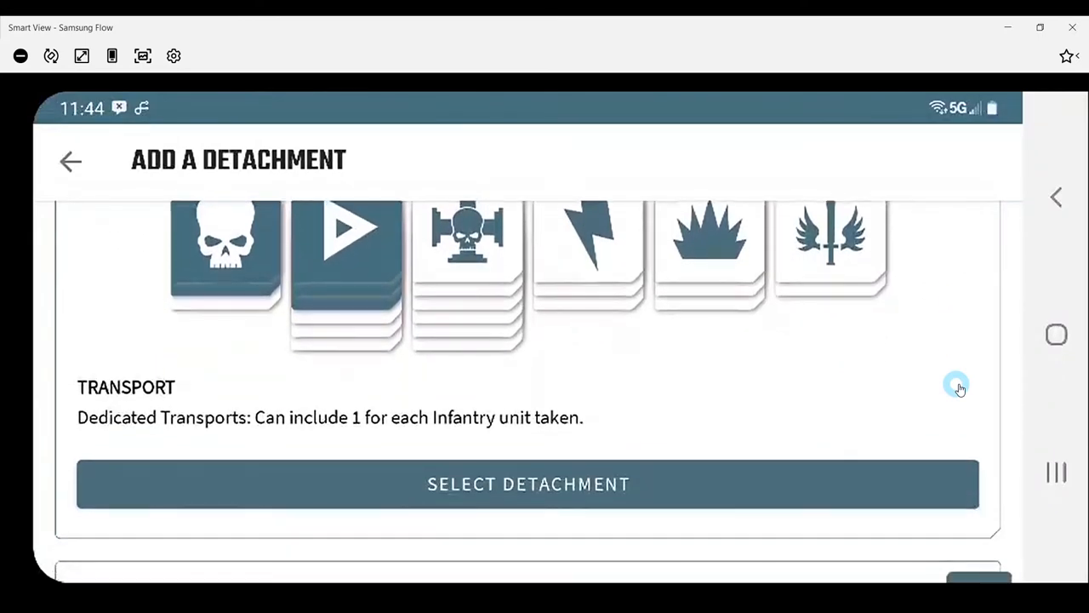
pyautogui.click(529, 483)
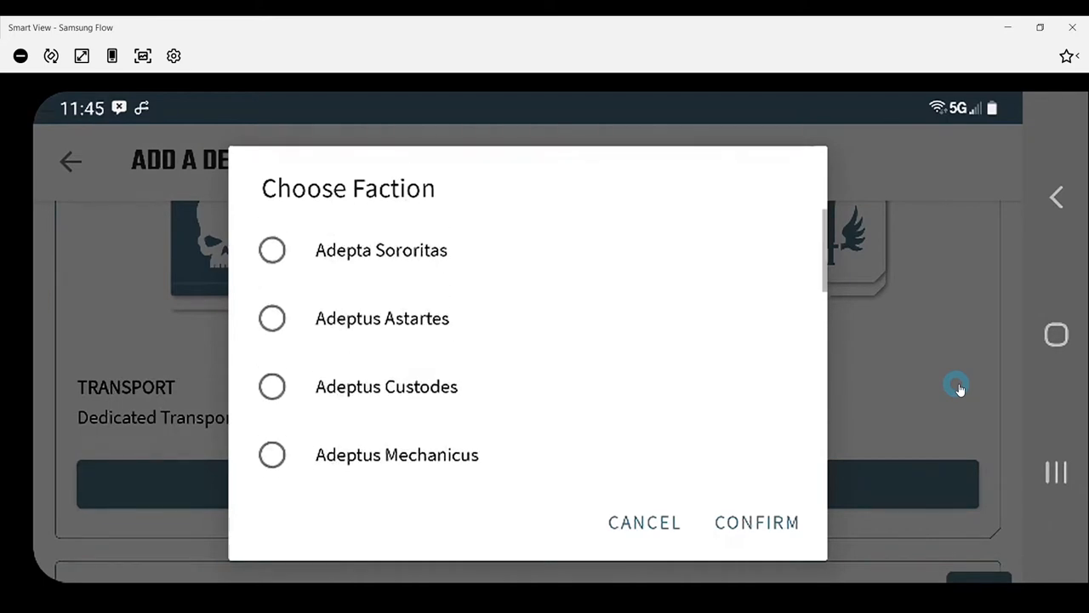
# - Confirm Adeptus Astartes as the Battalion Detachment's faction, leaving 9 of 12 CP
pyautogui.click(273, 307)
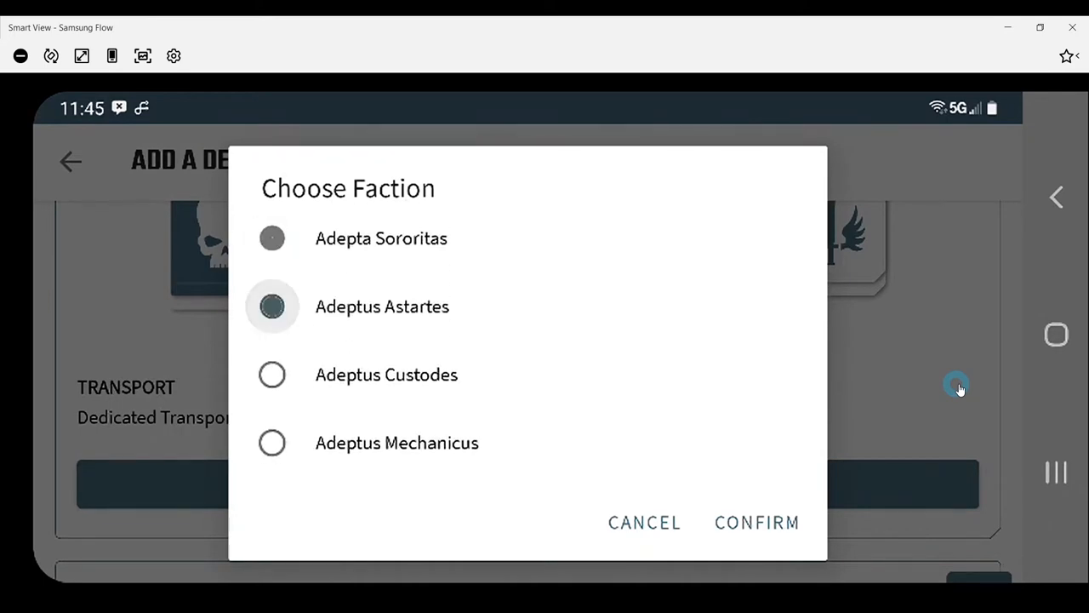
pyautogui.click(756, 522)
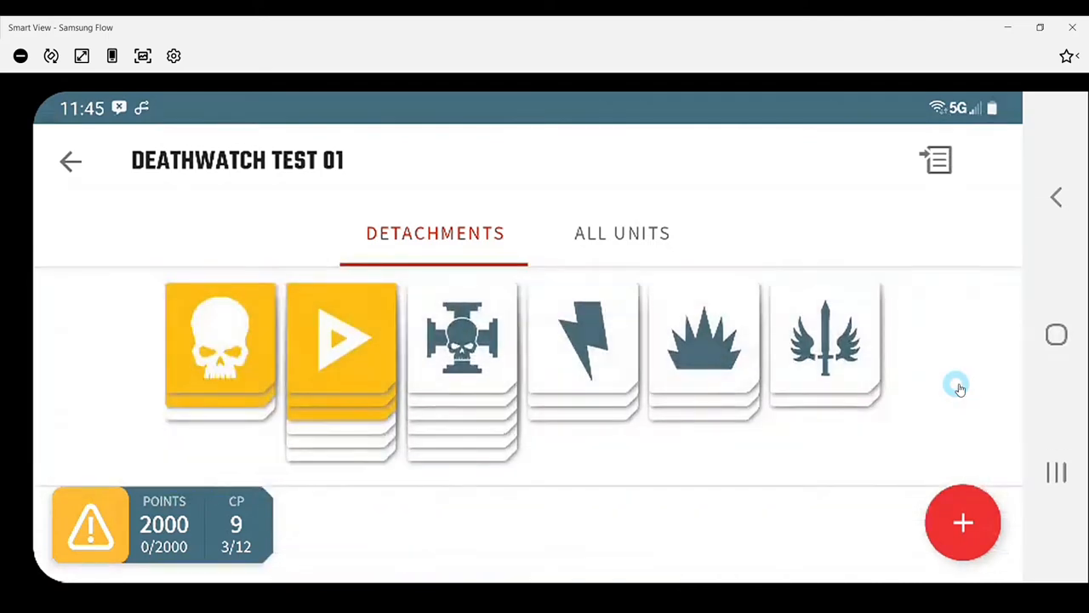
pyautogui.click(221, 337)
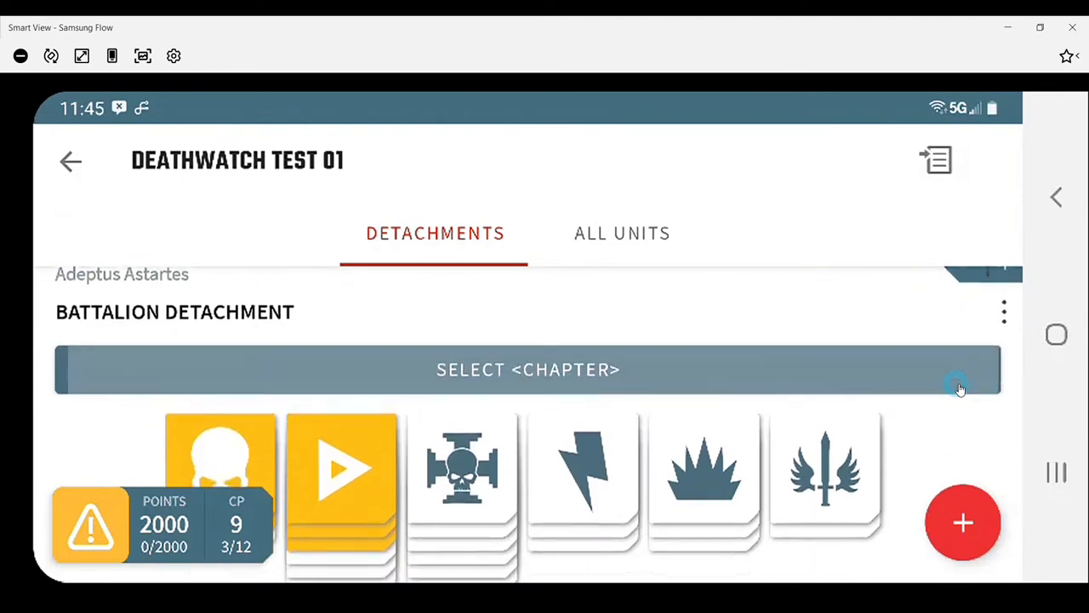
# - Browse the detachment's list of chapter sub-factions
pyautogui.click(528, 369)
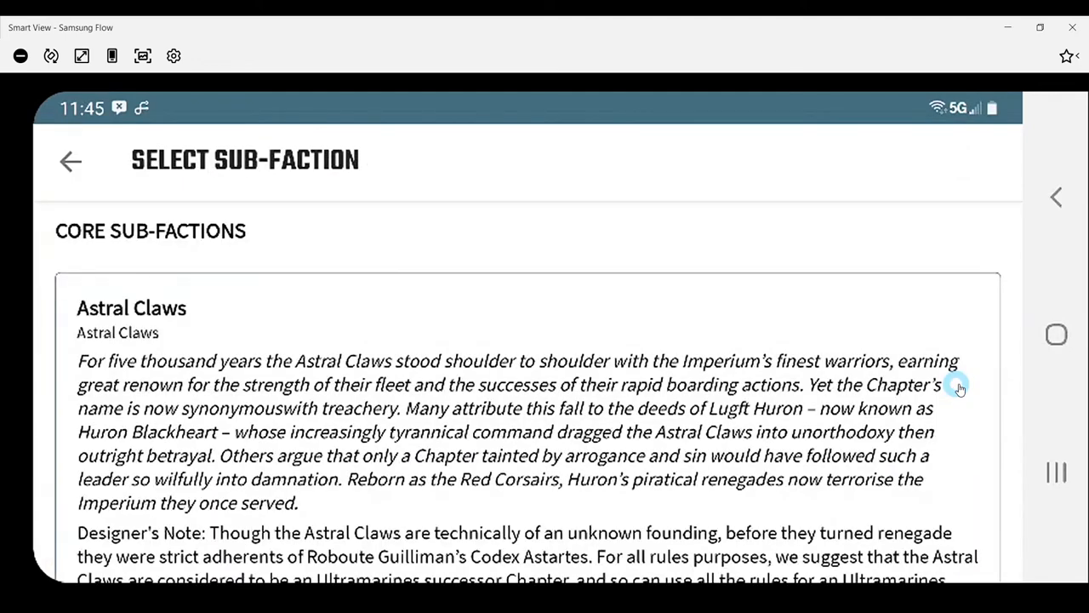
pyautogui.scroll(-3)
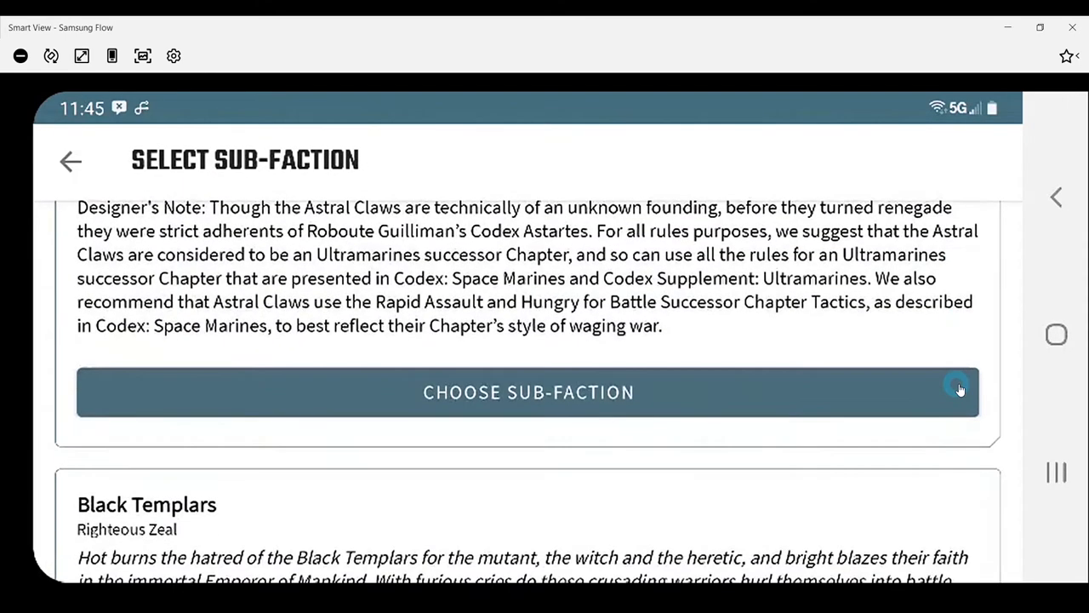
pyautogui.scroll(-3)
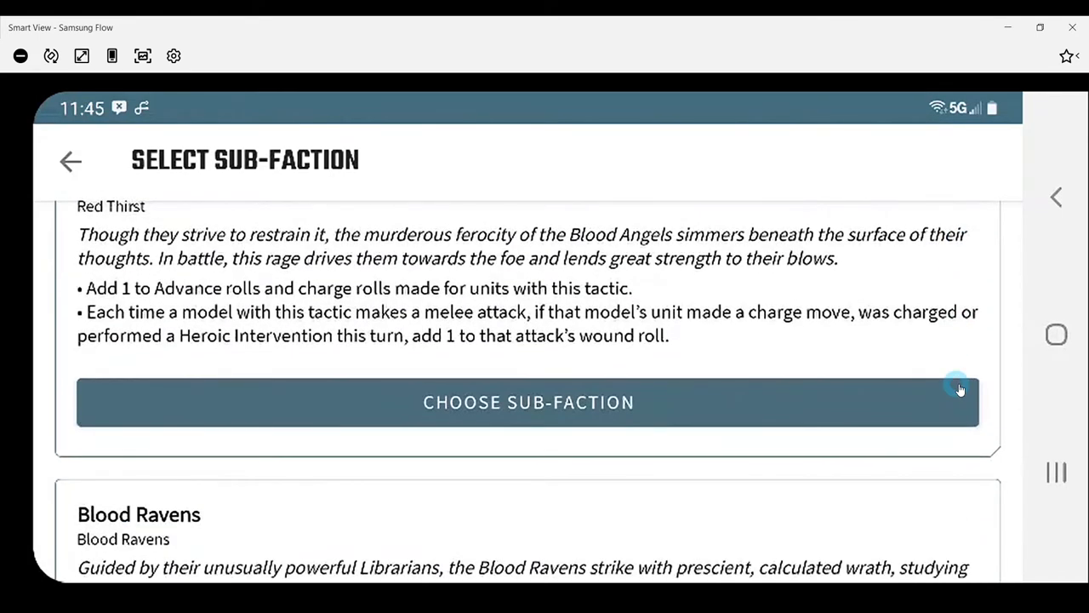
pyautogui.scroll(-3)
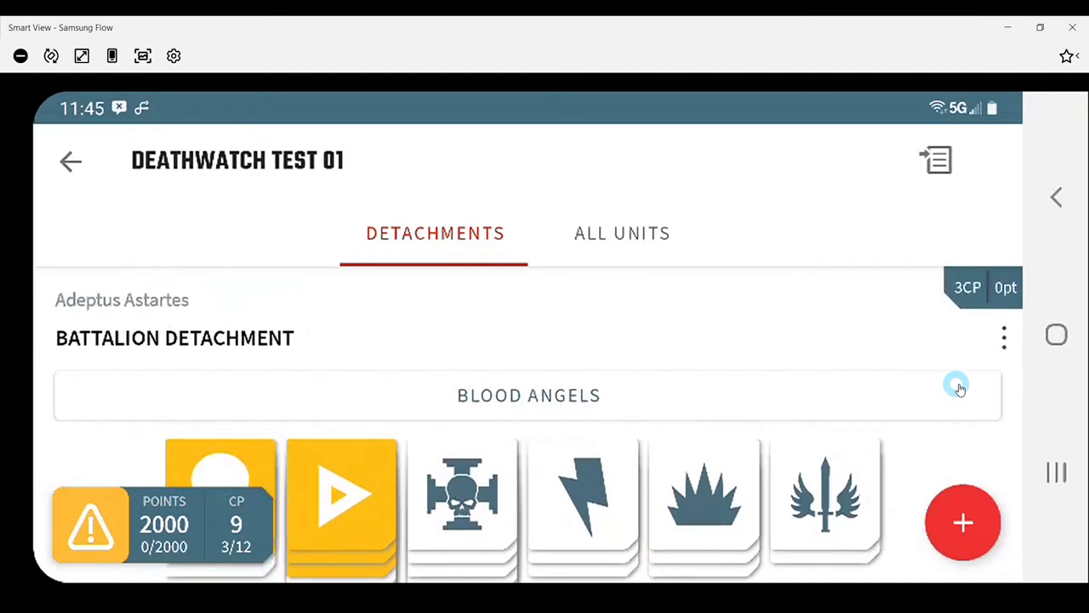
# - Reopen the chapter list and choose Deathwatch as the sub-faction
pyautogui.click(528, 395)
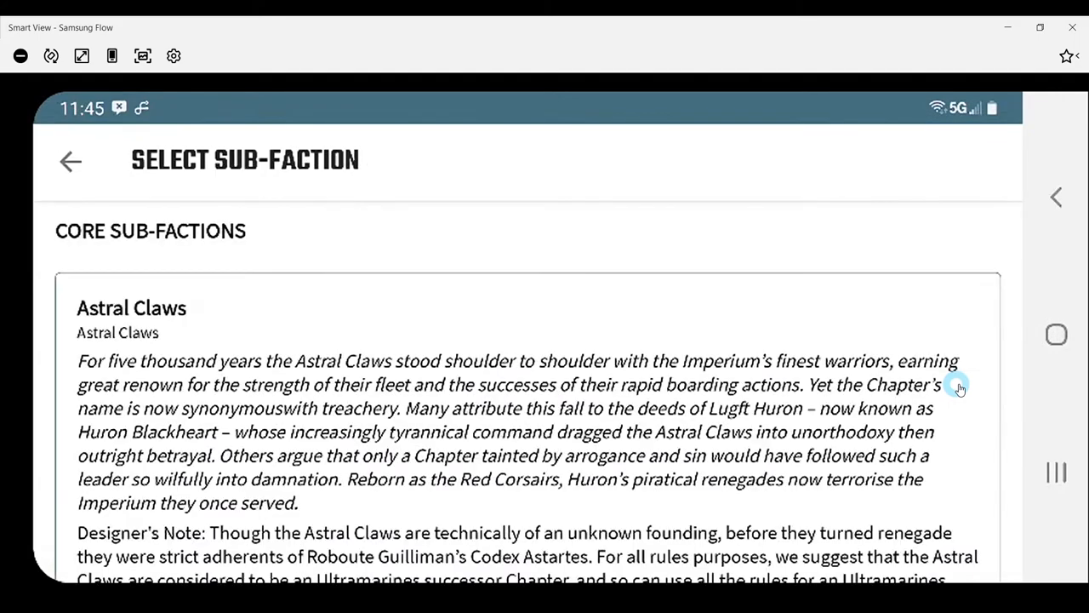
pyautogui.scroll(-3)
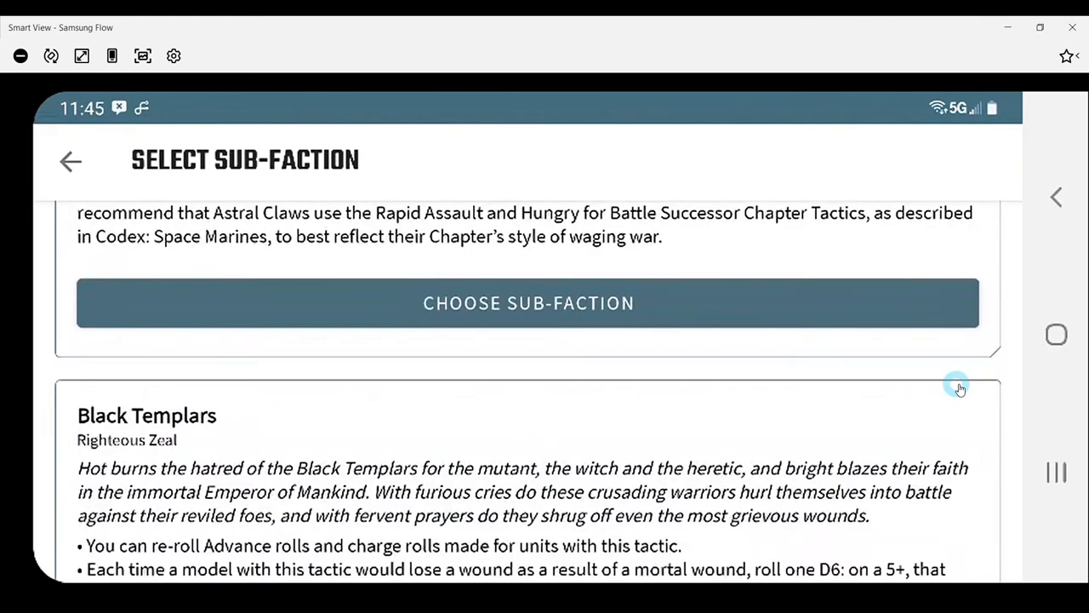
pyautogui.scroll(-3)
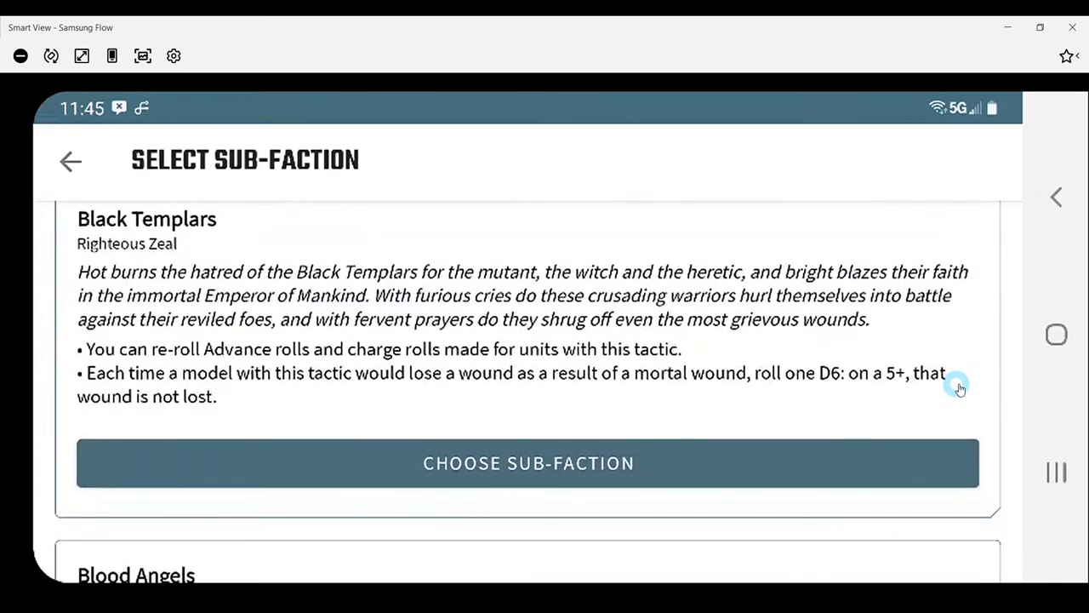
pyautogui.scroll(-3)
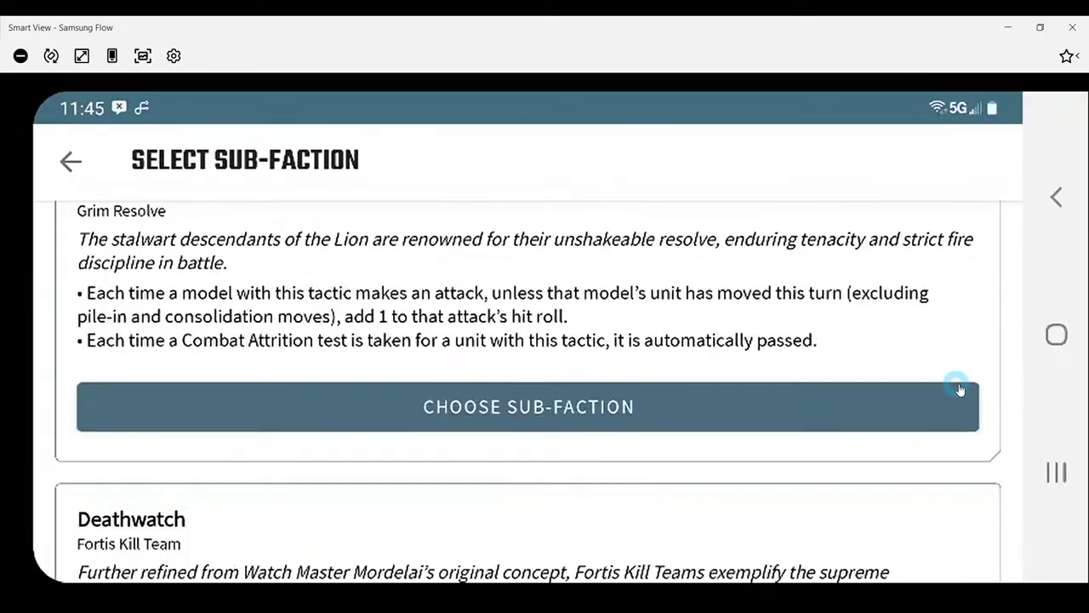
pyautogui.scroll(-3)
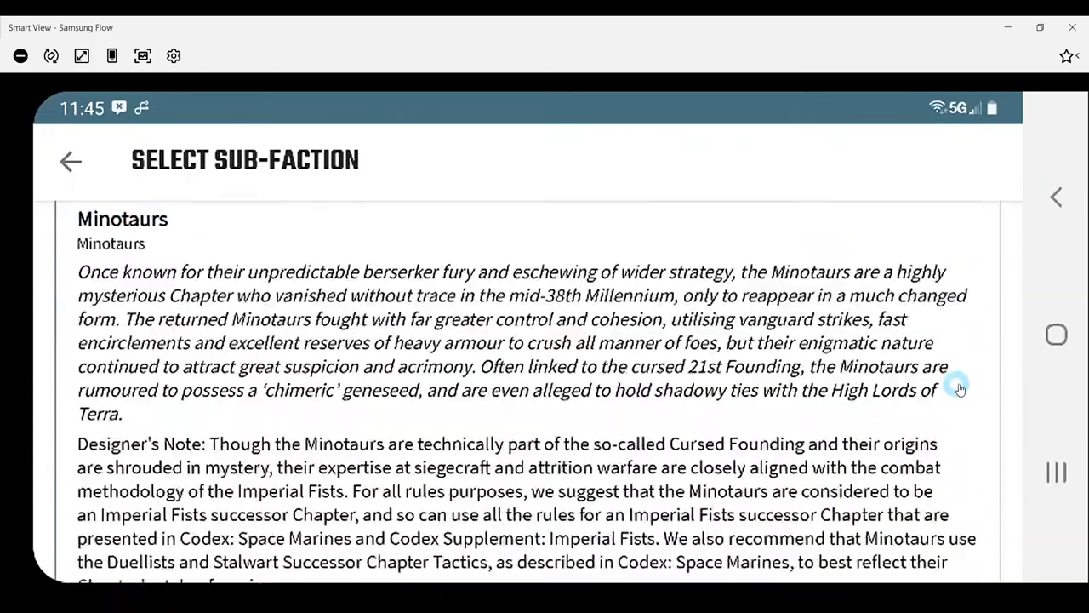
pyautogui.scroll(-3)
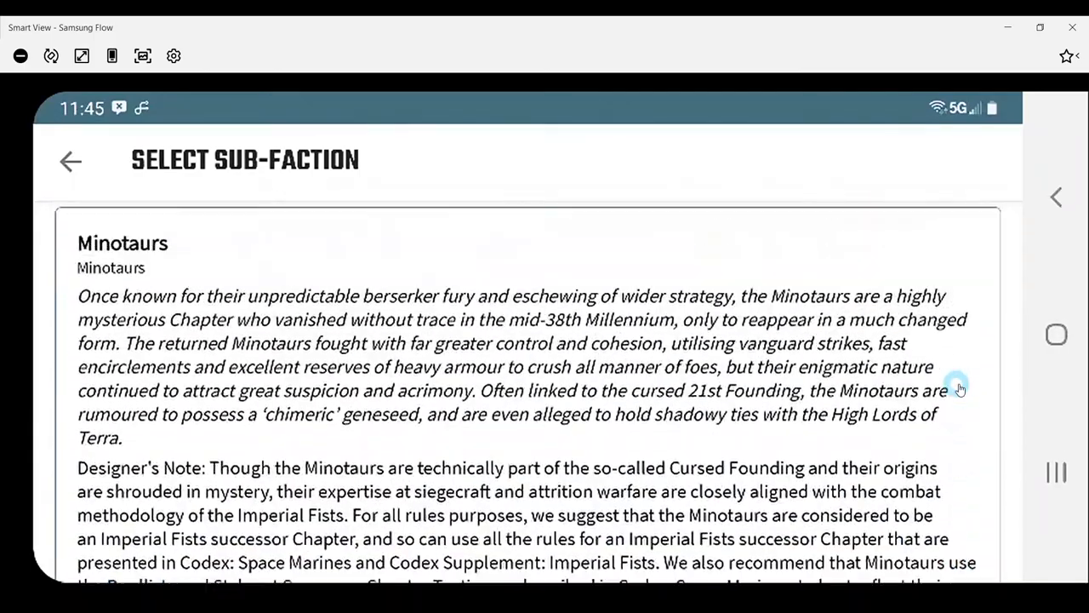
pyautogui.scroll(-3)
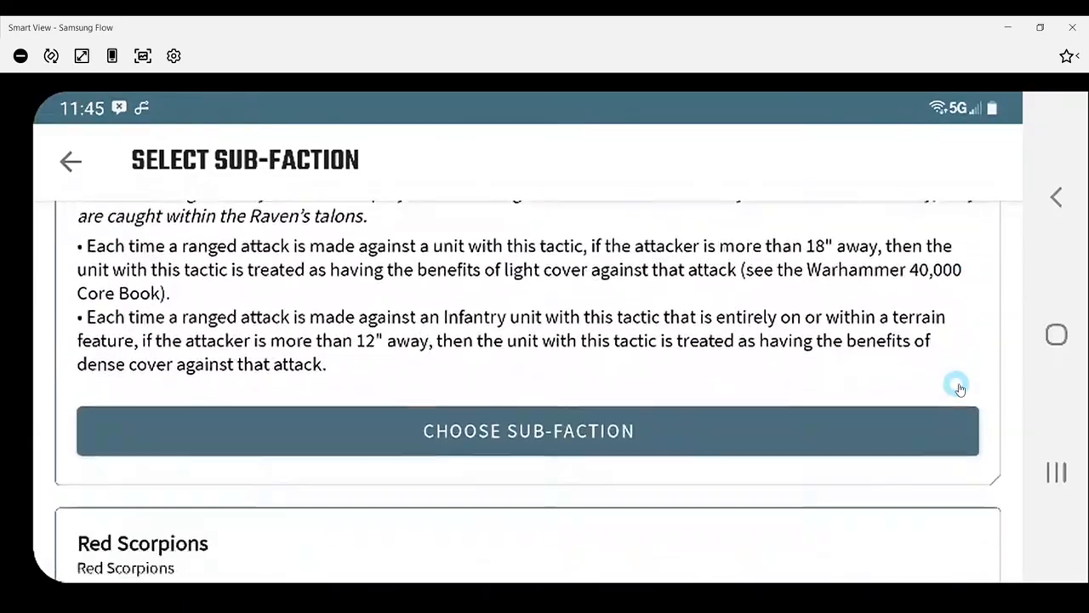
pyautogui.scroll(-3)
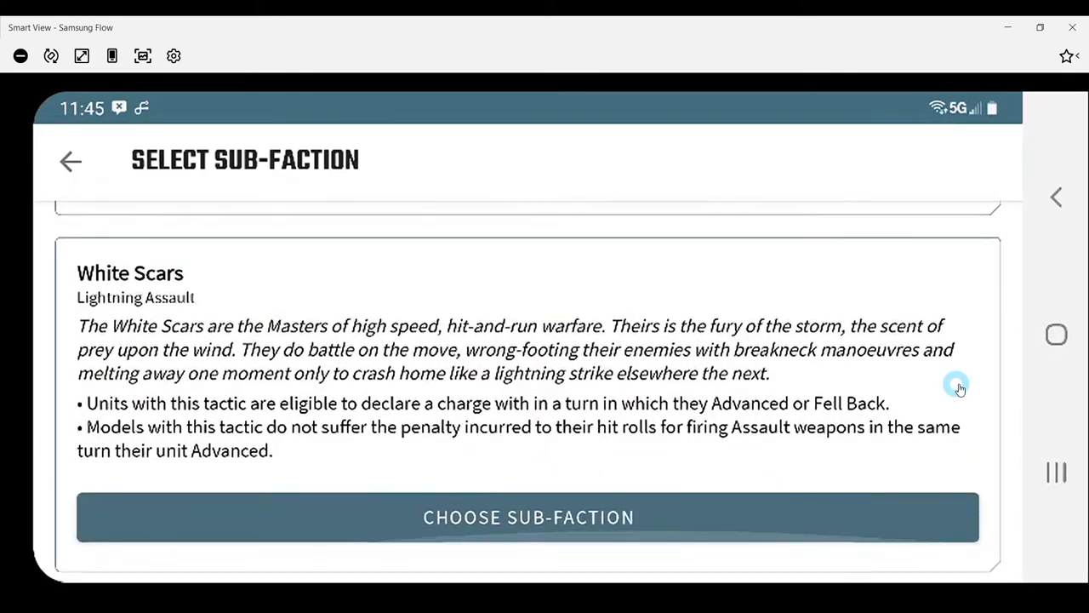
pyautogui.scroll(-3)
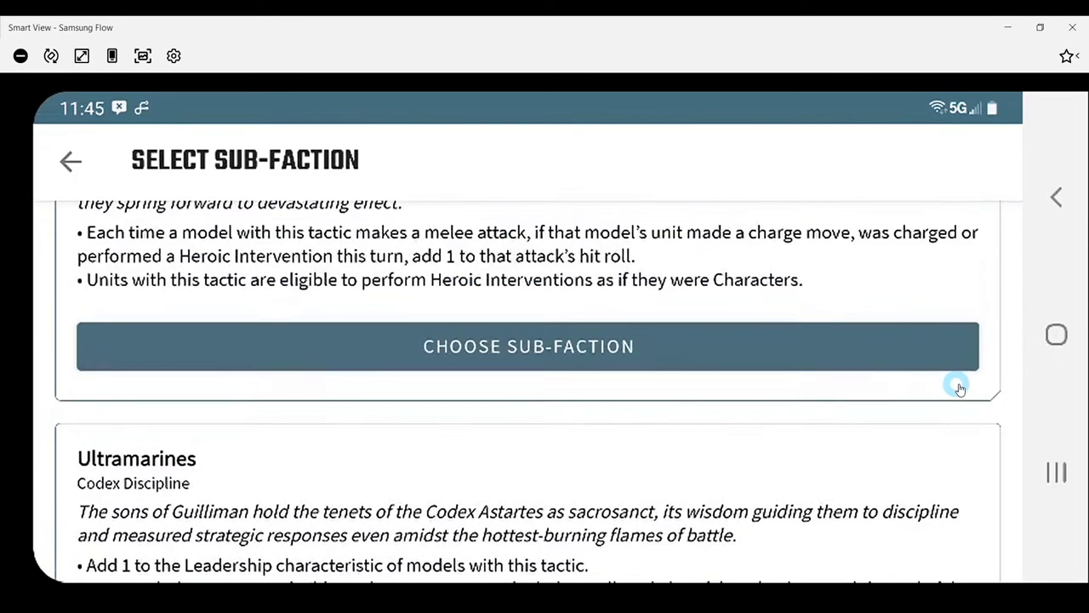
pyautogui.scroll(-3)
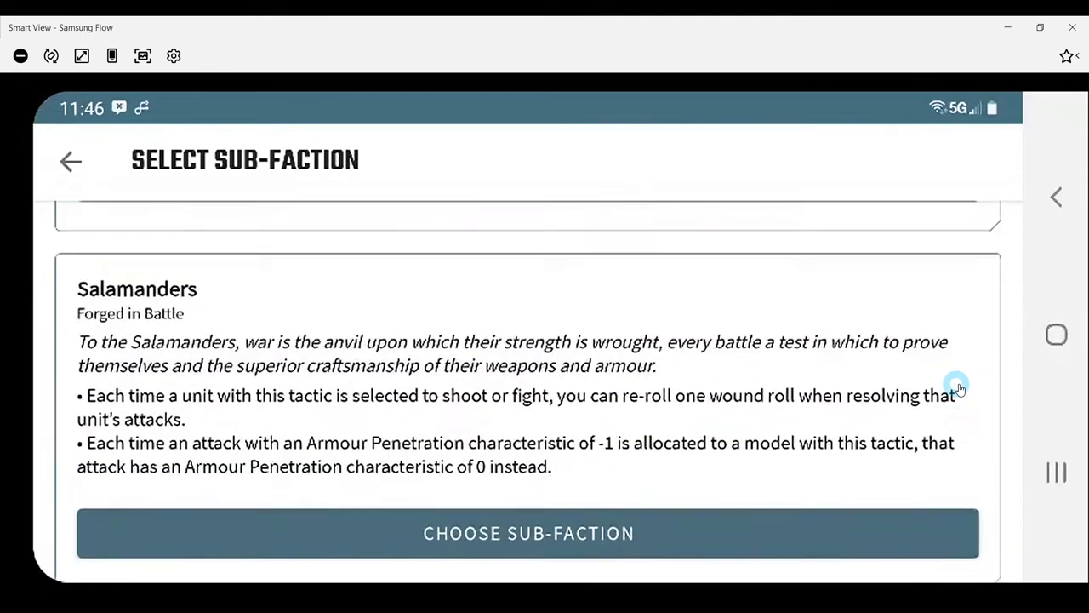
pyautogui.scroll(-3)
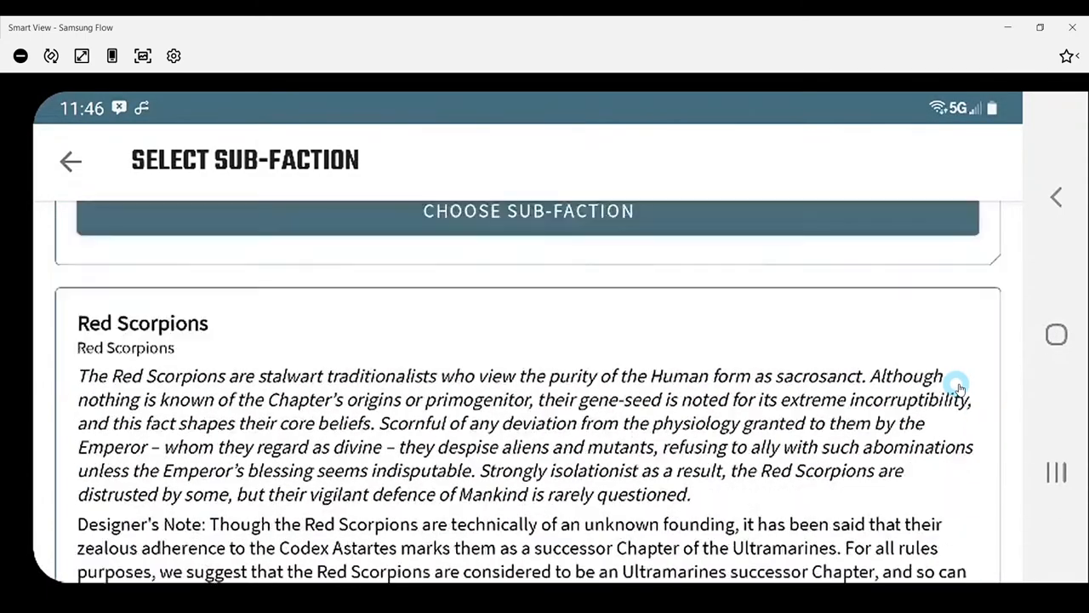
pyautogui.scroll(-3)
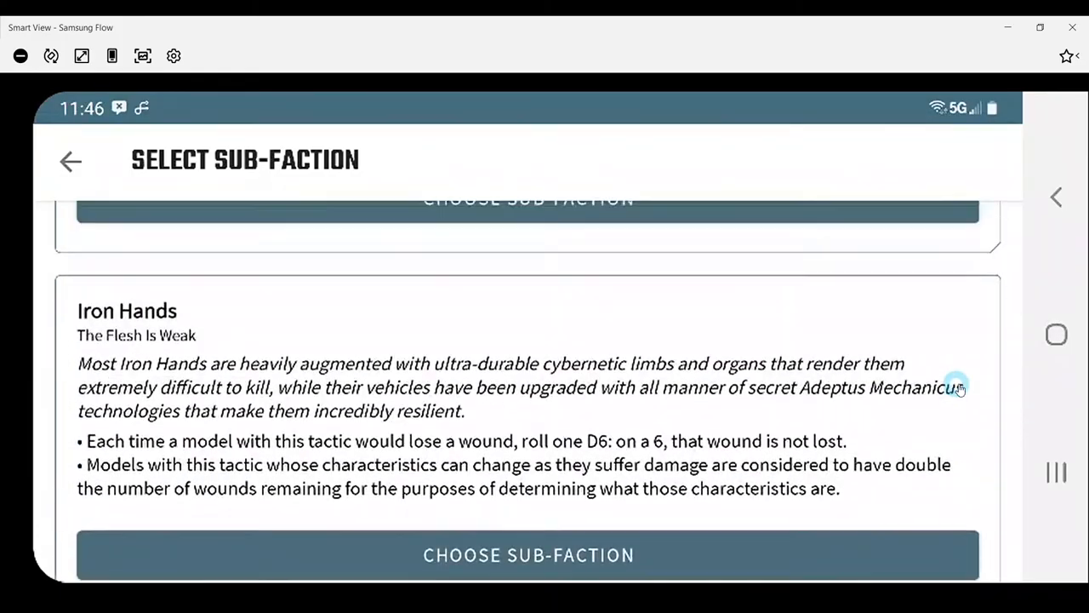
pyautogui.scroll(-3)
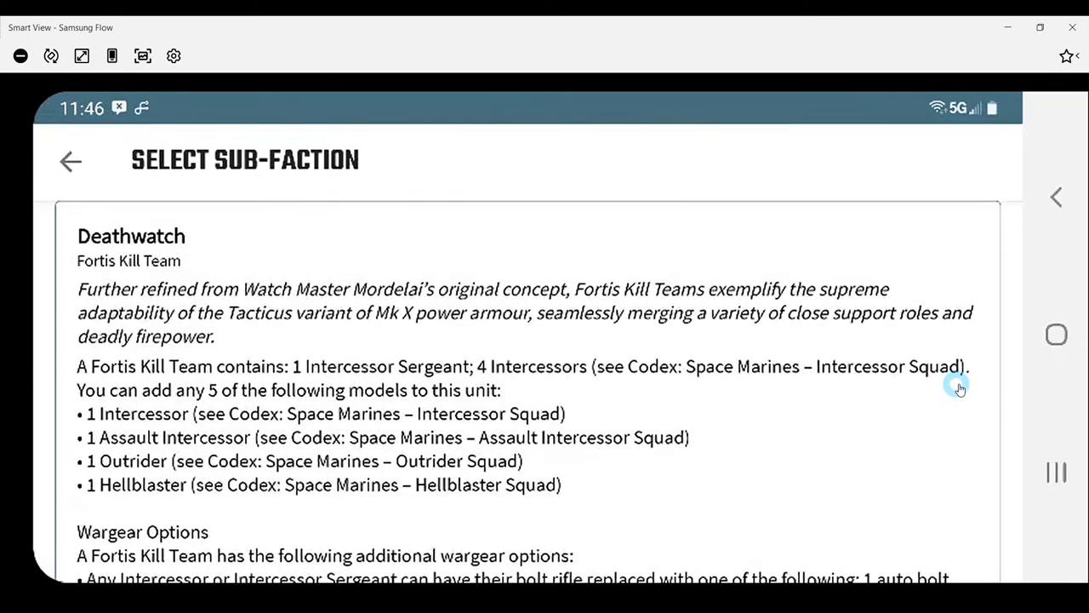
pyautogui.scroll(-3)
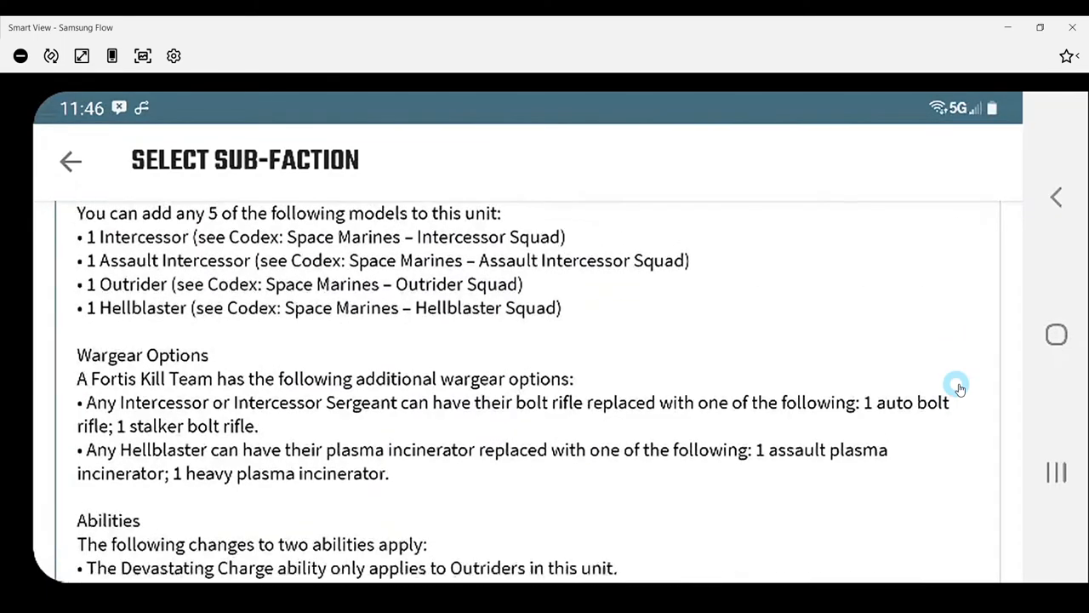
pyautogui.scroll(-3)
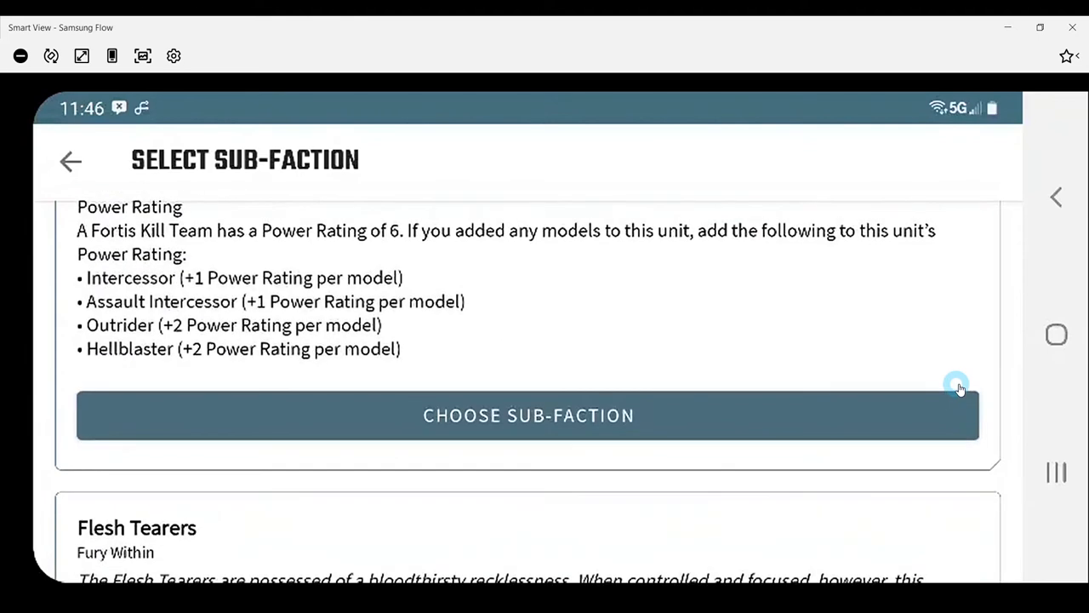
pyautogui.click(529, 415)
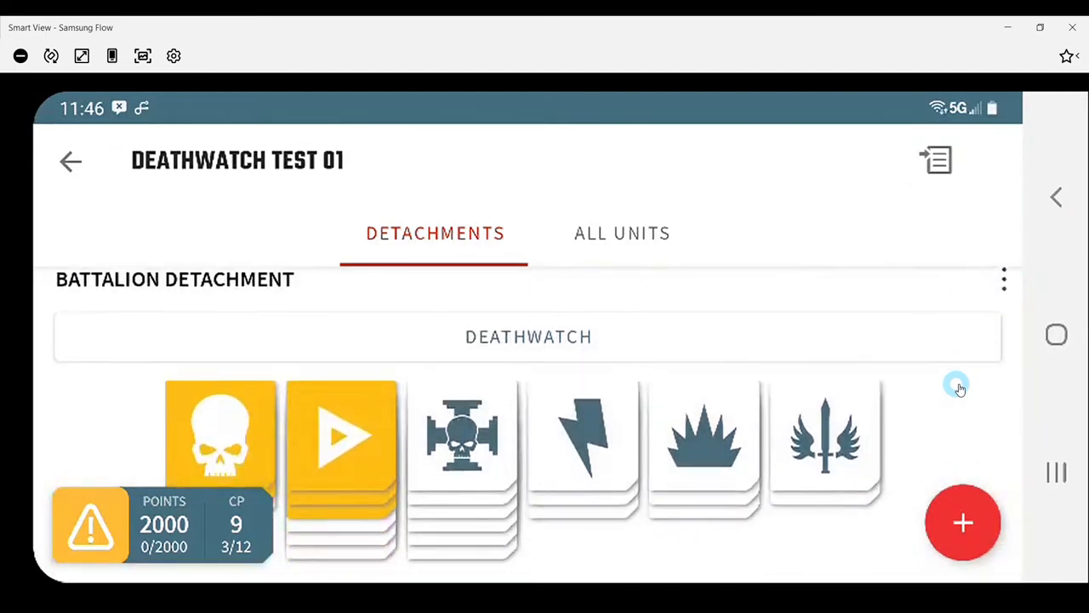
# - Open the Adeptus Astartes Deathwatch Battalion Detachment card
pyautogui.click(174, 279)
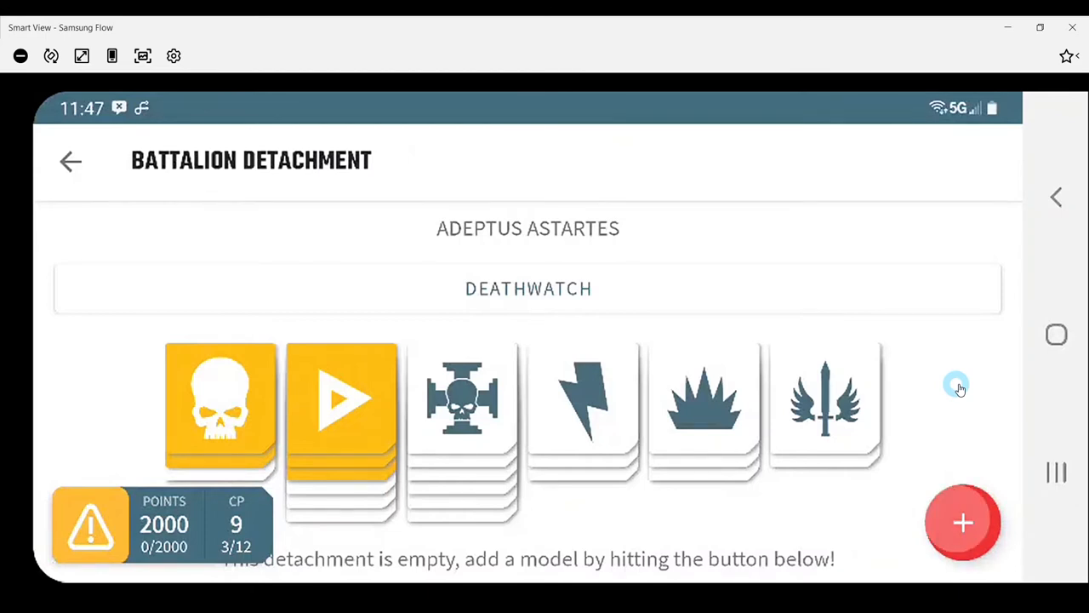
# - Bring up the detachment's unit list and scroll through HQ choices for Artemis and Primaris Captain
pyautogui.click(962, 521)
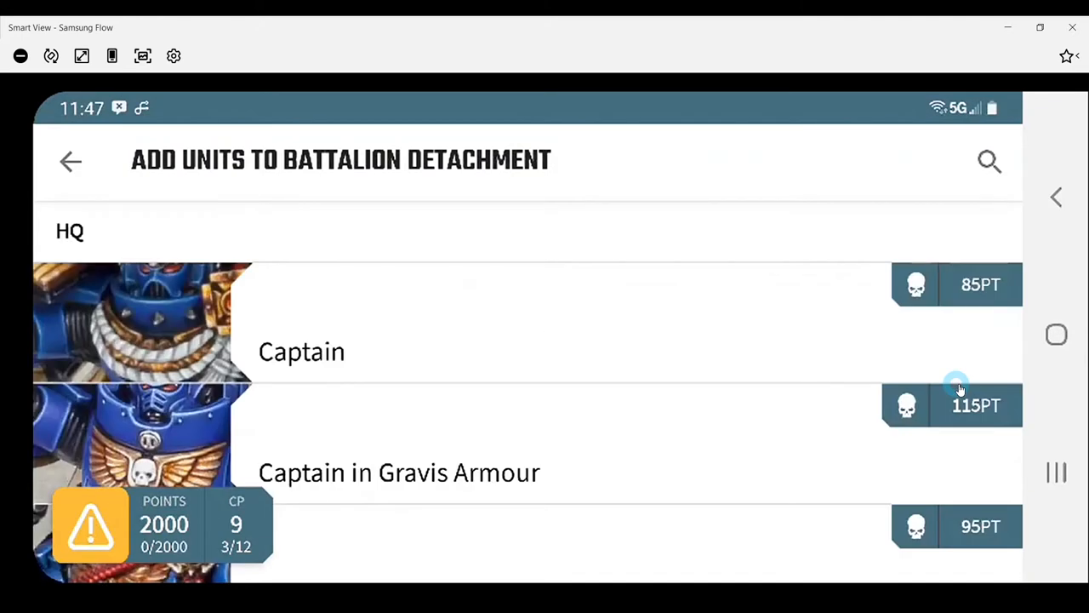
pyautogui.scroll(-3)
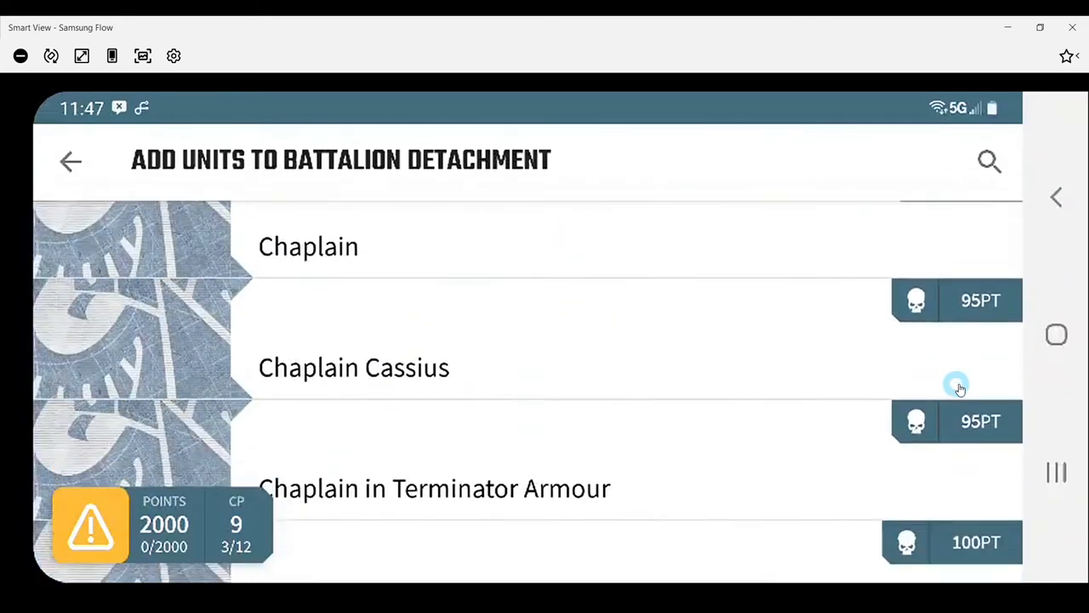
pyautogui.scroll(-3)
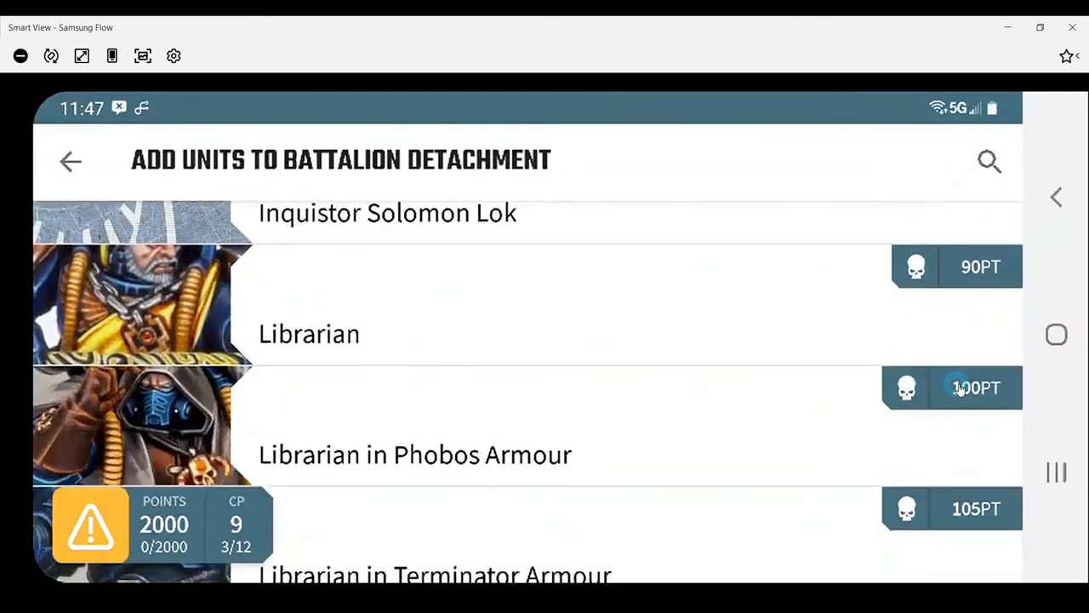
pyautogui.scroll(-3)
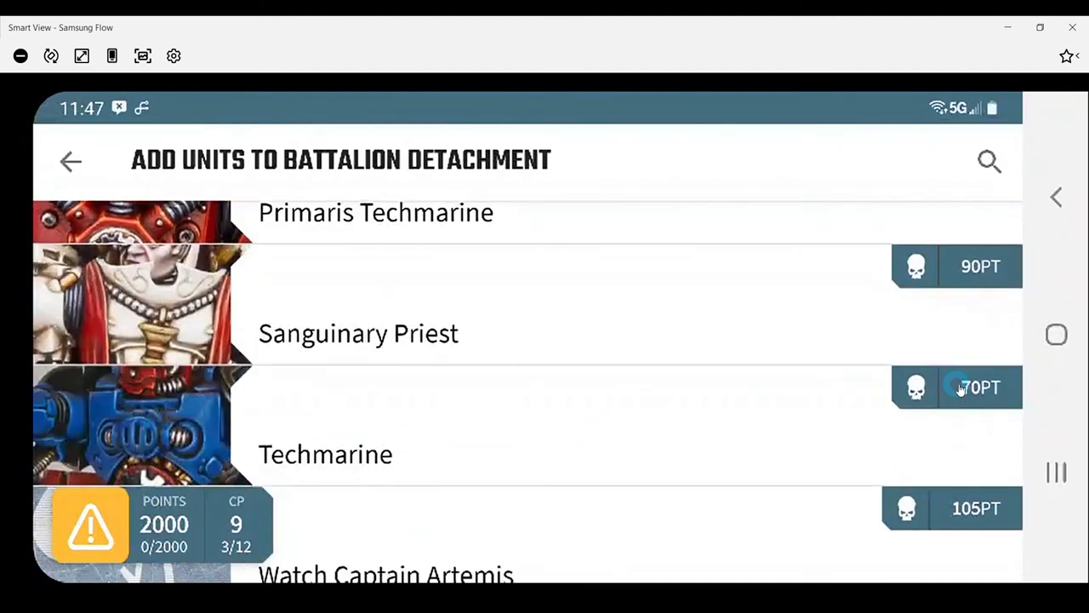
pyautogui.scroll(-3)
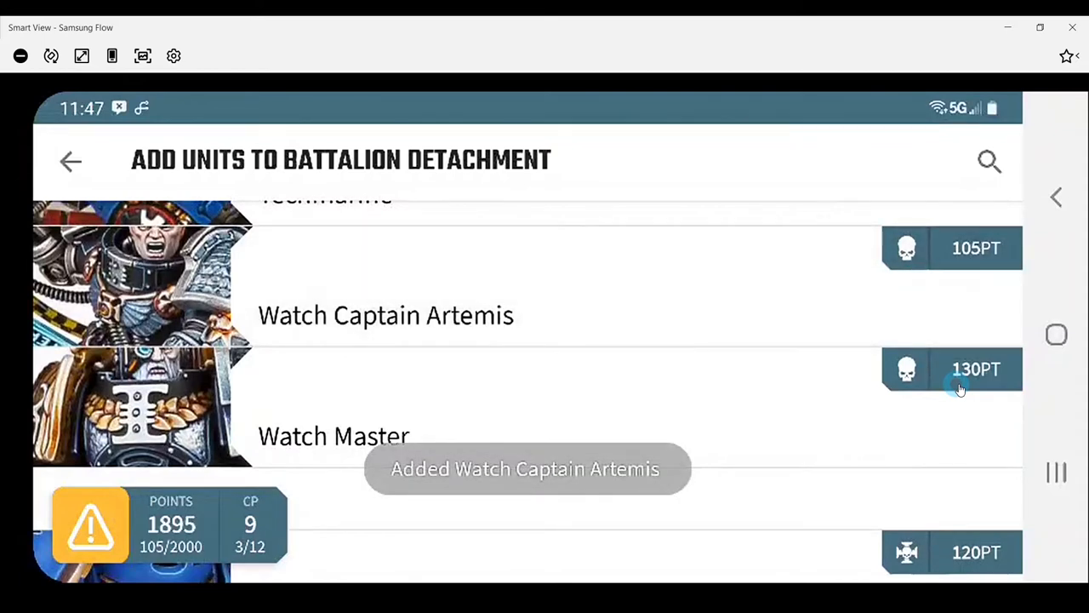
pyautogui.scroll(-3)
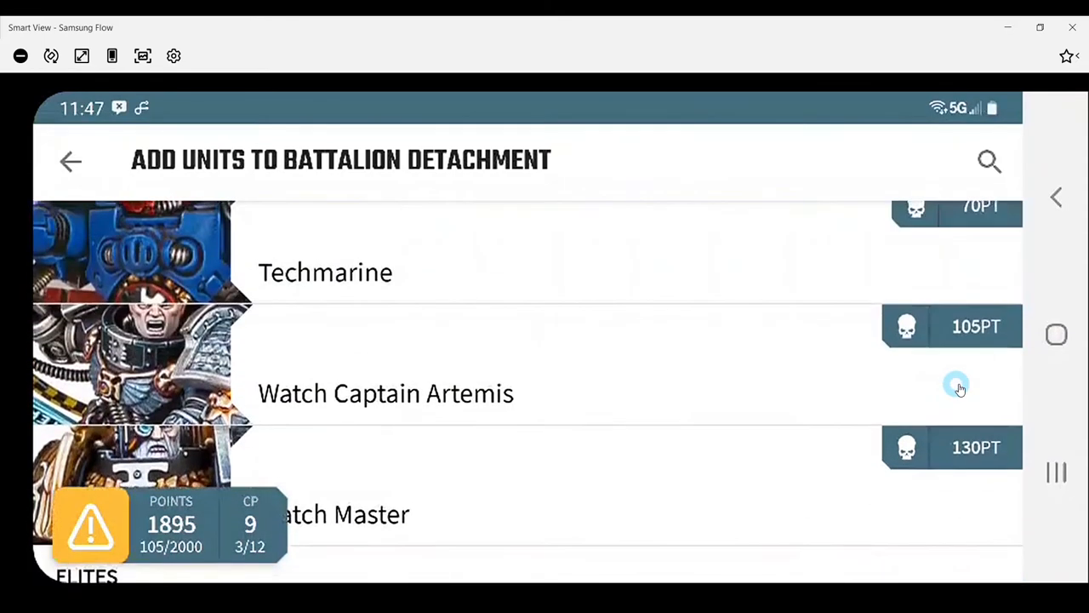
pyautogui.scroll(-3)
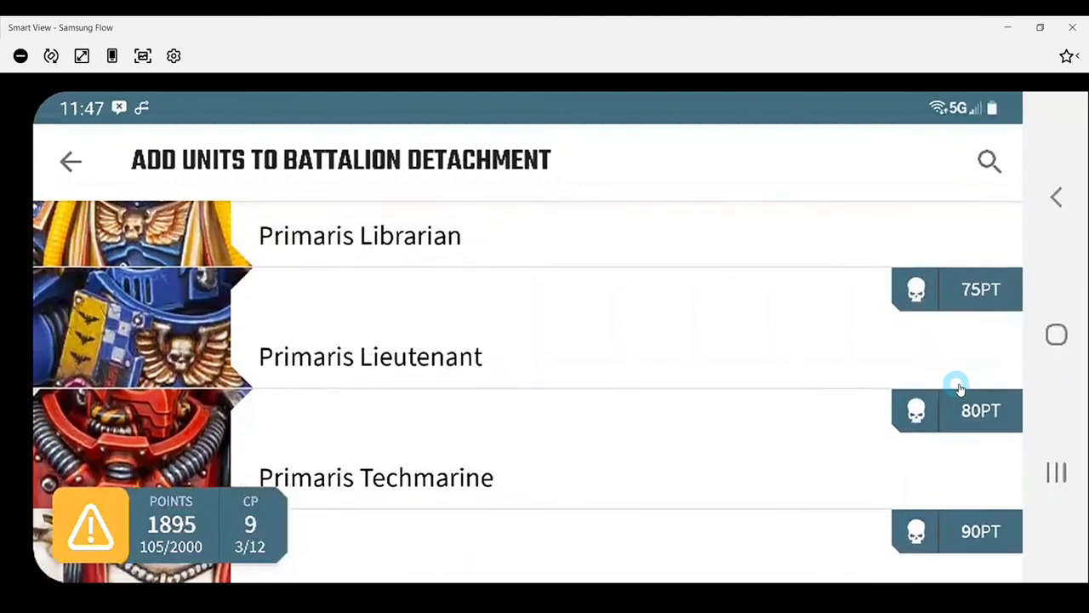
pyautogui.scroll(-3)
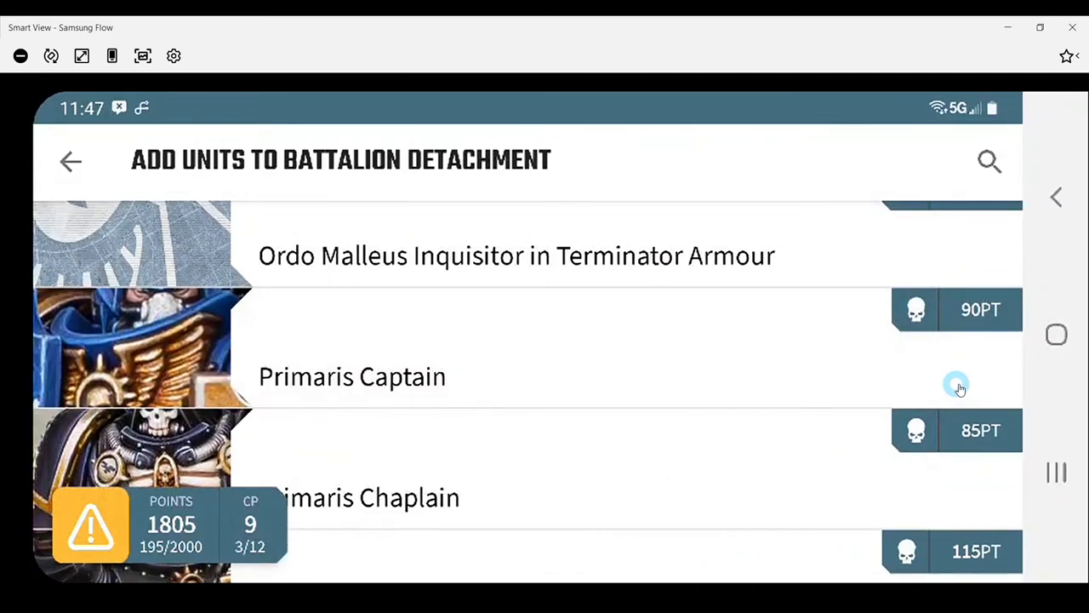
pyautogui.scroll(-3)
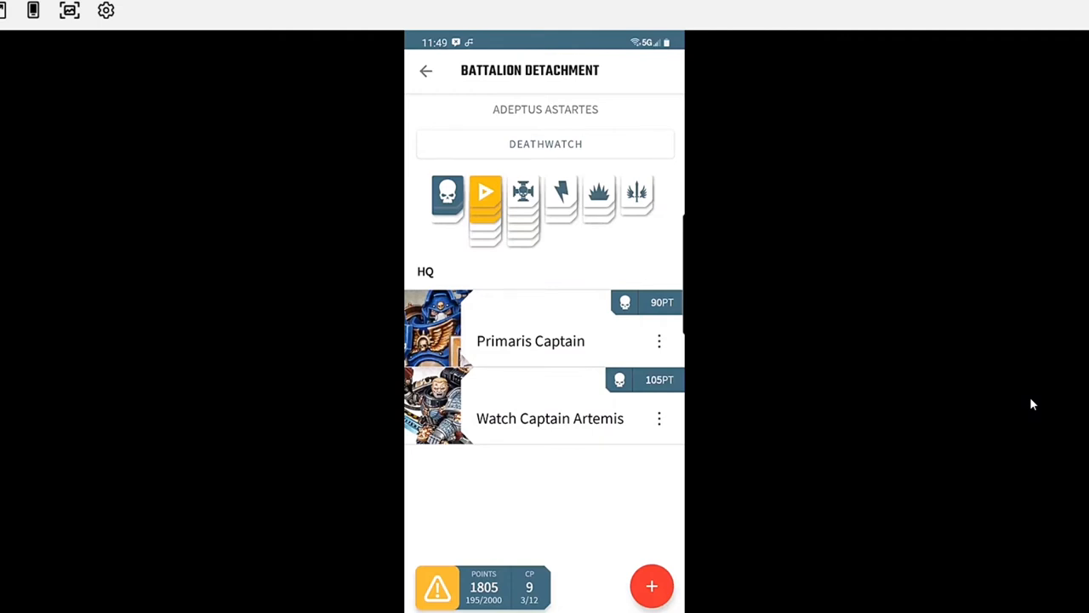
# - Open Watch Captain Artemis's 105-point unit profile from the HQ list
pyautogui.click(550, 418)
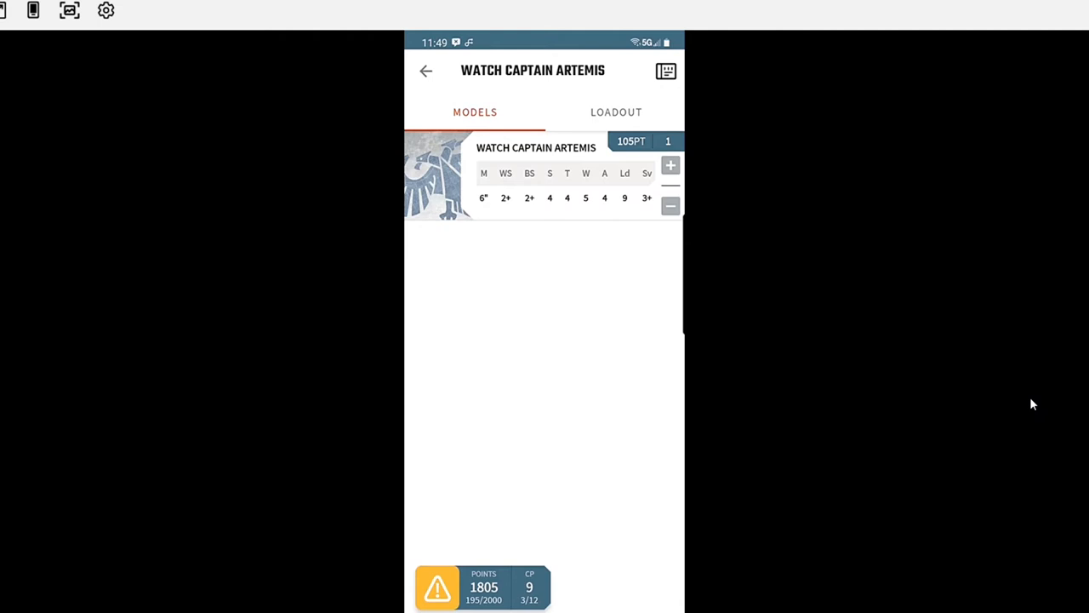
# - Review Watch Captain Artemis's datasheet weapons and abilities, then return to the Battalion Detachment
pyautogui.click(616, 112)
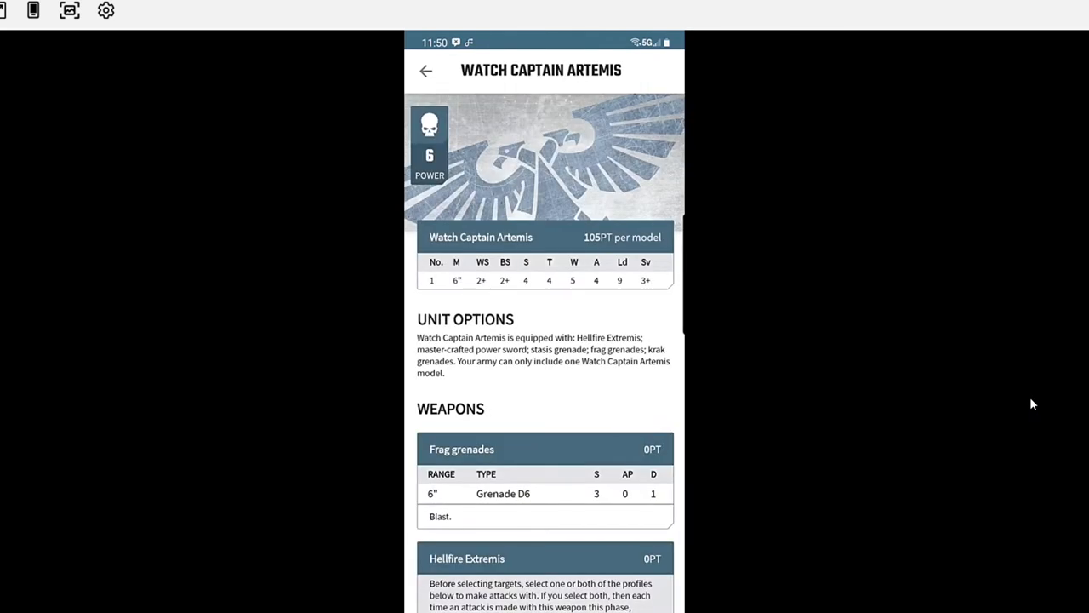
pyautogui.scroll(-3)
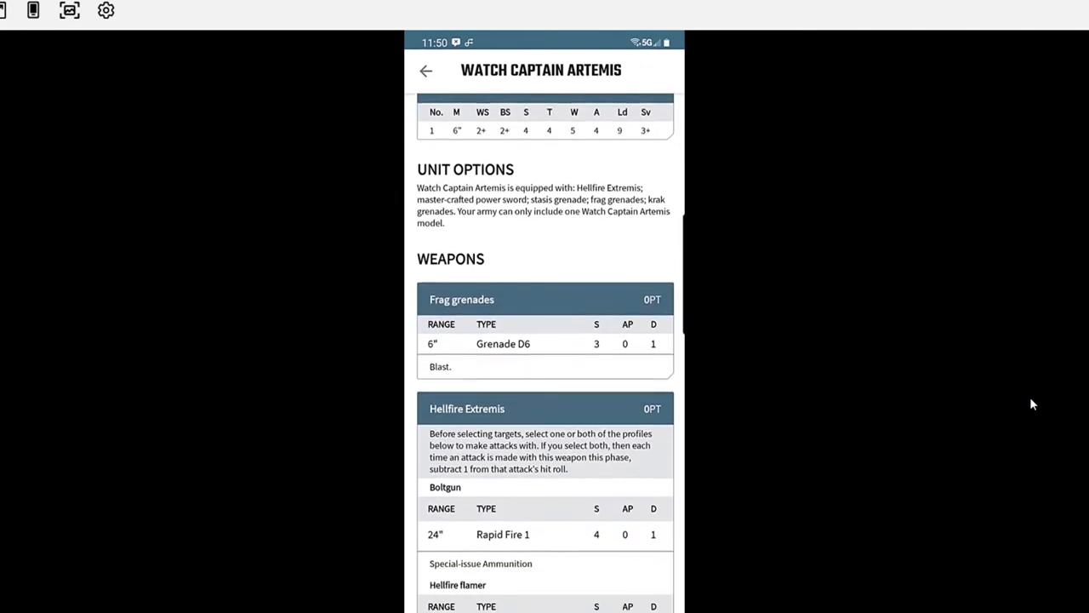
pyautogui.scroll(-3)
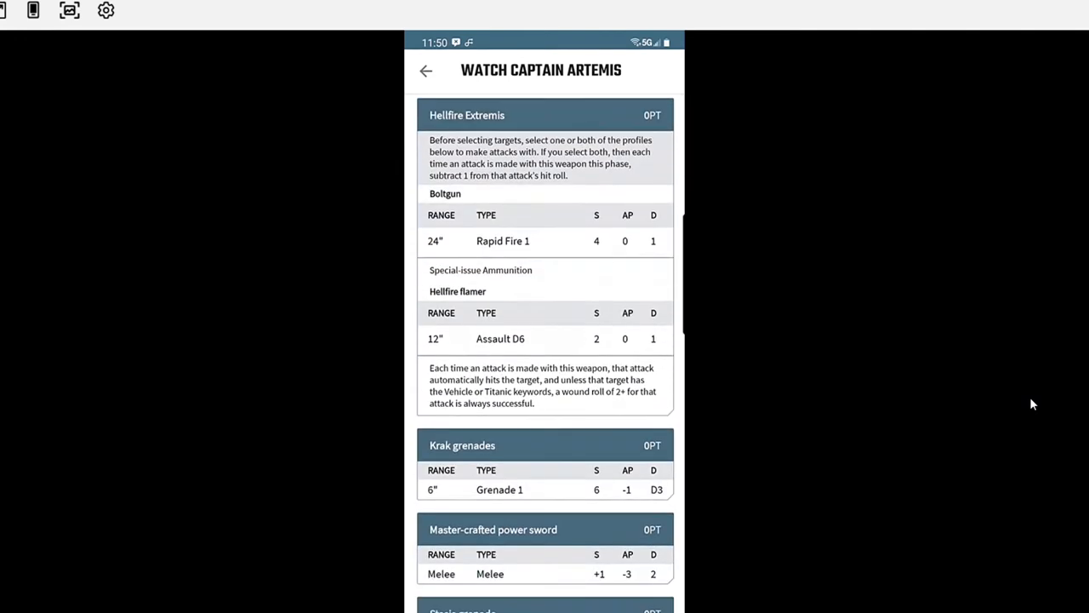
pyautogui.scroll(-3)
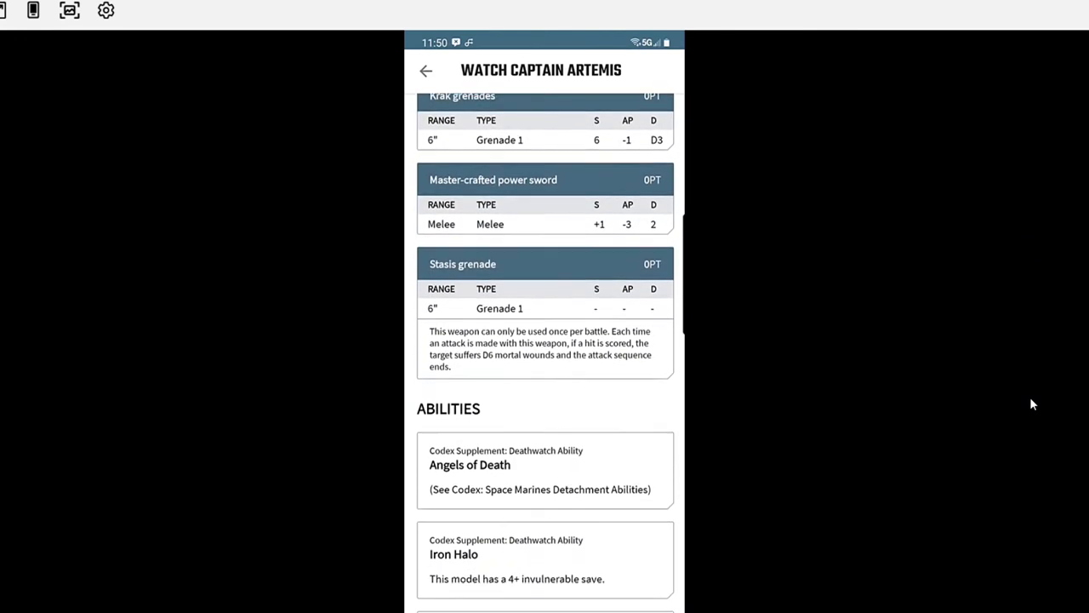
pyautogui.scroll(-3)
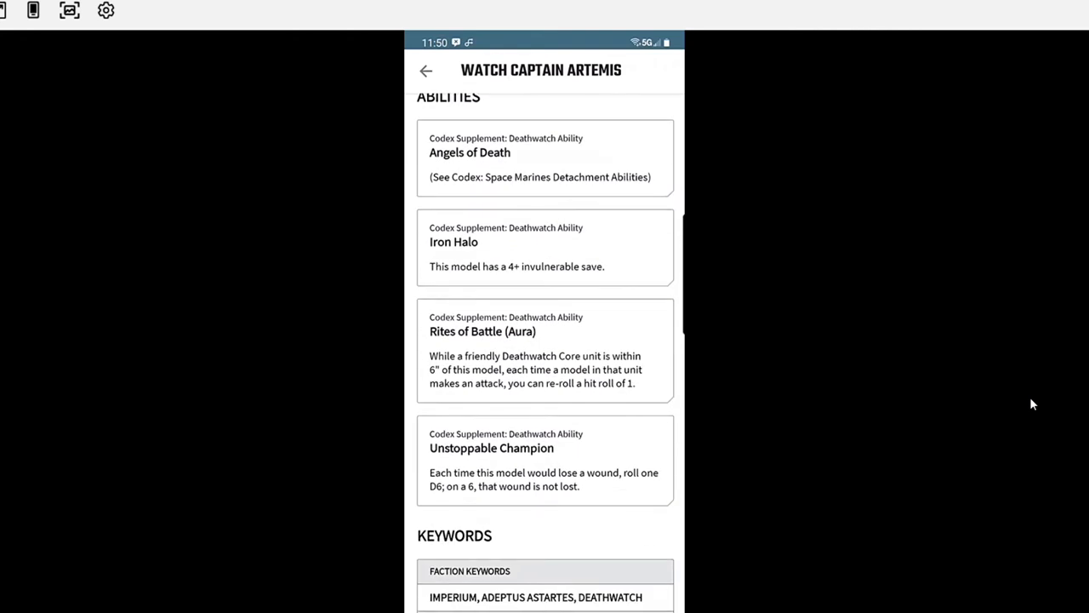
pyautogui.scroll(-3)
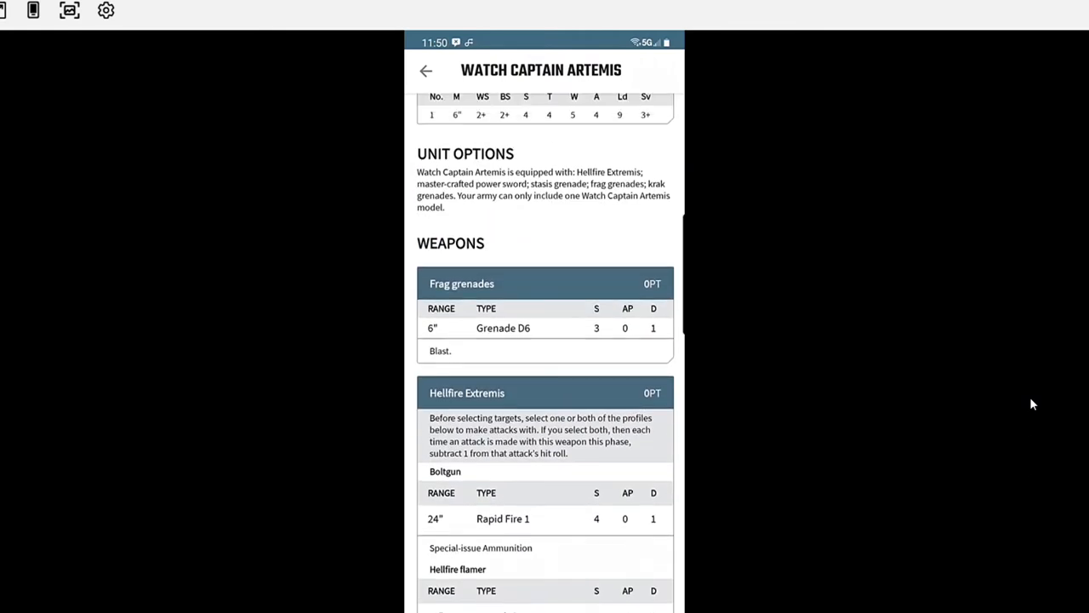
pyautogui.click(617, 111)
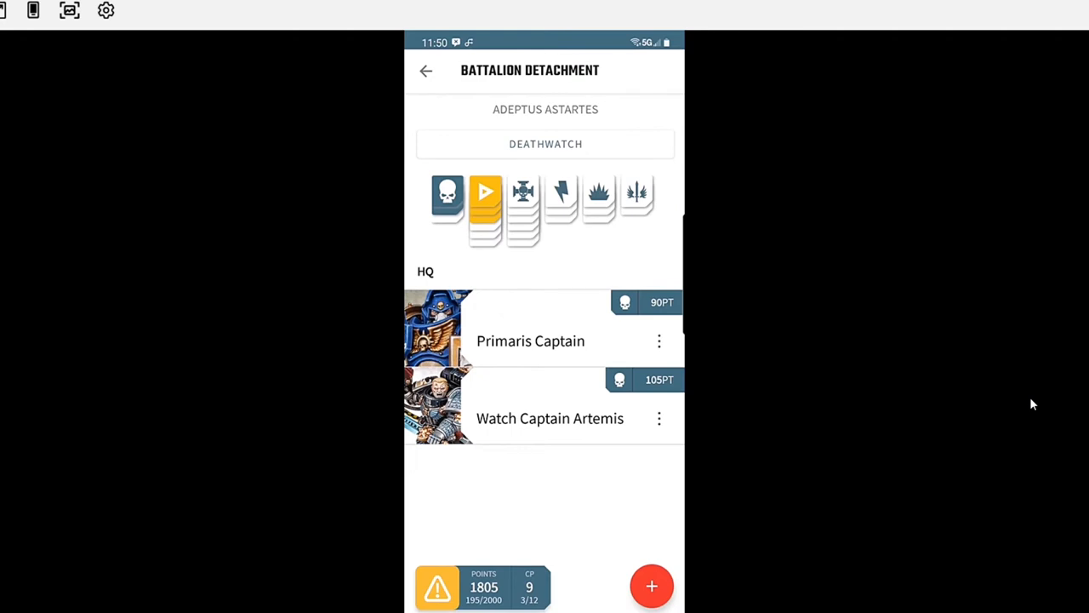
pyautogui.click(530, 341)
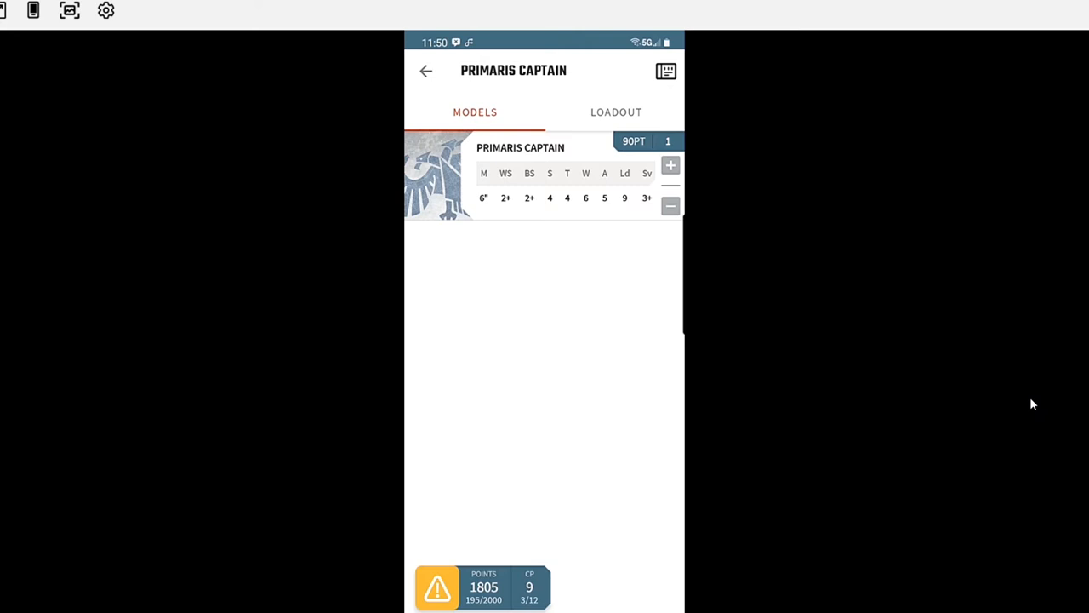
pyautogui.click(667, 71)
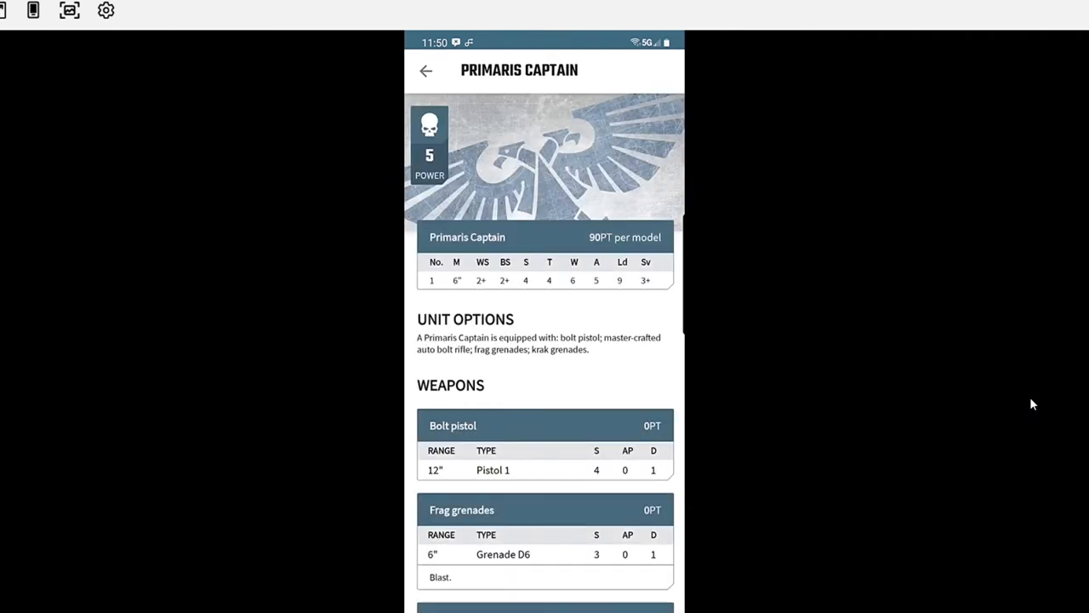
pyautogui.scroll(-3)
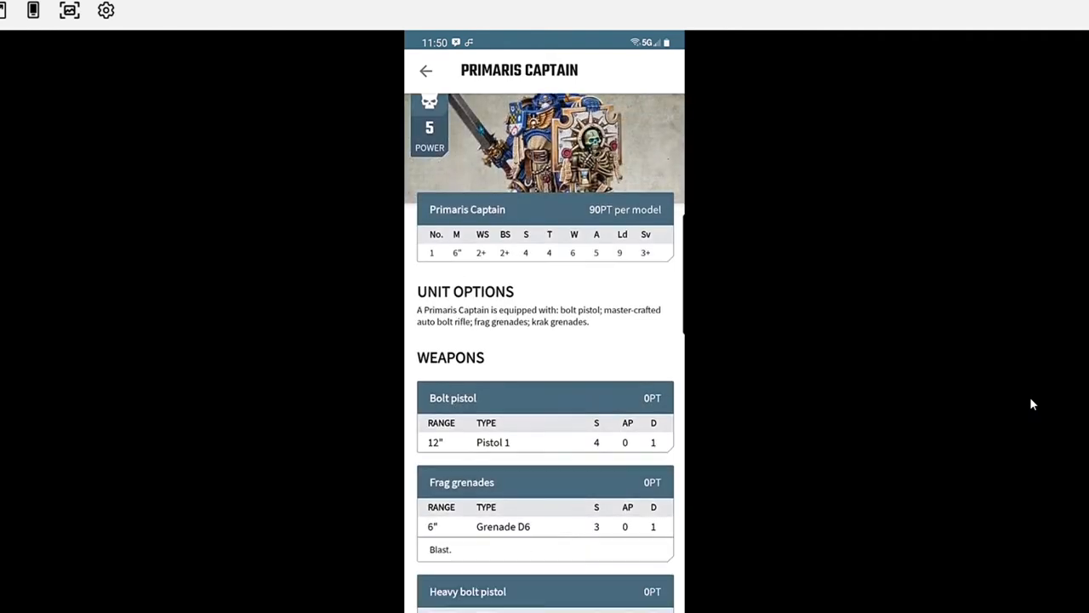
pyautogui.scroll(-3)
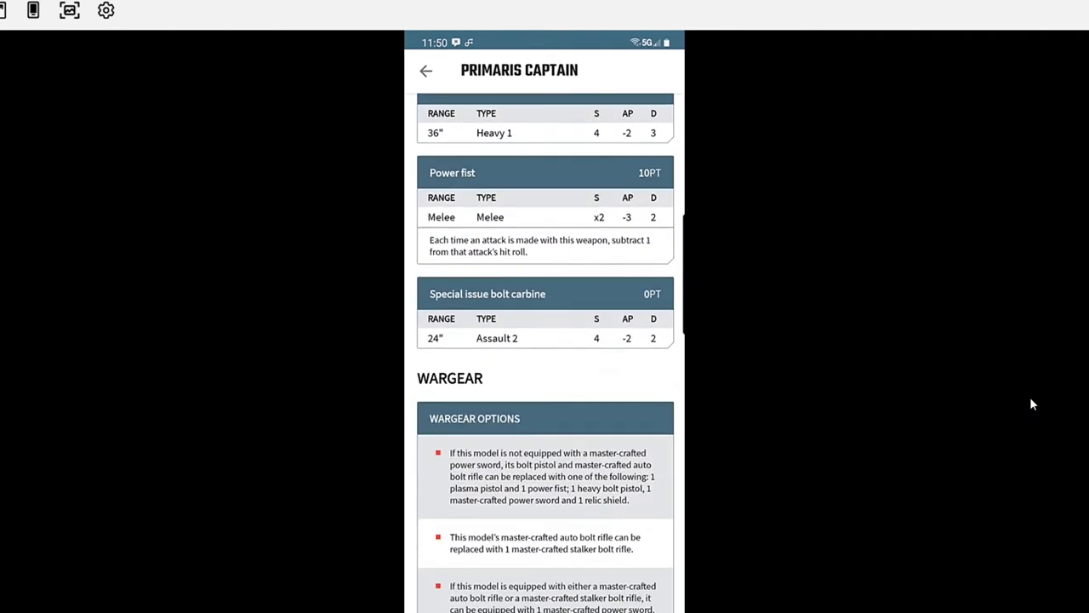
pyautogui.scroll(-3)
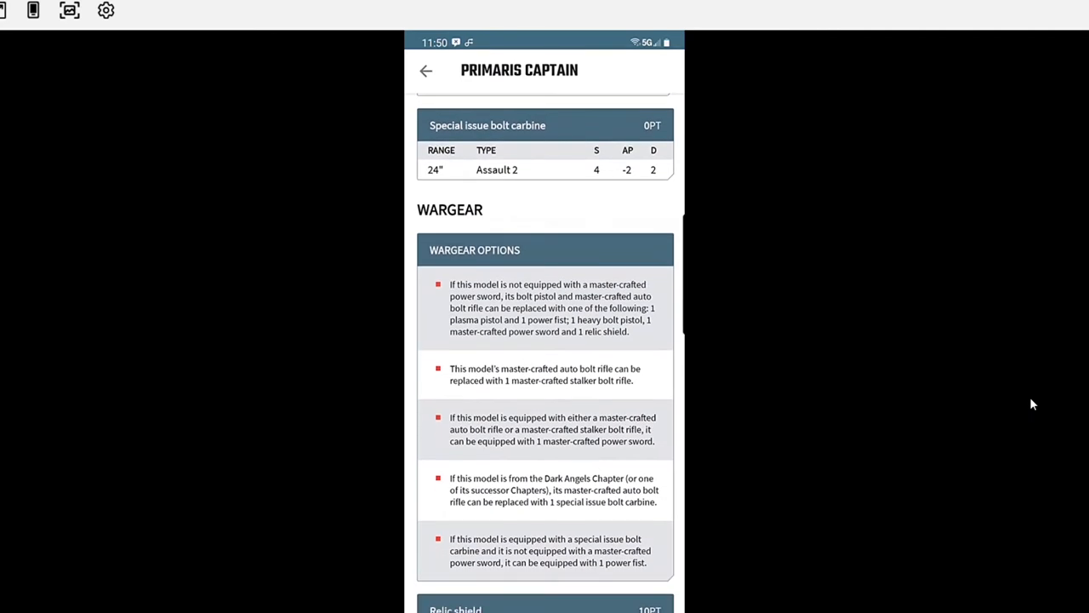
pyautogui.scroll(-3)
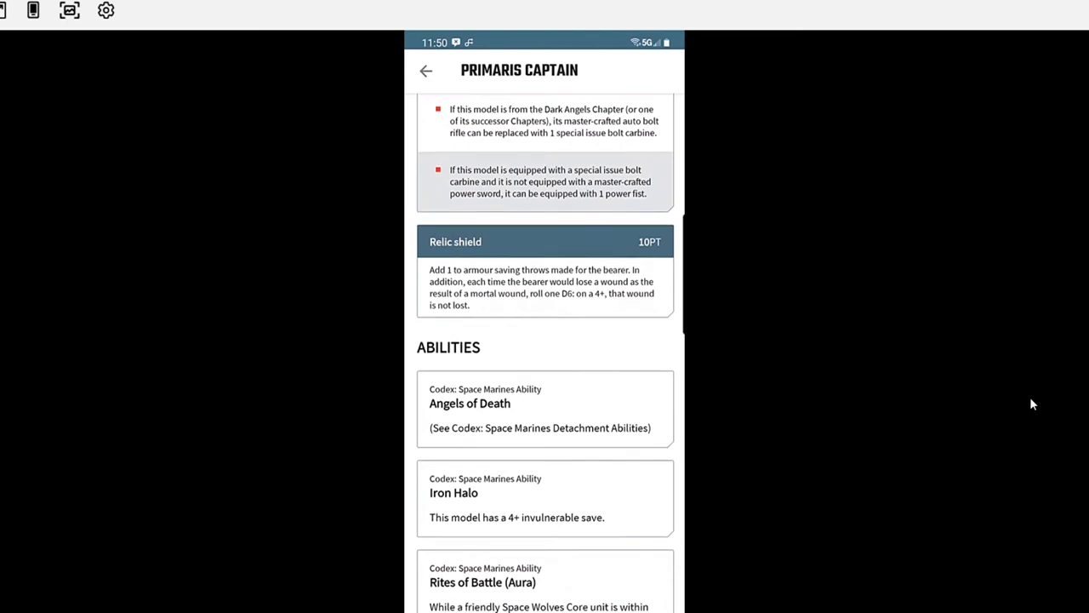
pyautogui.scroll(-3)
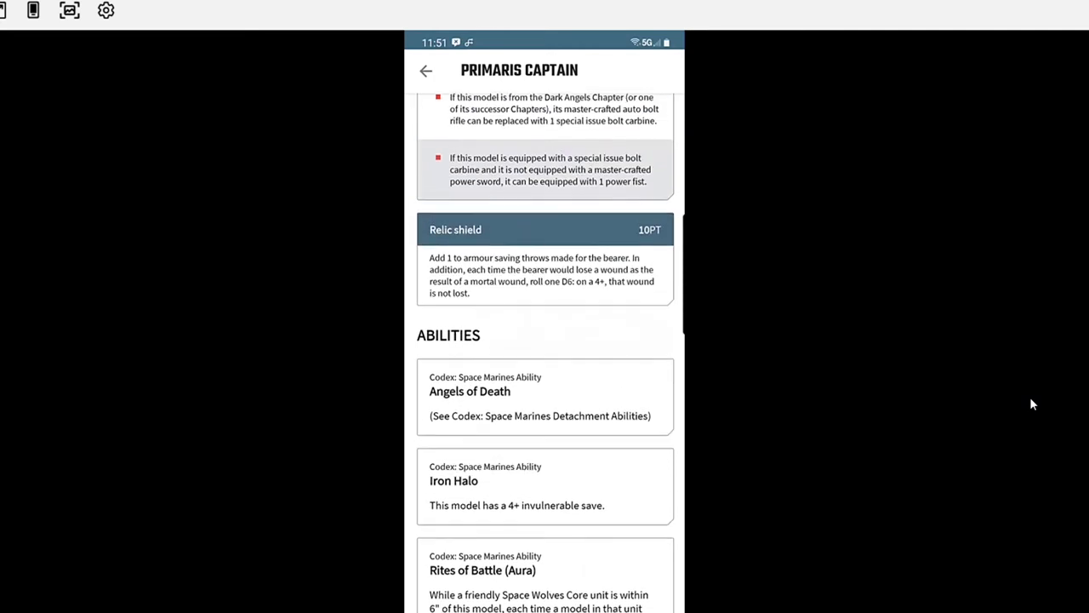
pyautogui.scroll(-3)
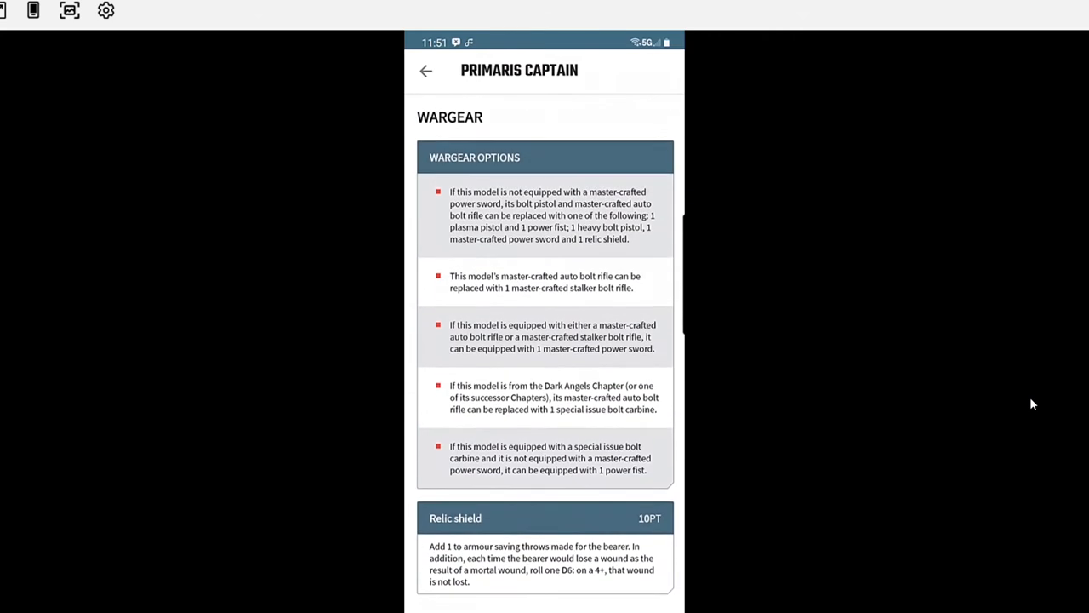
pyautogui.scroll(-3)
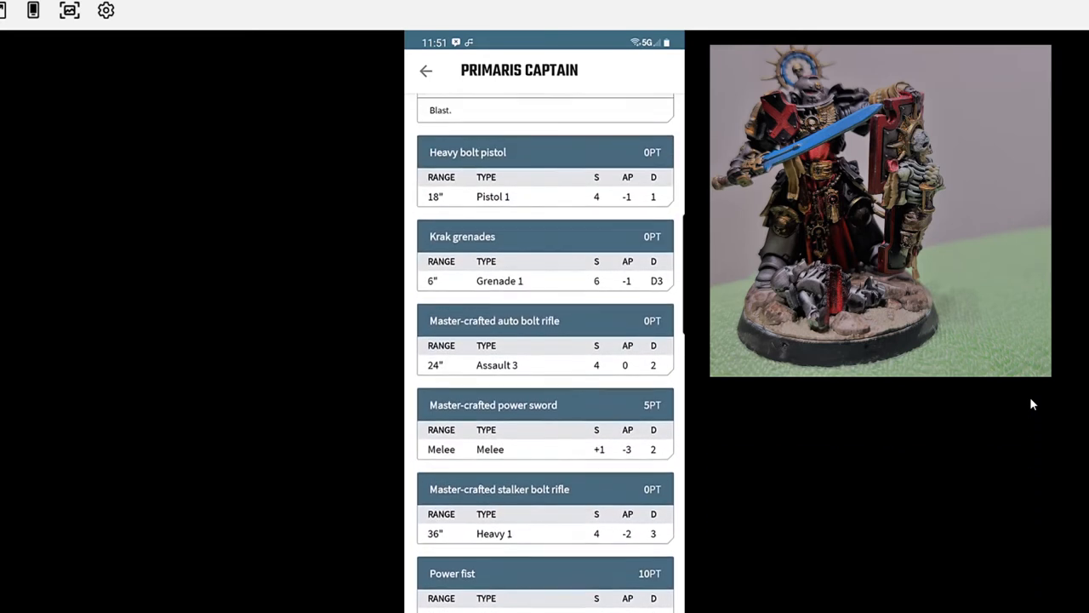
# - Scroll through the Primaris Captain datasheet and return to its 90-point model entry
pyautogui.scroll(-3)
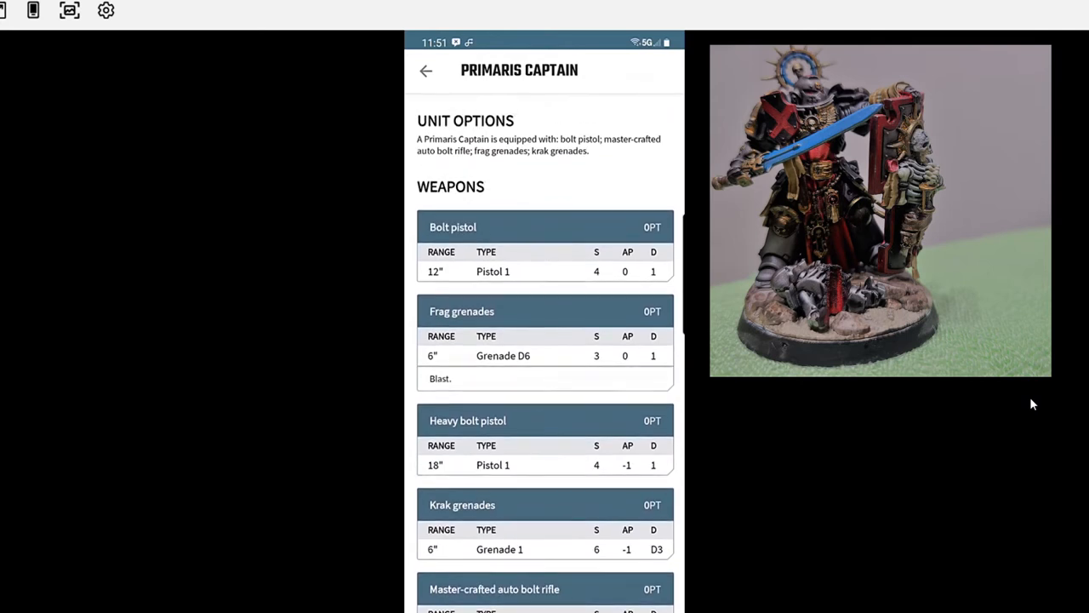
pyautogui.scroll(-3)
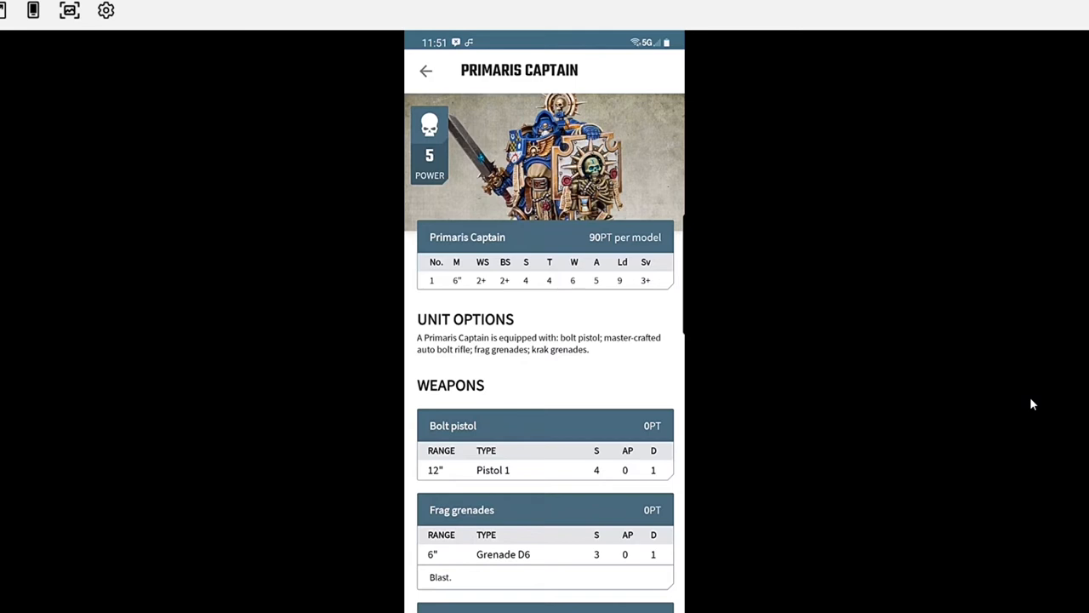
pyautogui.scroll(-3)
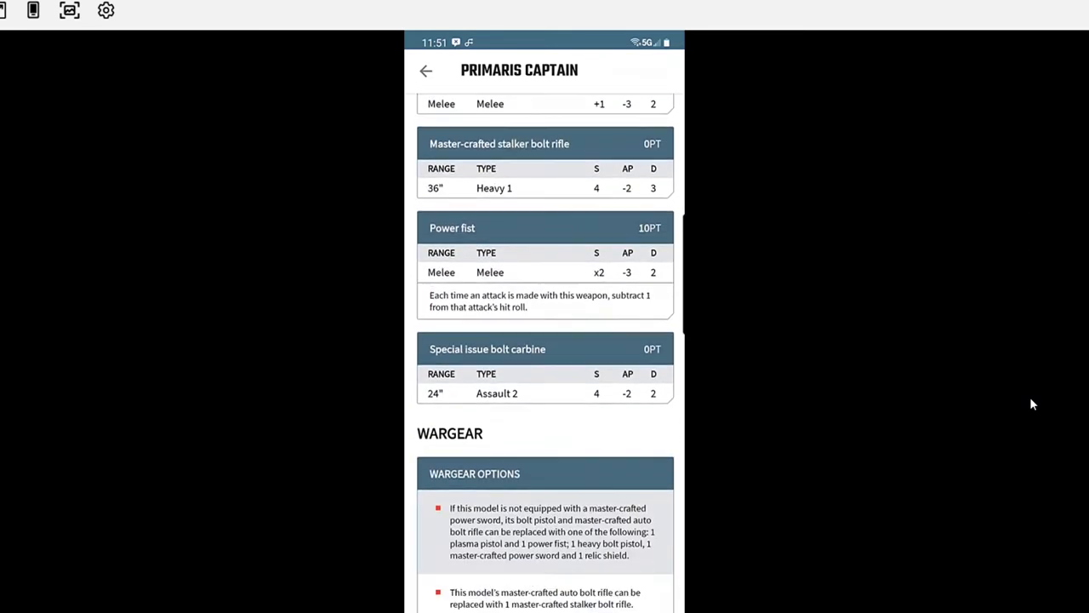
pyautogui.scroll(-3)
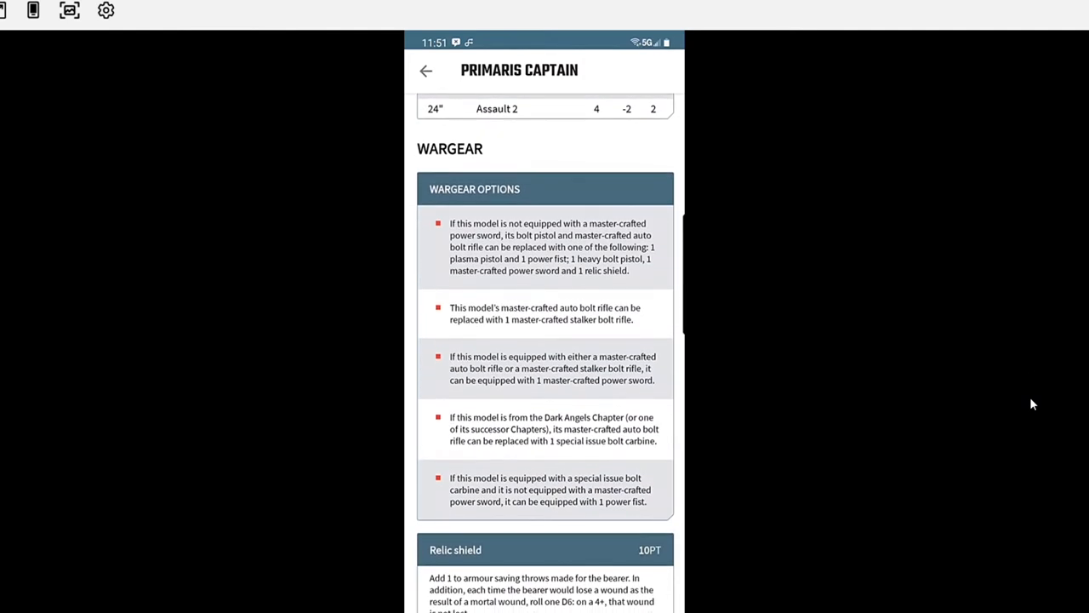
pyautogui.scroll(-3)
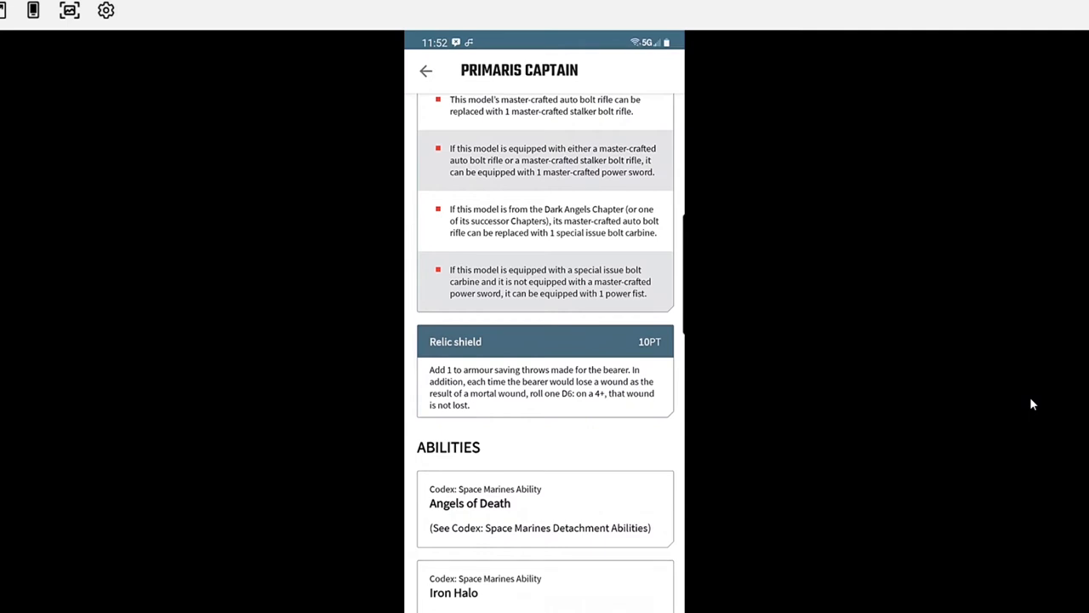
pyautogui.scroll(-3)
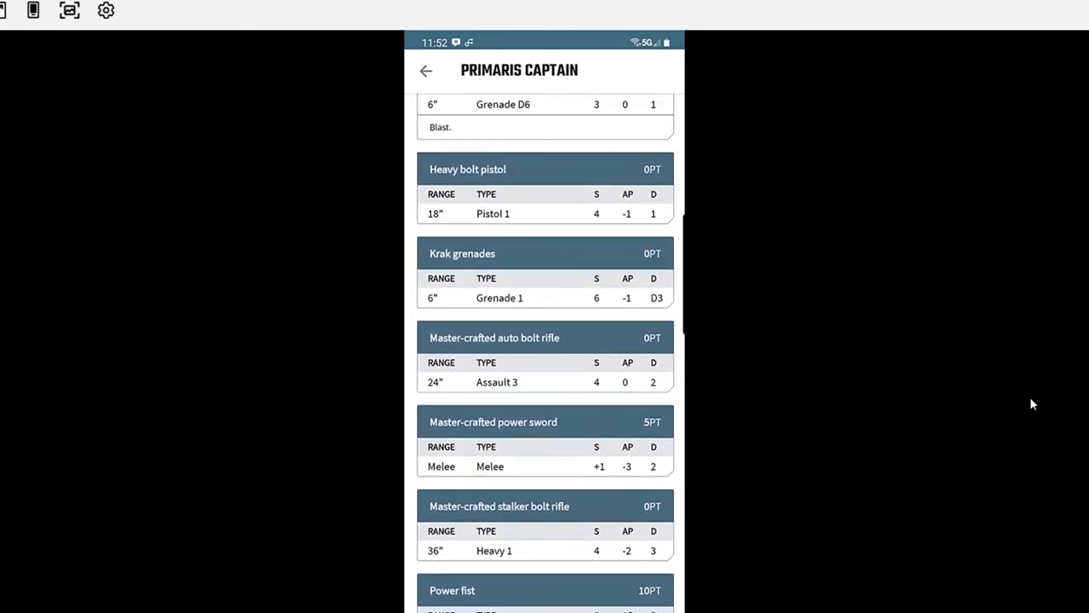
pyautogui.scroll(3)
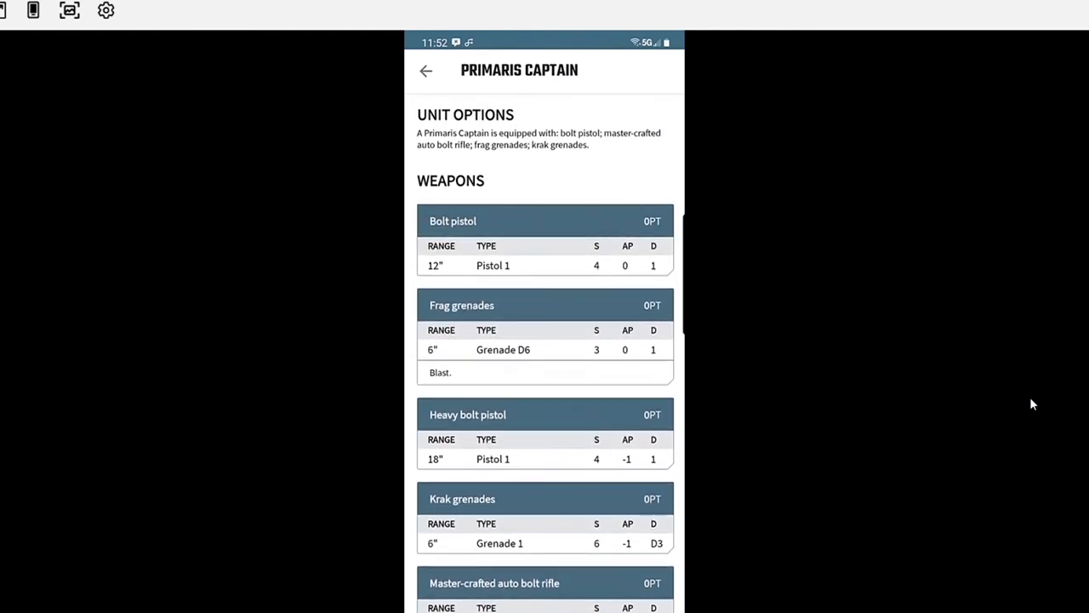
pyautogui.scroll(-3)
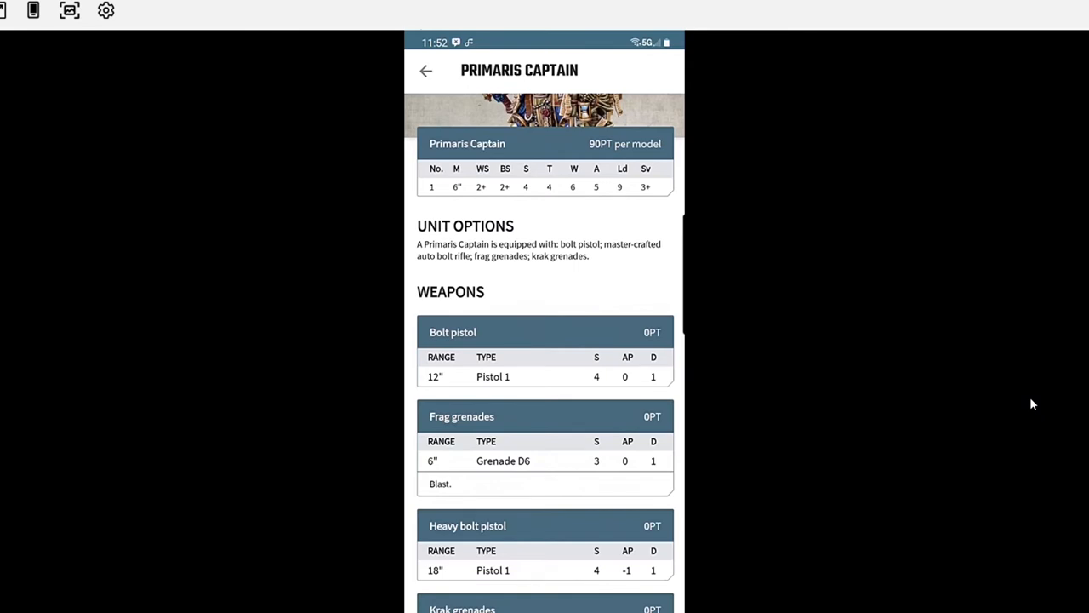
pyautogui.scroll(-3)
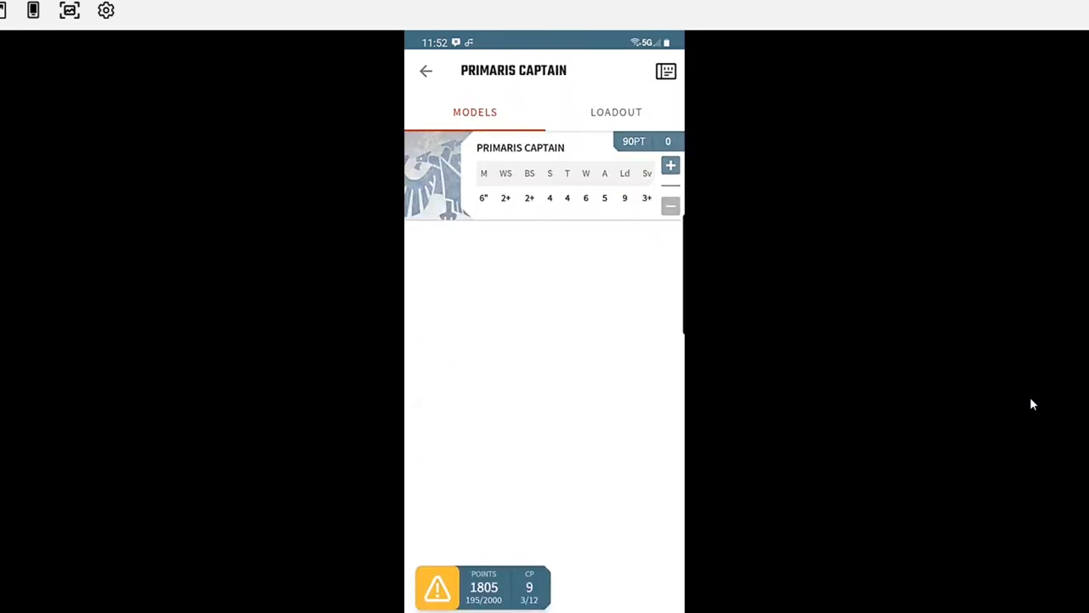
# - Add a Primaris Captain with a master-crafted power sword (200 points) and view pistol replacements
pyautogui.click(670, 165)
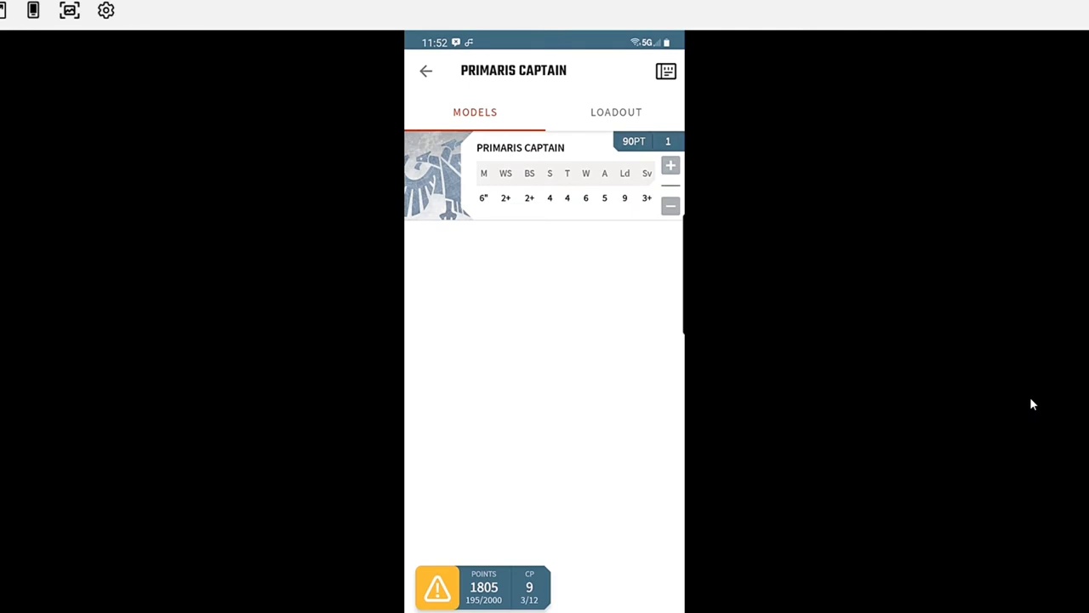
pyautogui.click(616, 112)
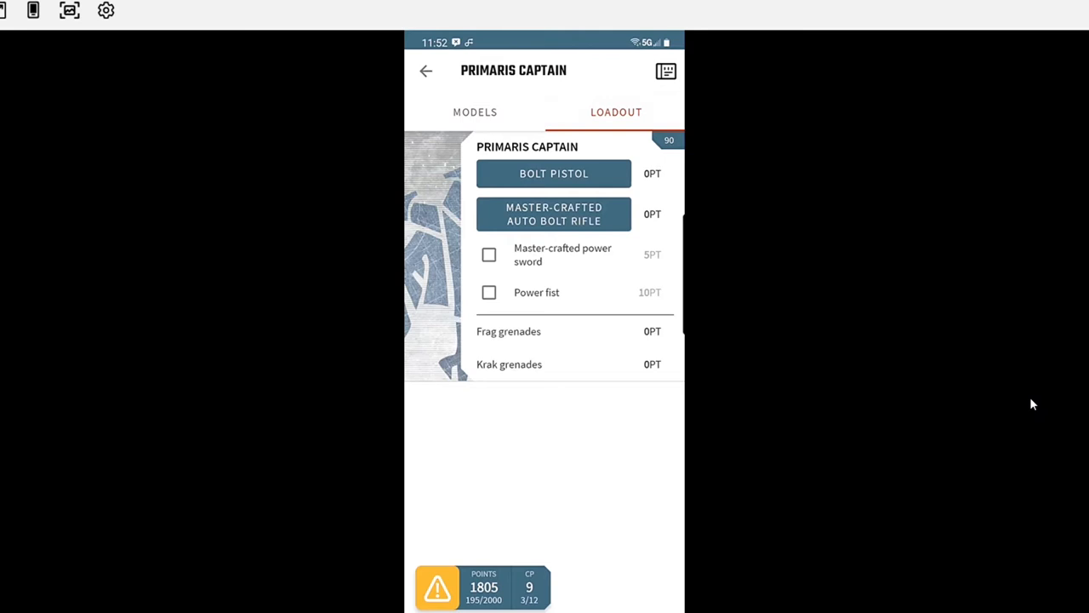
pyautogui.click(488, 254)
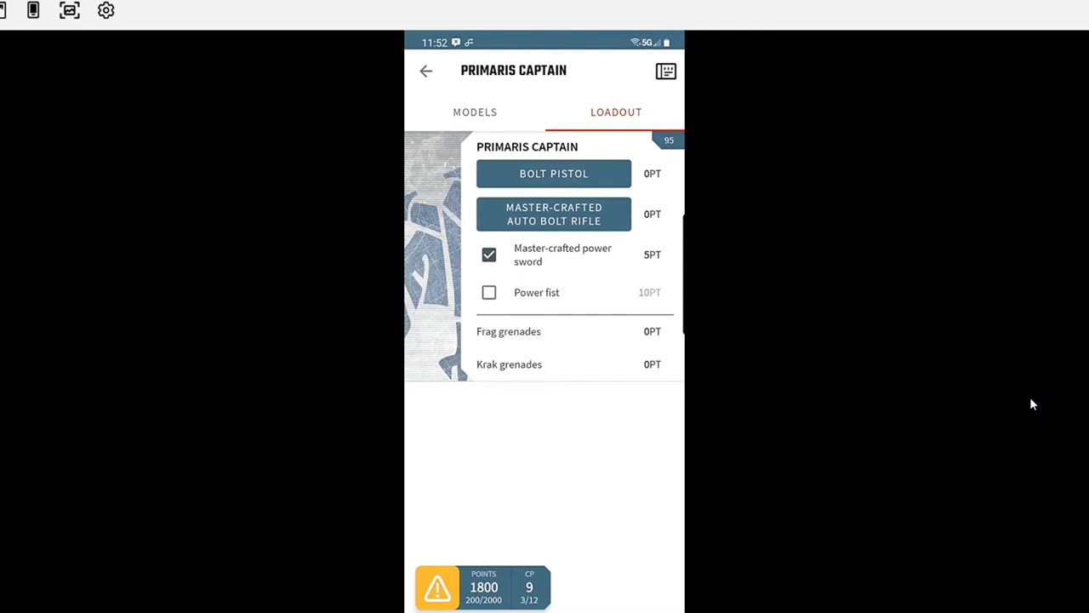
pyautogui.click(554, 214)
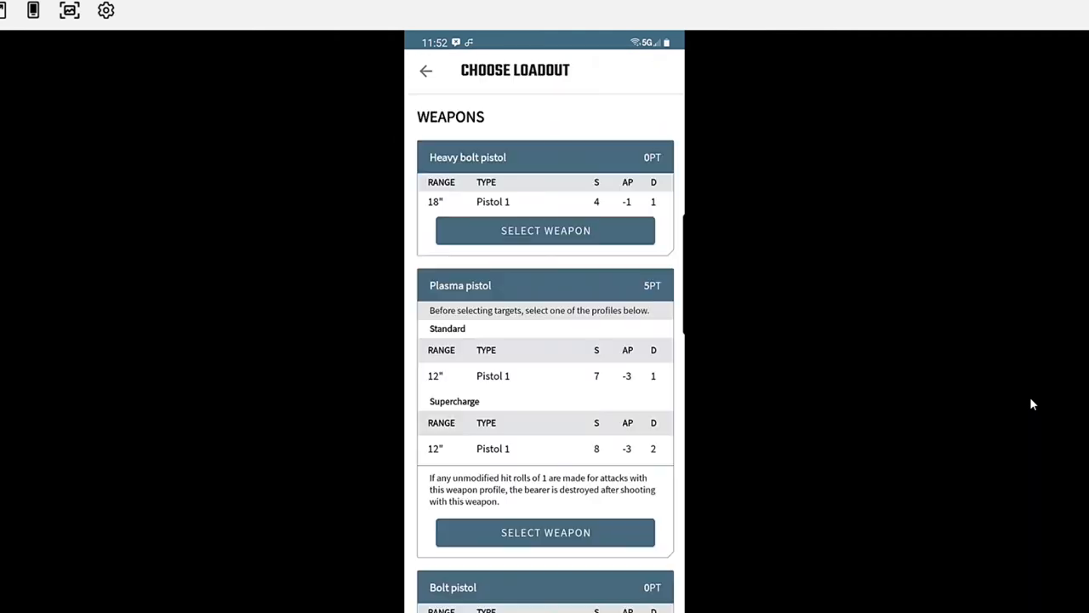
# - Scroll the Choose Loadout list toward the Plasma pistol replacement option
pyautogui.scroll(-3)
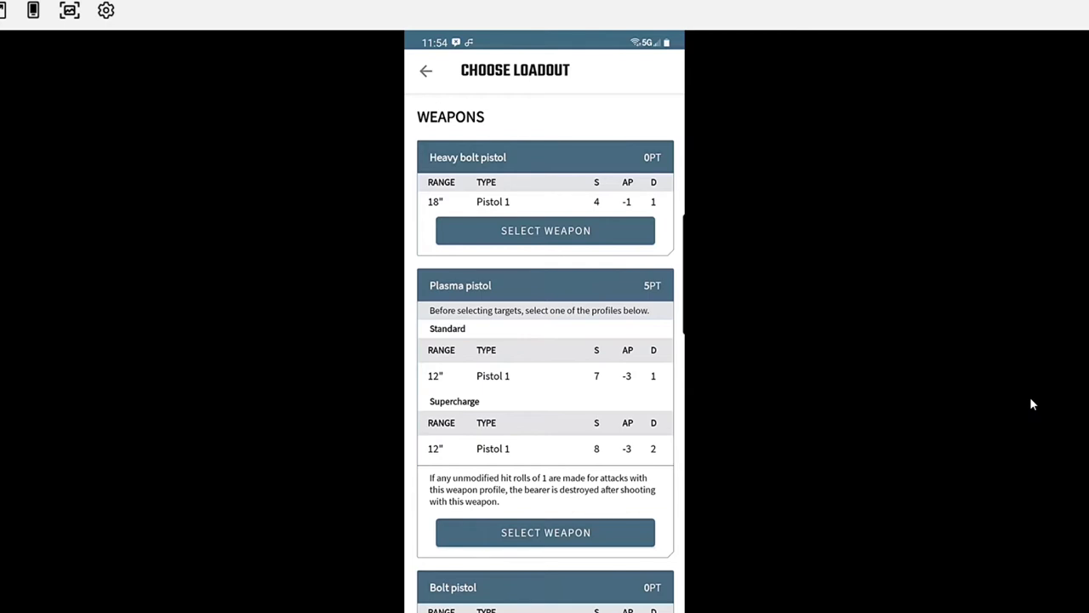
pyautogui.scroll(-3)
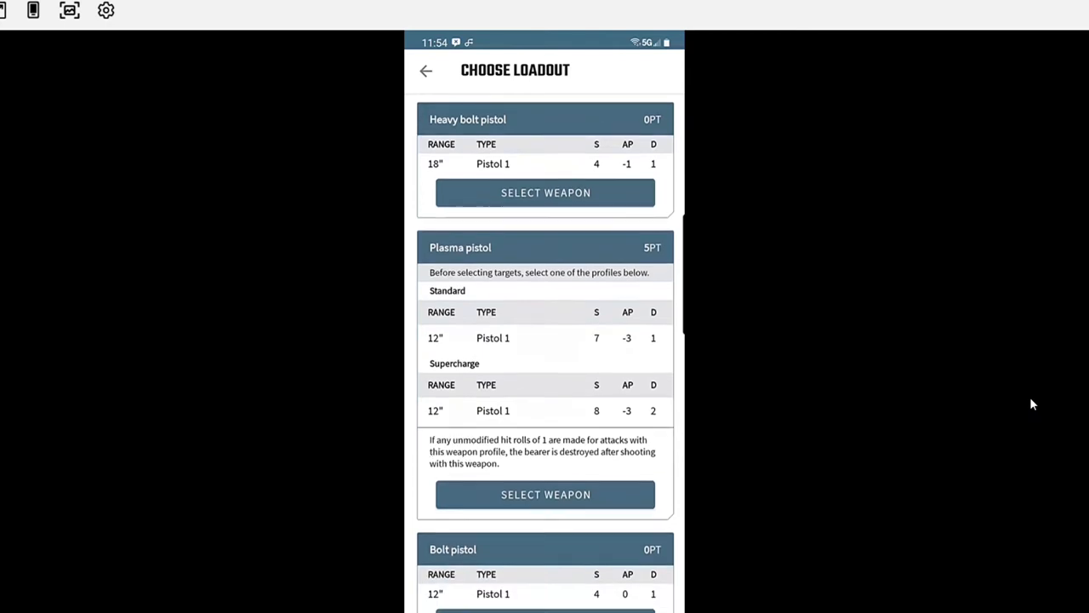
pyautogui.scroll(-3)
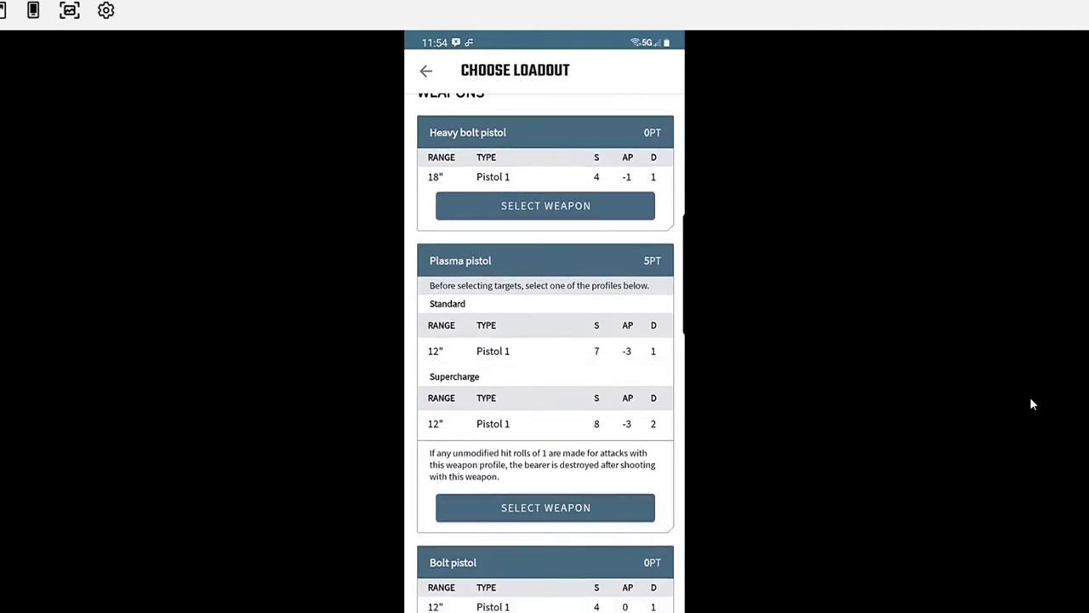
pyautogui.scroll(-3)
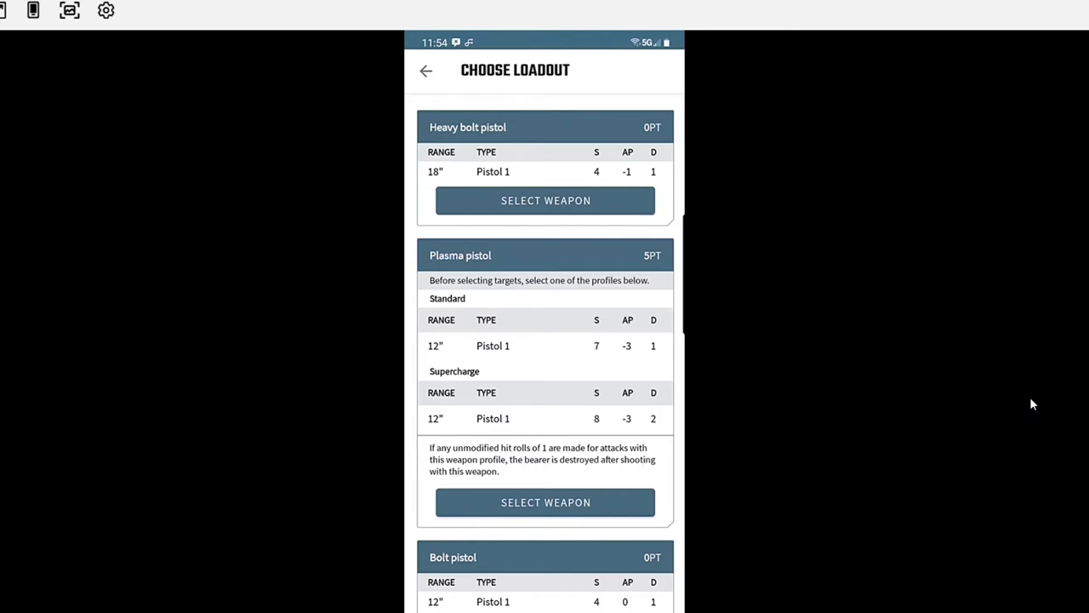
pyautogui.scroll(-3)
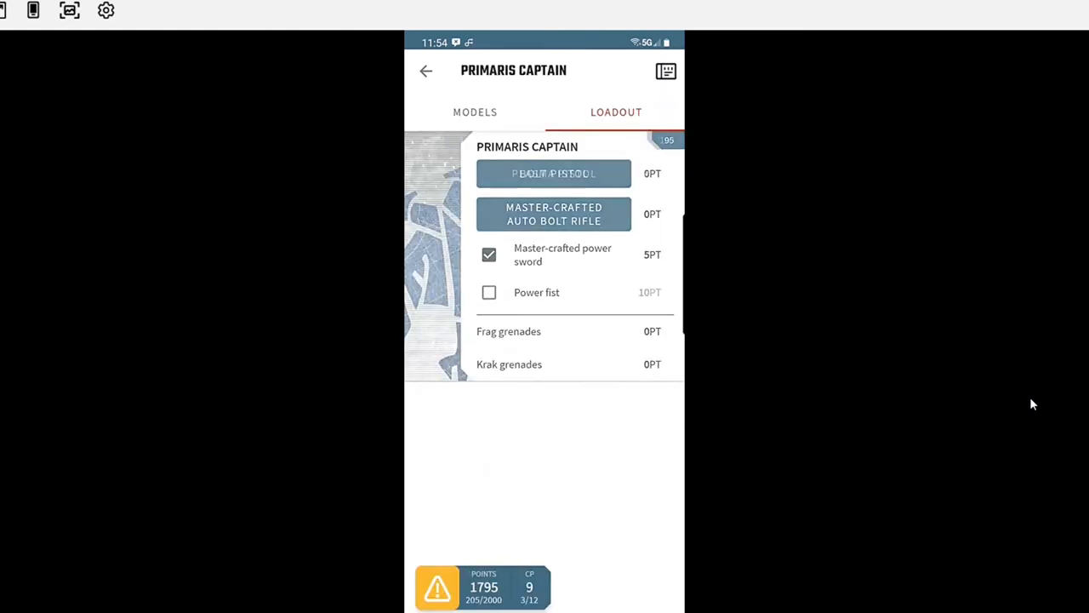
# - Equip the Primaris Captain with a master-crafted power sword and a plasma pistol
pyautogui.click(553, 173)
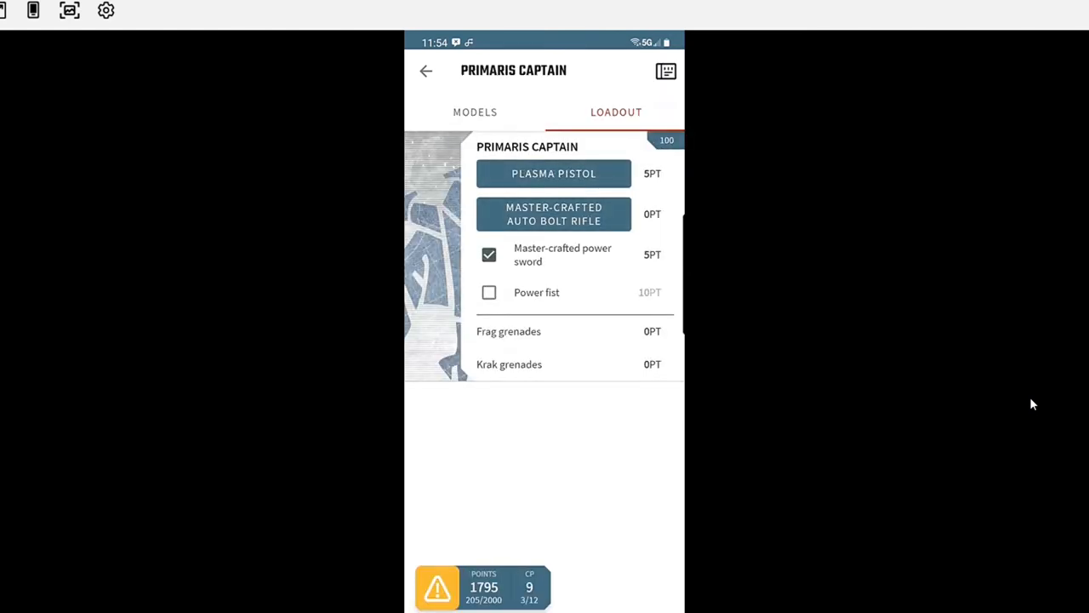
pyautogui.click(554, 214)
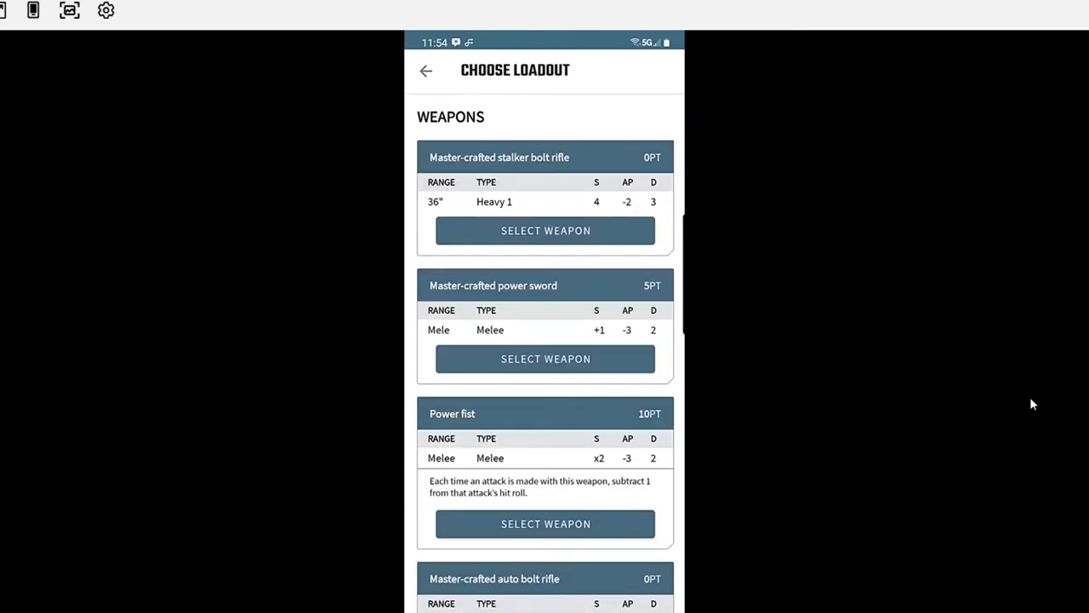
pyautogui.click(546, 358)
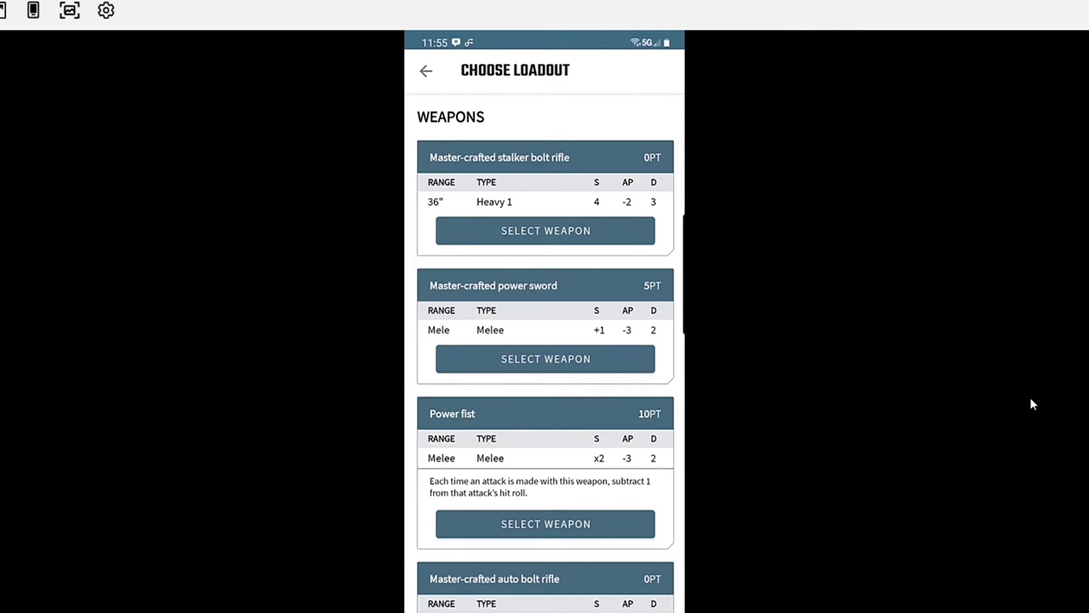
pyautogui.scroll(-3)
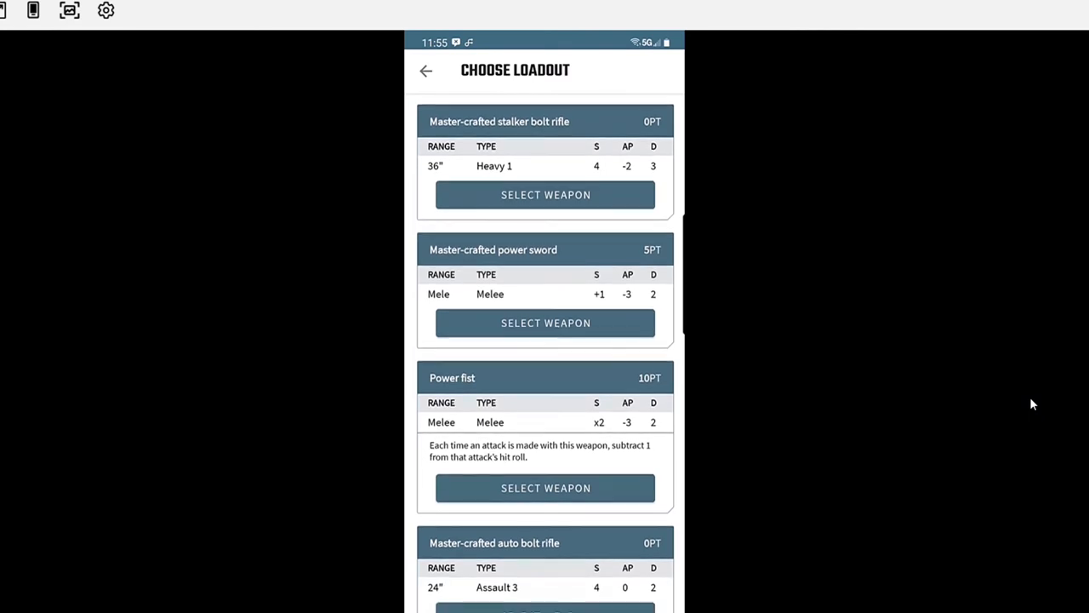
pyautogui.scroll(-3)
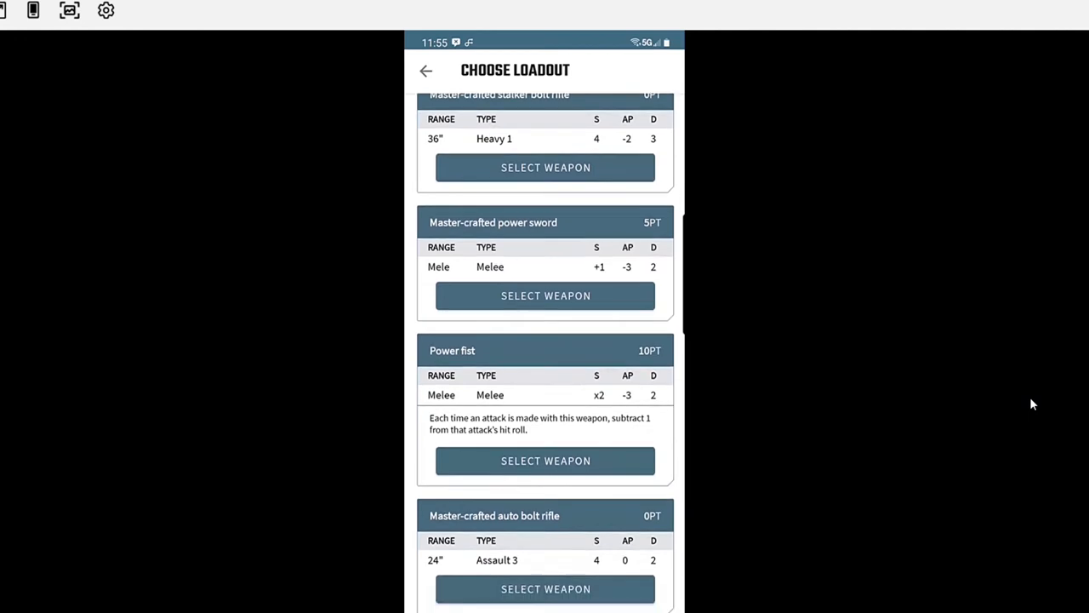
pyautogui.scroll(3)
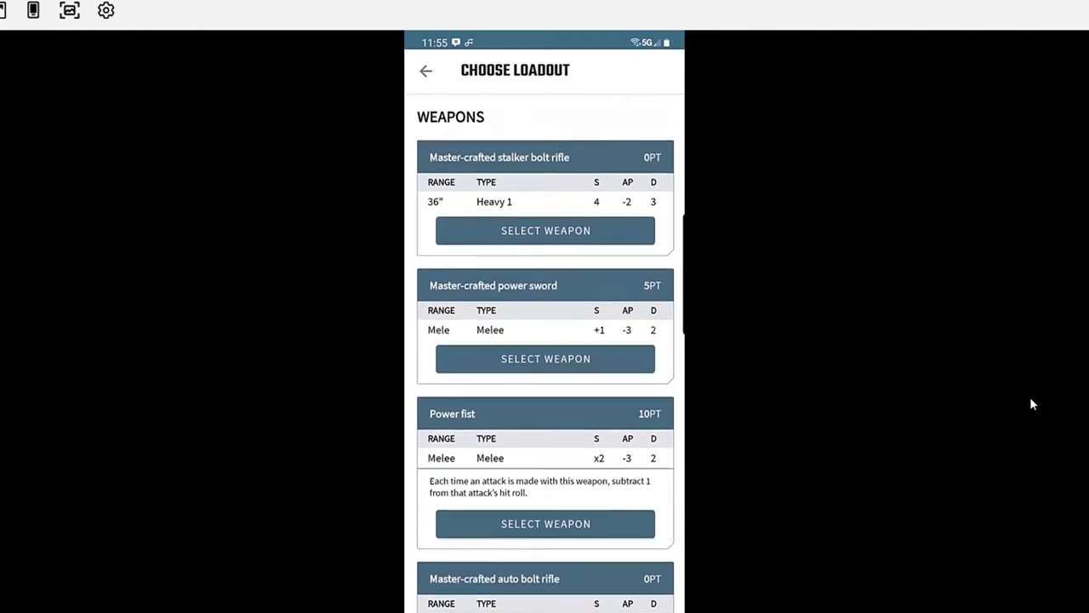
pyautogui.click(545, 358)
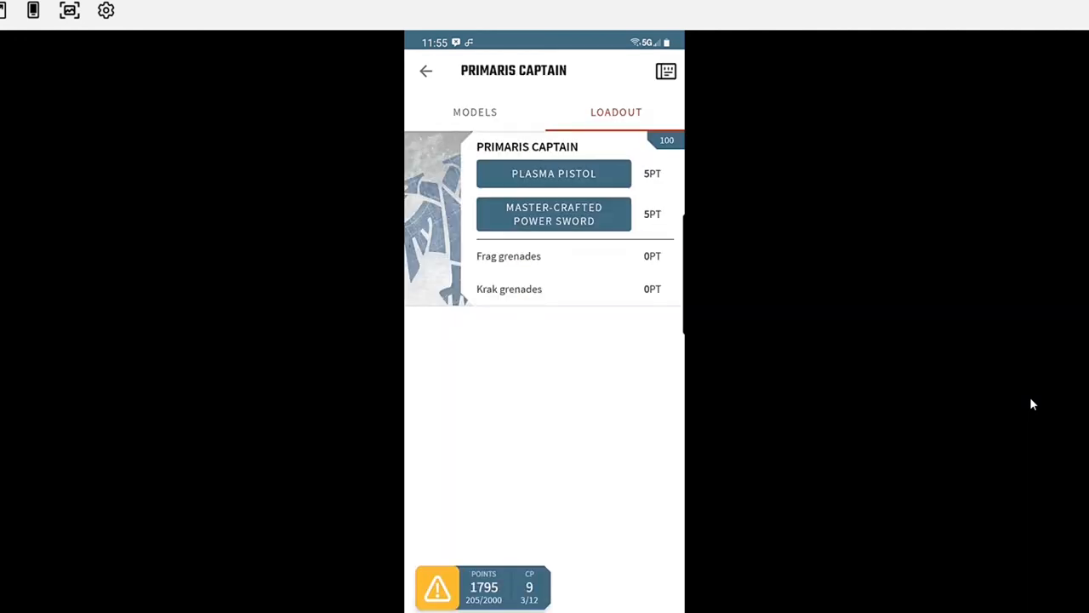
pyautogui.click(554, 172)
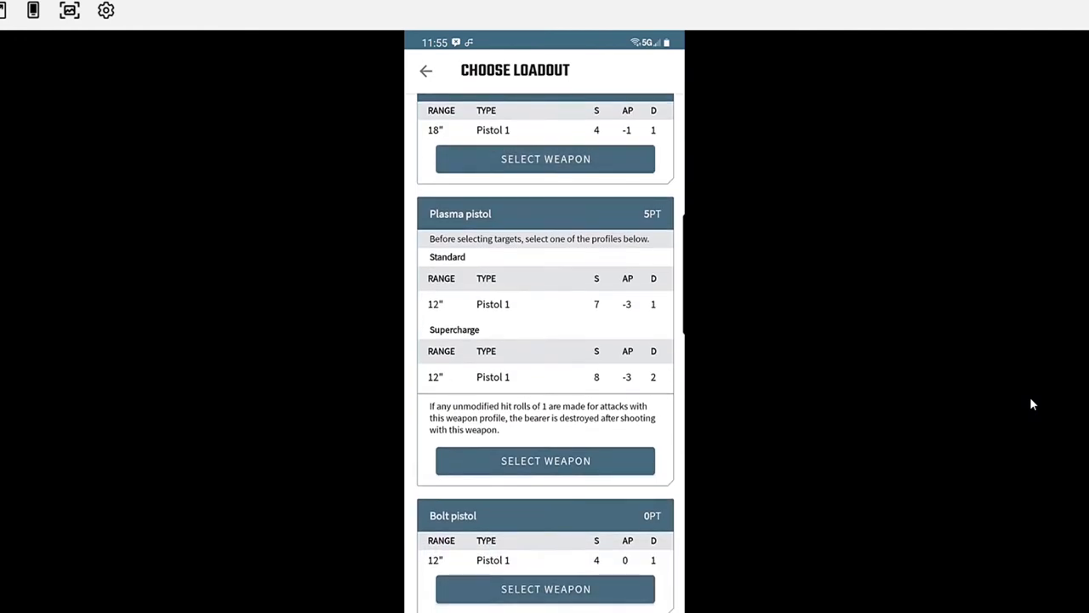
pyautogui.click(545, 460)
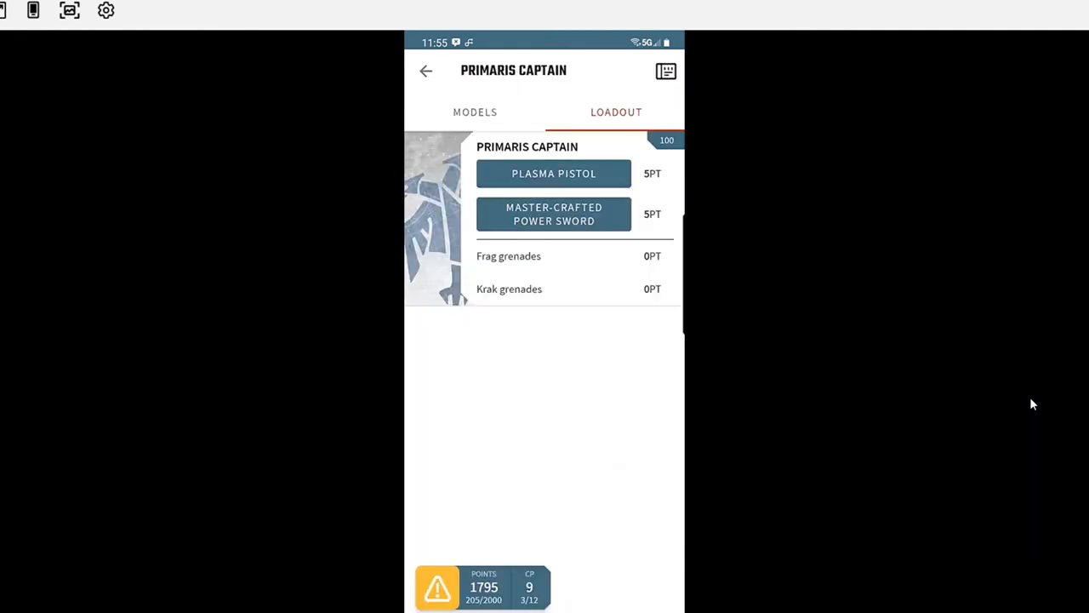
# - Browse the Primaris Captain's datasheet showing its new 100-point loadout
pyautogui.click(666, 71)
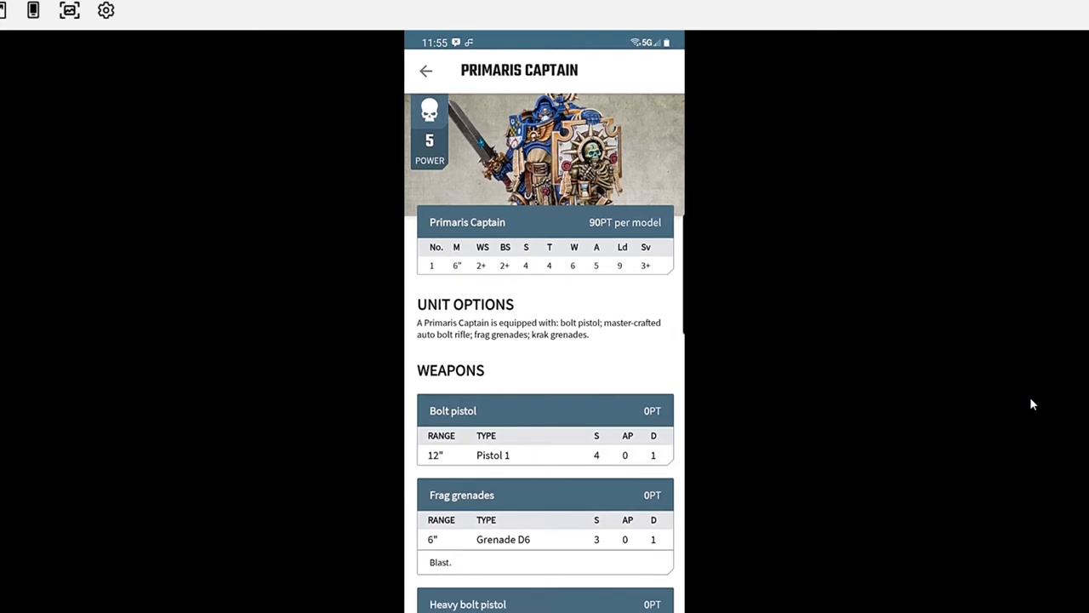
pyautogui.scroll(-3)
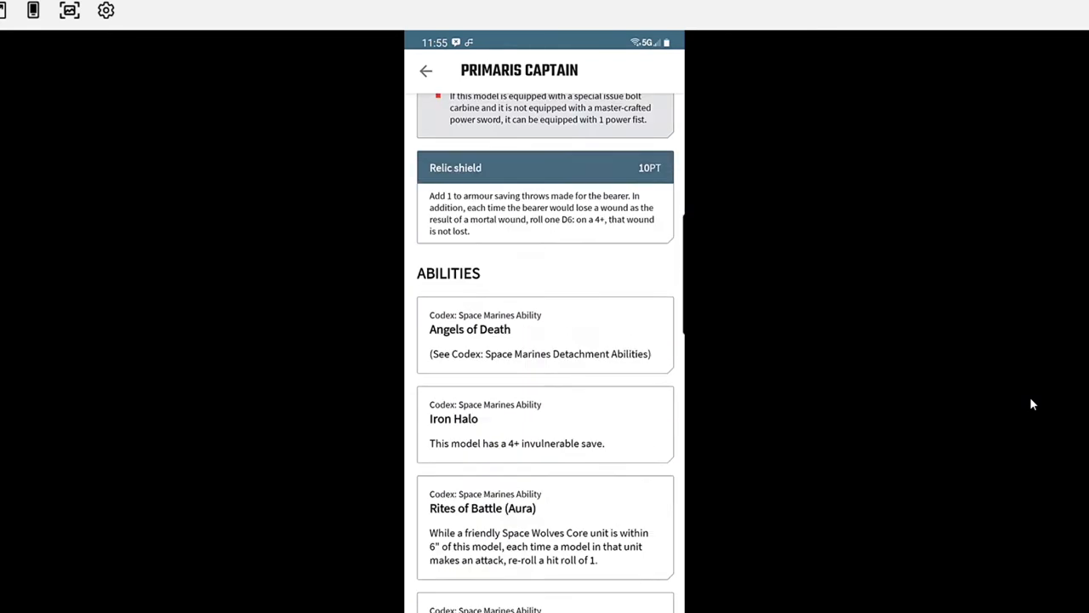
pyautogui.scroll(-3)
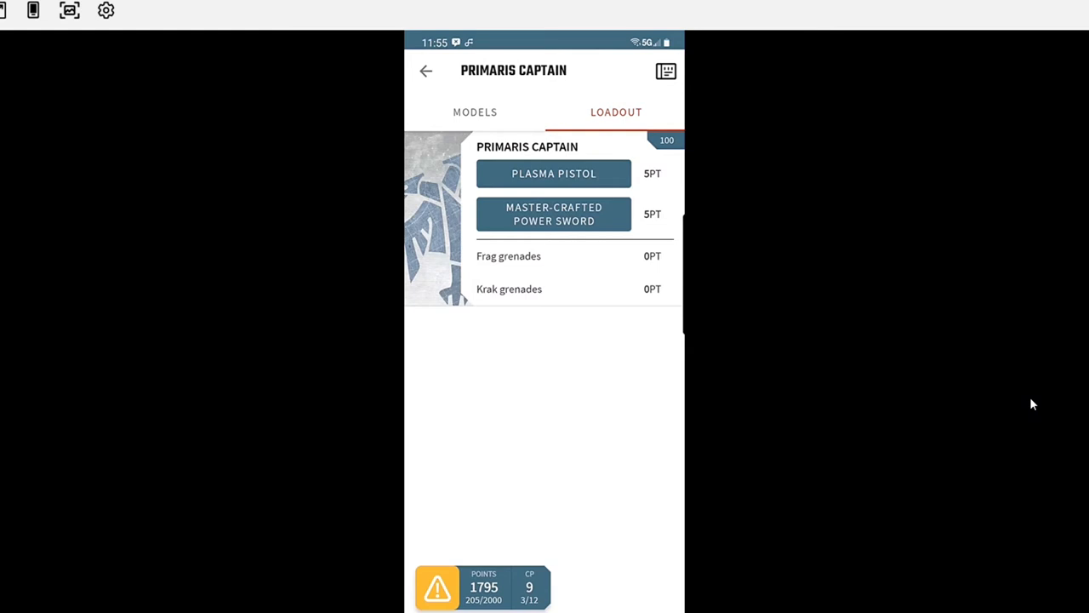
# - Add a Proteus Kill Team under Troops in the Battalion Detachment, reaching 320/2000 points
pyautogui.click(425, 70)
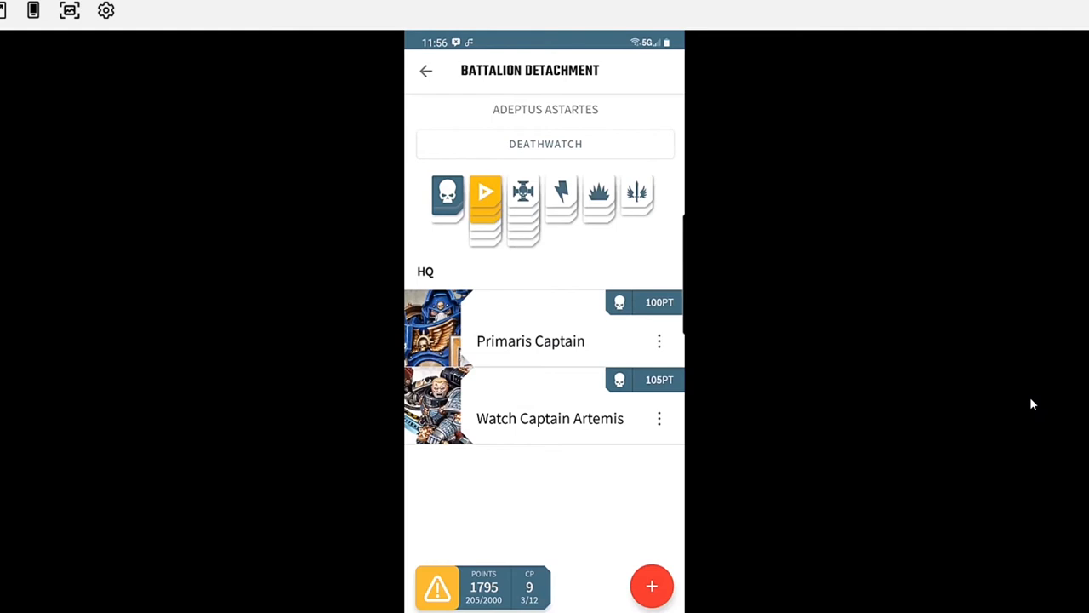
pyautogui.click(652, 585)
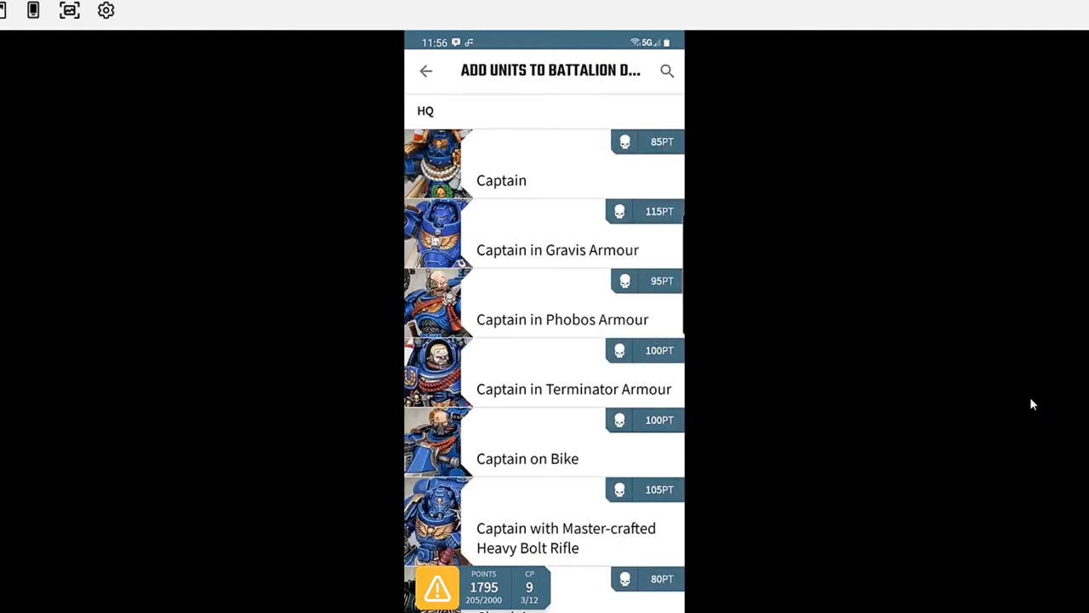
pyautogui.scroll(-3)
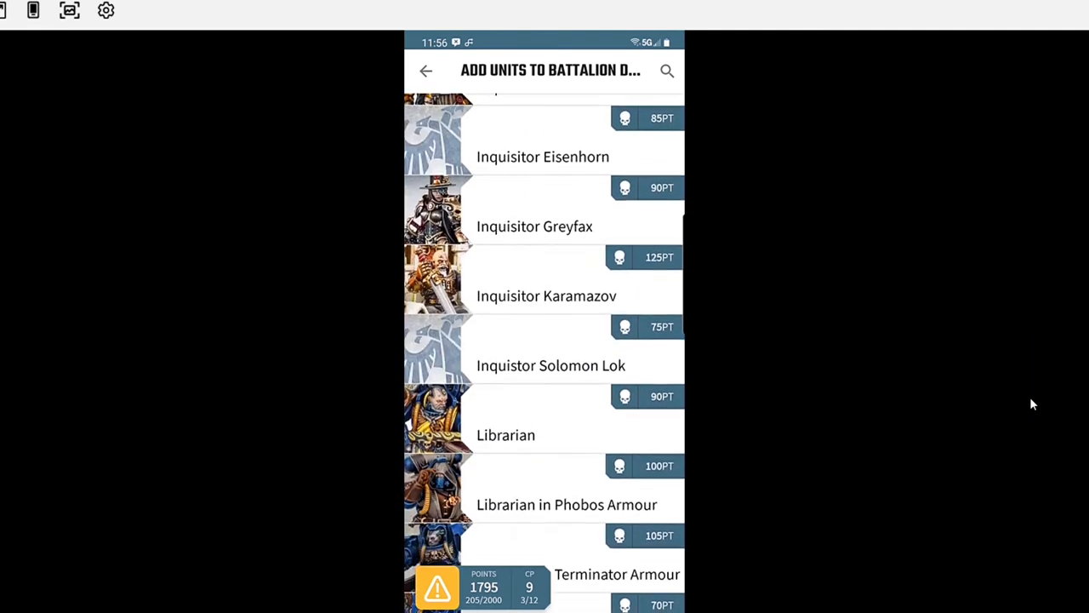
pyautogui.scroll(-3)
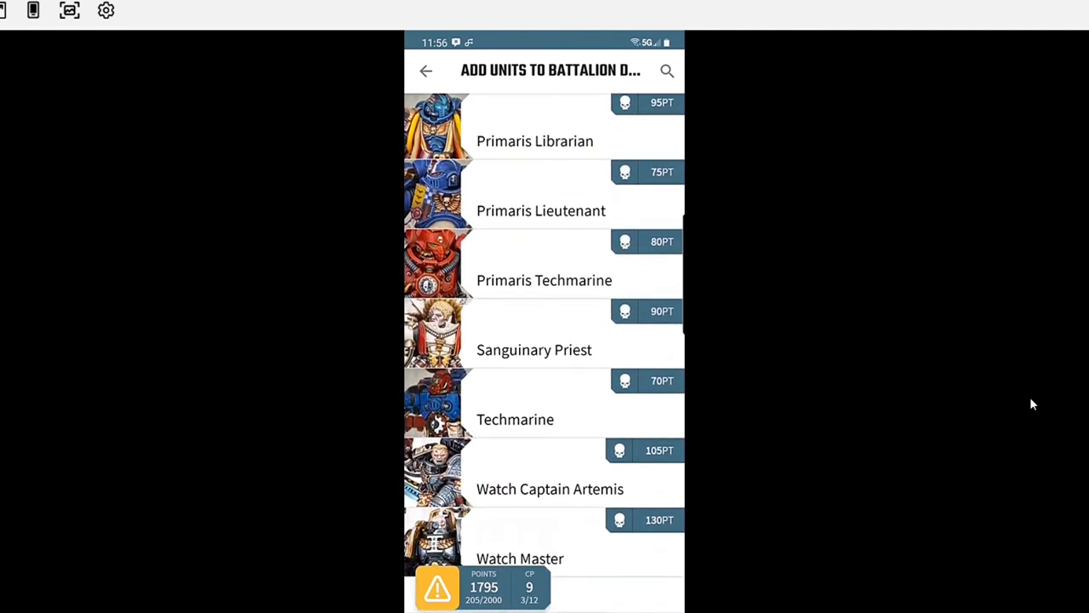
pyautogui.scroll(-3)
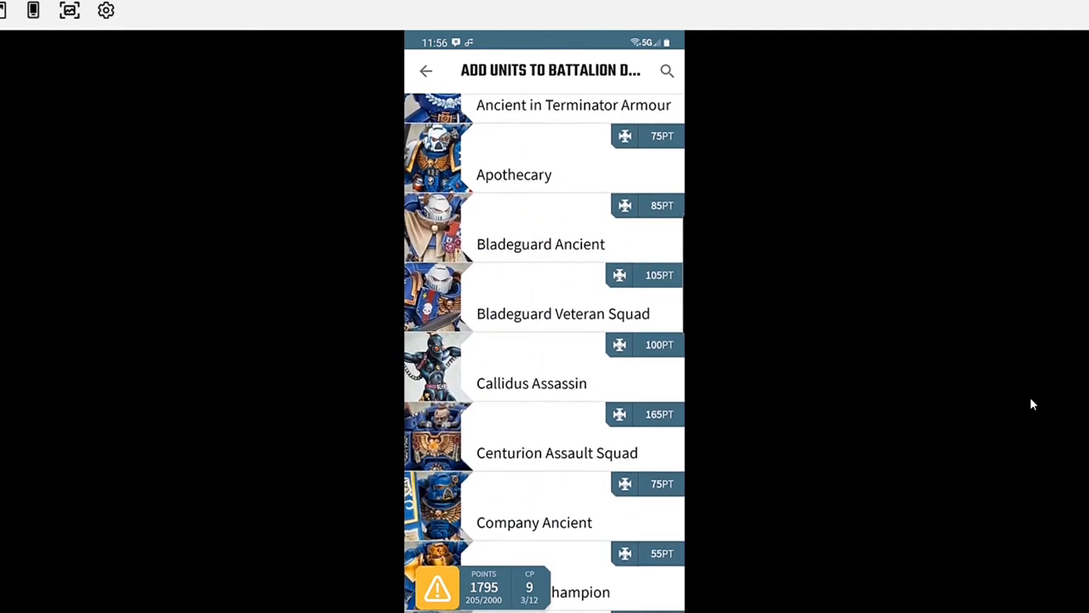
pyautogui.scroll(-3)
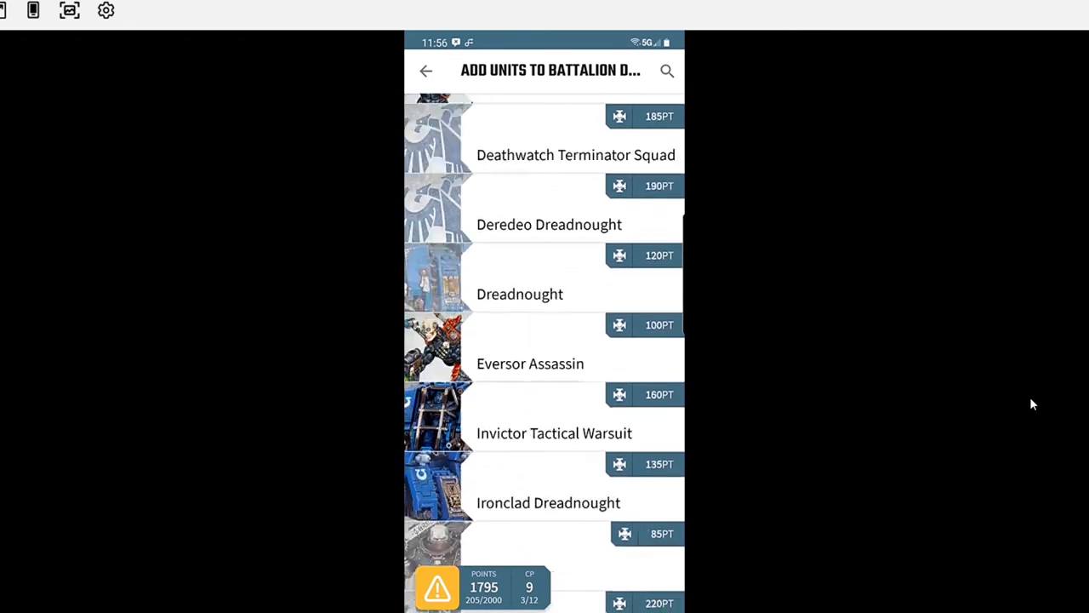
pyautogui.scroll(-3)
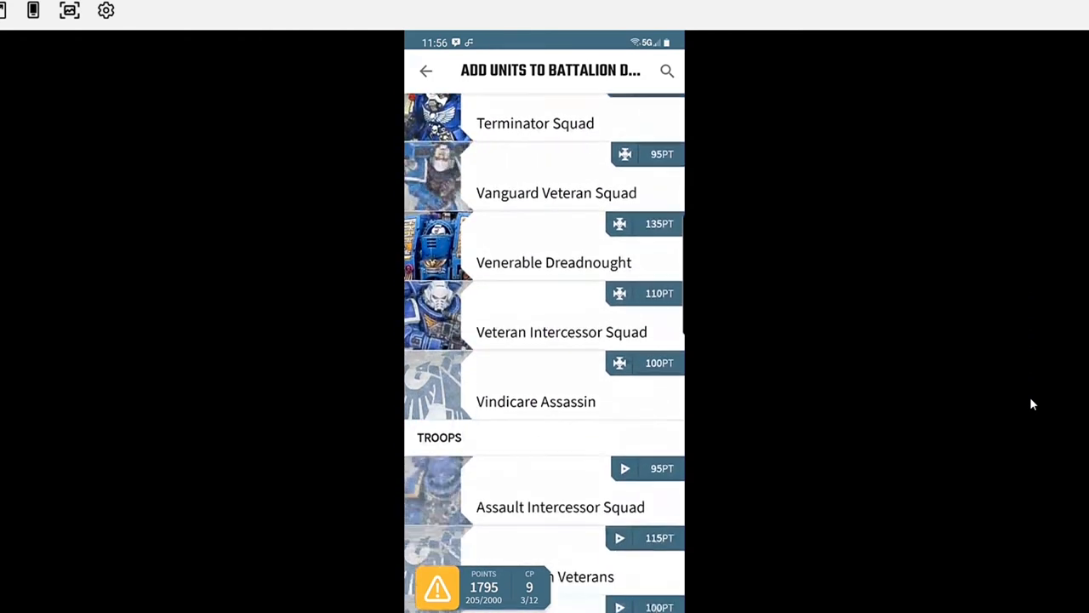
pyautogui.scroll(-3)
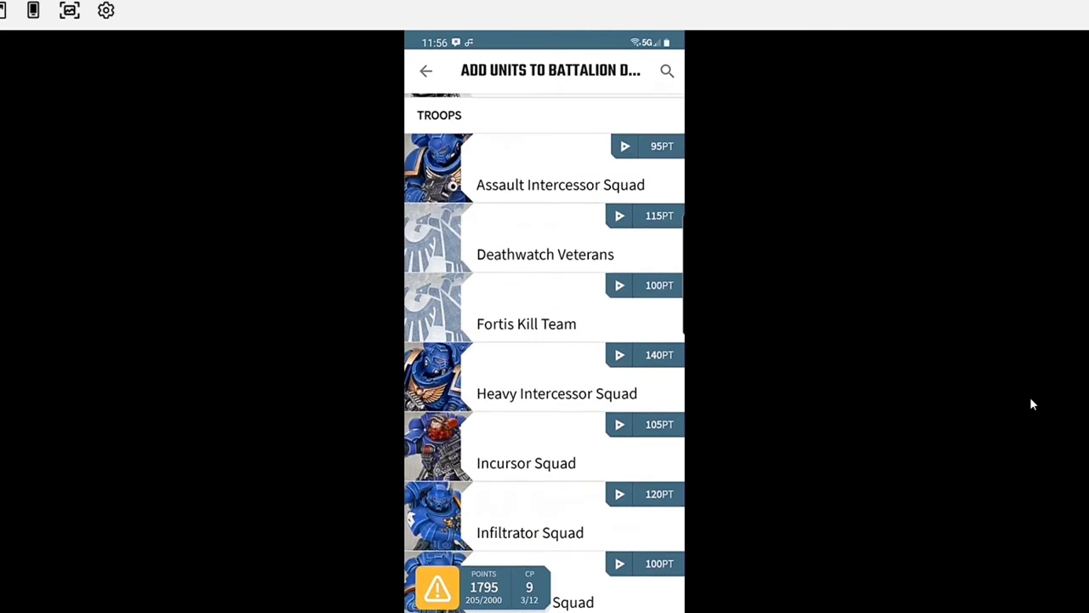
pyautogui.scroll(-3)
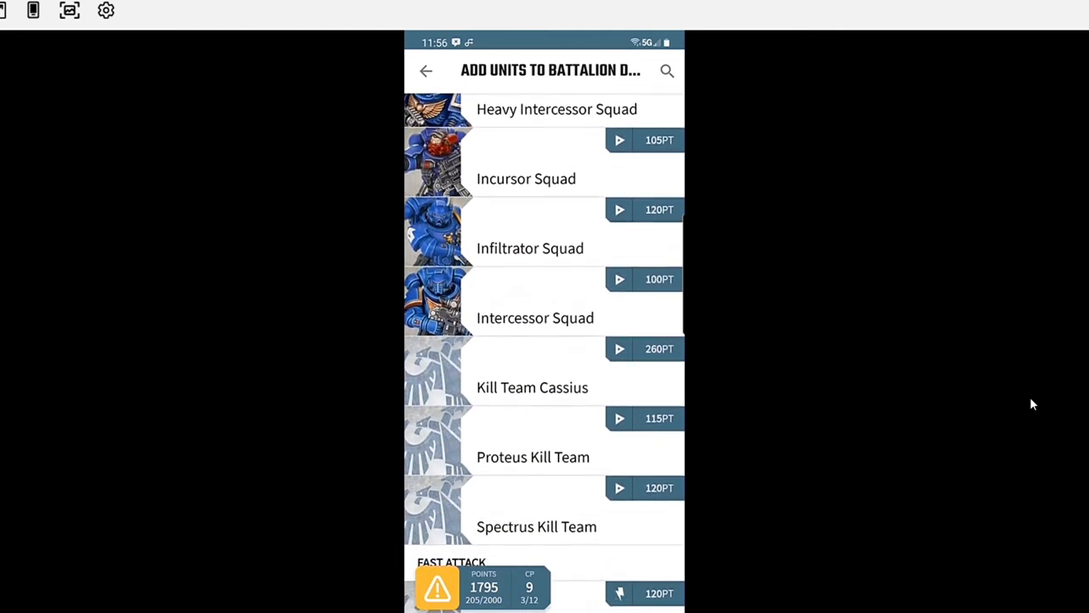
pyautogui.scroll(-3)
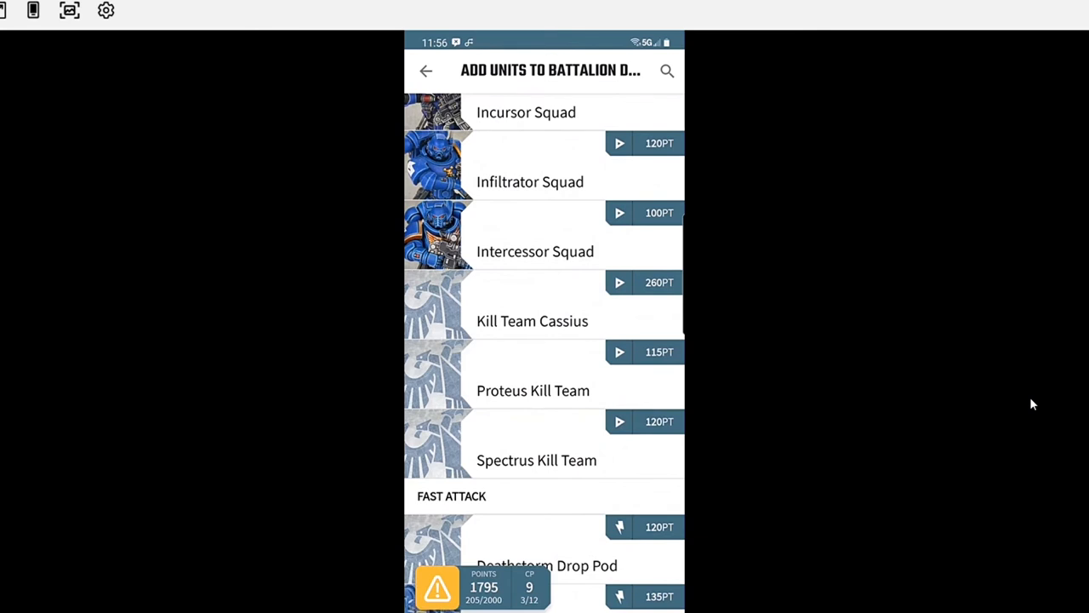
pyautogui.click(618, 352)
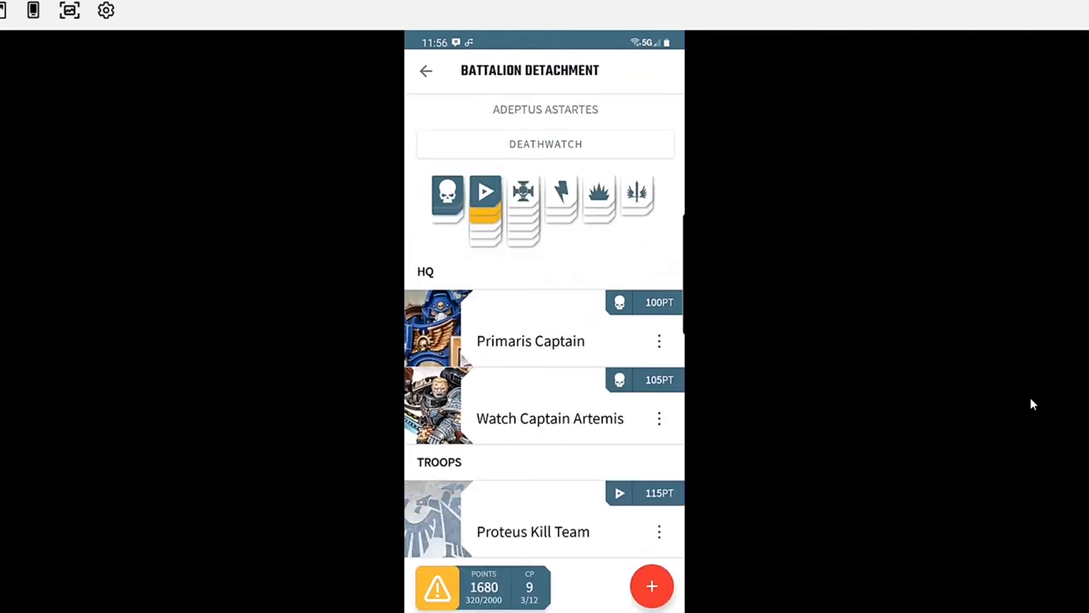
# - Bring the Proteus Kill Team to four Deathwatch Terminators (472/2000) and open its datasheet
pyautogui.click(533, 531)
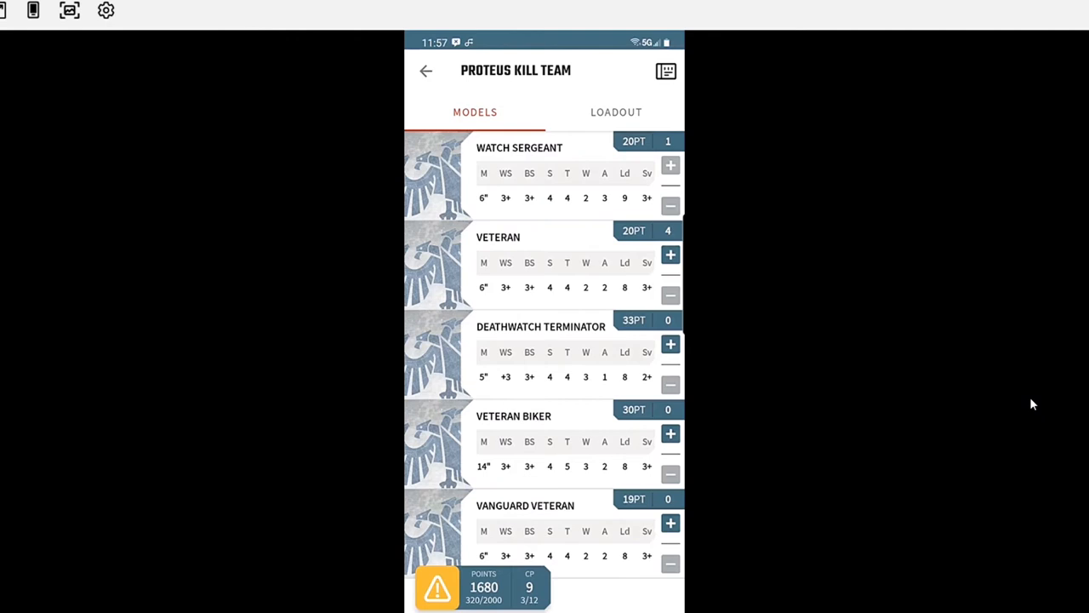
pyautogui.click(670, 344)
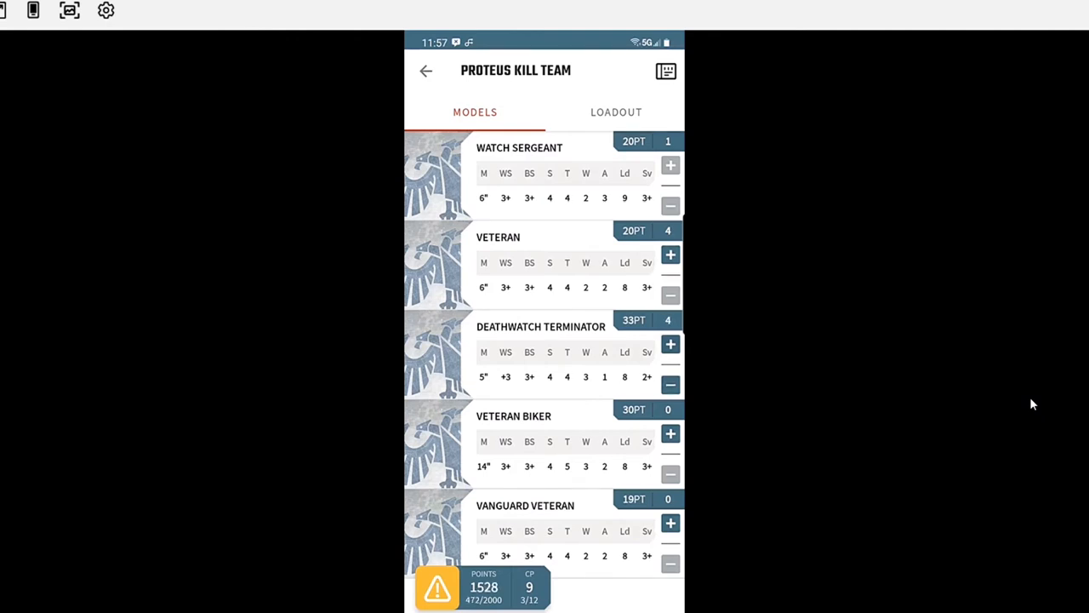
pyautogui.click(671, 344)
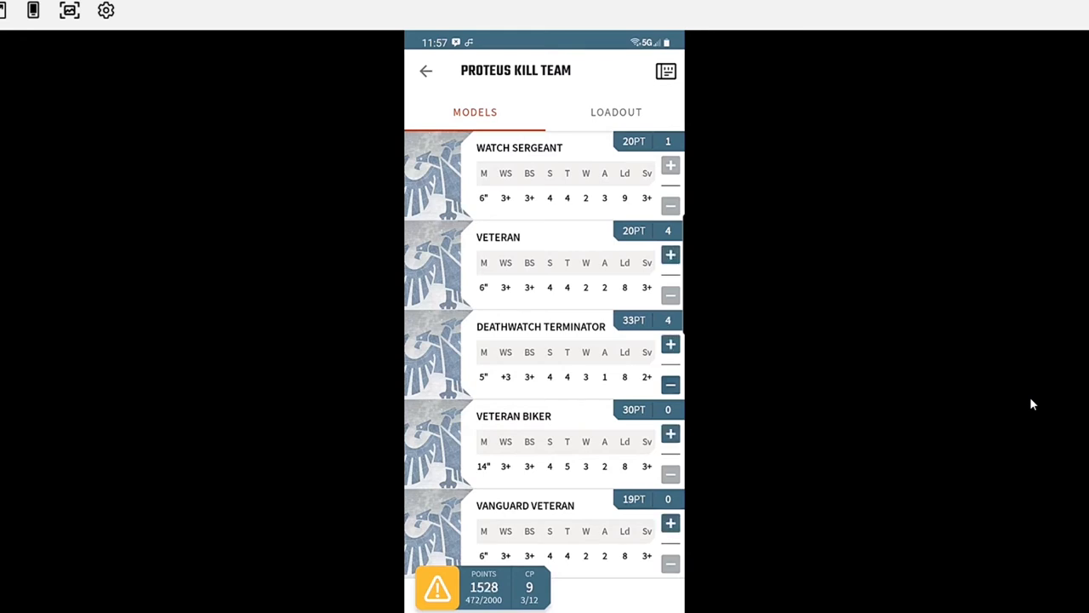
pyautogui.click(671, 344)
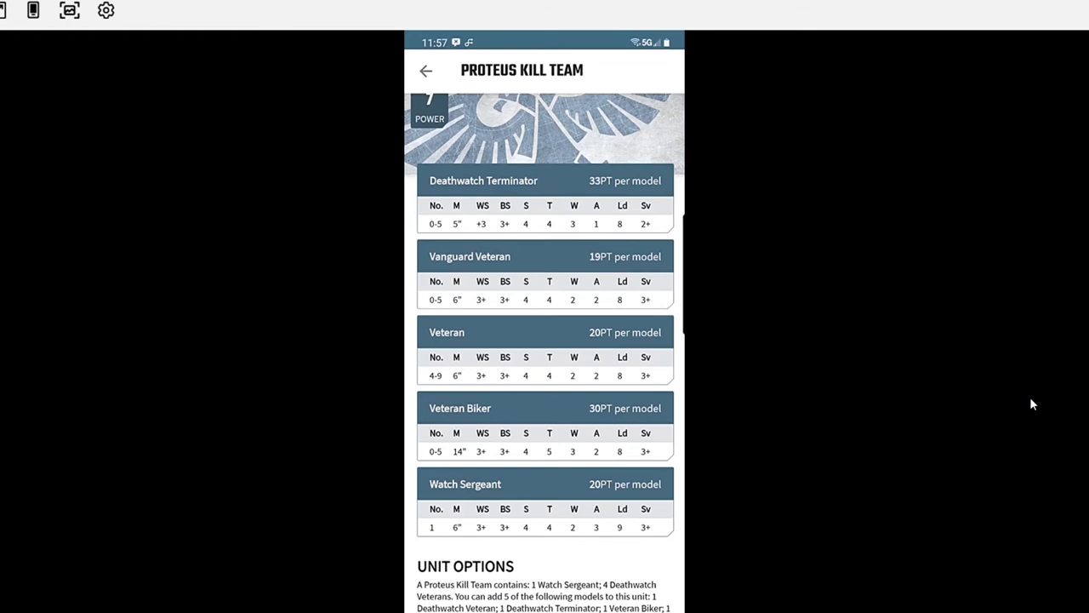
# - Scroll the Proteus Kill Team datasheet and add a fifth Deathwatch Terminator (510/2000)
pyautogui.scroll(-3)
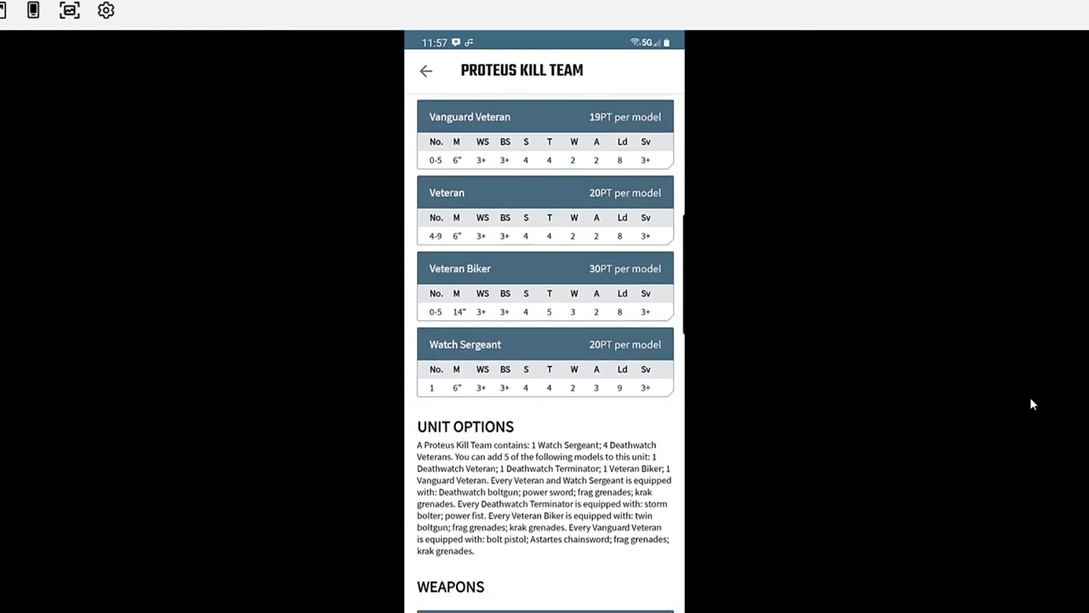
pyautogui.scroll(-3)
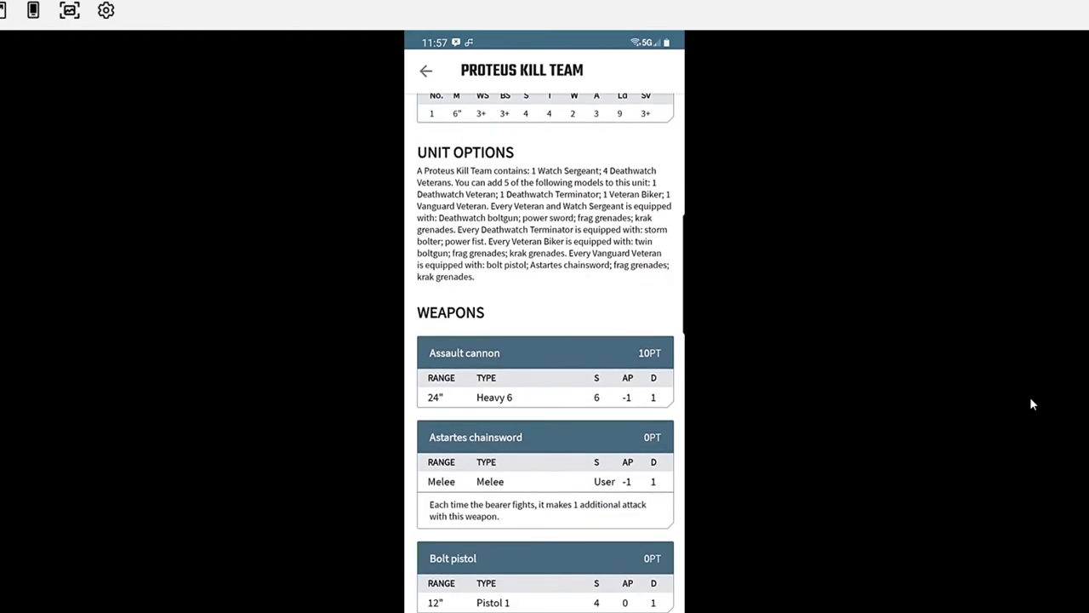
pyautogui.scroll(-3)
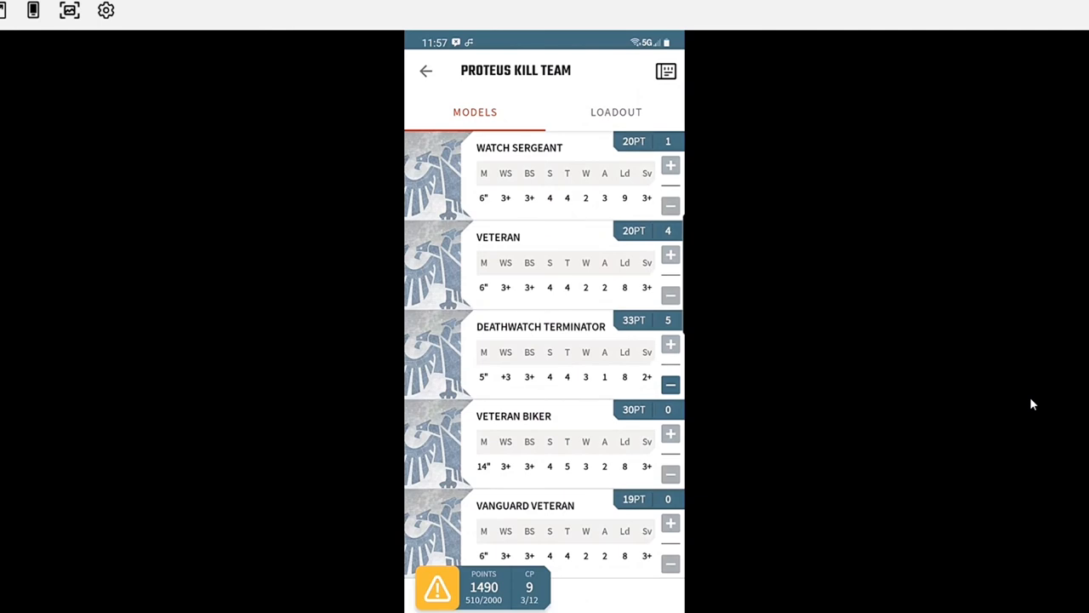
# - Browse the kill team's Loadout list to a Deathwatch boltgun, power sword model's weapon choices
pyautogui.click(615, 112)
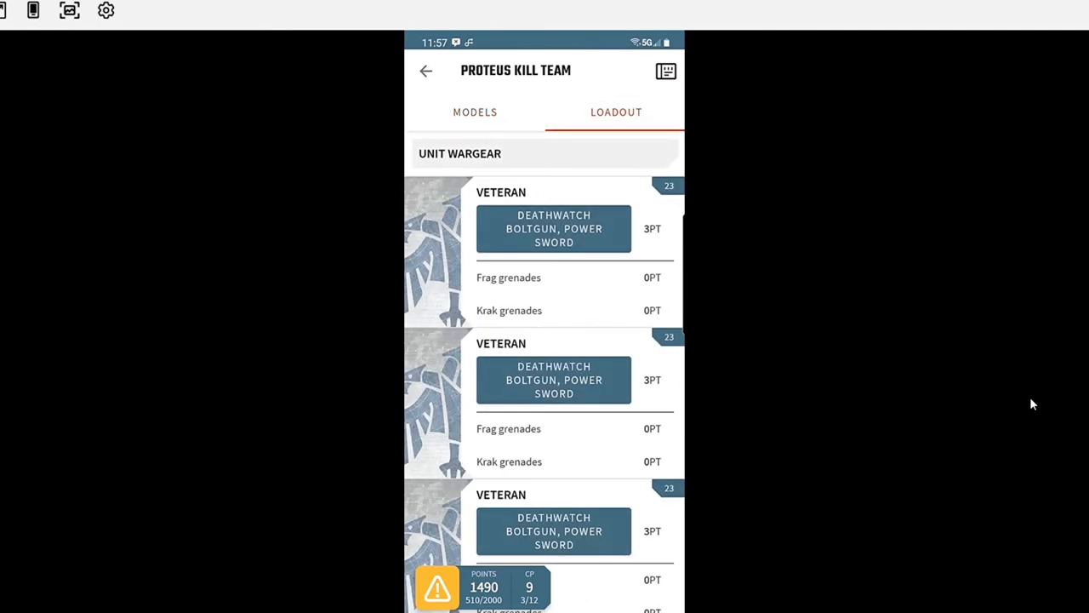
pyautogui.scroll(-3)
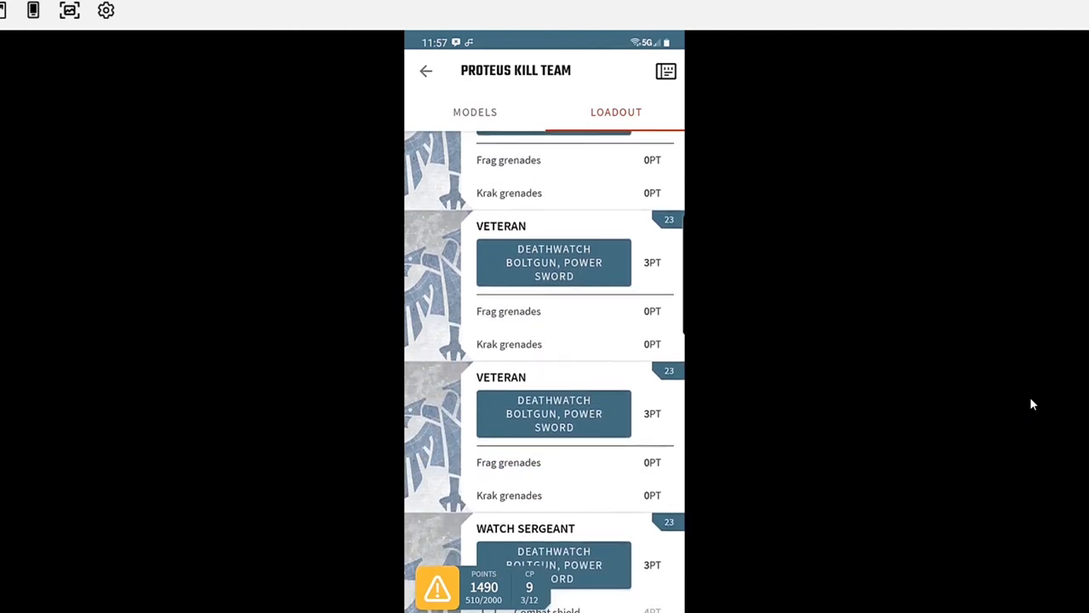
pyautogui.click(475, 112)
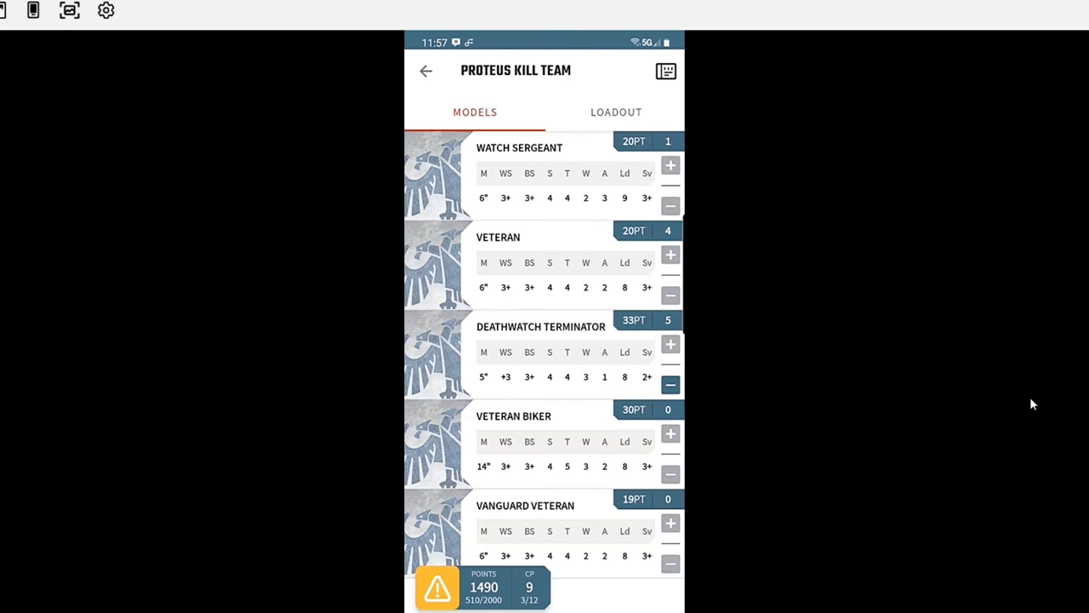
pyautogui.click(616, 111)
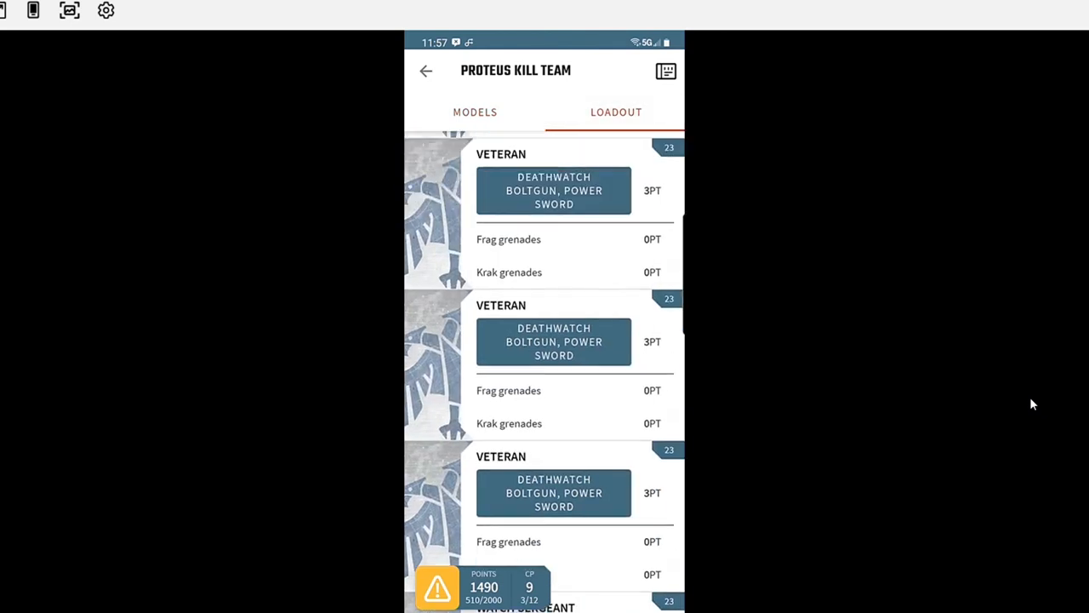
pyautogui.scroll(-3)
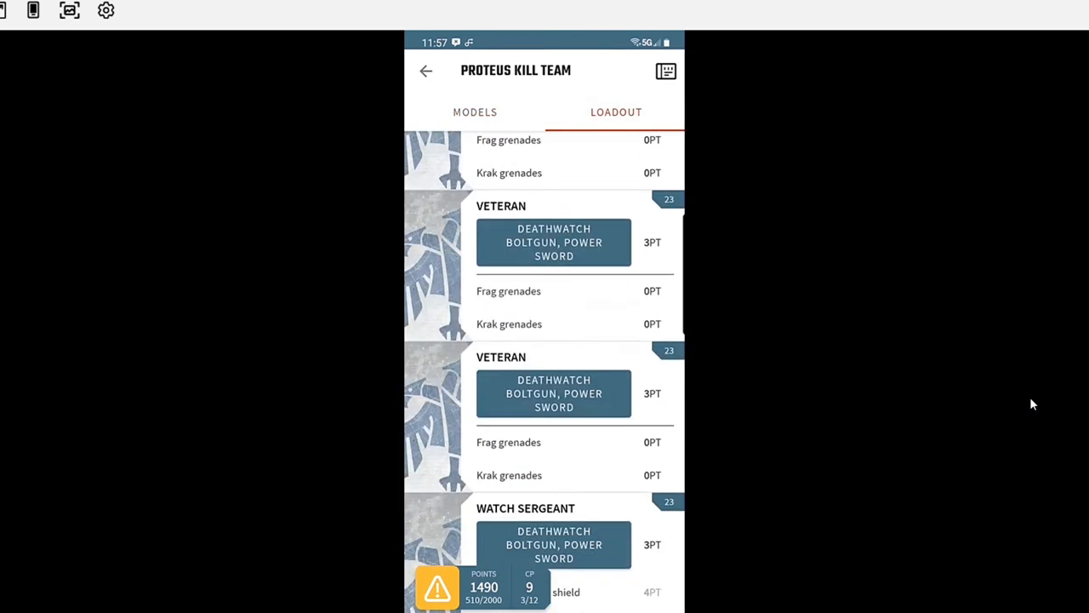
pyautogui.scroll(-3)
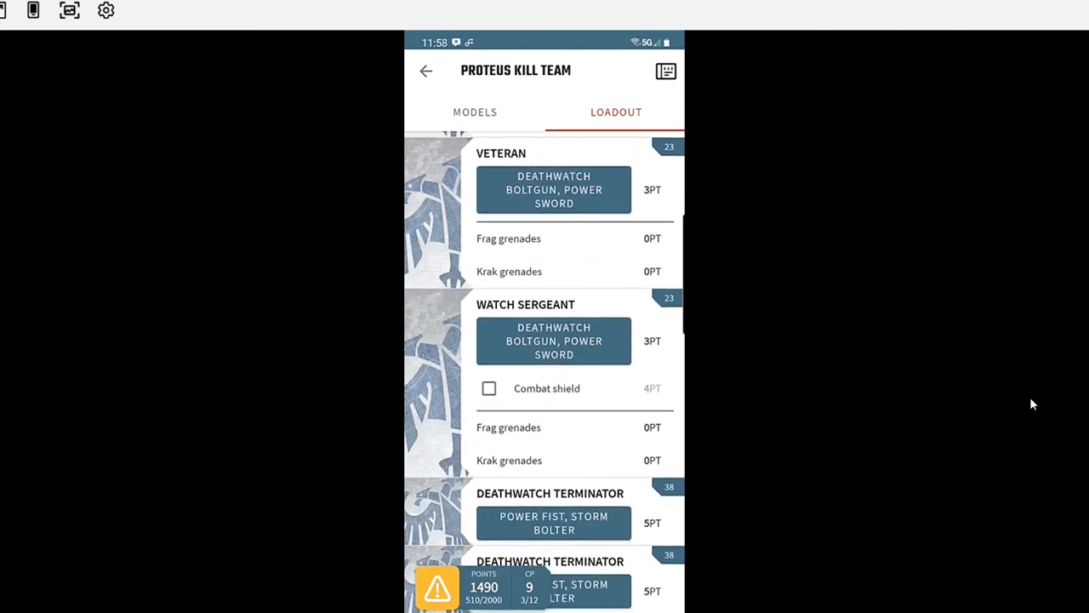
pyautogui.scroll(-3)
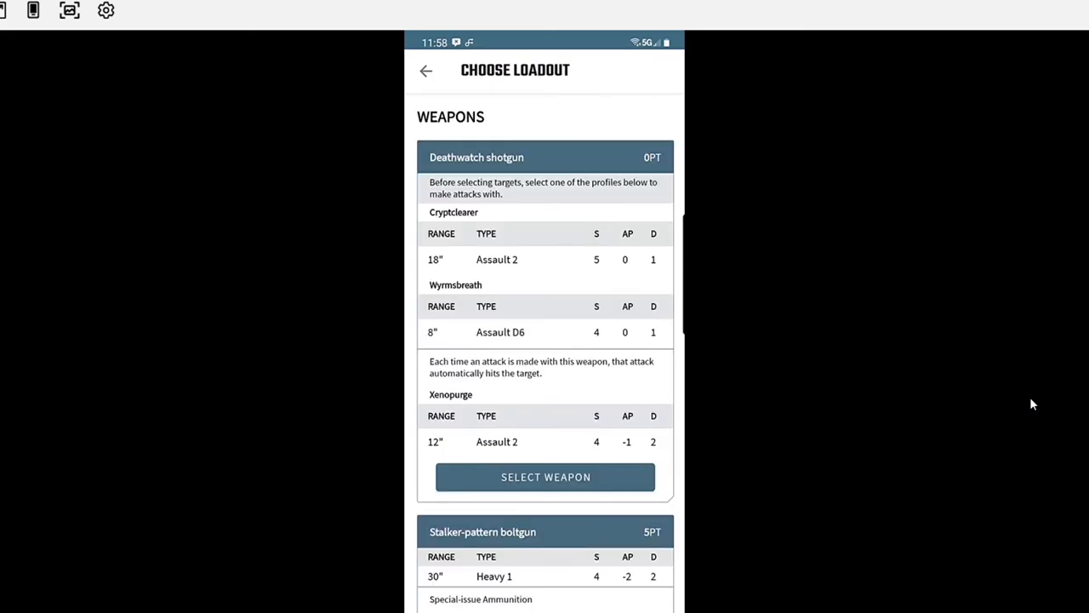
# - Scroll through the Choose Loadout weapons, including the Deathwatch combi-melta
pyautogui.scroll(-3)
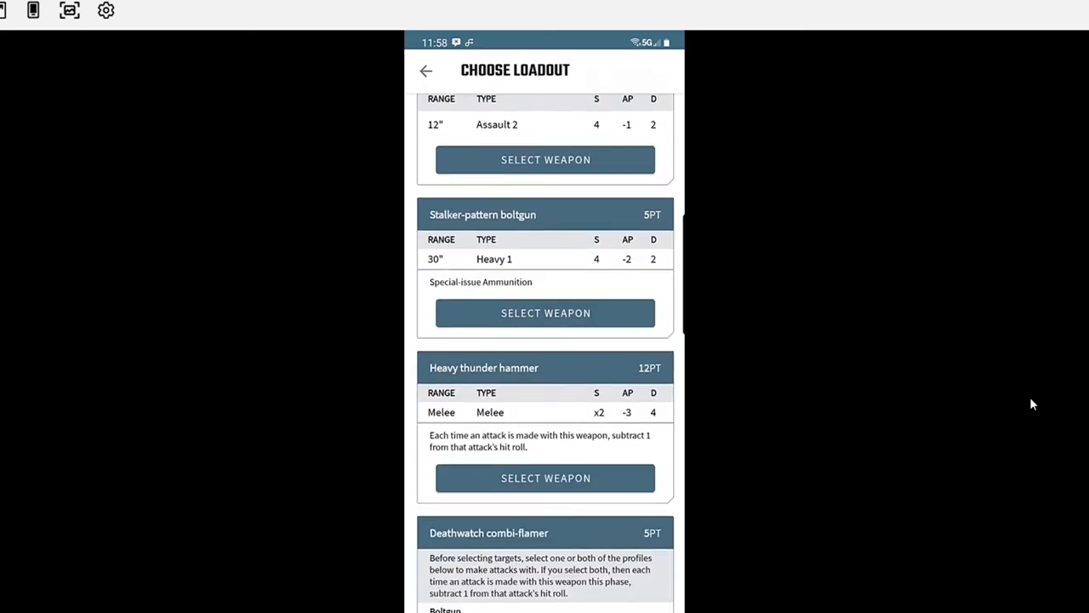
pyautogui.scroll(-3)
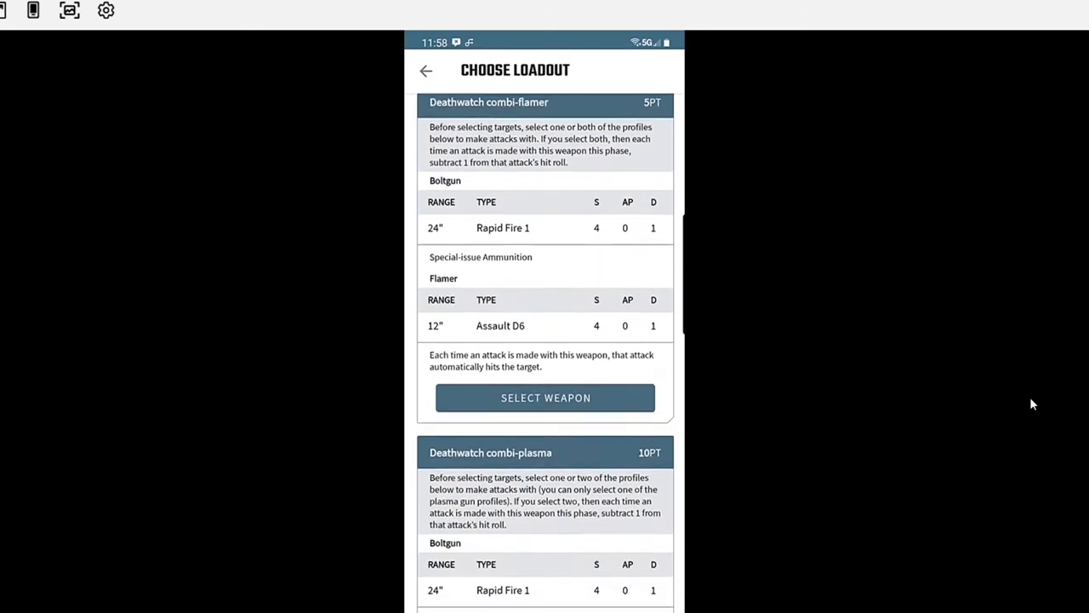
pyautogui.scroll(-3)
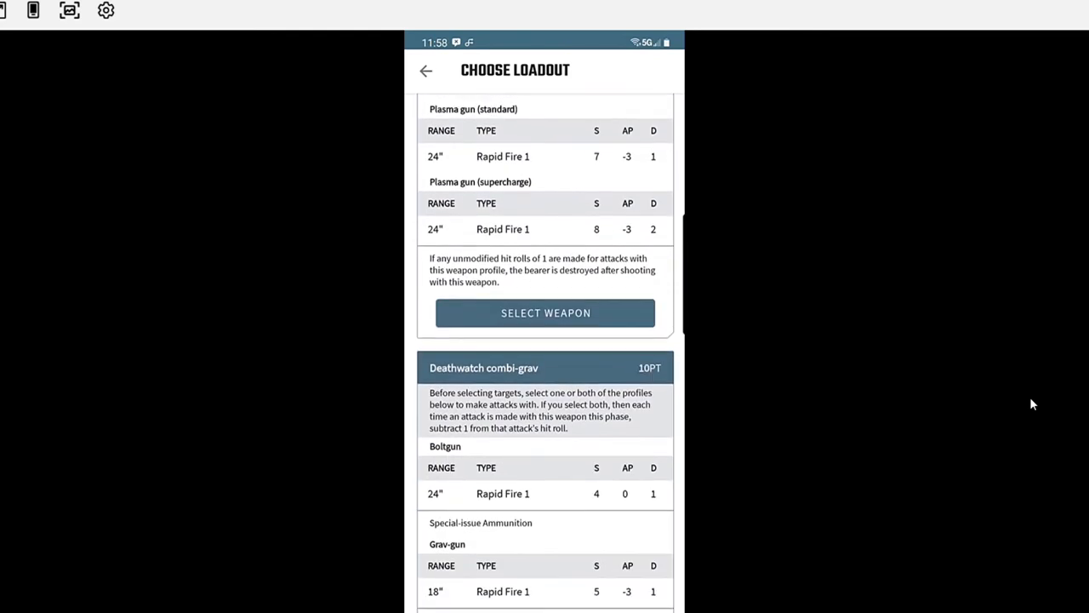
pyautogui.scroll(-3)
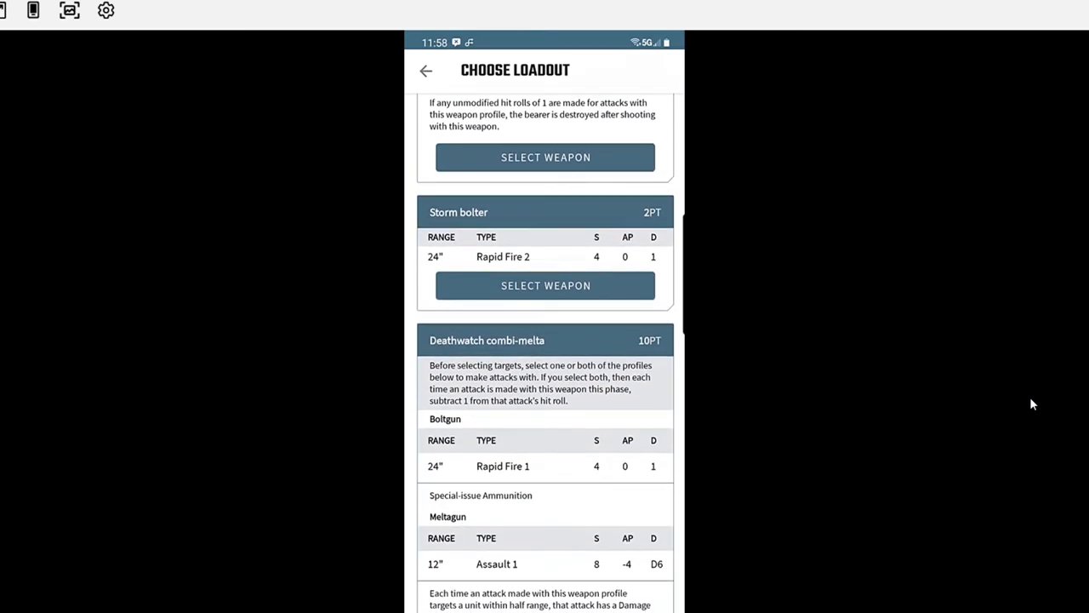
pyautogui.scroll(-3)
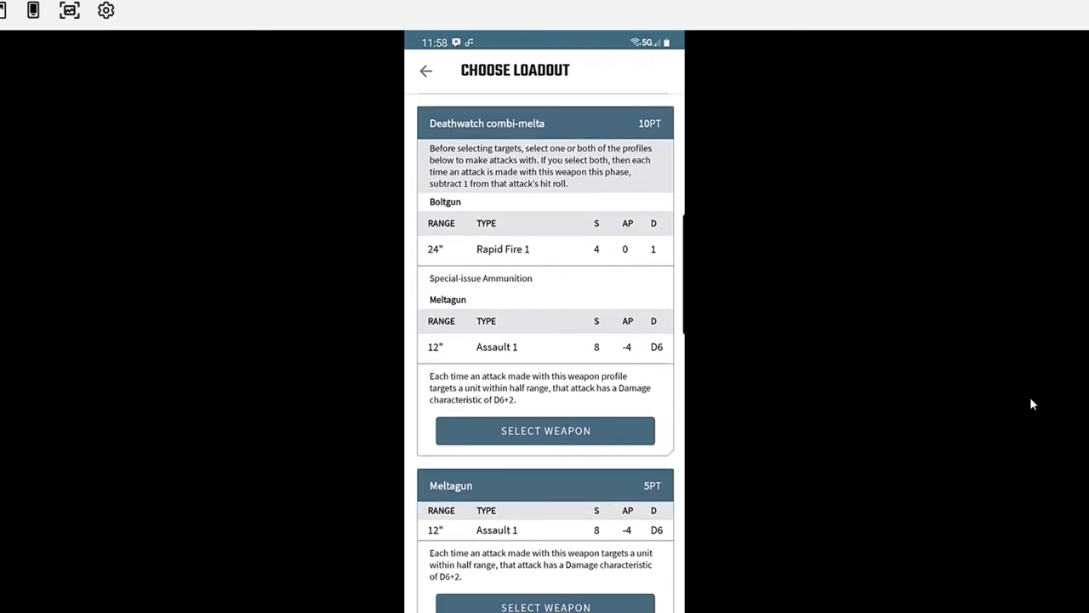
pyautogui.scroll(-3)
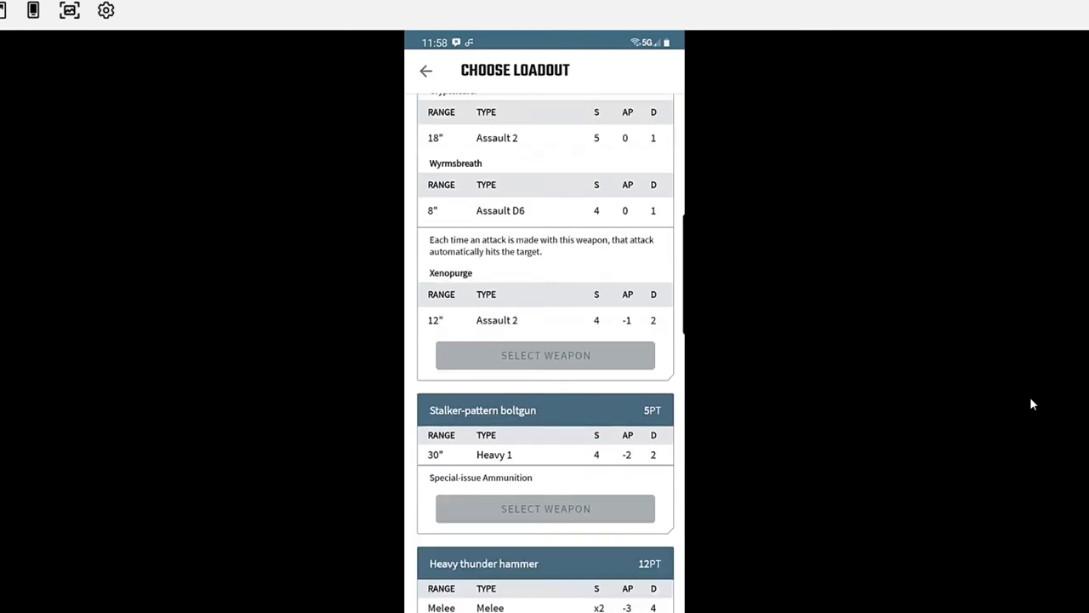
pyautogui.scroll(-3)
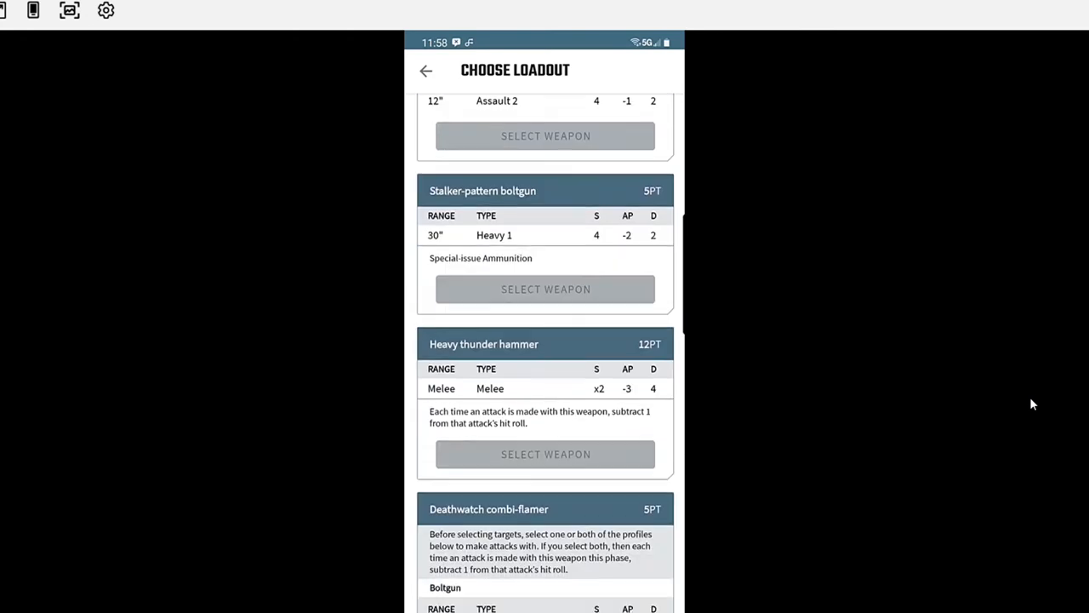
pyautogui.scroll(-3)
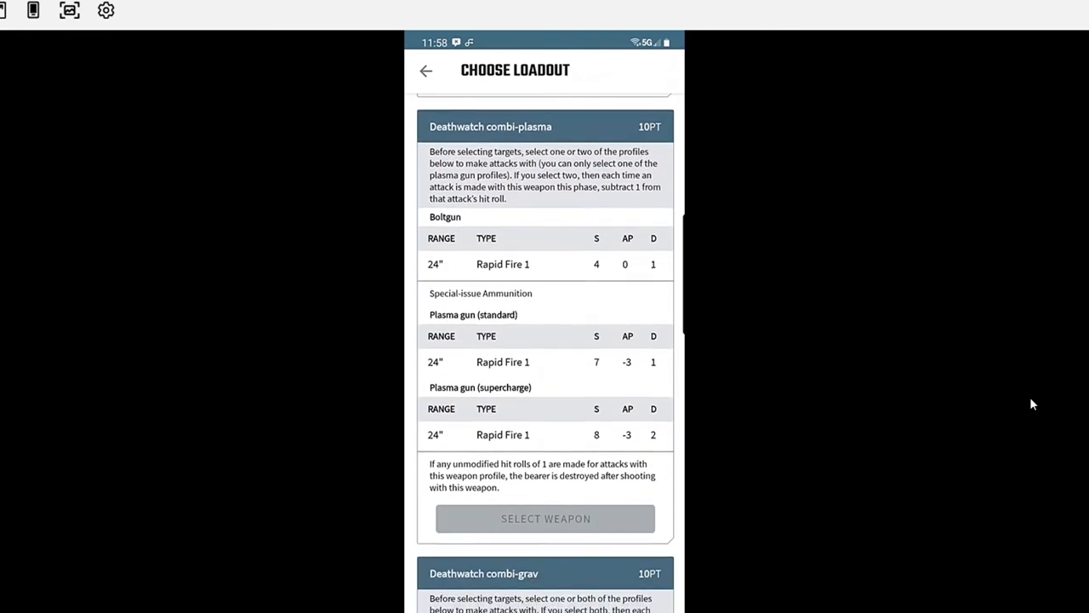
pyautogui.scroll(-3)
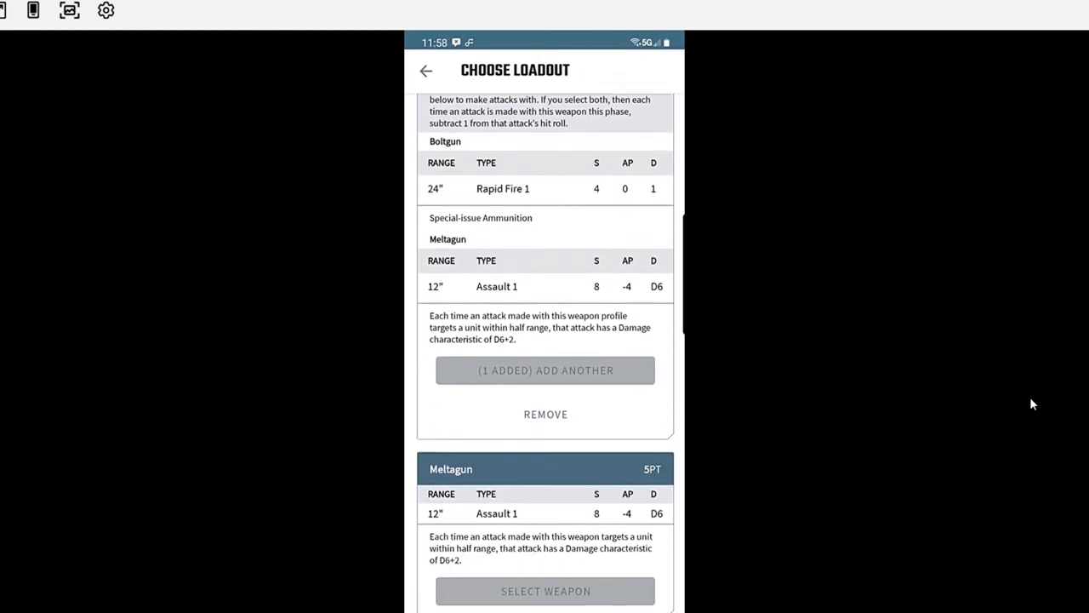
pyautogui.scroll(-3)
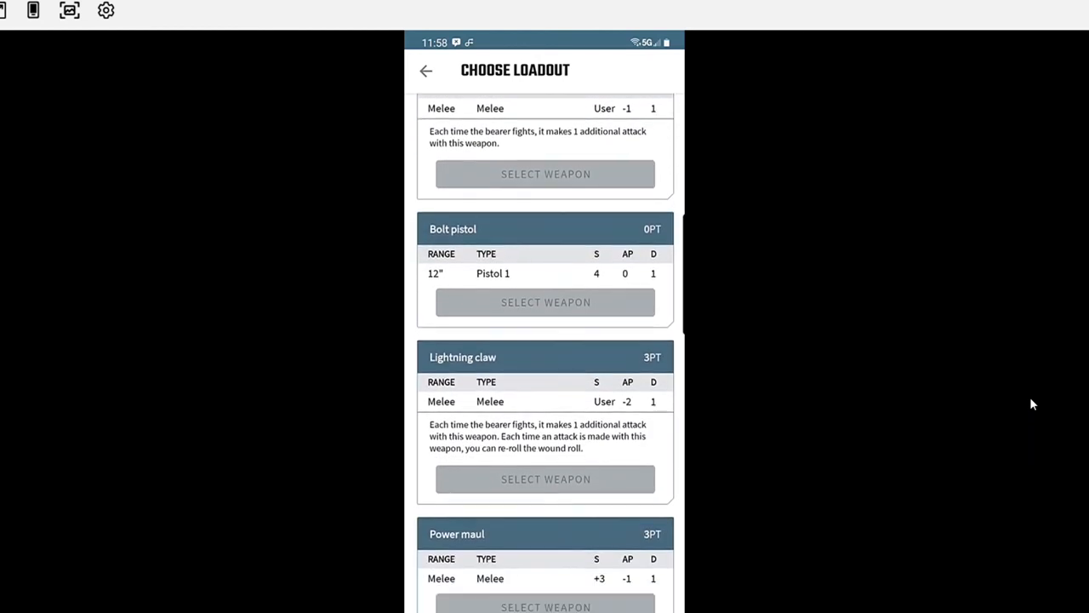
pyautogui.scroll(-3)
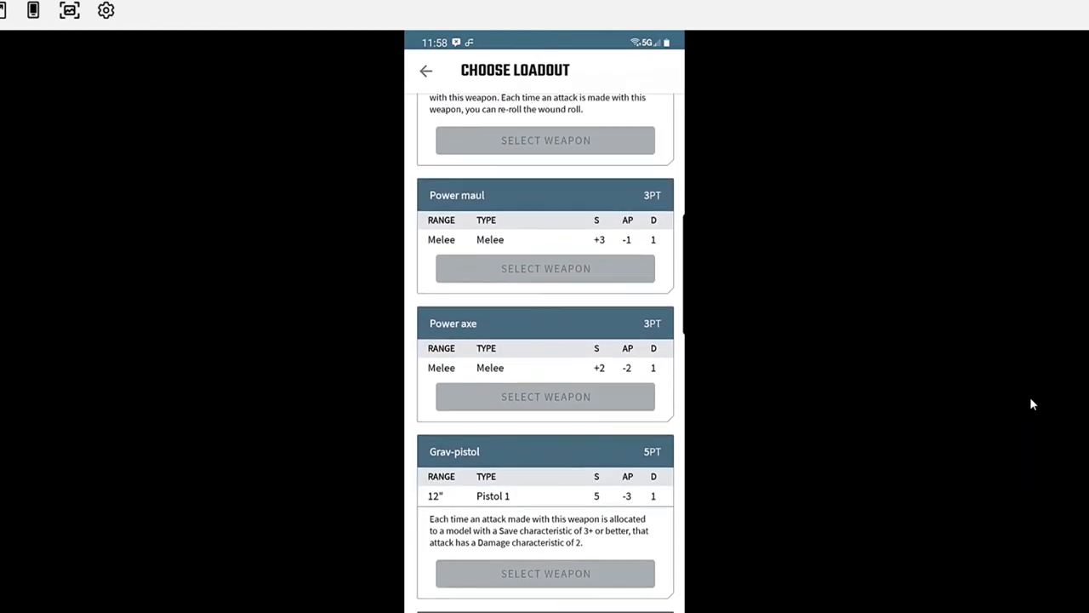
pyautogui.scroll(-3)
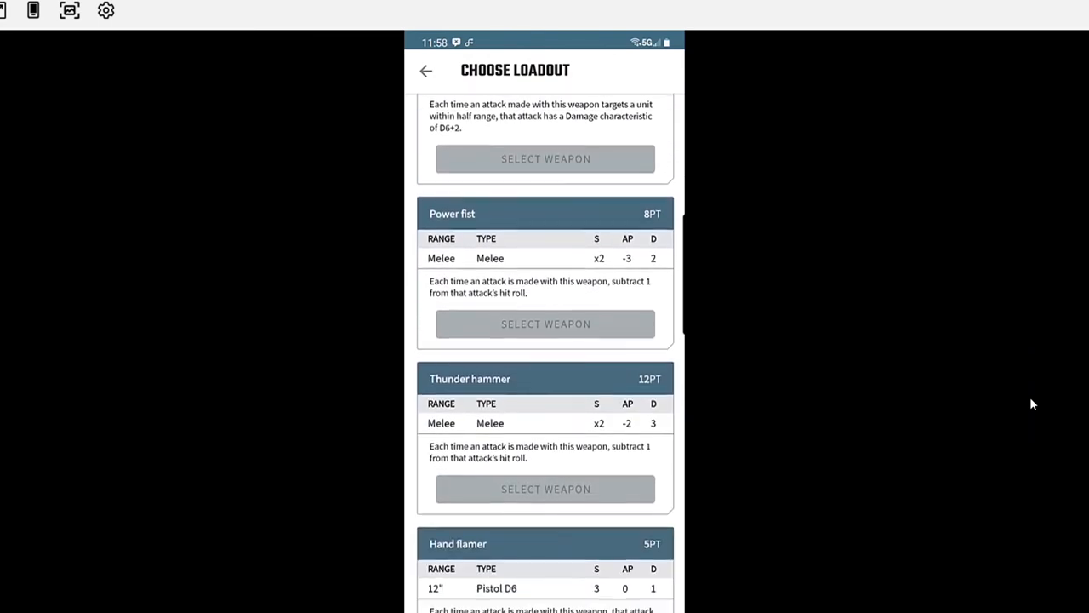
pyautogui.scroll(-3)
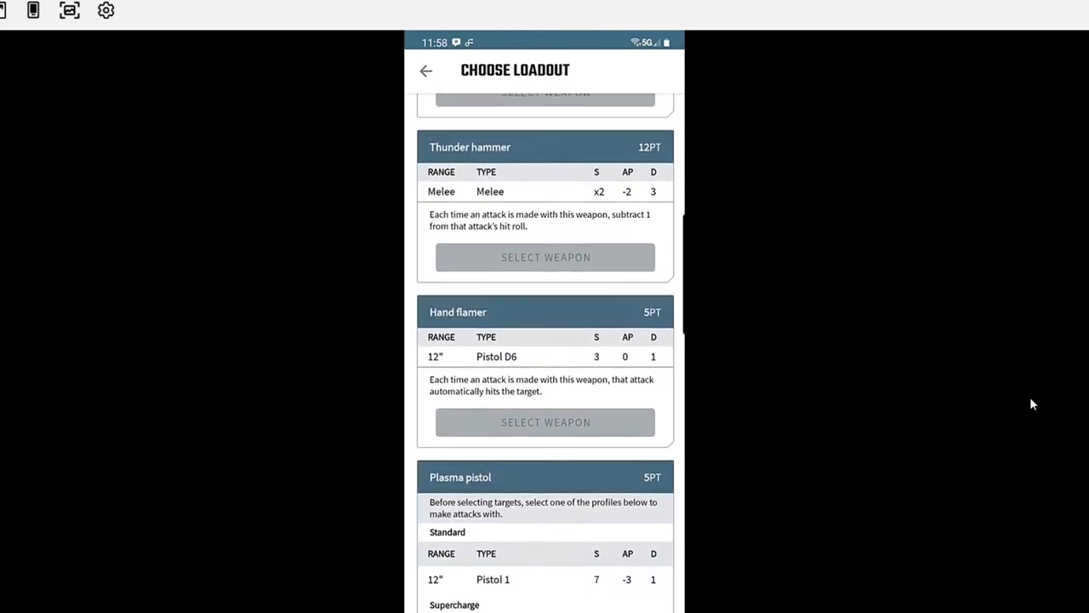
pyautogui.scroll(-3)
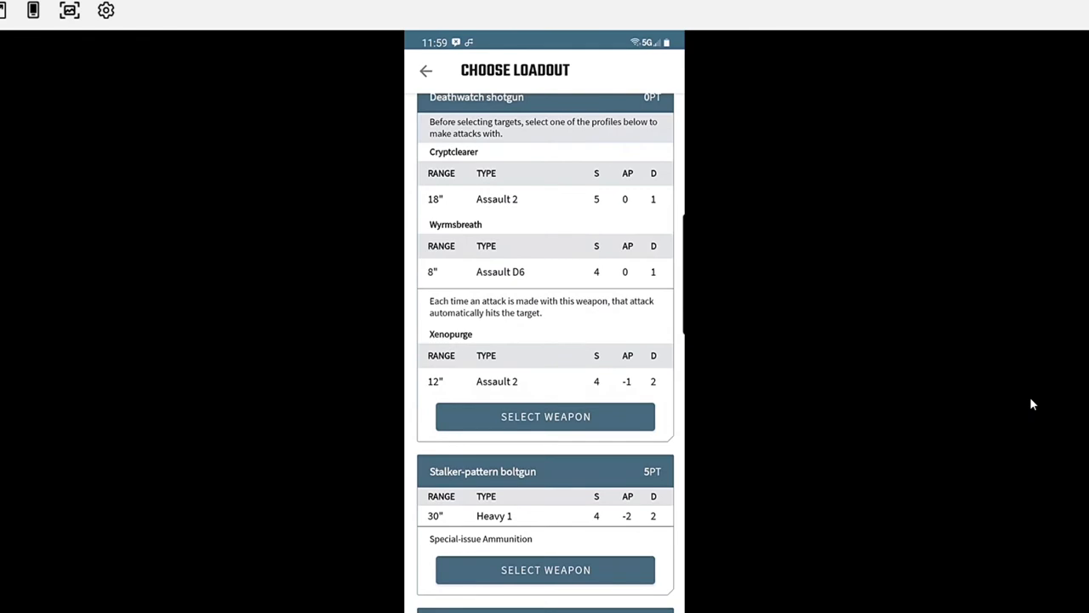
# - Give the model a power sword and return to the Proteus Kill Team datasheet
pyautogui.scroll(-3)
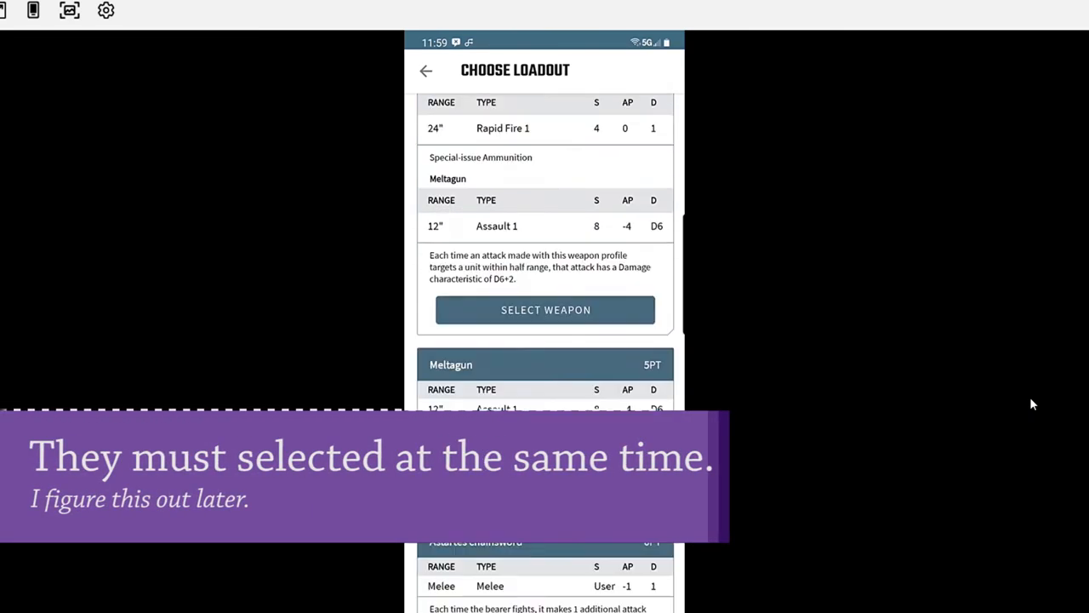
pyautogui.scroll(-3)
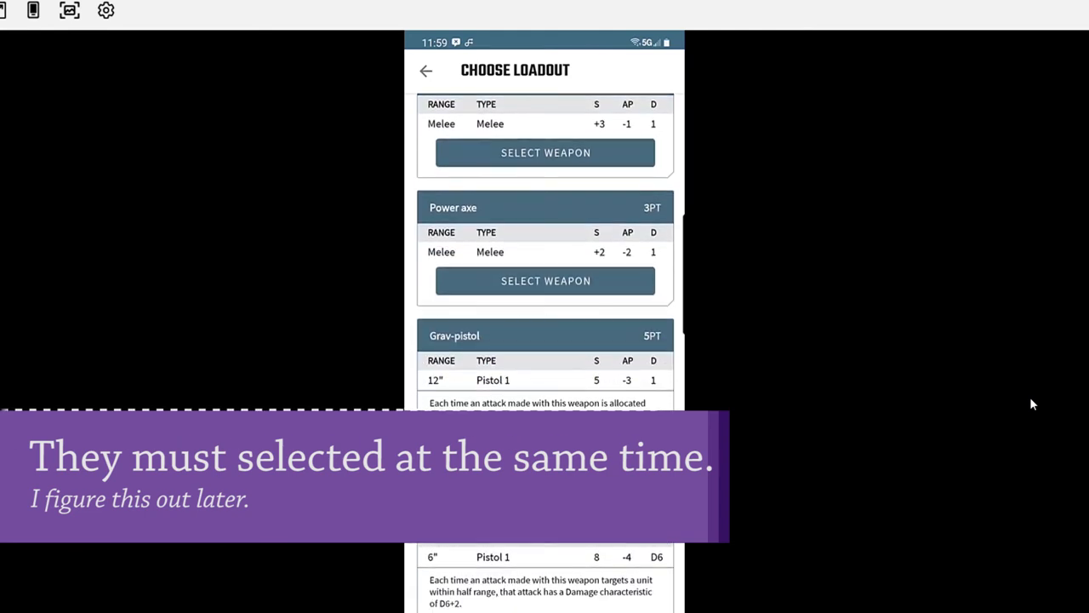
pyautogui.scroll(-3)
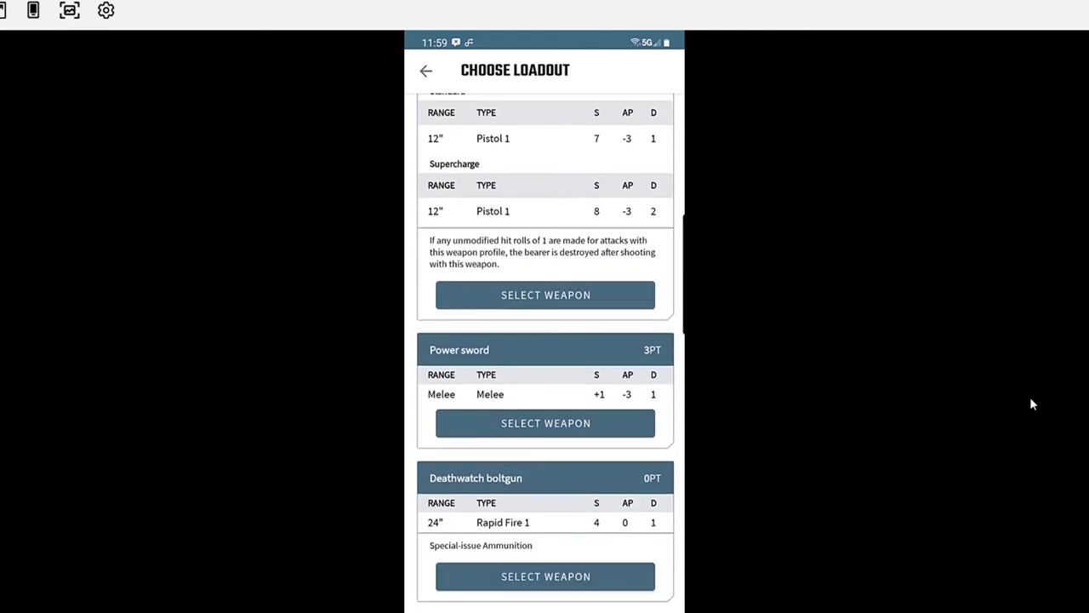
pyautogui.click(546, 423)
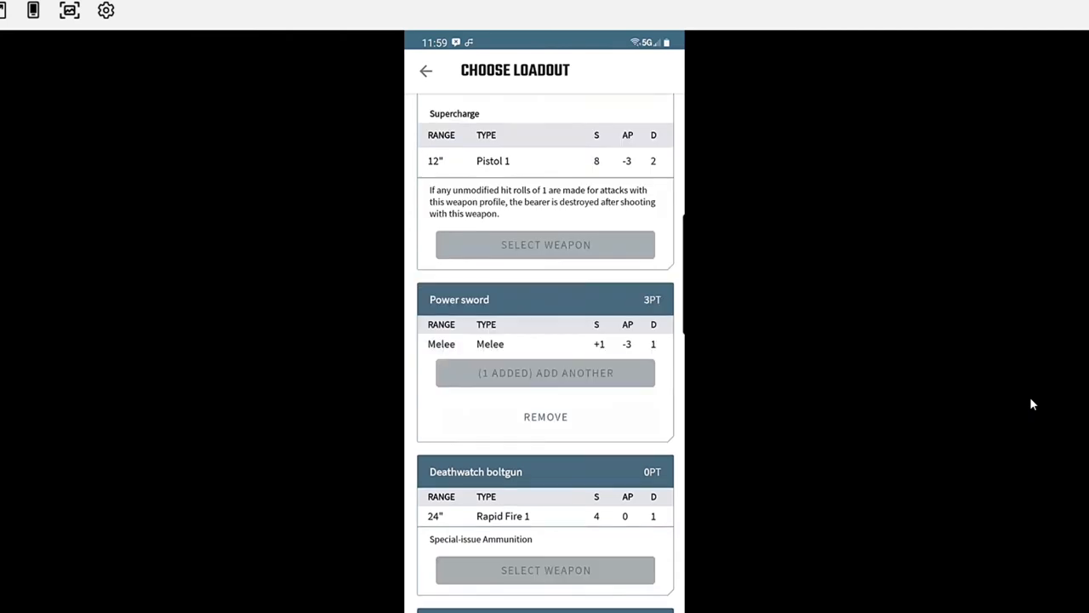
pyautogui.click(426, 69)
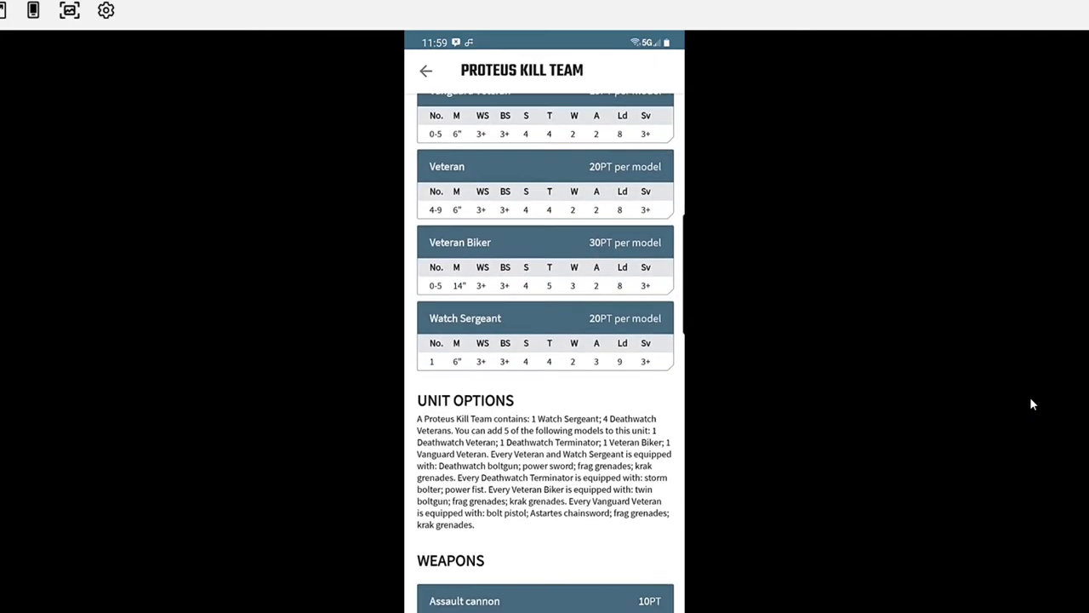
# - Scroll the Proteus Kill Team datasheet through its weapons down to Wargear Options
pyautogui.scroll(-3)
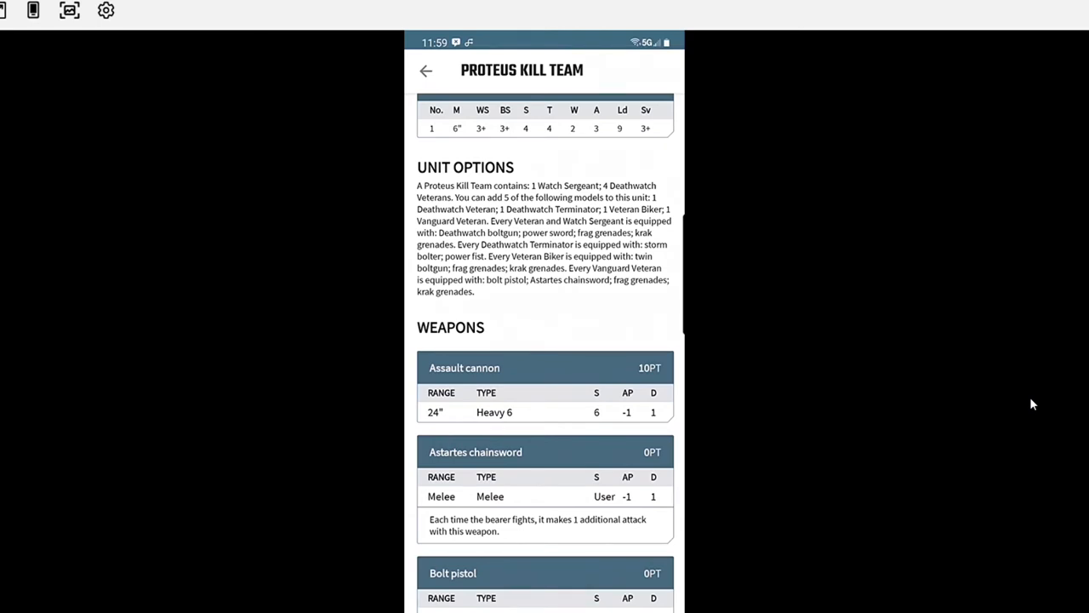
pyautogui.scroll(-3)
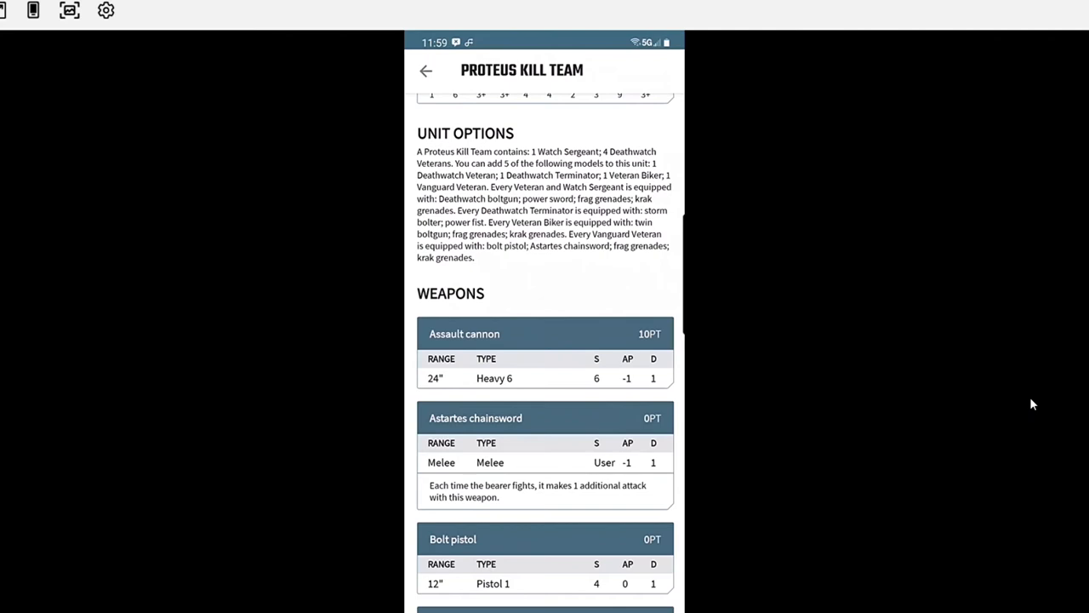
pyautogui.scroll(-3)
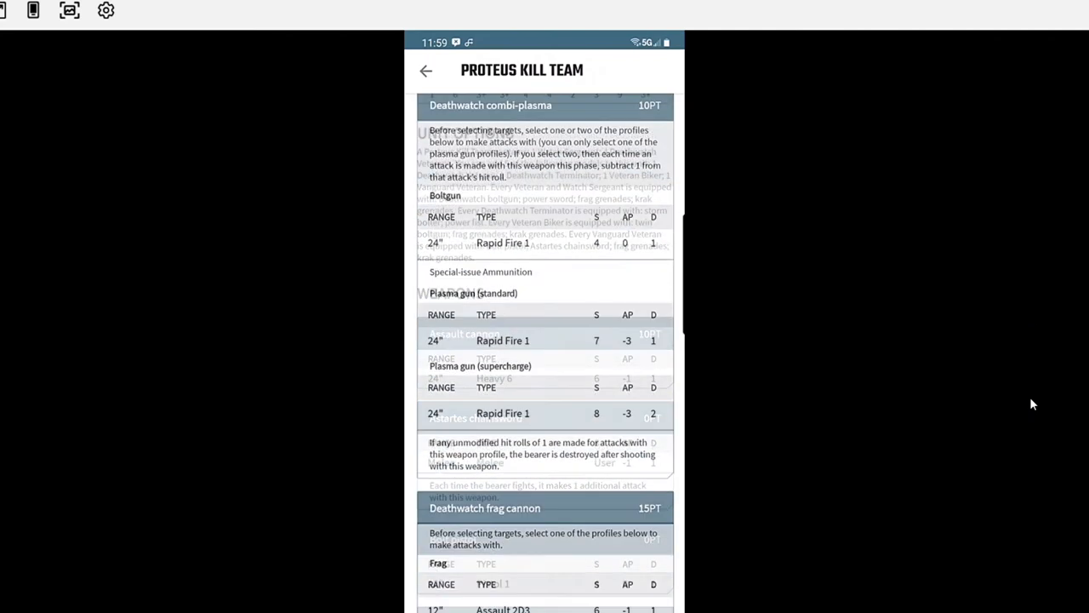
pyautogui.scroll(-3)
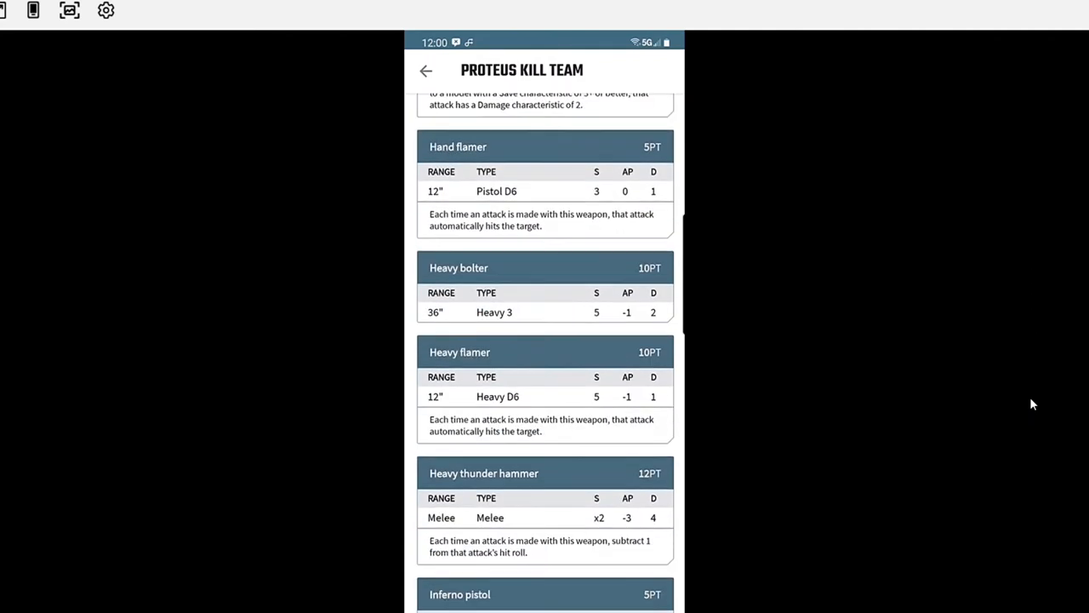
pyautogui.scroll(-3)
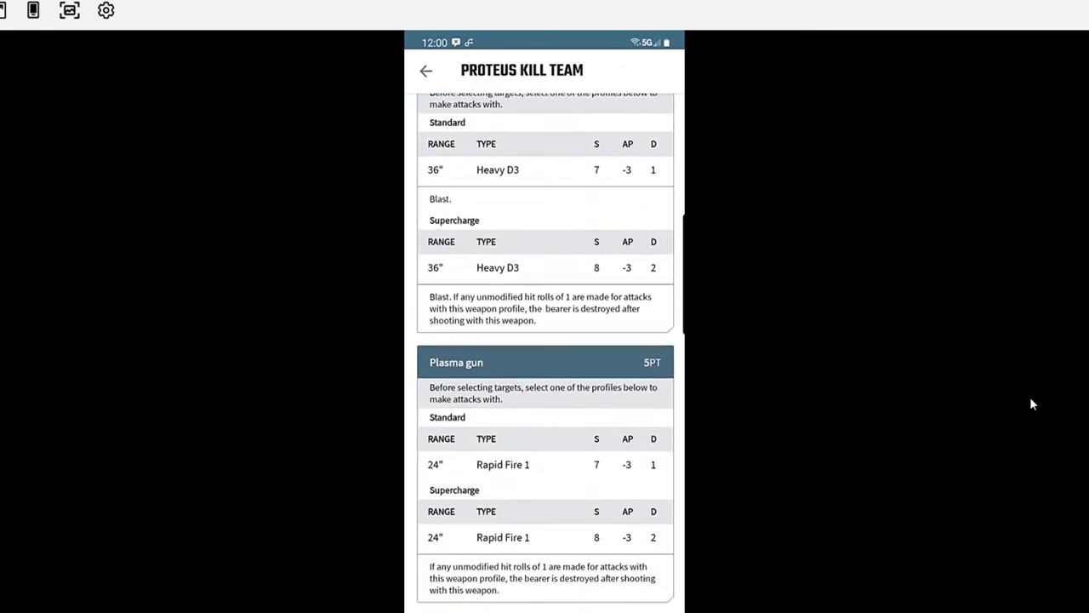
pyautogui.scroll(-3)
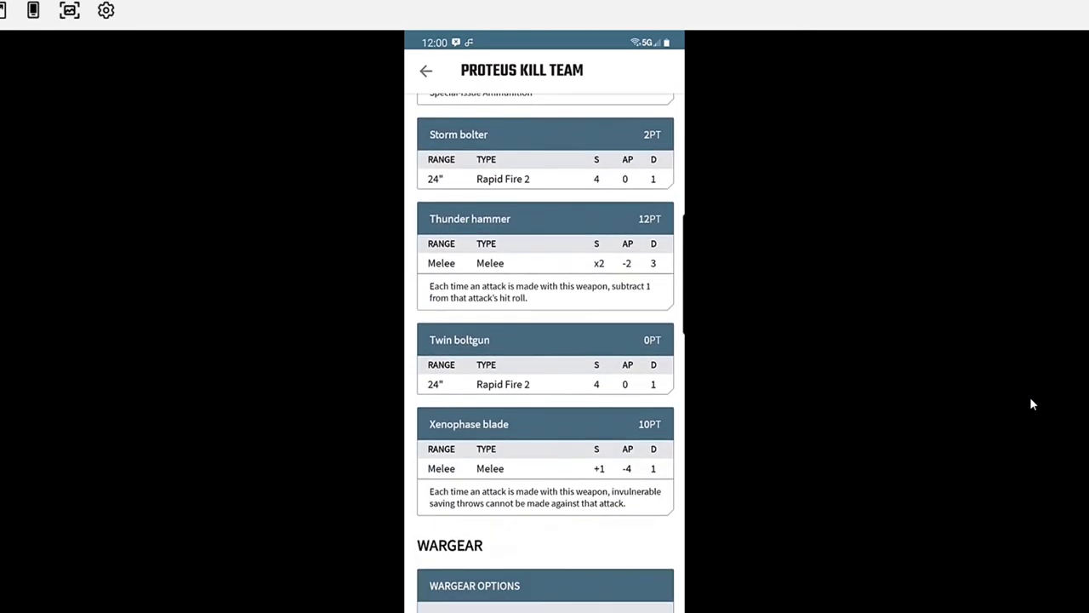
pyautogui.scroll(-3)
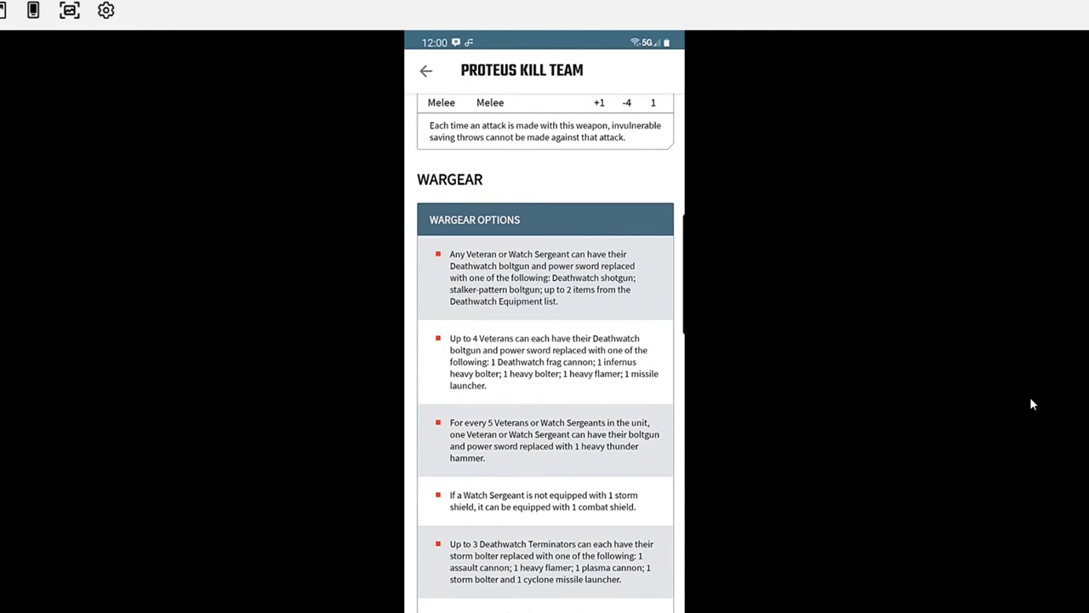
pyautogui.scroll(-3)
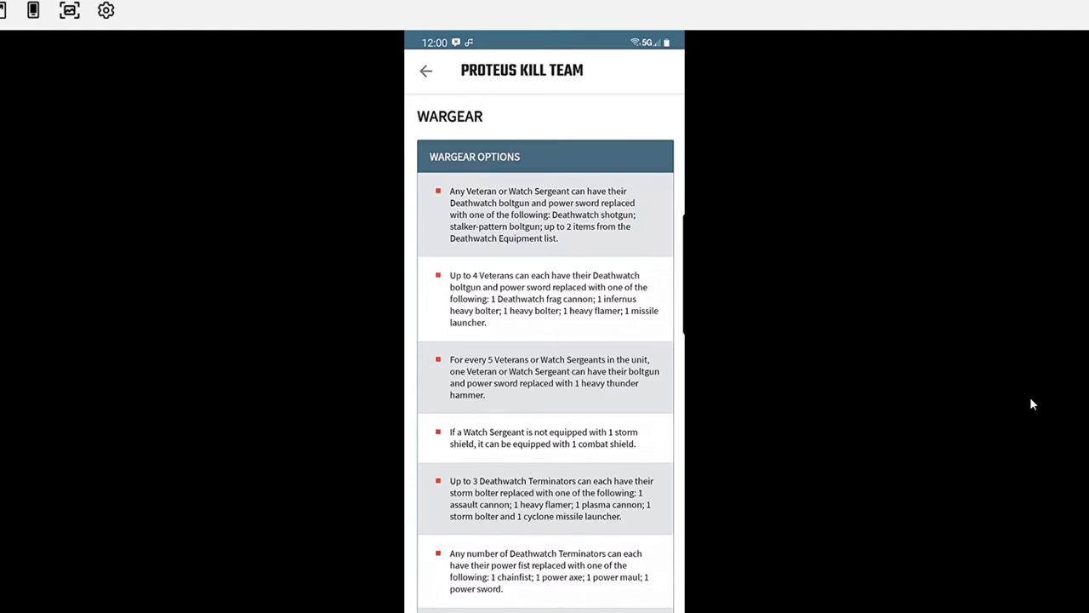
pyautogui.scroll(-3)
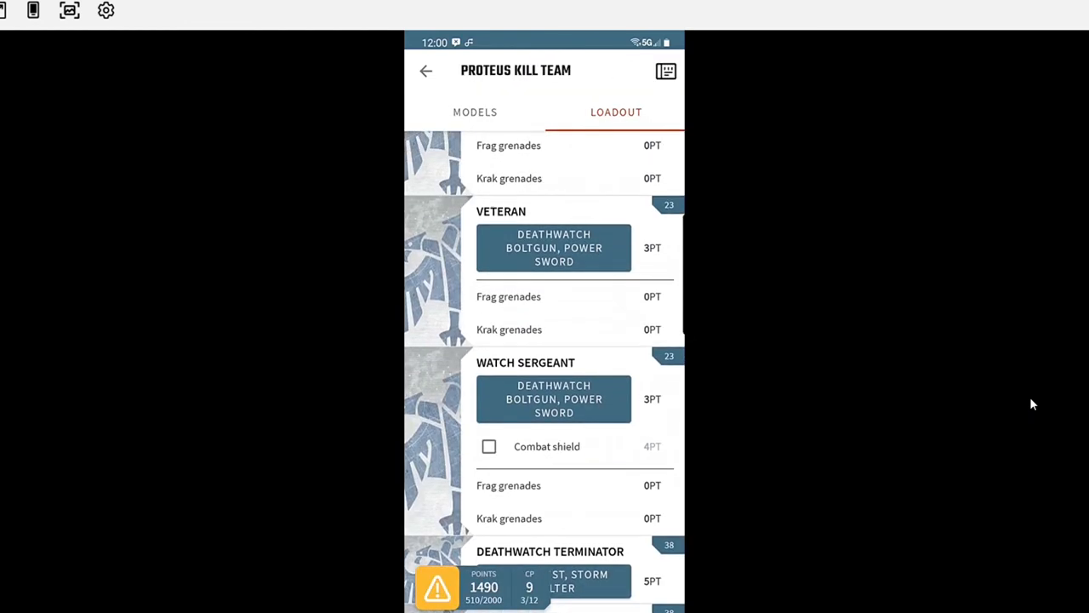
# - Give the Watch Sergeant a combat shield, then remove it, returning the army to 510 points
pyautogui.scroll(-3)
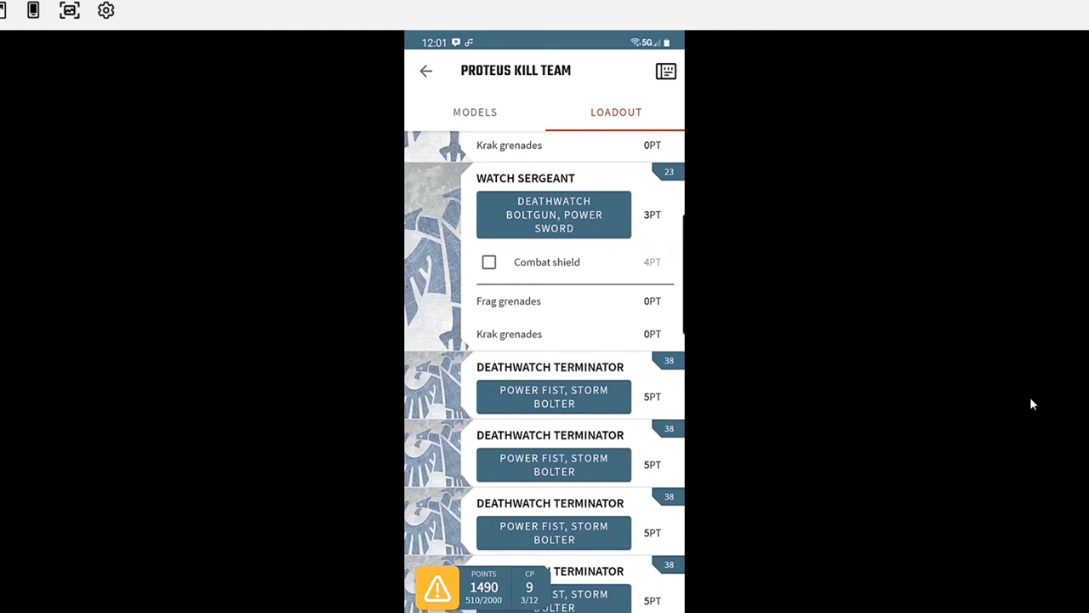
pyautogui.click(488, 262)
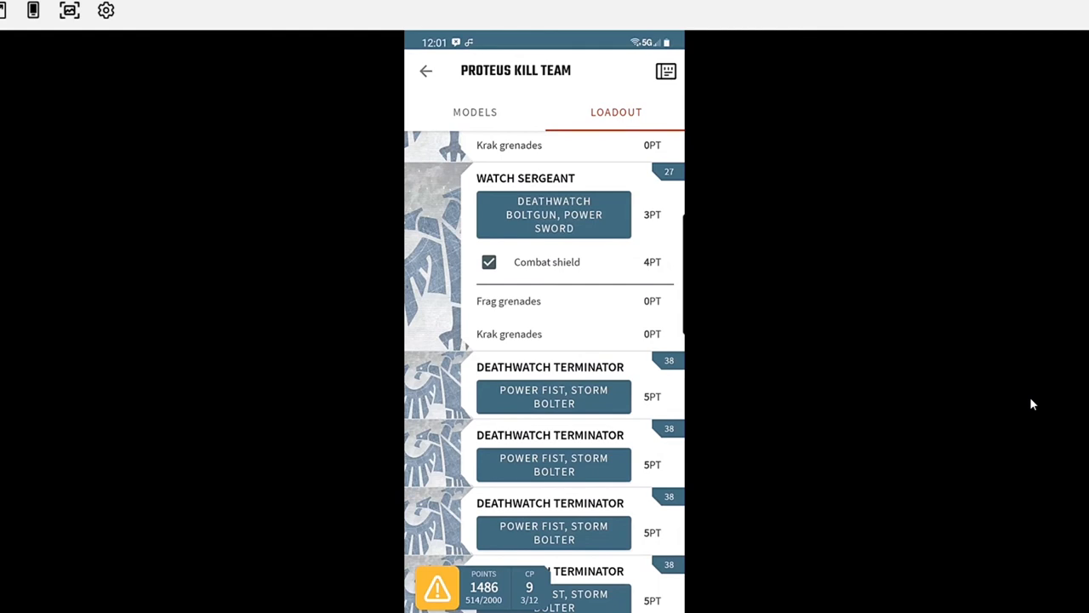
pyautogui.click(489, 262)
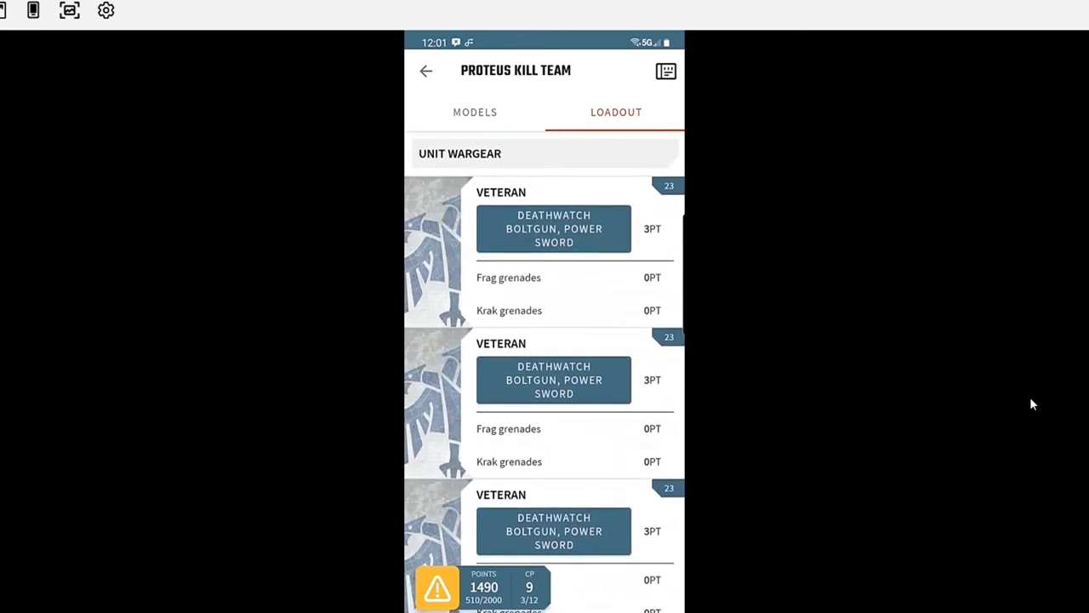
# - Equip a Proteus Kill Team veteran with a Deathwatch frag cannon
pyautogui.scroll(-3)
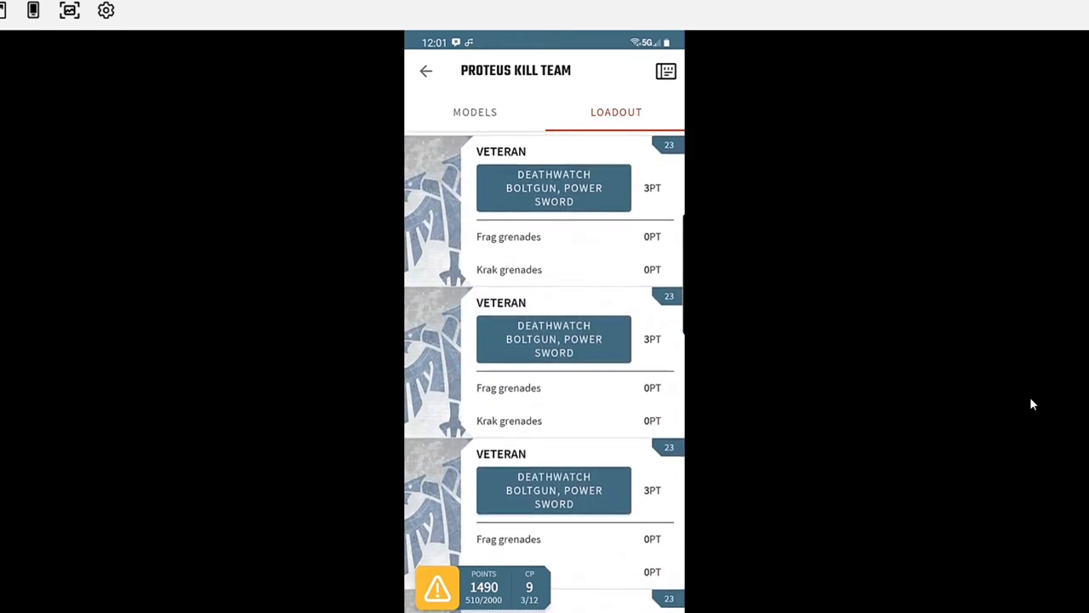
pyautogui.click(554, 187)
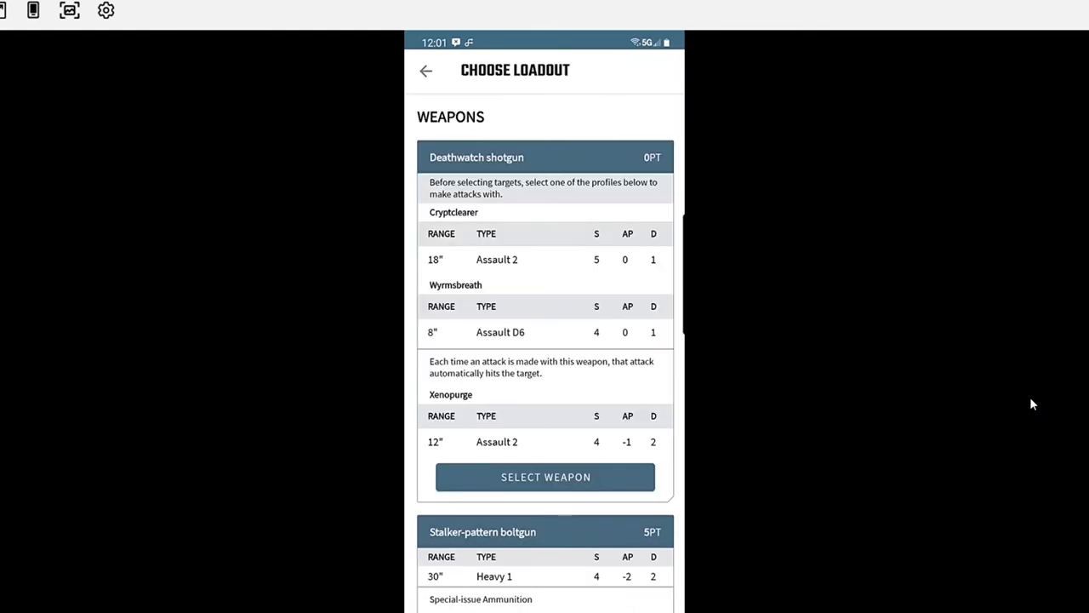
pyautogui.scroll(-3)
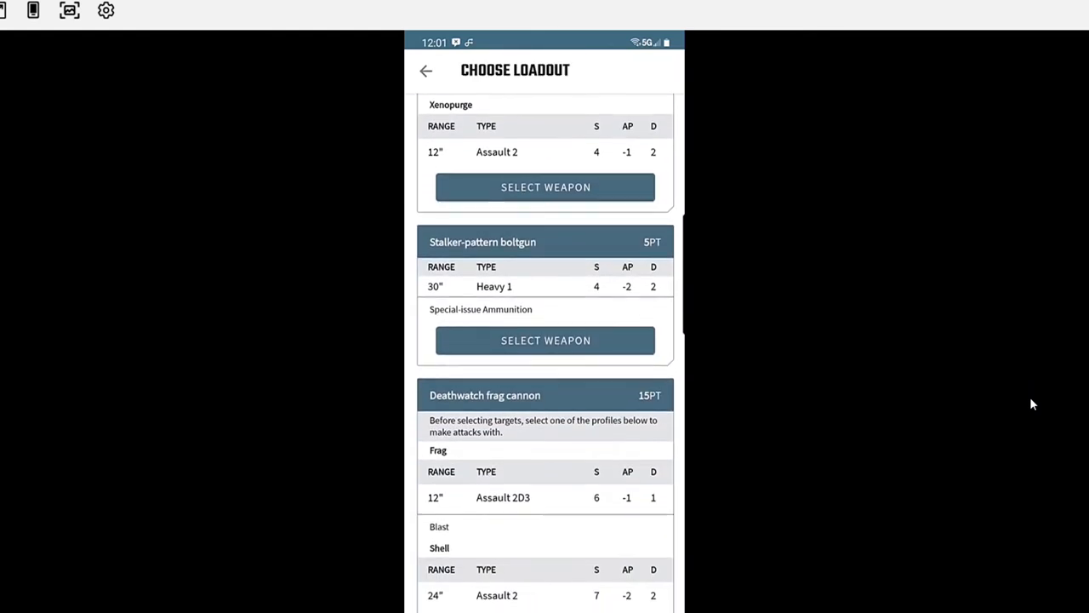
pyautogui.scroll(-3)
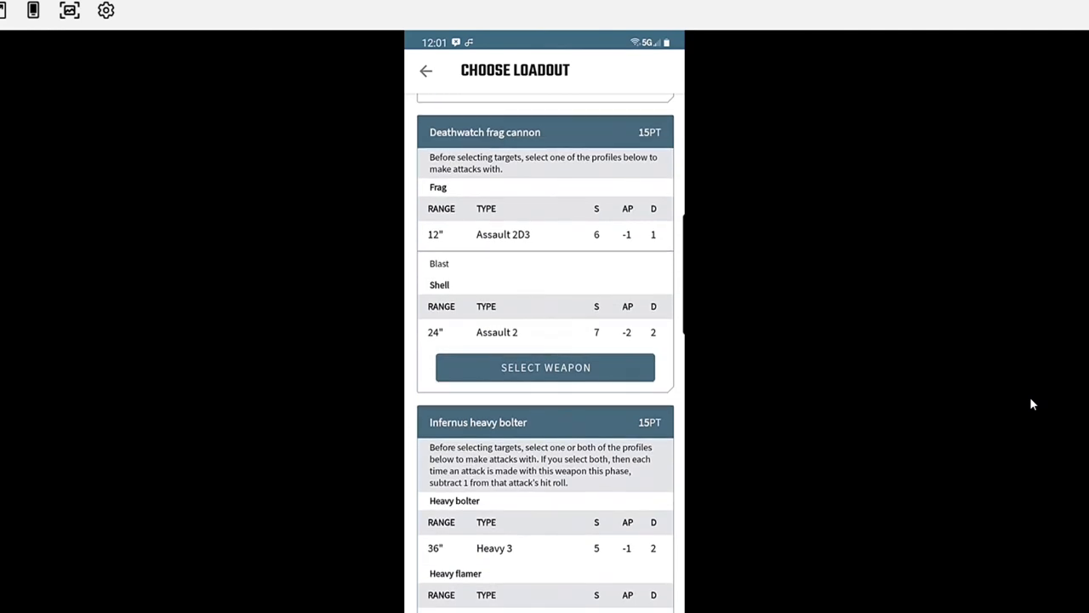
pyautogui.click(545, 367)
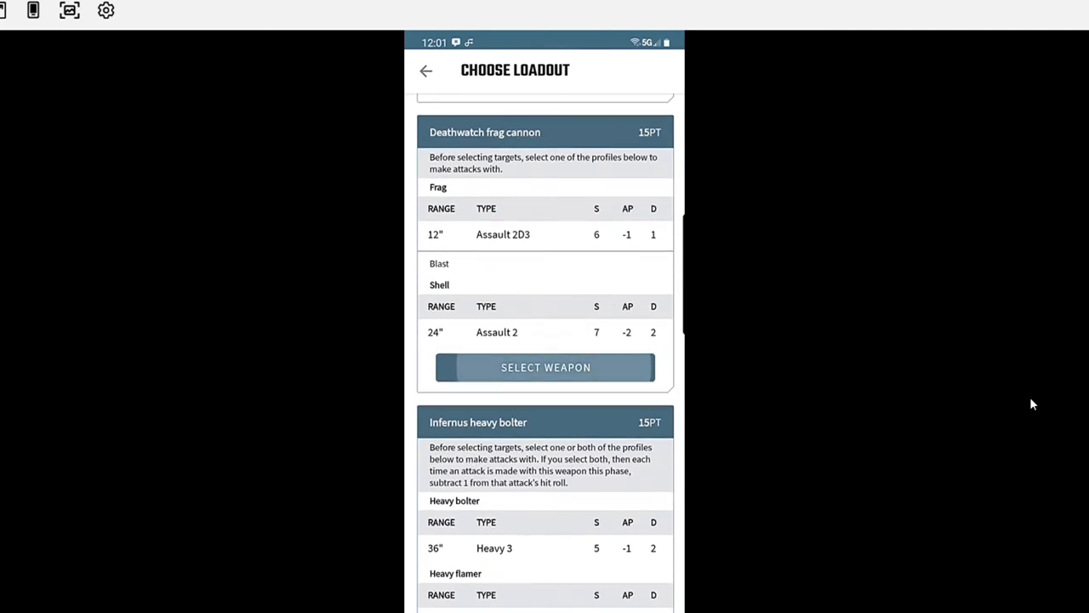
pyautogui.click(544, 366)
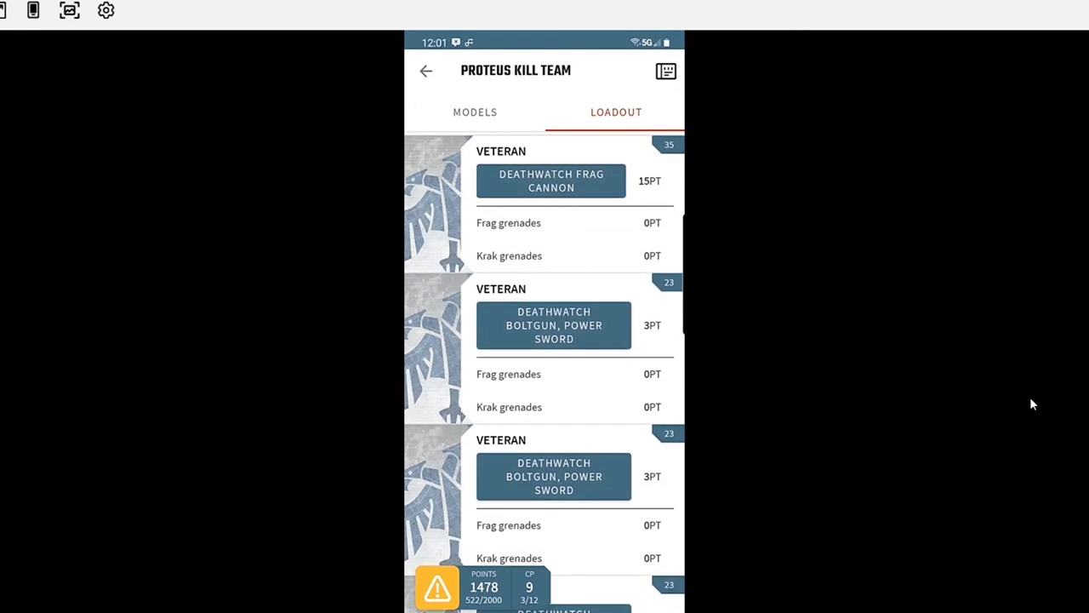
# - Scroll another veteran's weapon choices down toward the Infernus heavy bolter
pyautogui.click(551, 180)
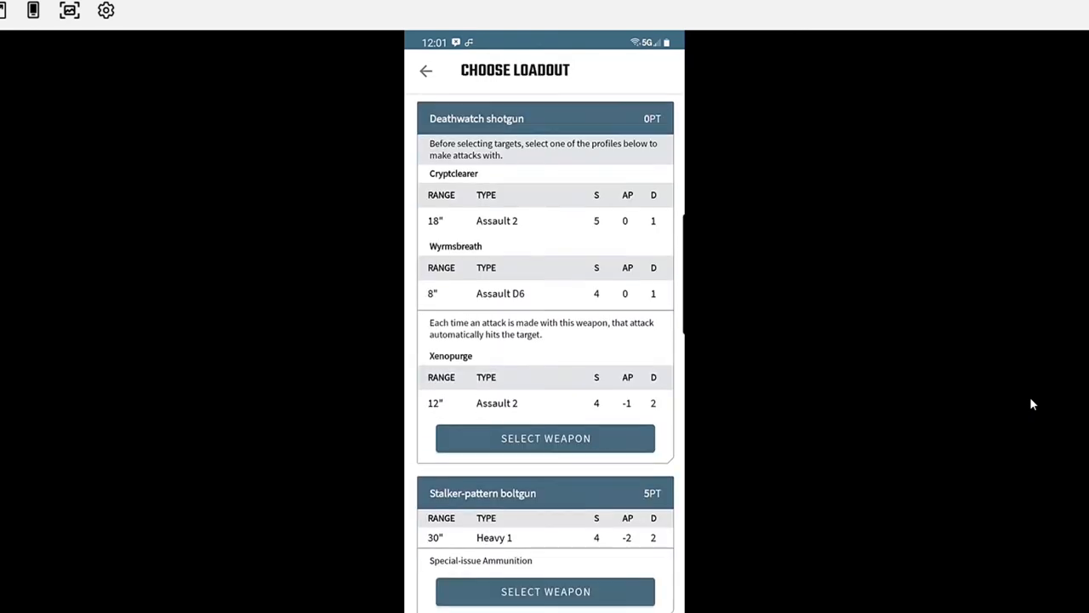
pyautogui.scroll(-3)
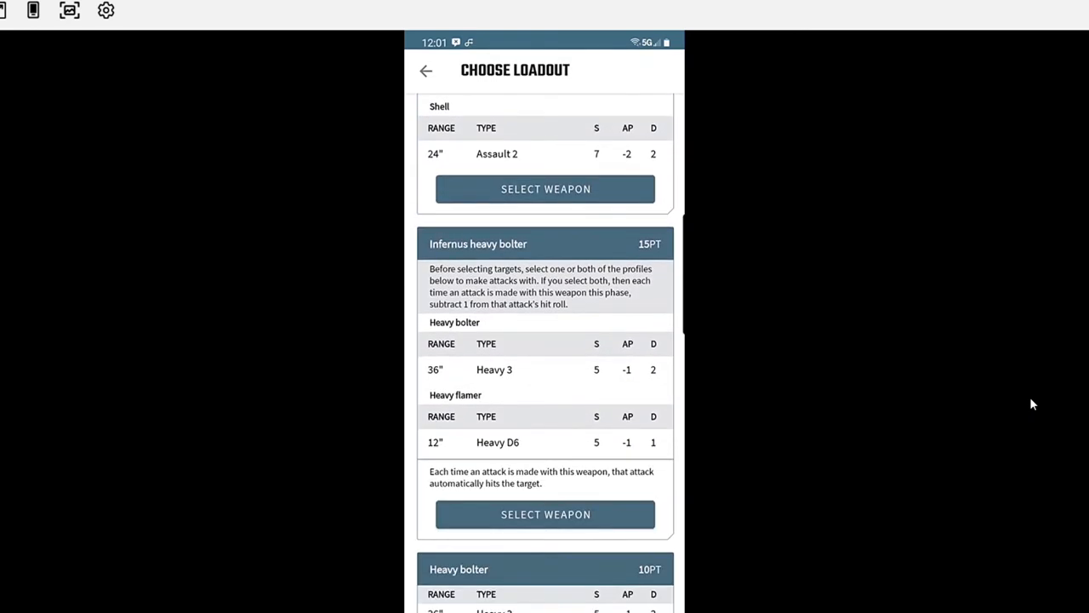
pyautogui.scroll(-3)
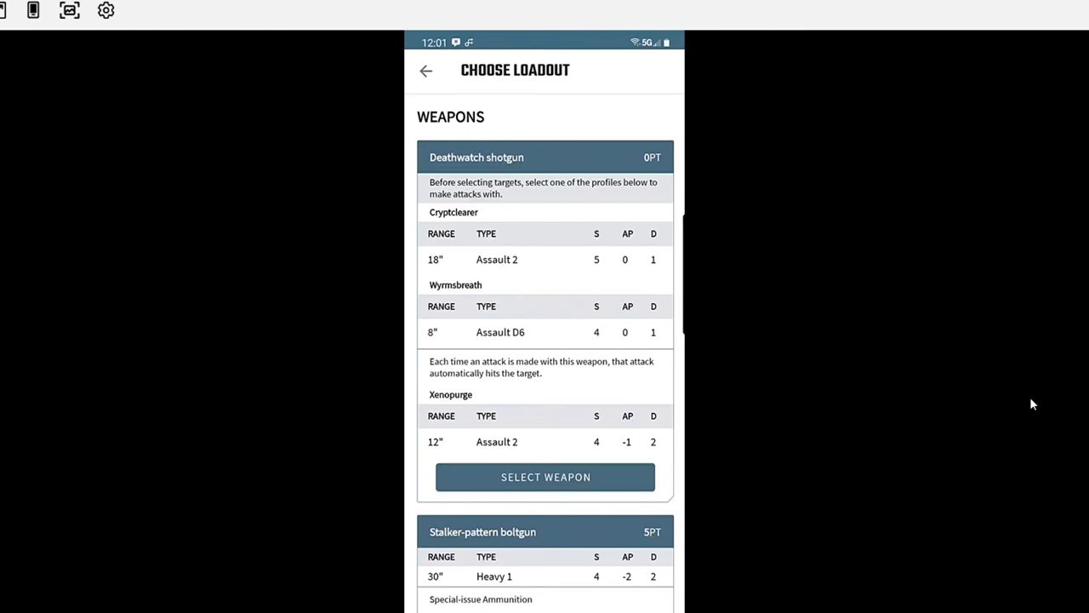
pyautogui.scroll(-3)
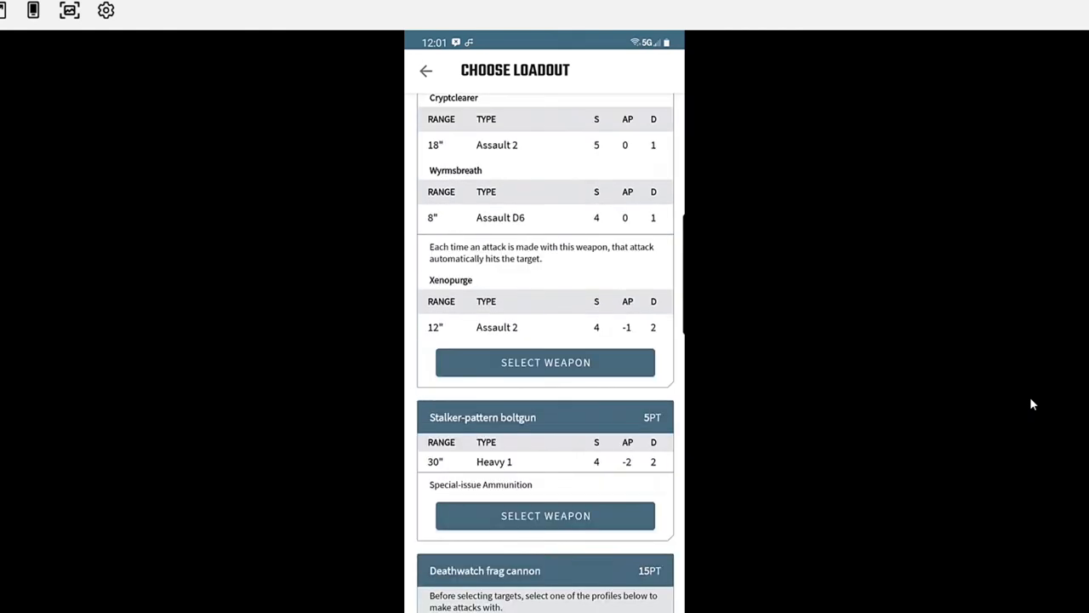
pyautogui.scroll(-3)
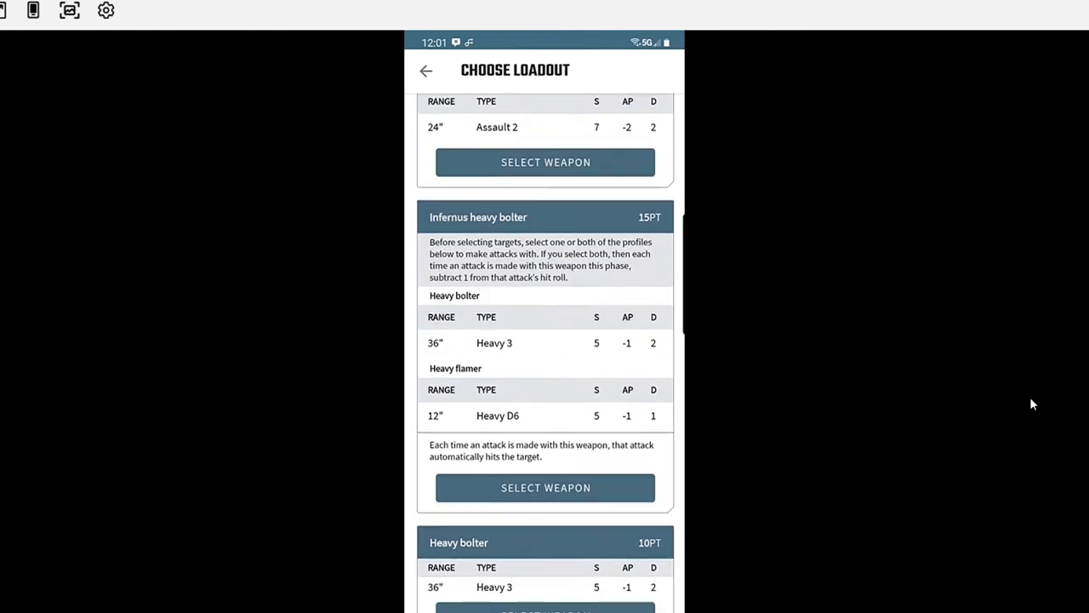
pyautogui.scroll(-3)
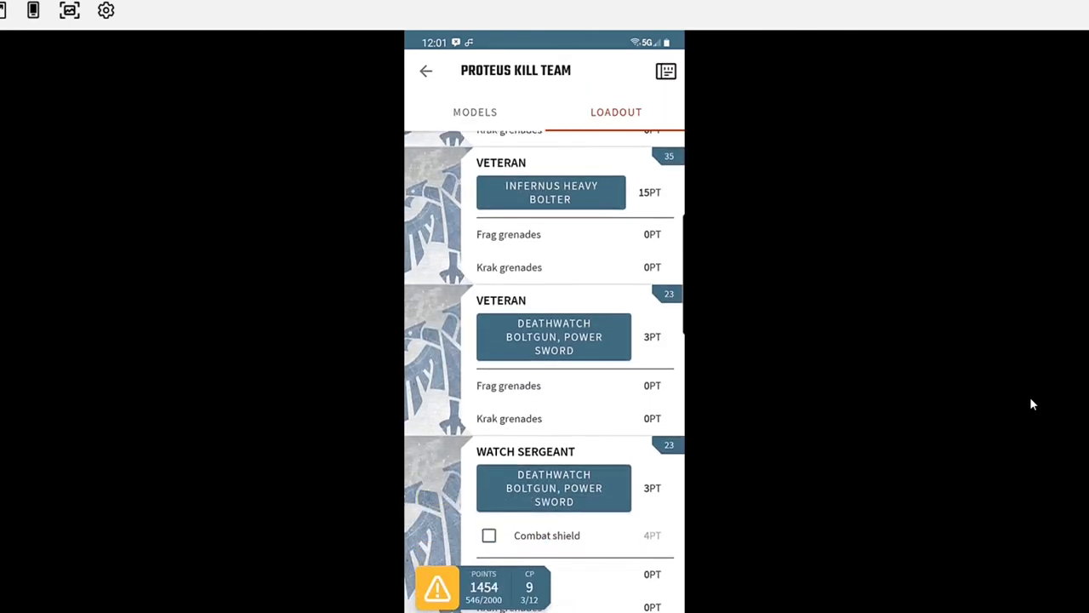
pyautogui.scroll(-3)
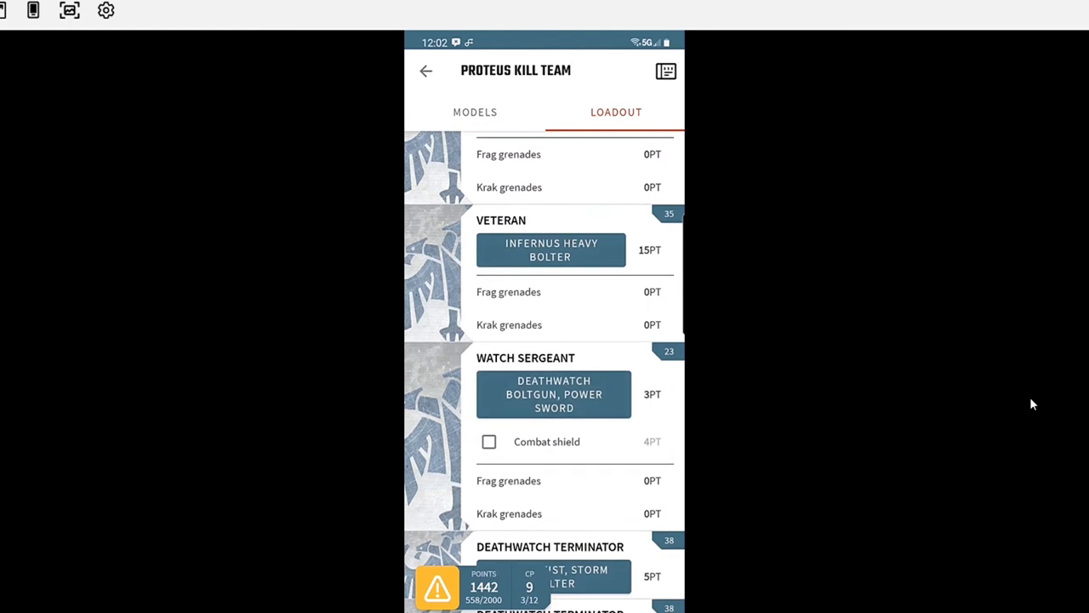
pyautogui.scroll(-3)
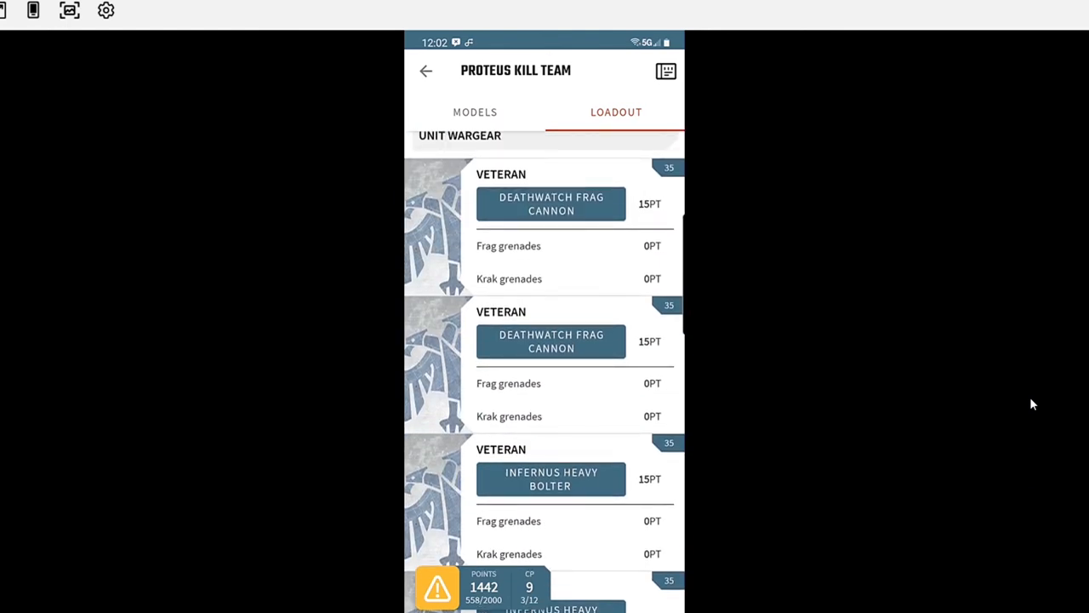
pyautogui.scroll(-3)
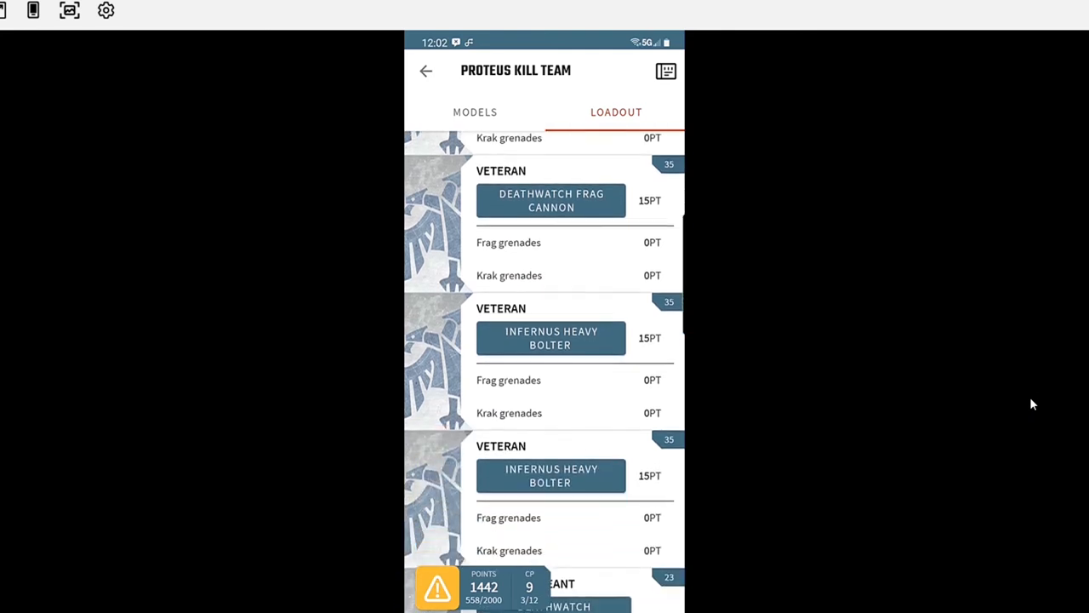
pyautogui.scroll(-3)
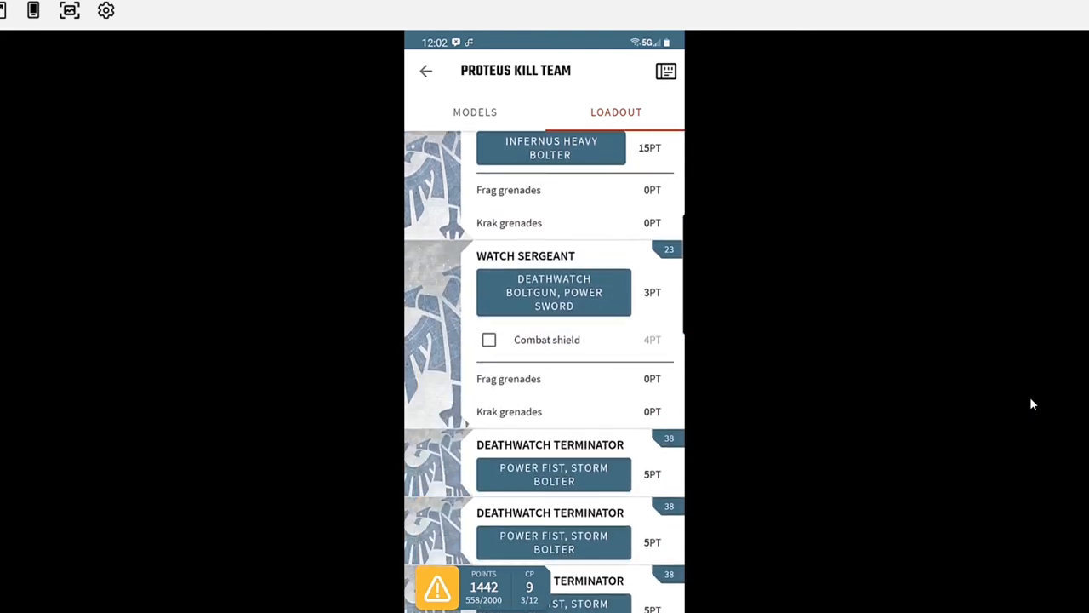
pyautogui.scroll(-3)
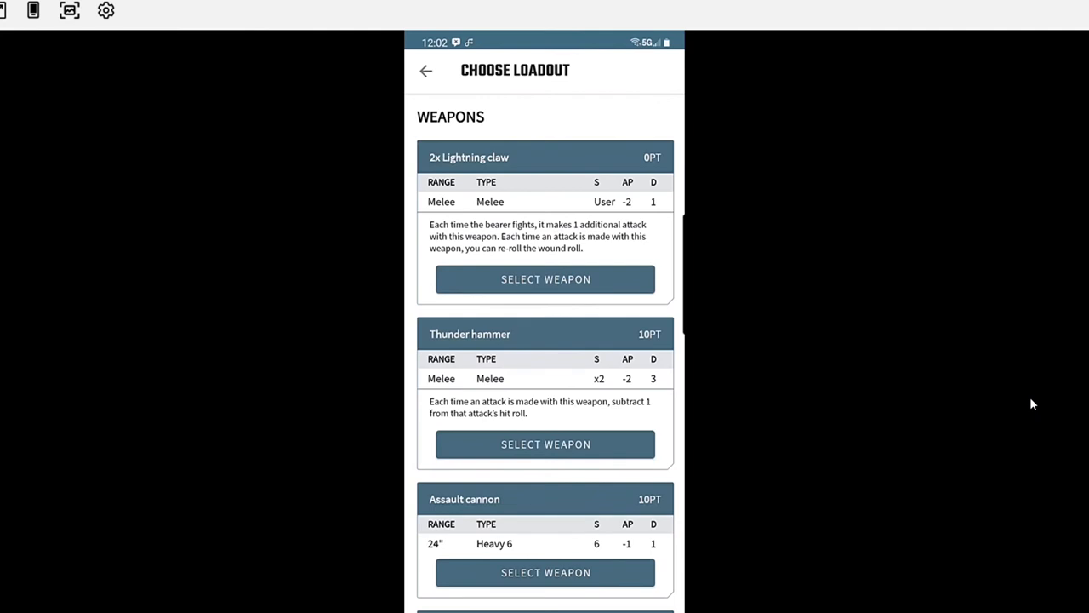
# - Browse a Deathwatch Terminator's weapon choices and return to the kill team loadout
pyautogui.scroll(-3)
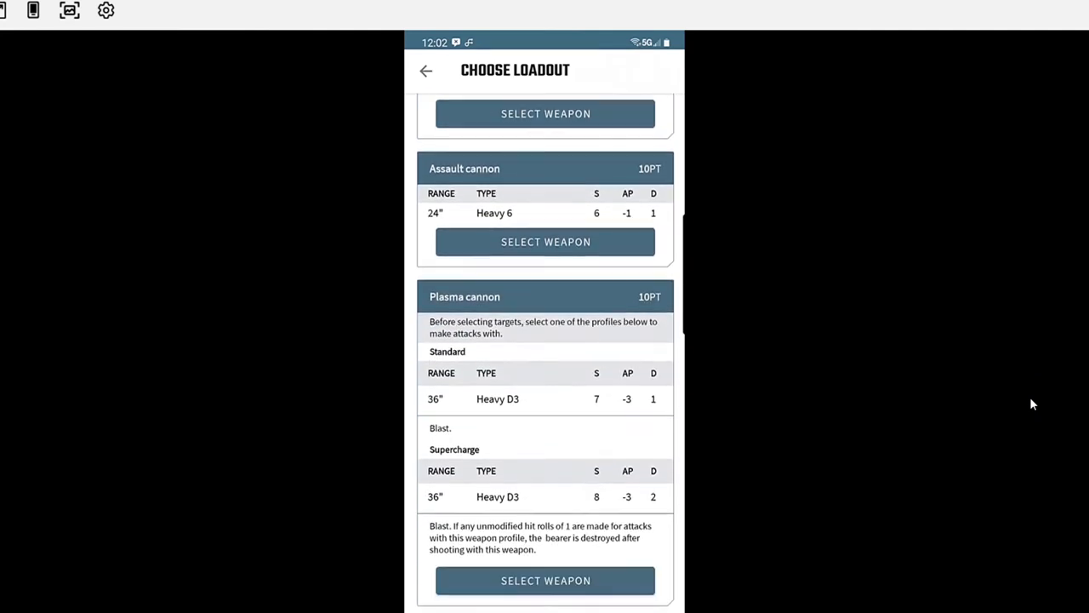
pyautogui.scroll(-3)
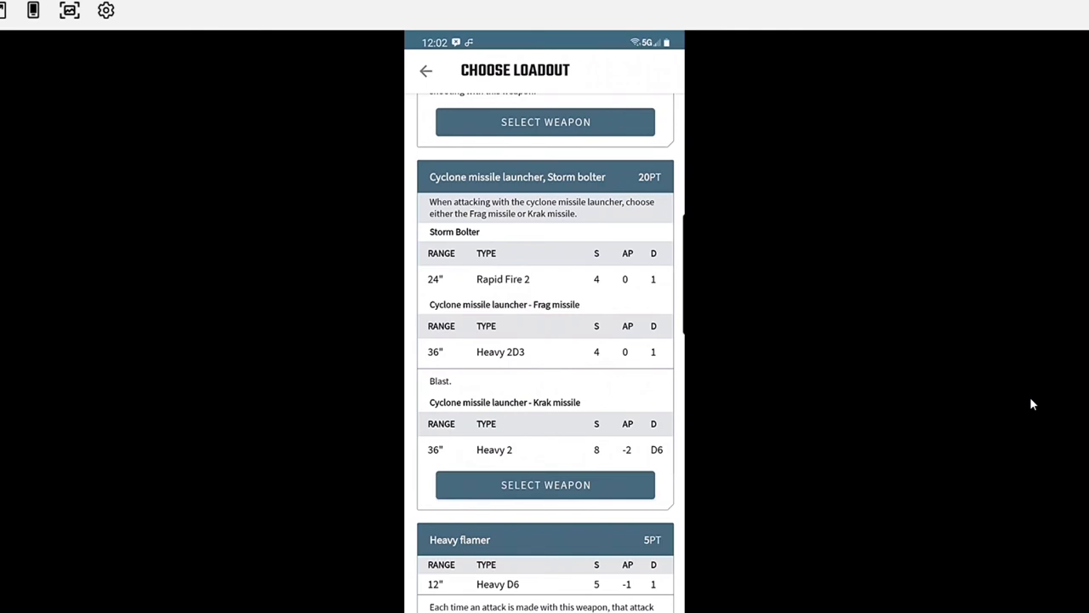
pyautogui.scroll(-3)
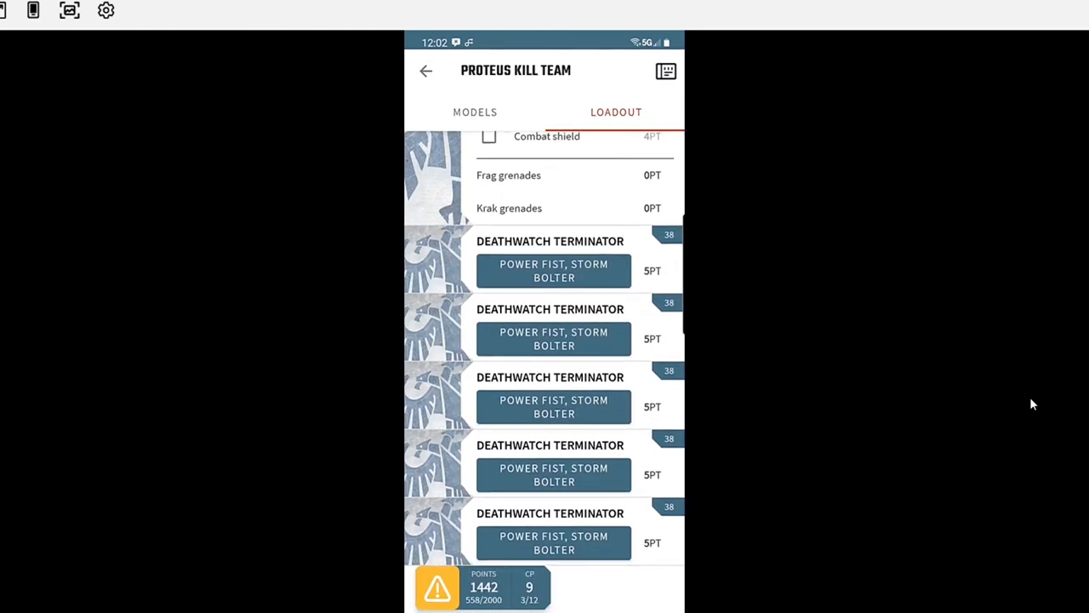
pyautogui.click(553, 271)
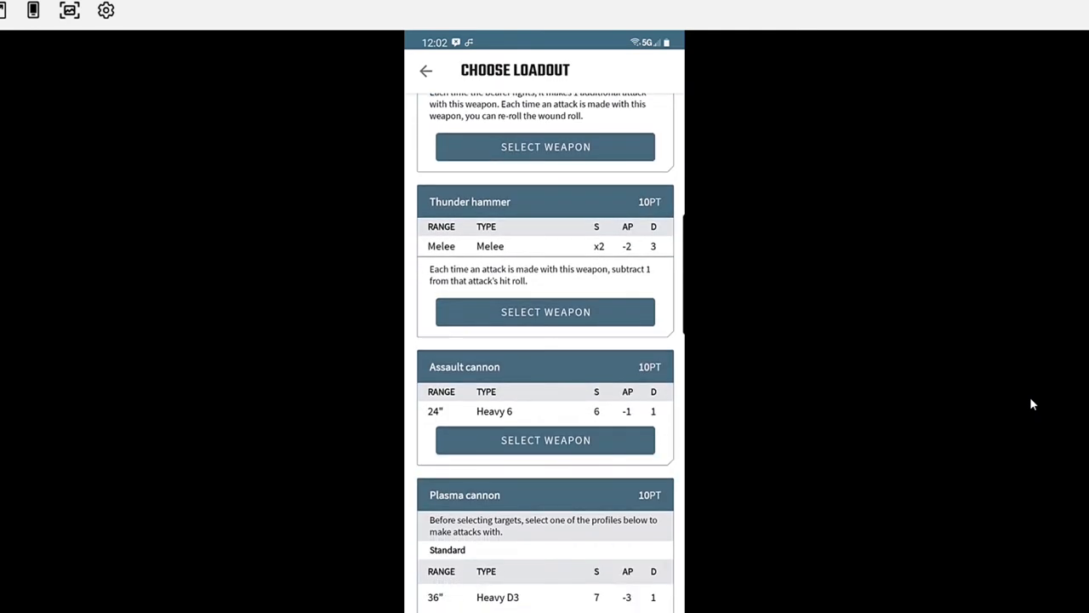
pyautogui.scroll(-3)
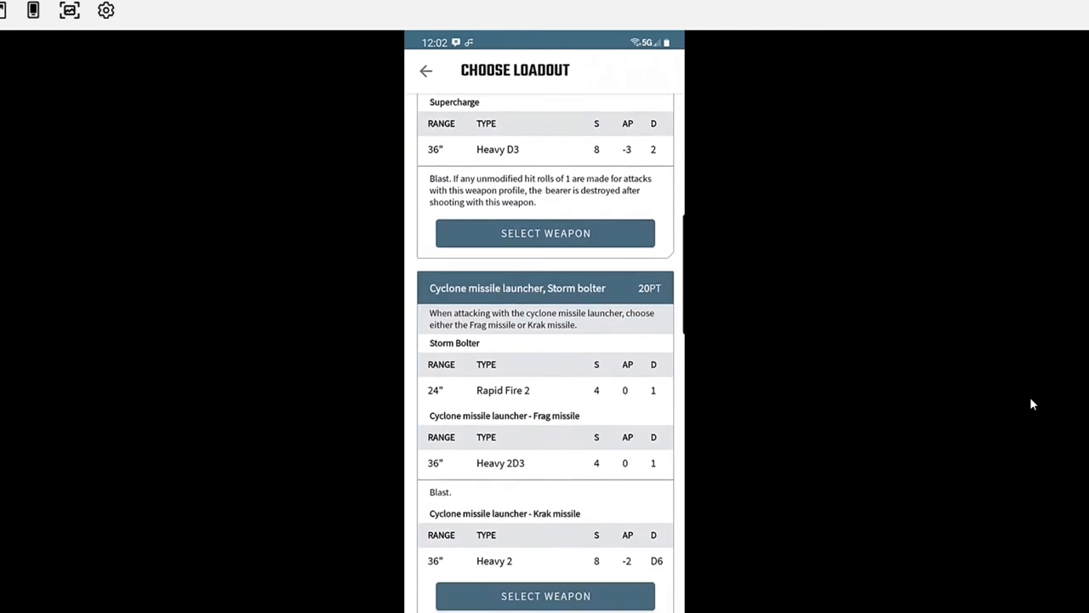
pyautogui.scroll(-3)
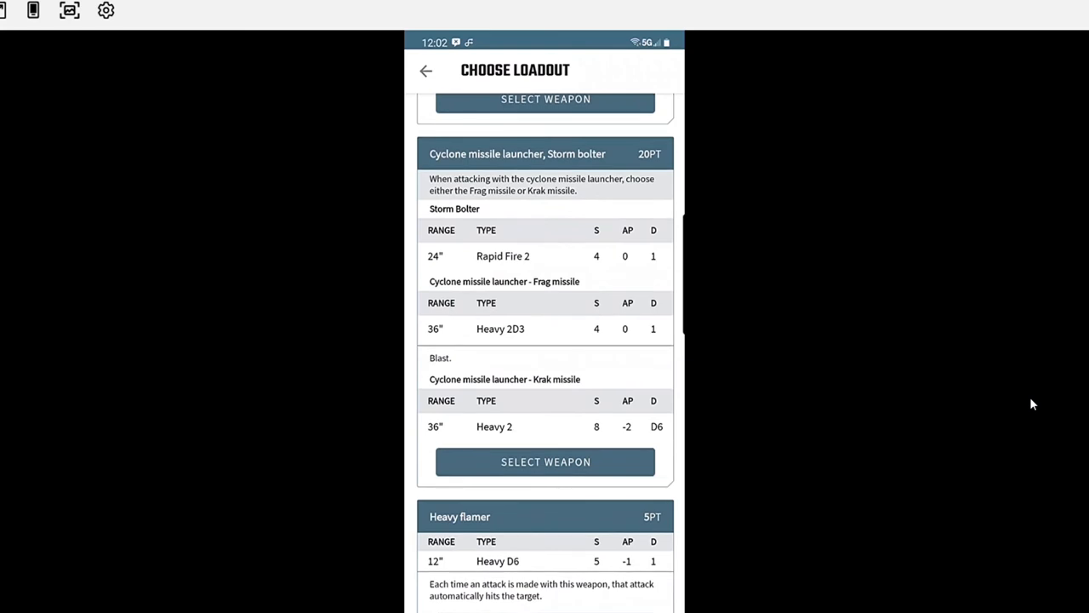
pyautogui.scroll(-3)
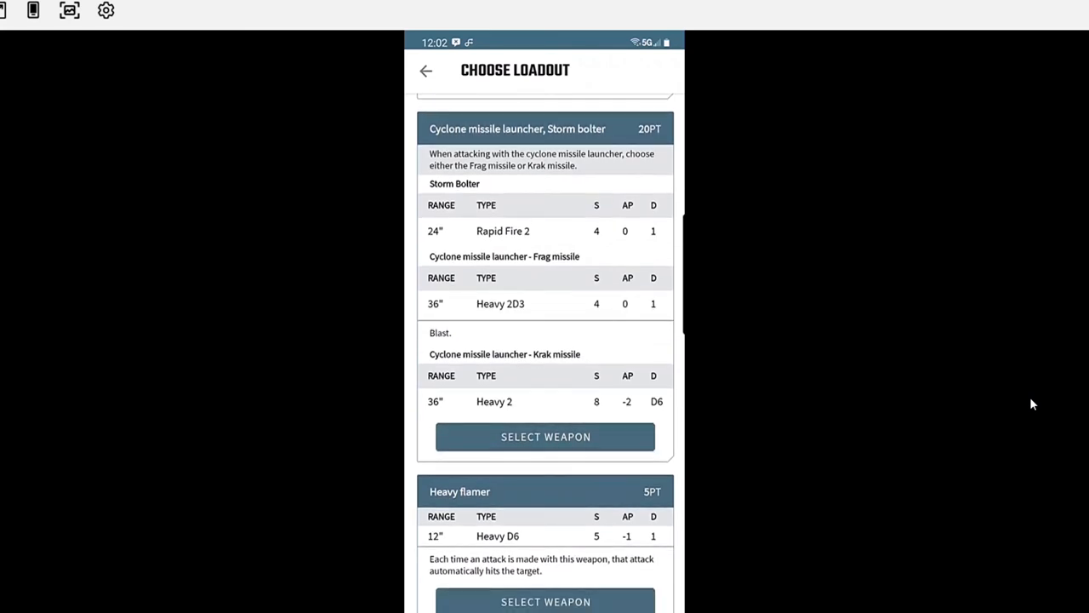
pyautogui.scroll(-3)
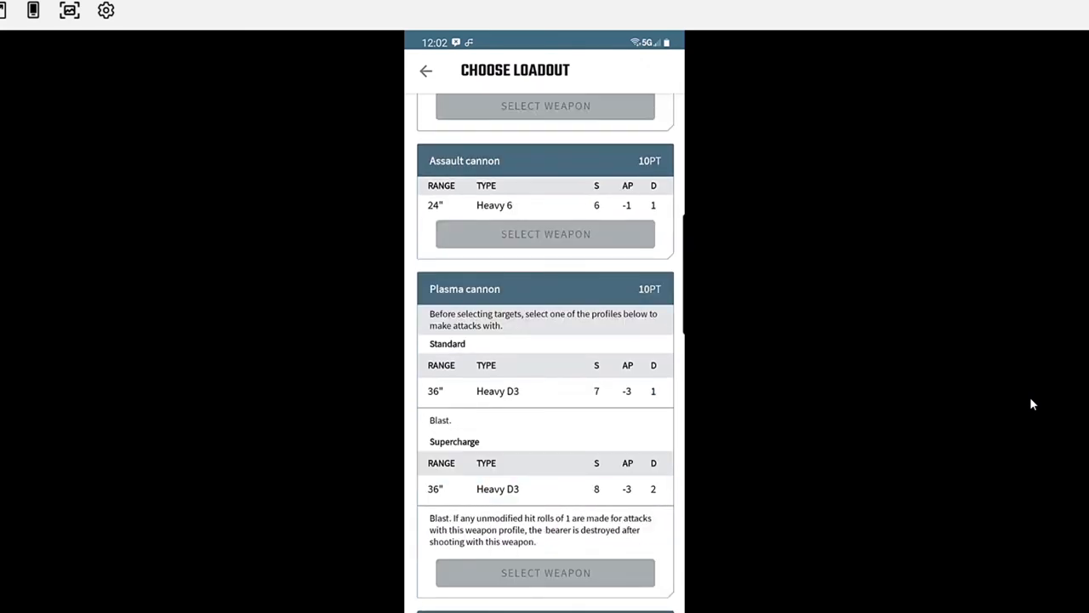
pyautogui.click(425, 70)
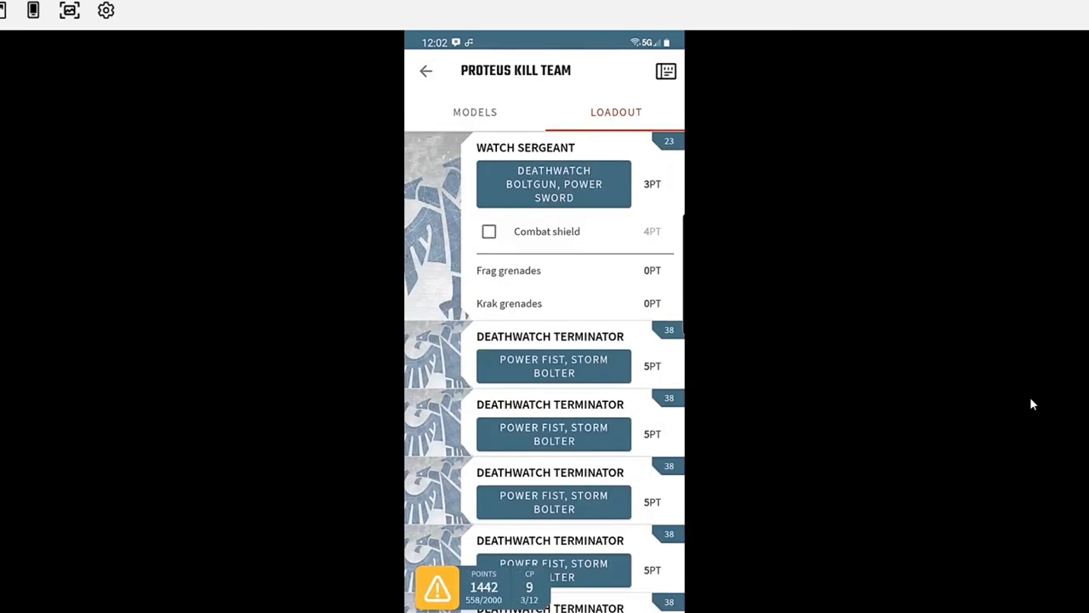
# - Reopen the melee weapon choices and give the Watch Sergeant a power sword
pyautogui.scroll(-3)
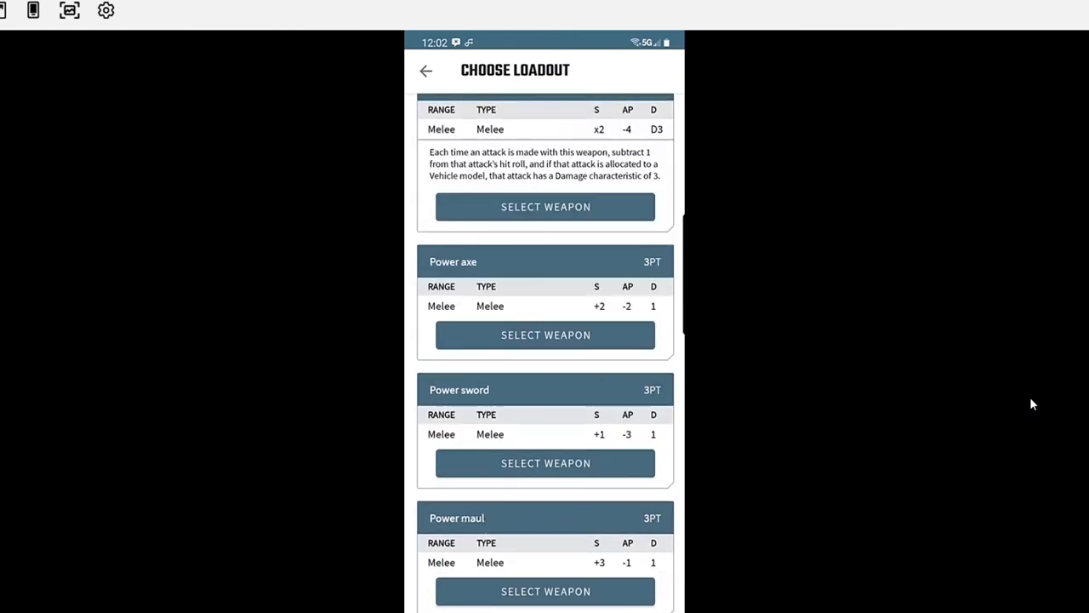
pyautogui.click(426, 70)
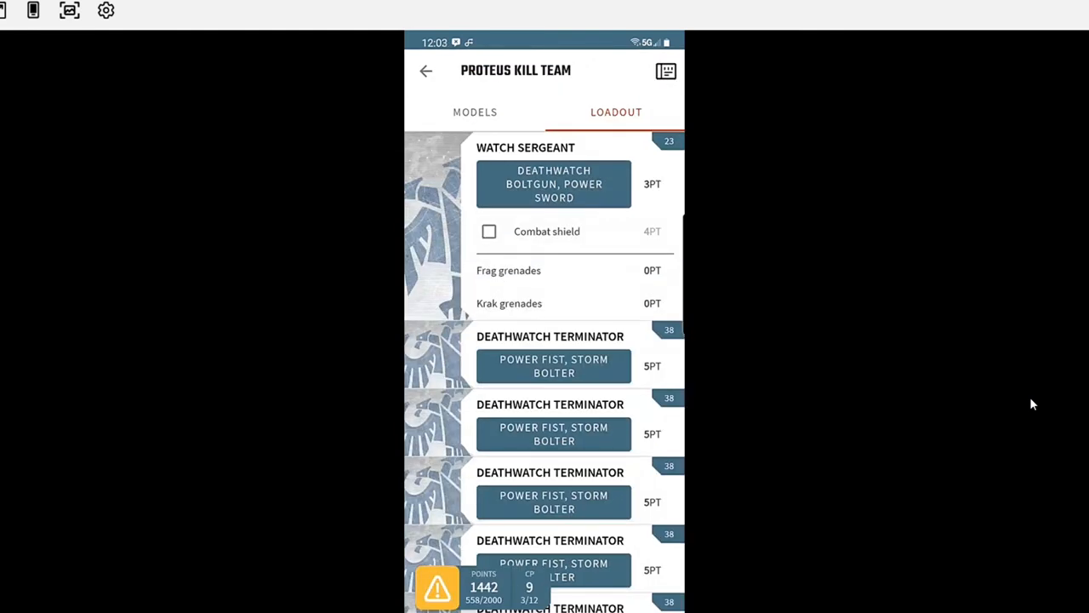
pyautogui.click(553, 184)
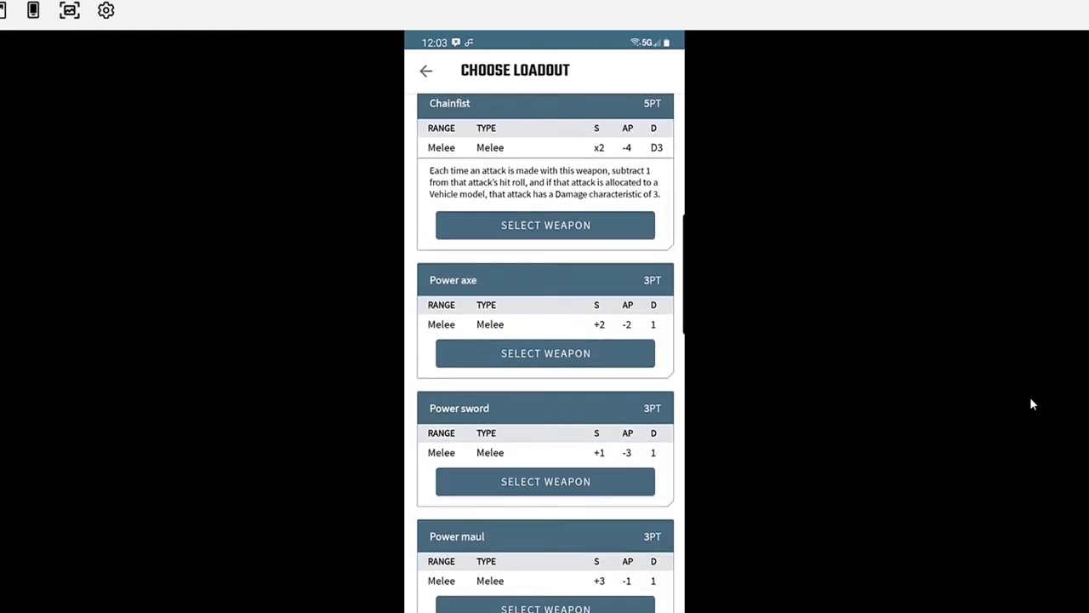
pyautogui.scroll(-3)
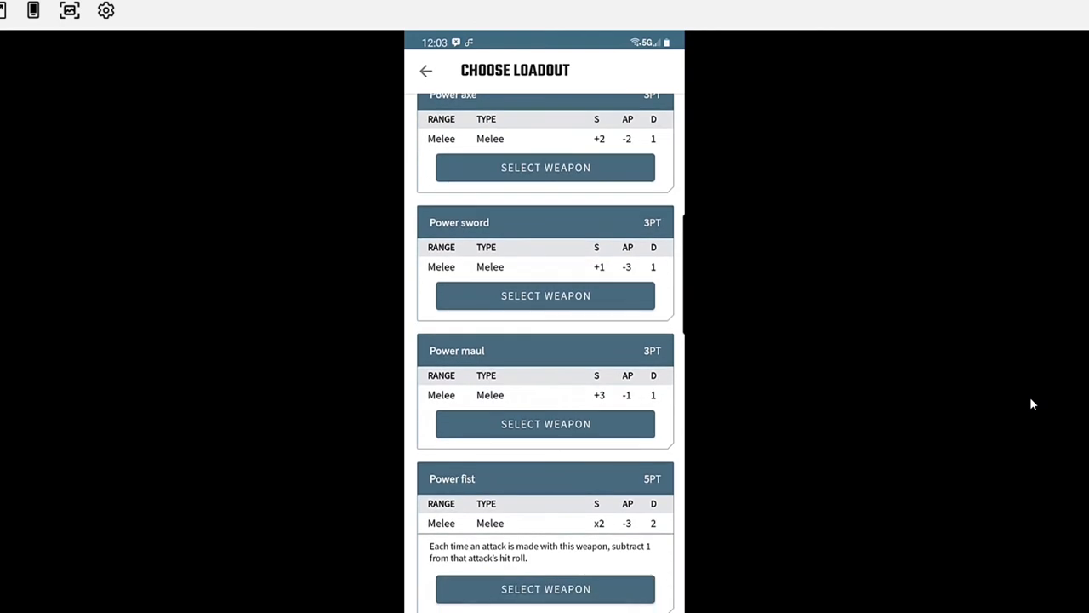
pyautogui.click(425, 70)
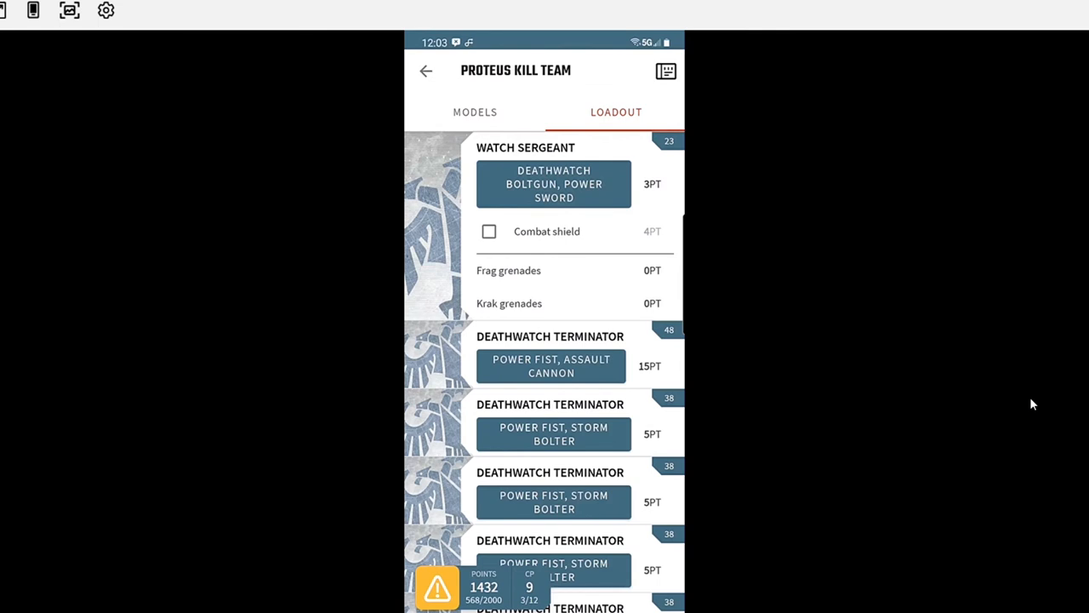
# - Scroll a Deathwatch Terminator's weapon options down to the combi-flamer and combi-plasma
pyautogui.click(553, 184)
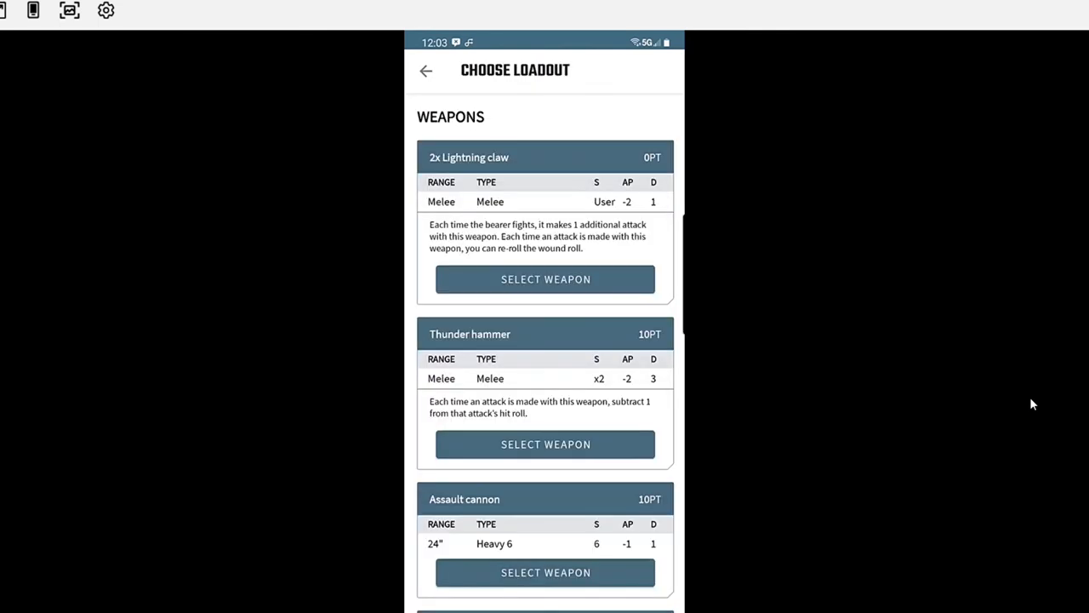
pyautogui.scroll(-3)
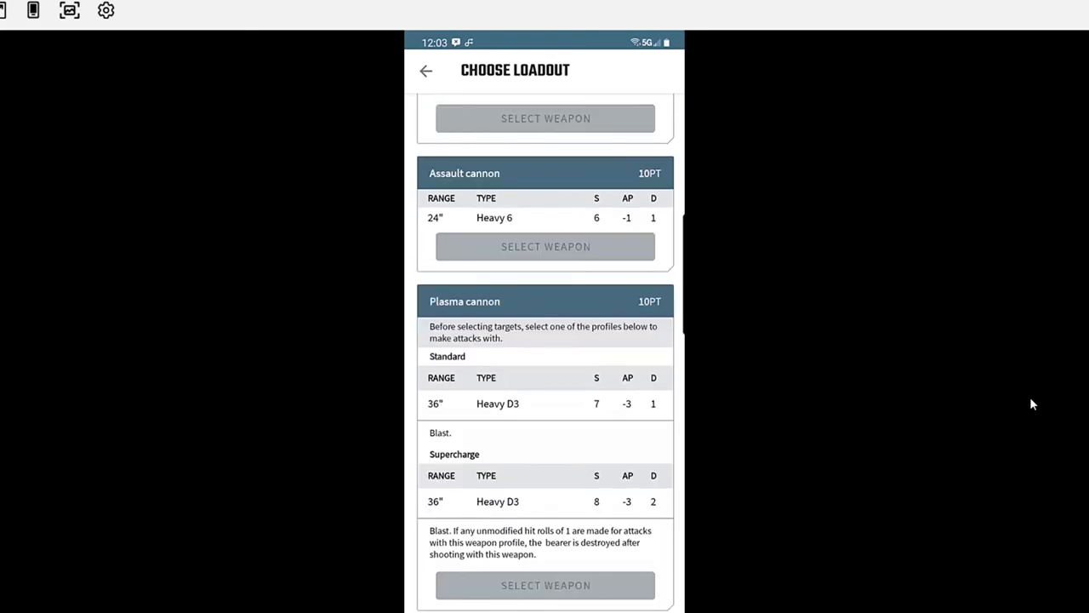
pyautogui.scroll(-3)
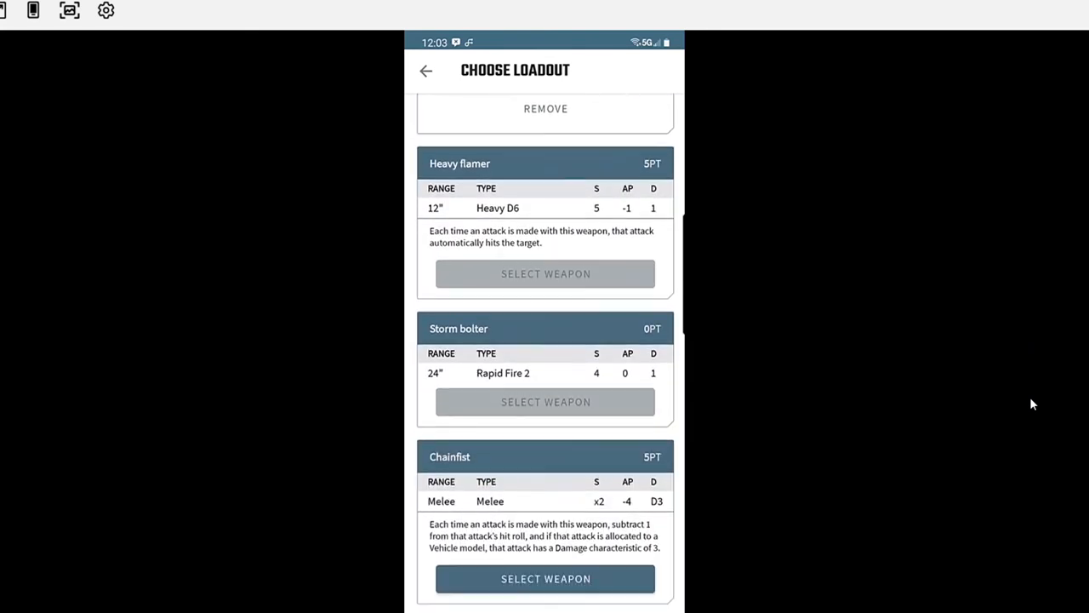
pyautogui.scroll(-3)
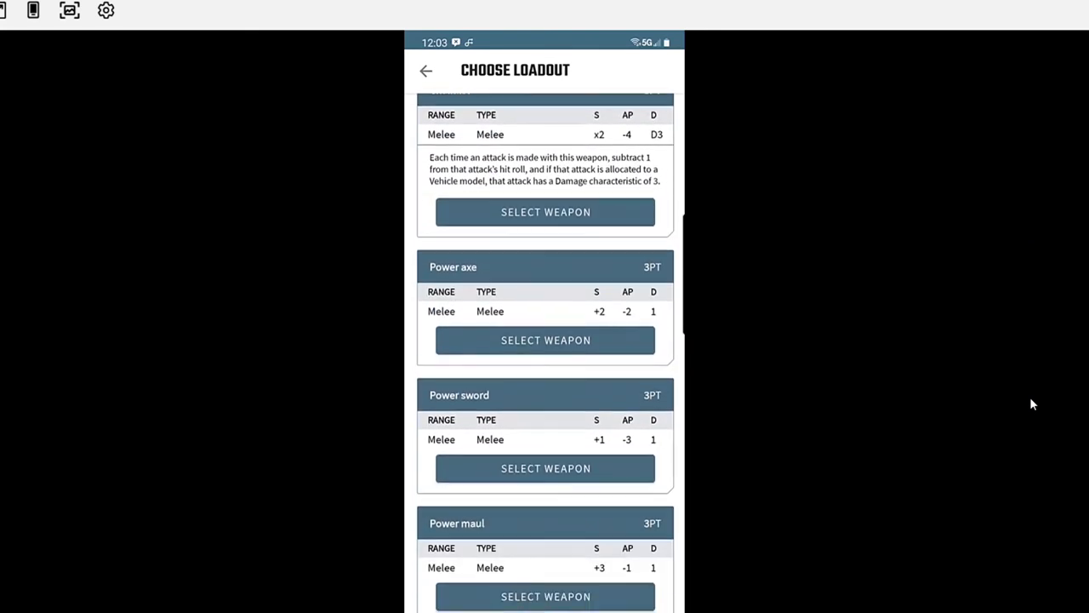
pyautogui.scroll(-3)
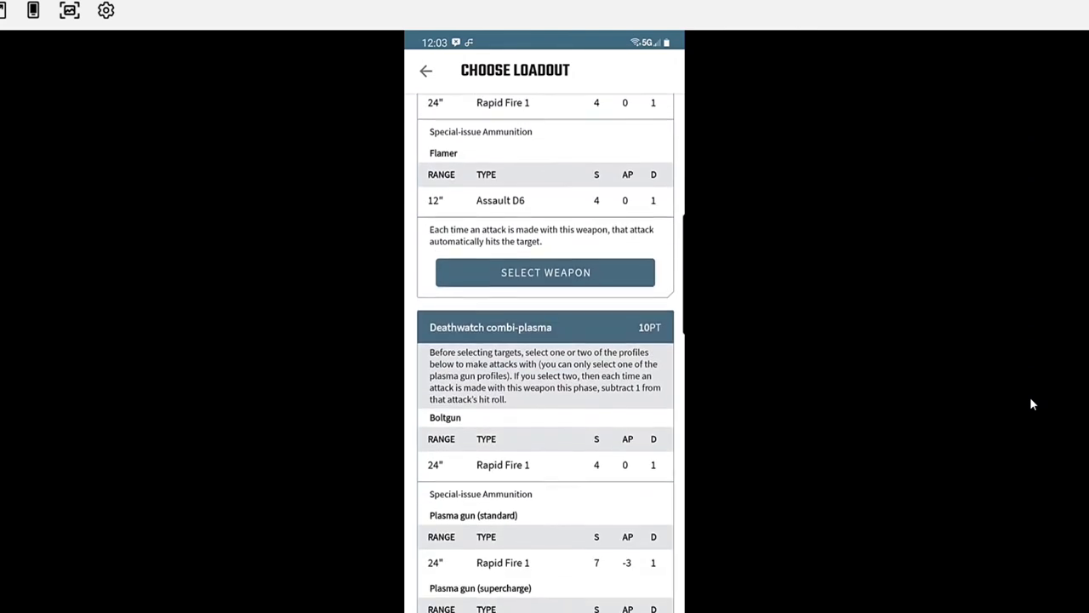
# - Equip the Watch Sergeant with a Deathwatch combi-melta, raising the army to 598 points
pyautogui.scroll(-3)
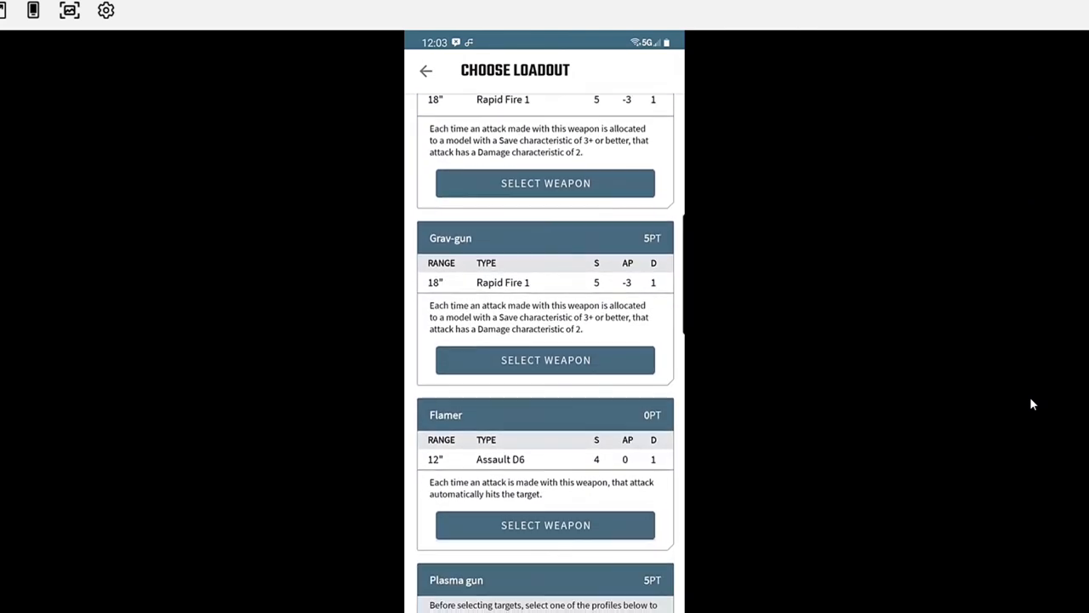
pyautogui.scroll(-3)
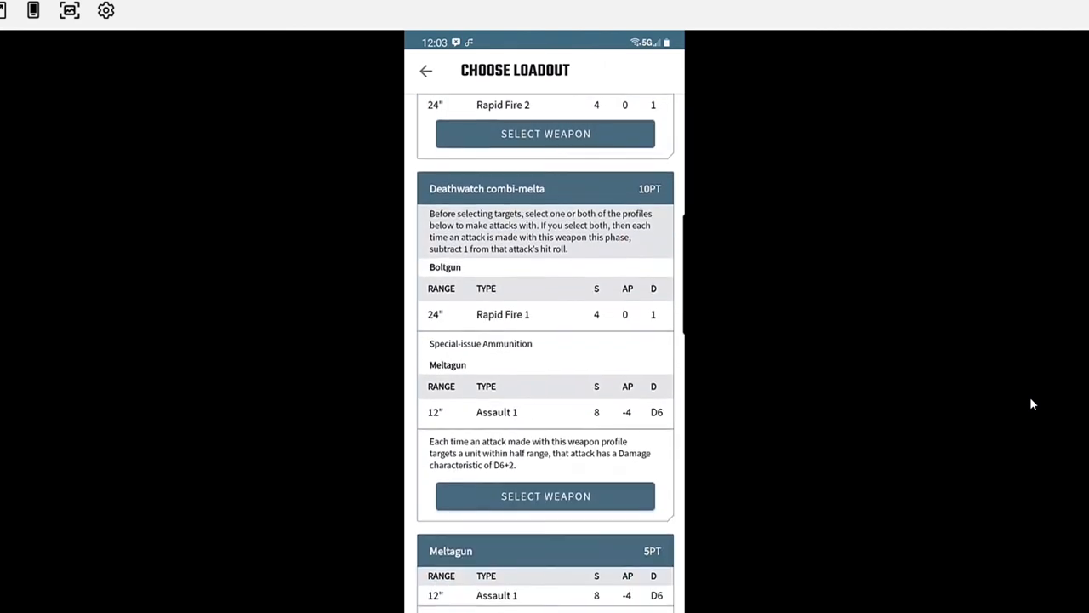
pyautogui.scroll(-3)
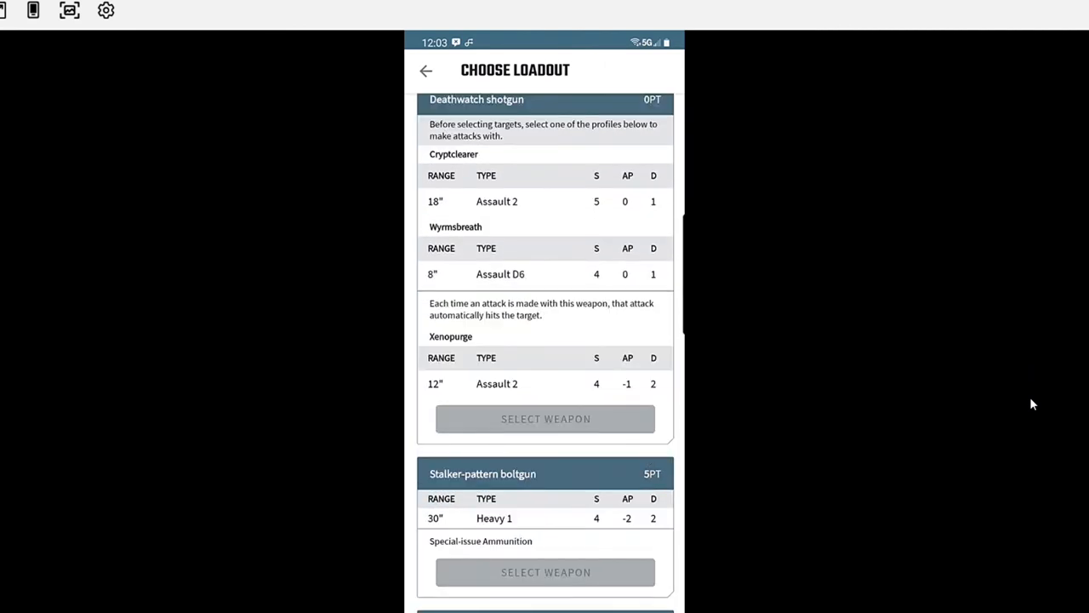
pyautogui.scroll(-3)
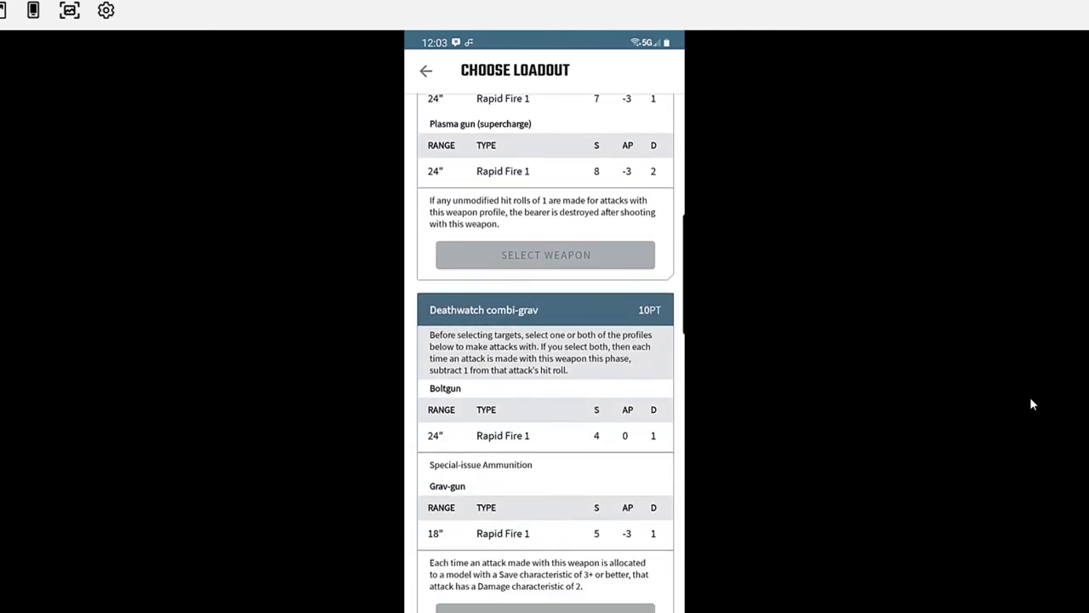
pyautogui.scroll(-3)
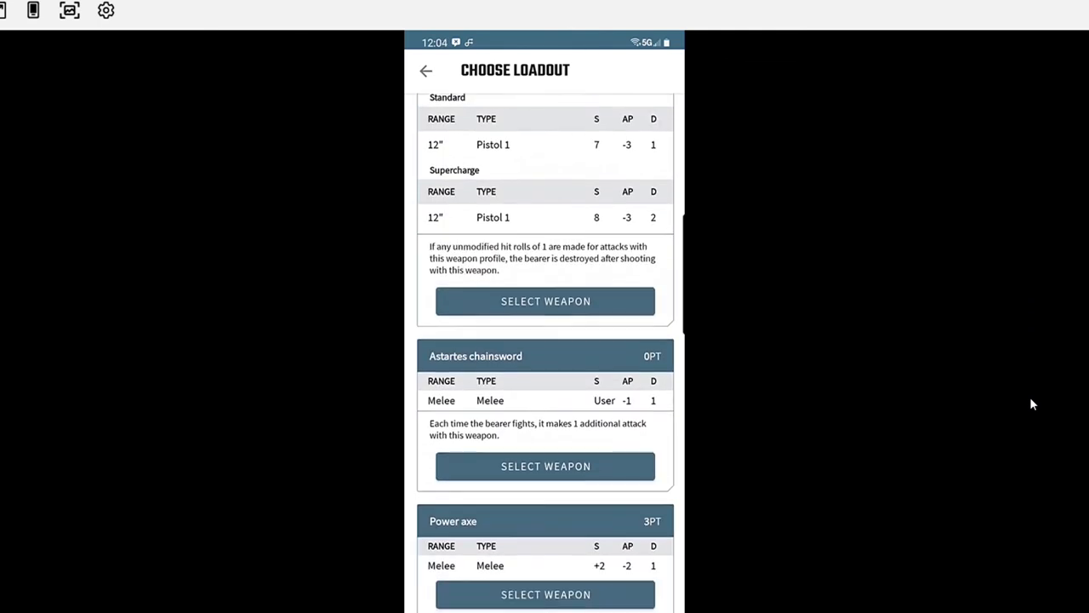
pyautogui.scroll(-3)
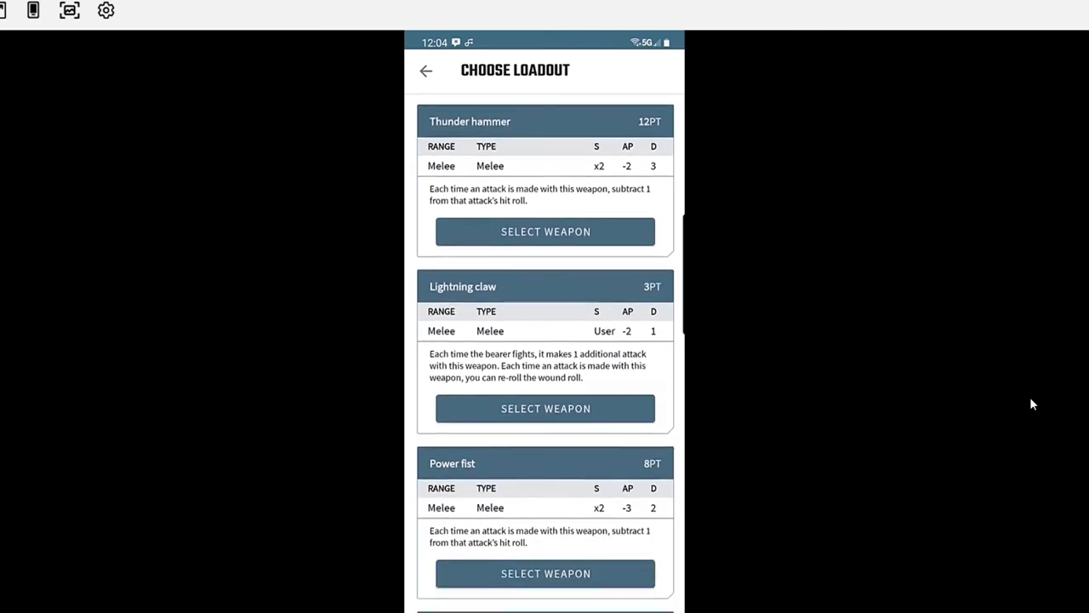
pyautogui.scroll(-3)
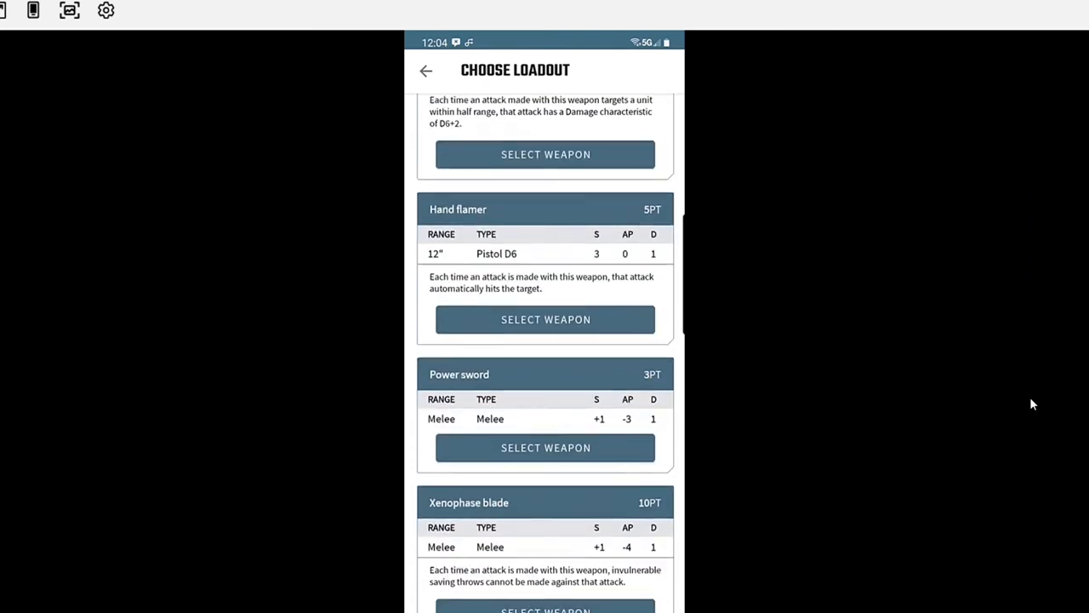
pyautogui.click(425, 71)
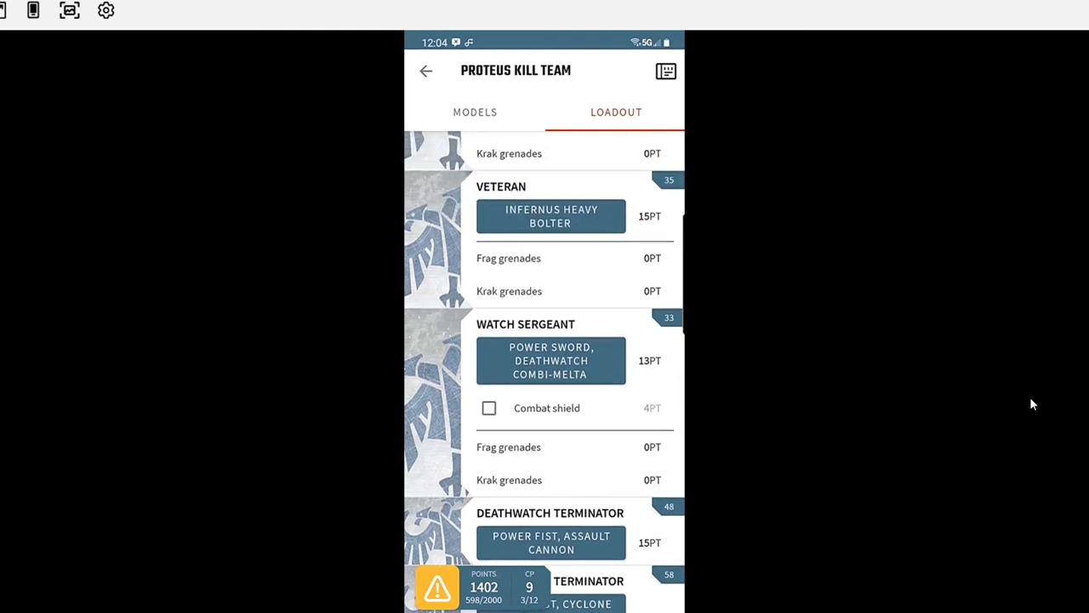
# - Review the 289-point Proteus Kill Team loadout and go back to the Battalion Detachment
pyautogui.scroll(-3)
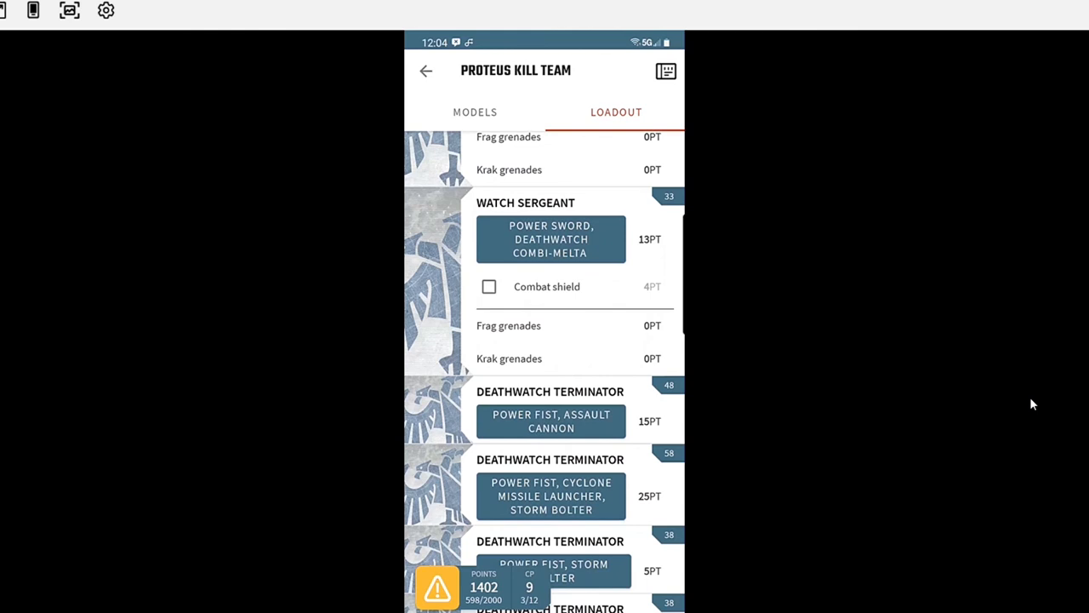
pyautogui.scroll(-3)
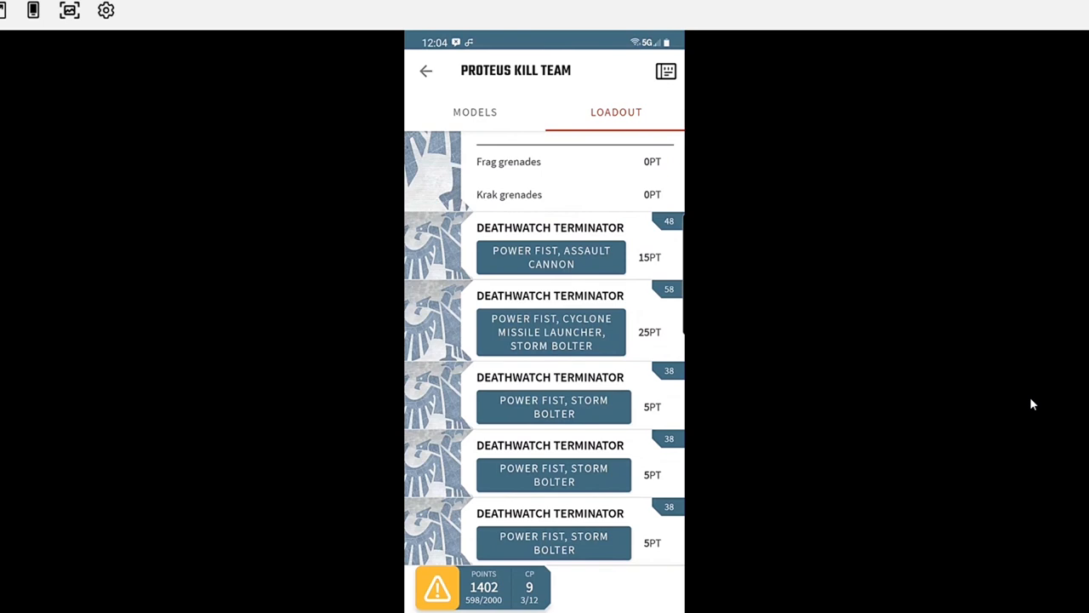
pyautogui.click(426, 70)
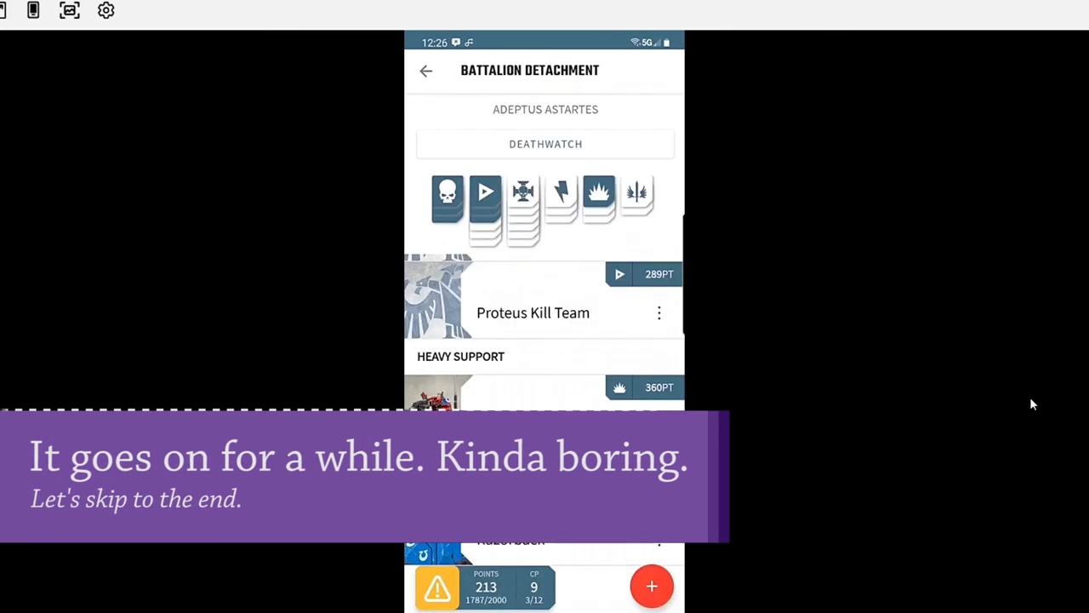
# - Scroll the Battalion Detachment's units and go back to the 1992-point Deathwatch Test 01 roster
pyautogui.click(651, 585)
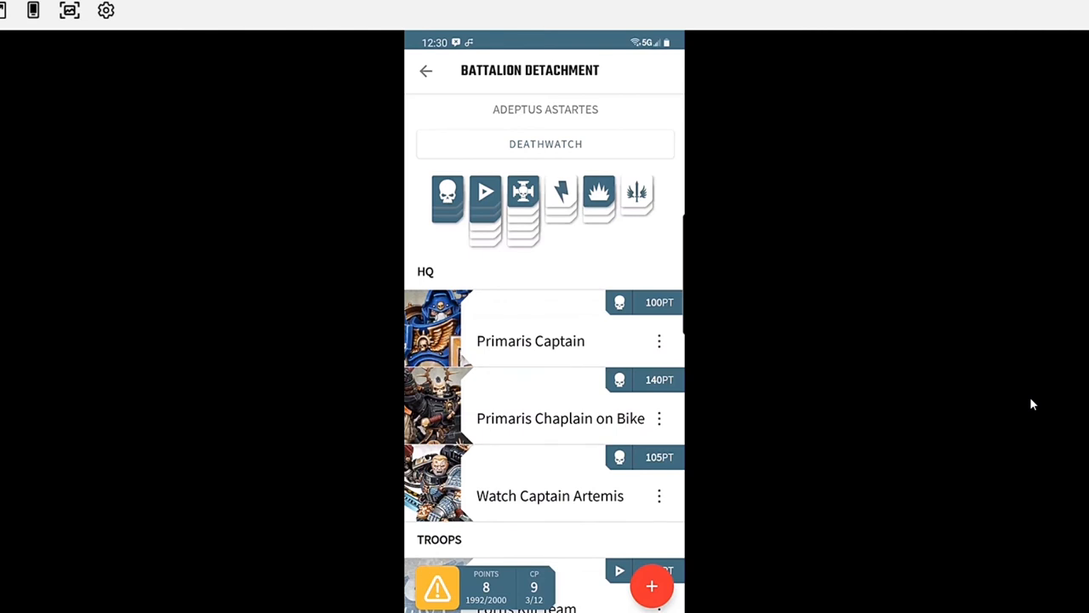
pyautogui.scroll(-3)
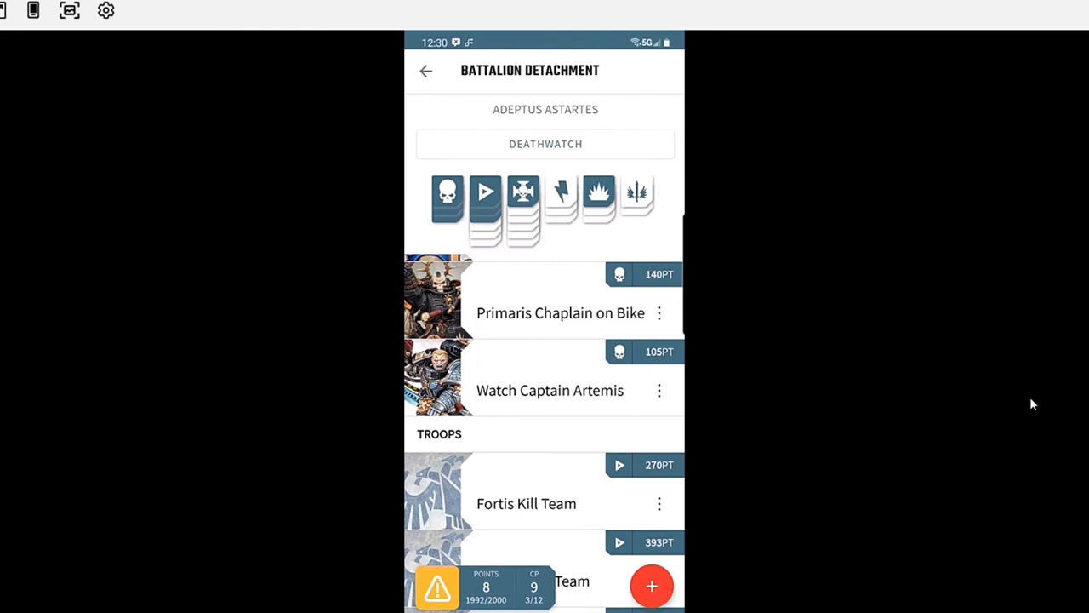
pyautogui.click(426, 70)
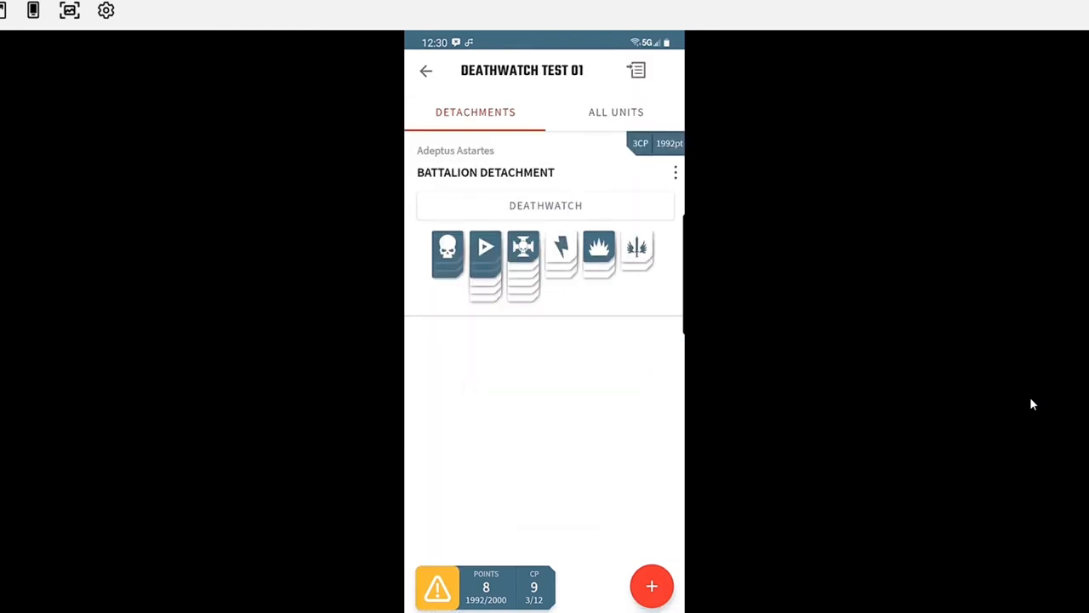
# - Open Add a Detachment and browse the Battalion, Brigade and other detachment cards
pyautogui.click(652, 586)
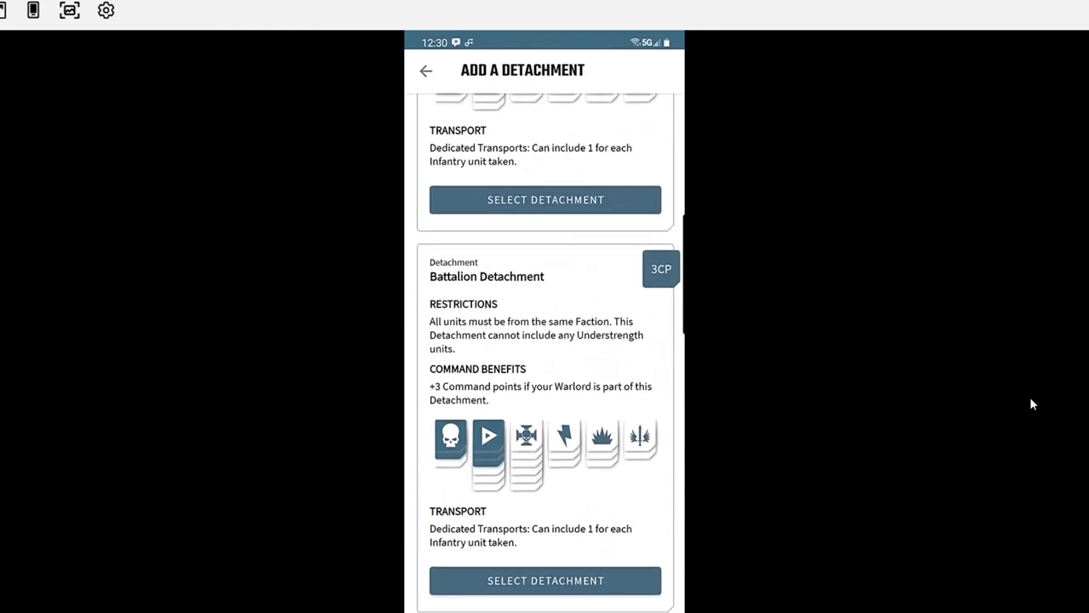
pyautogui.scroll(-3)
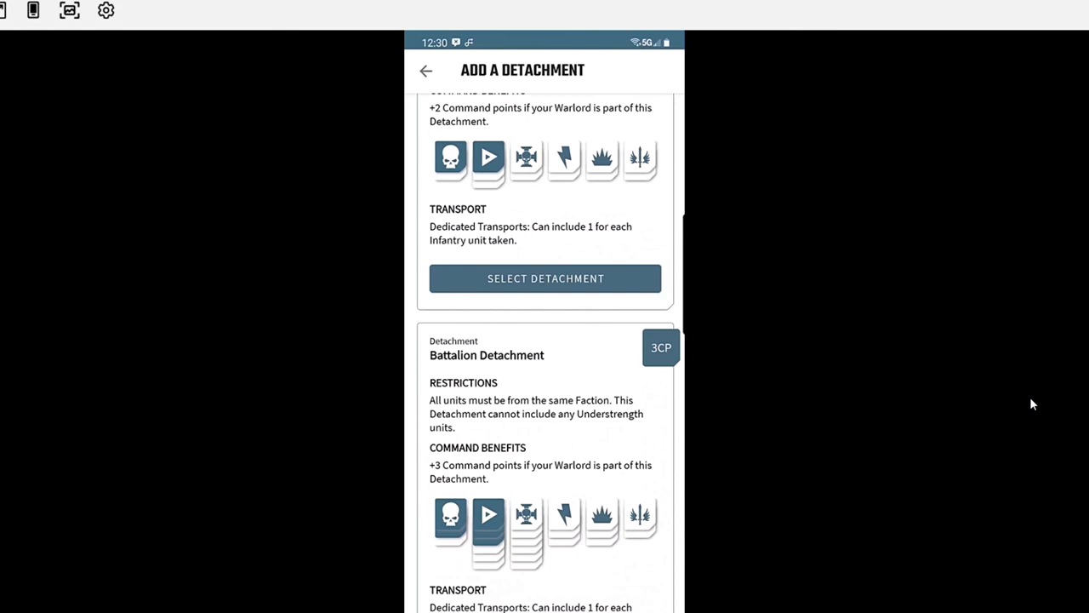
pyautogui.scroll(-3)
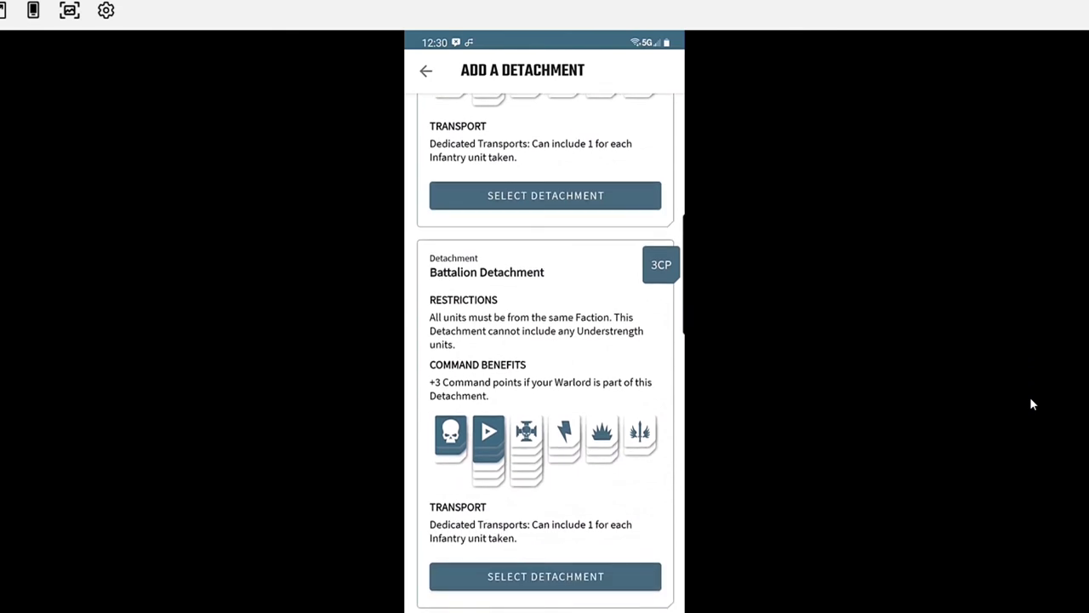
pyautogui.scroll(-3)
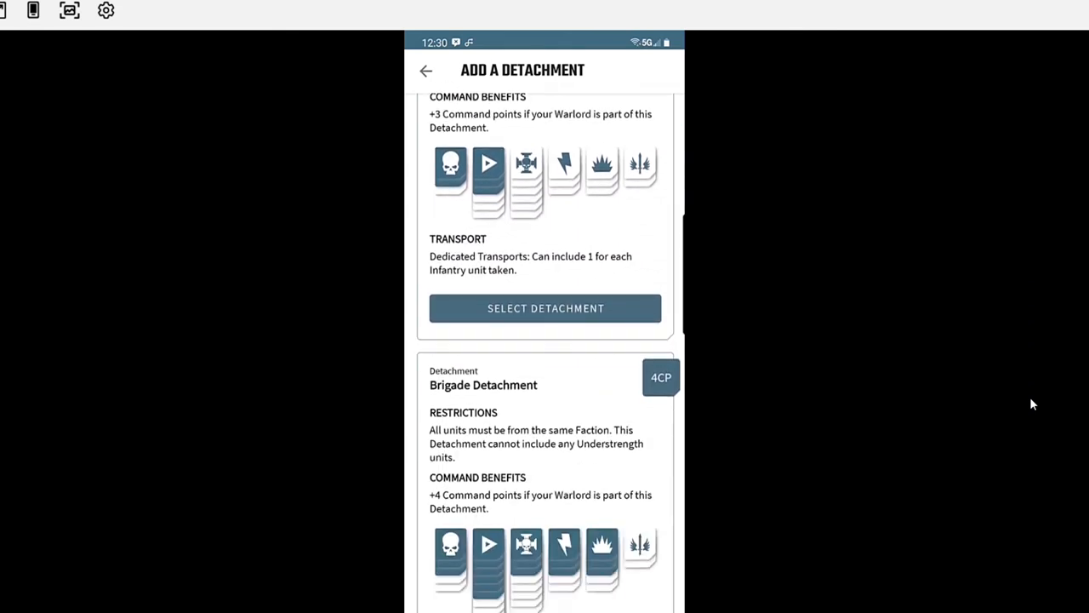
pyautogui.scroll(-3)
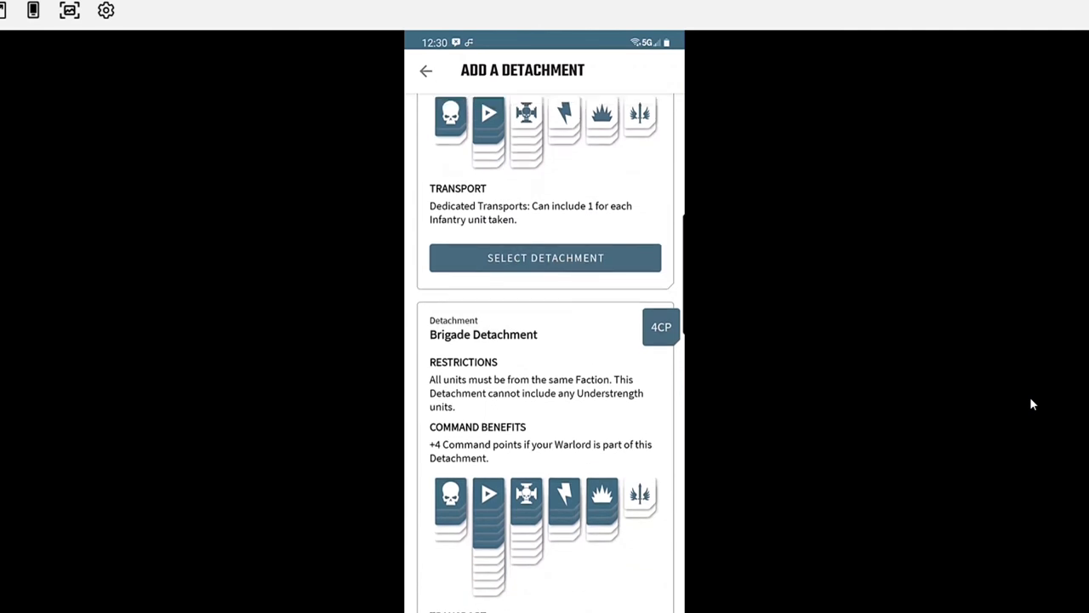
pyautogui.scroll(-3)
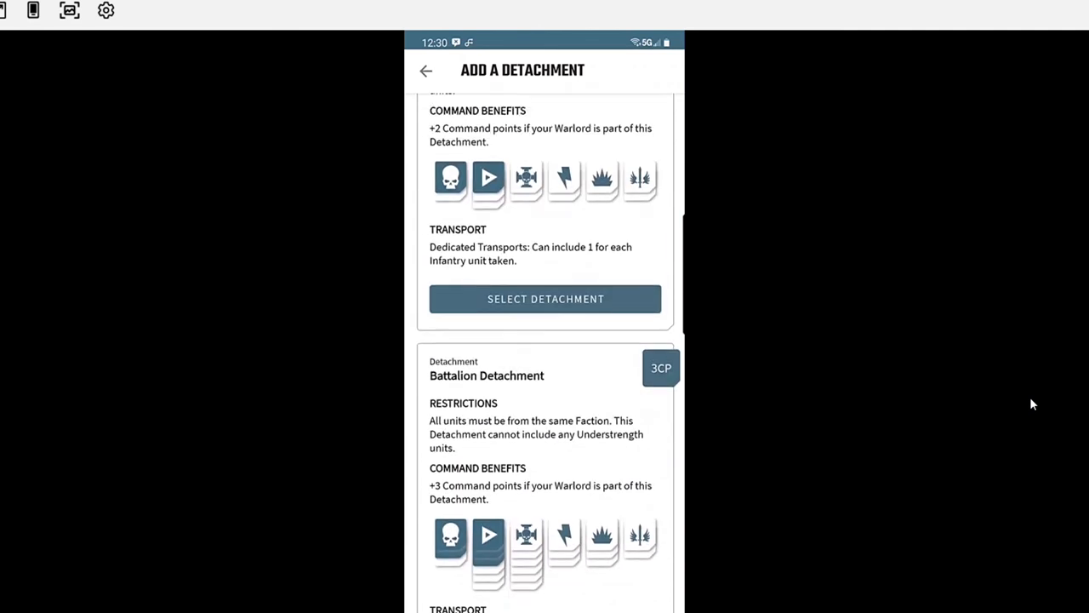
pyautogui.scroll(-3)
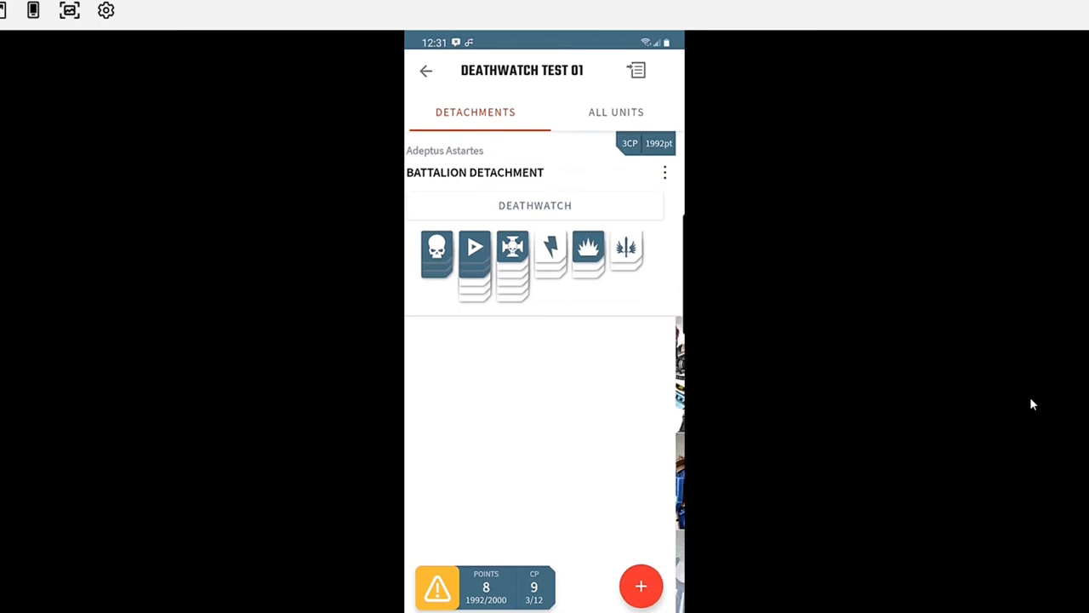
# - Swipe the Detachments tab left toward the second Adeptus Astartes detachment
pyautogui.hscroll(-3)
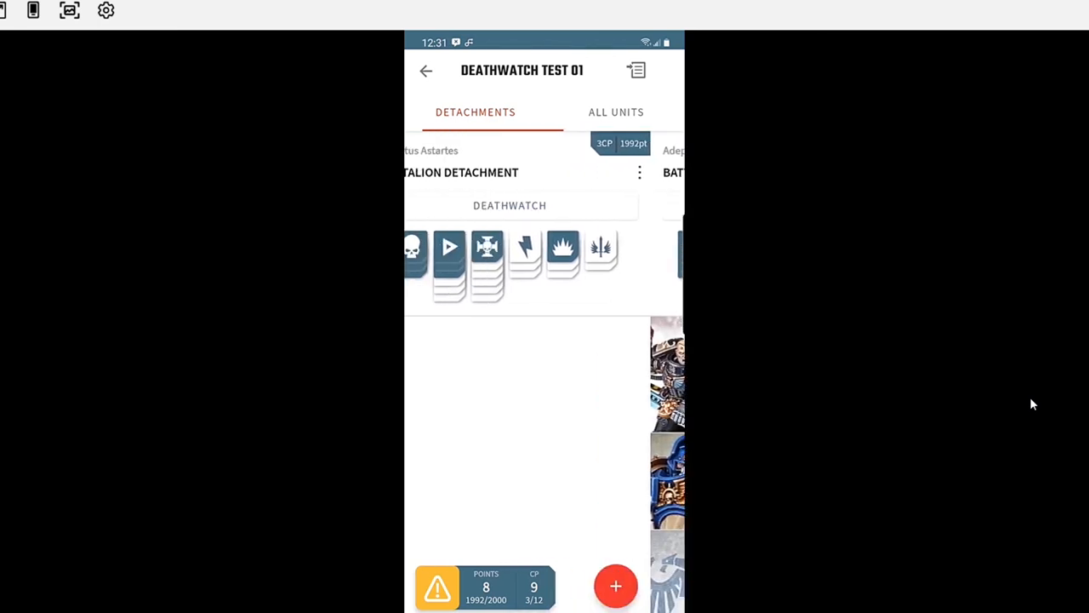